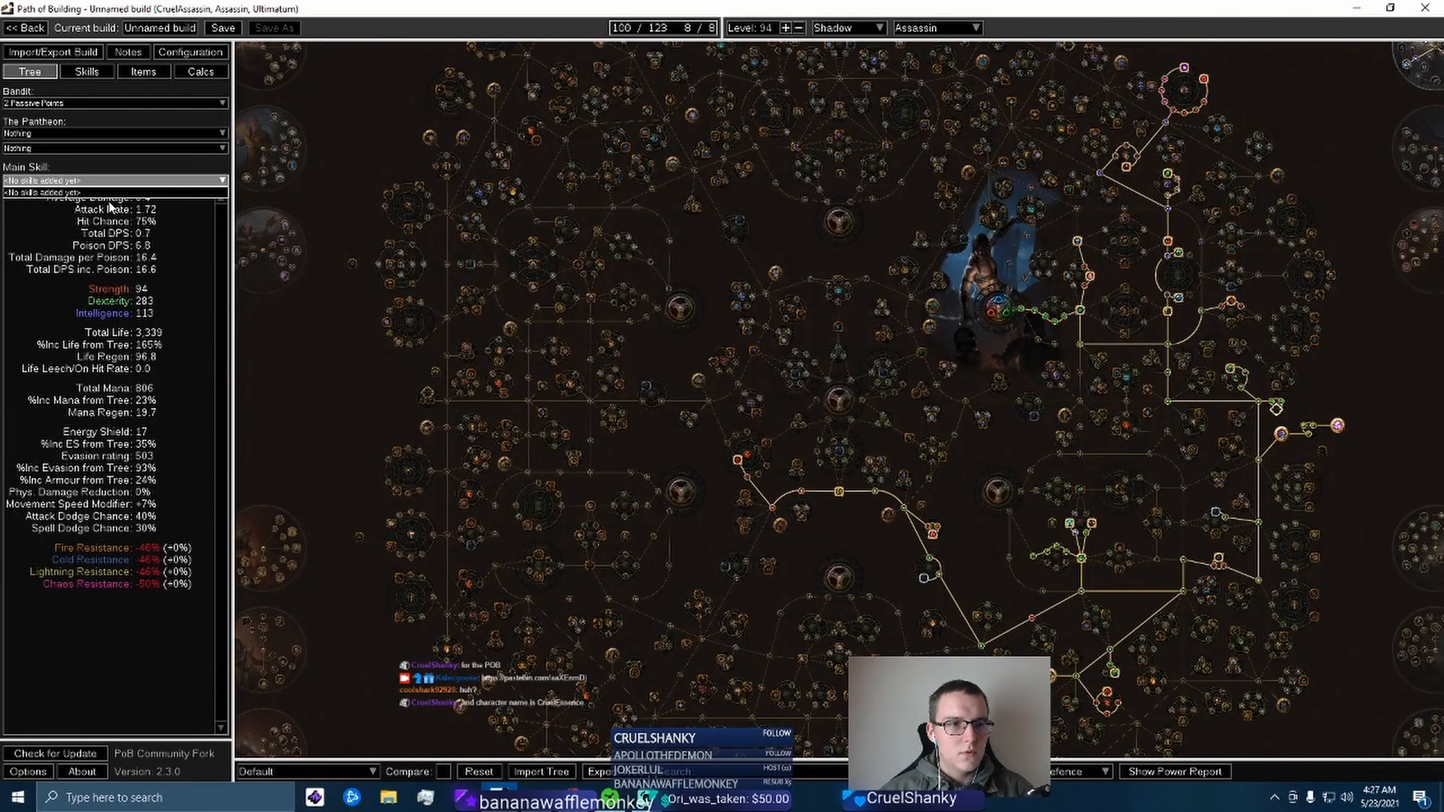
Import the Ultimatum league Level 97 Trickster's passive tree and jewels, replacing the Level 94 Assassin
{"action": "left_click", "coordinate": [53, 52]}
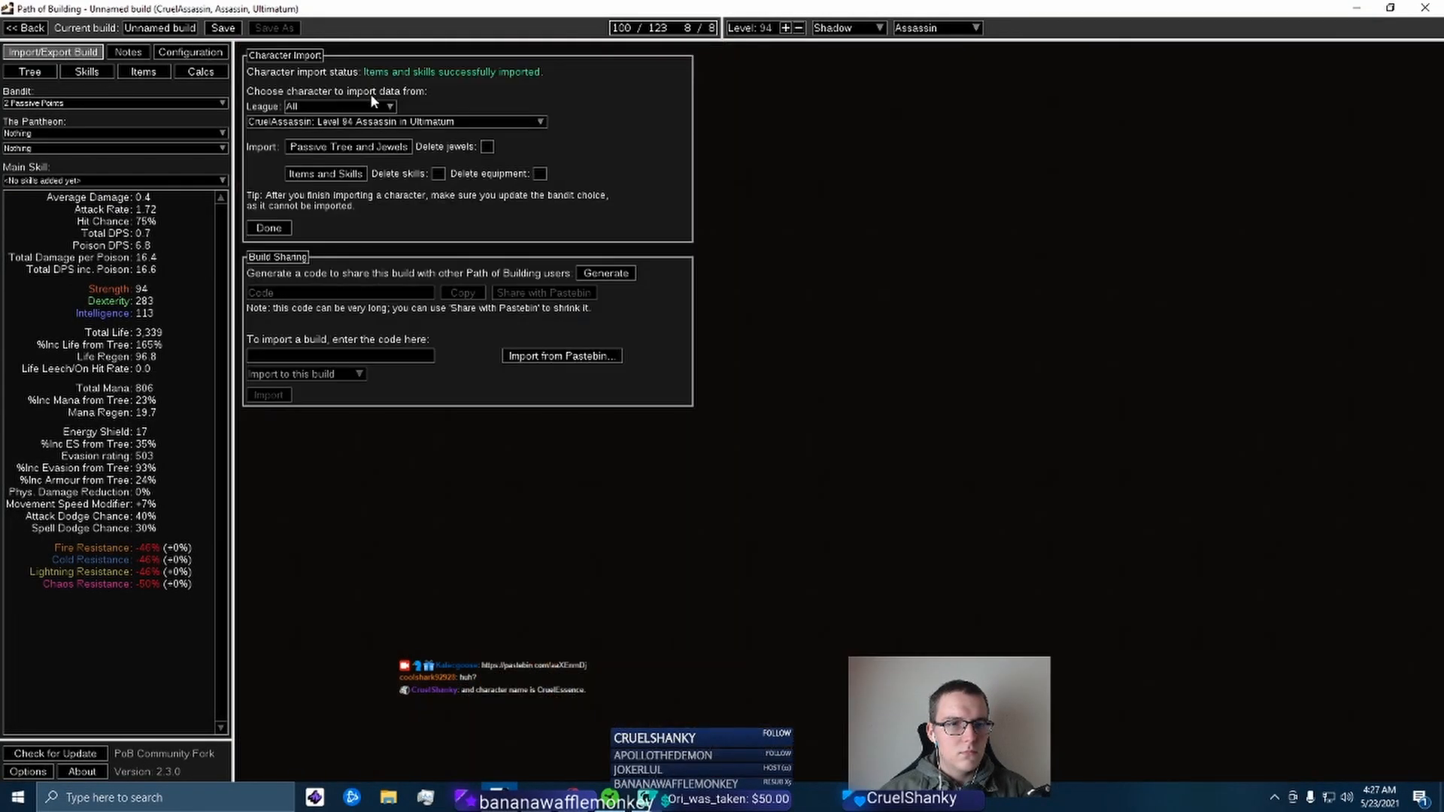
{"action": "left_click", "coordinate": [338, 106]}
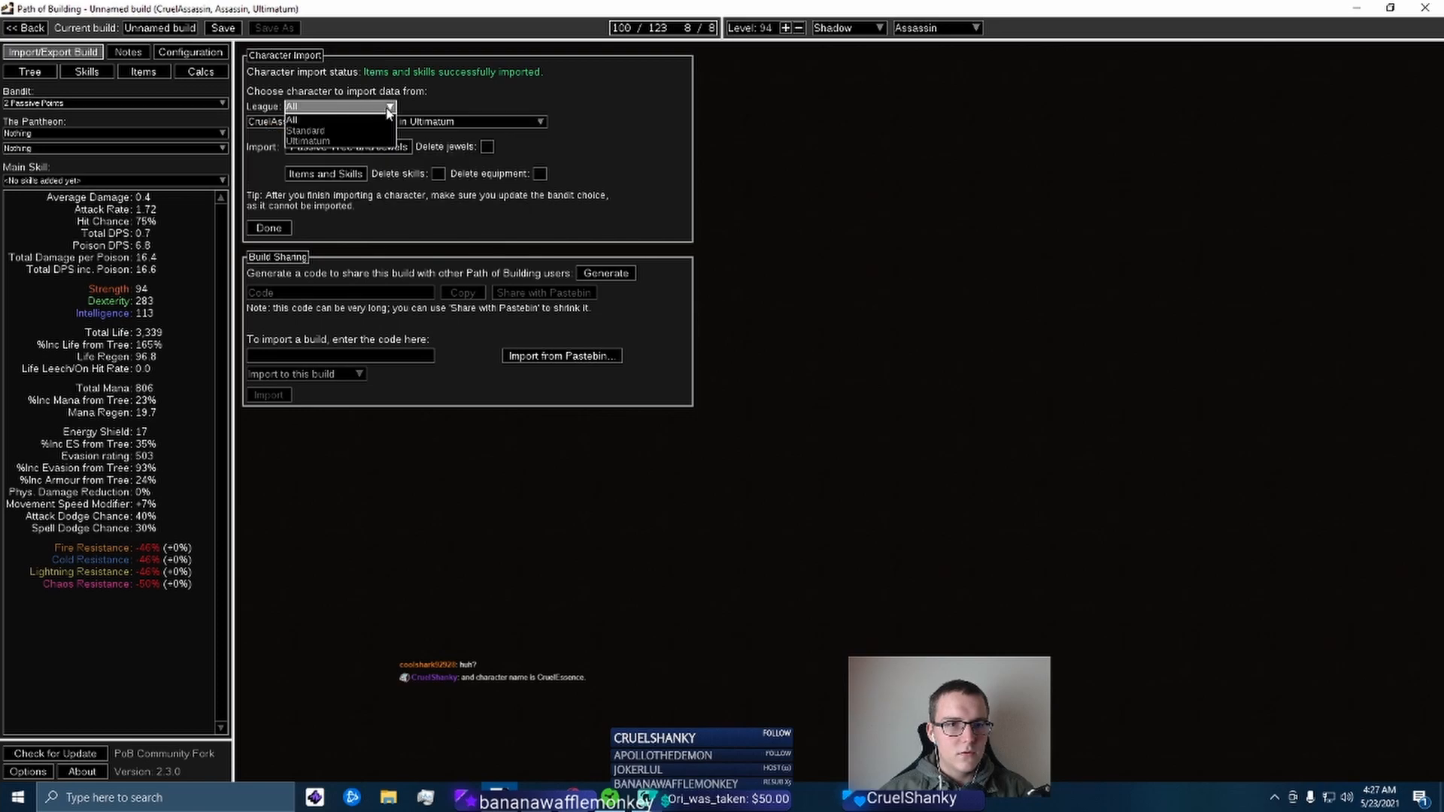
{"action": "left_click", "coordinate": [304, 142]}
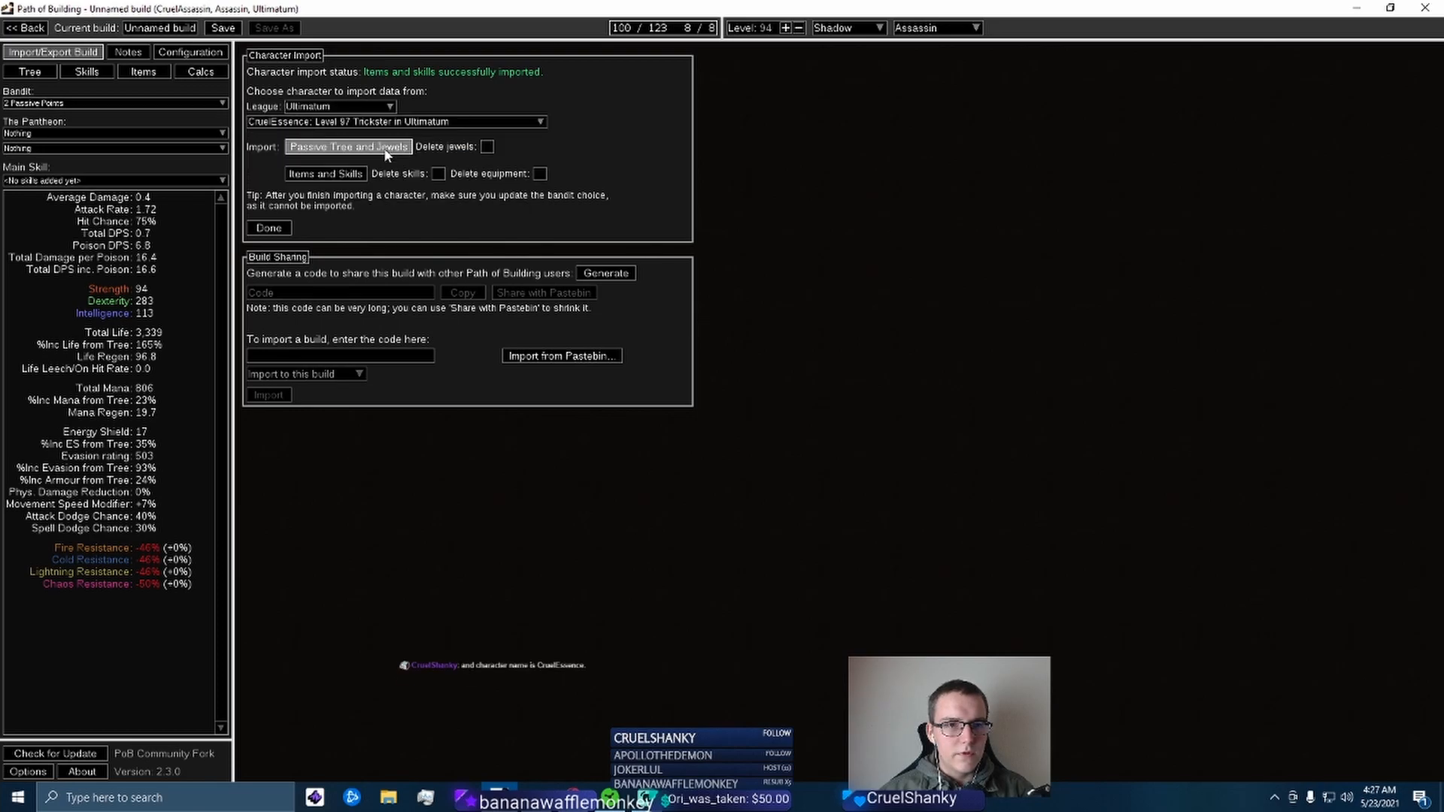
{"action": "left_click", "coordinate": [348, 146]}
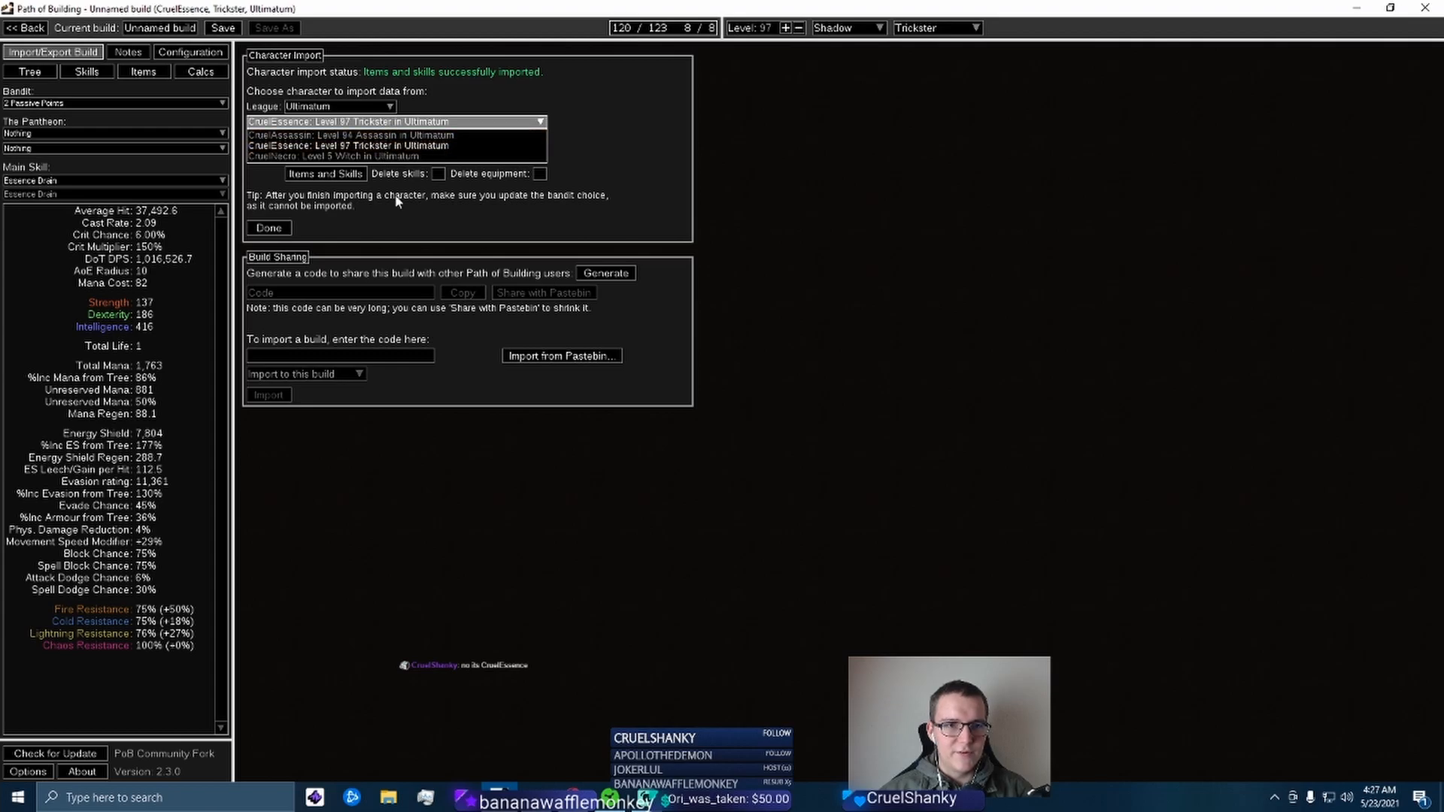
{"action": "left_click", "coordinate": [28, 72]}
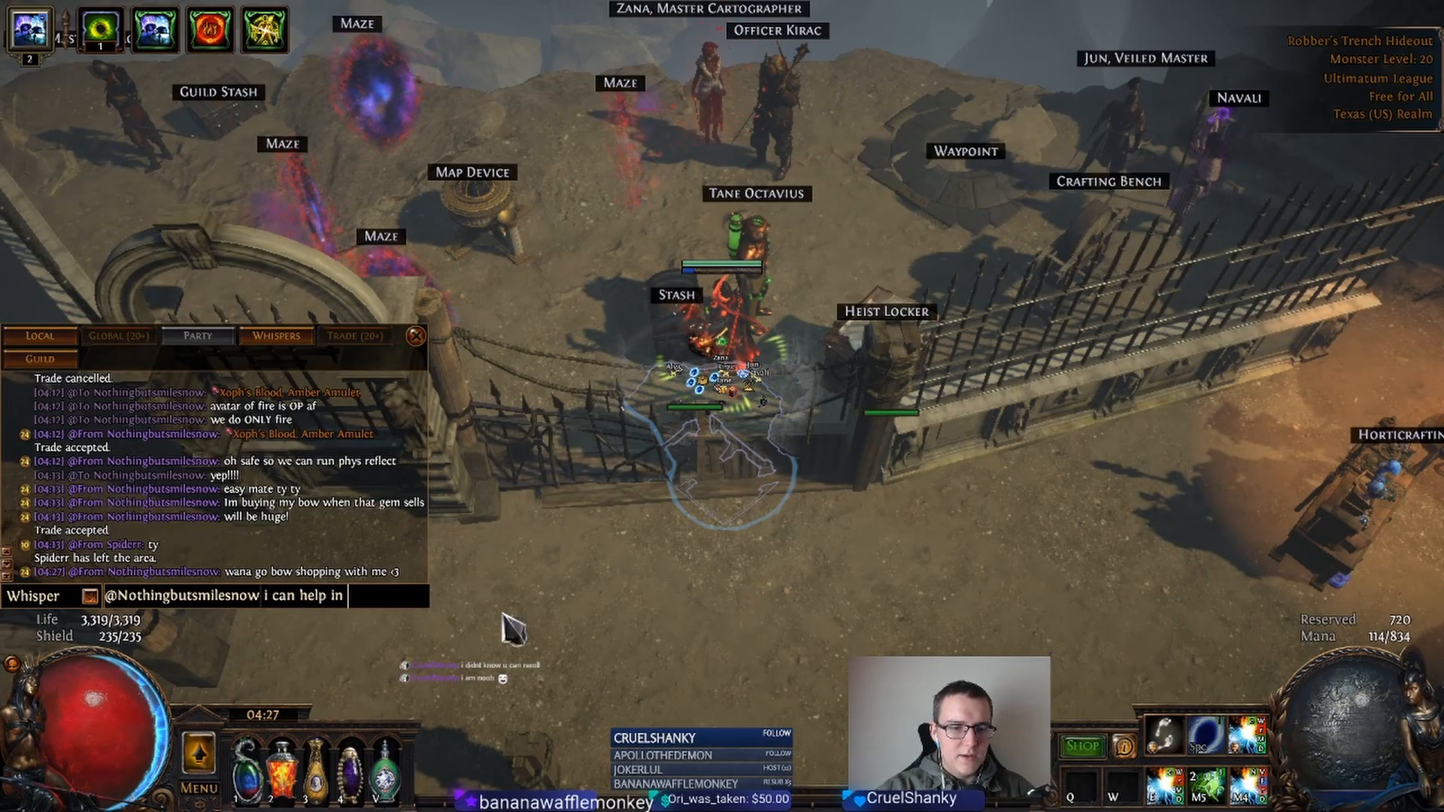
Send the whisper reply 'a lil bit fosho', then return to Path of Building
{"action": "type", "text": "a lil bit fosho"}
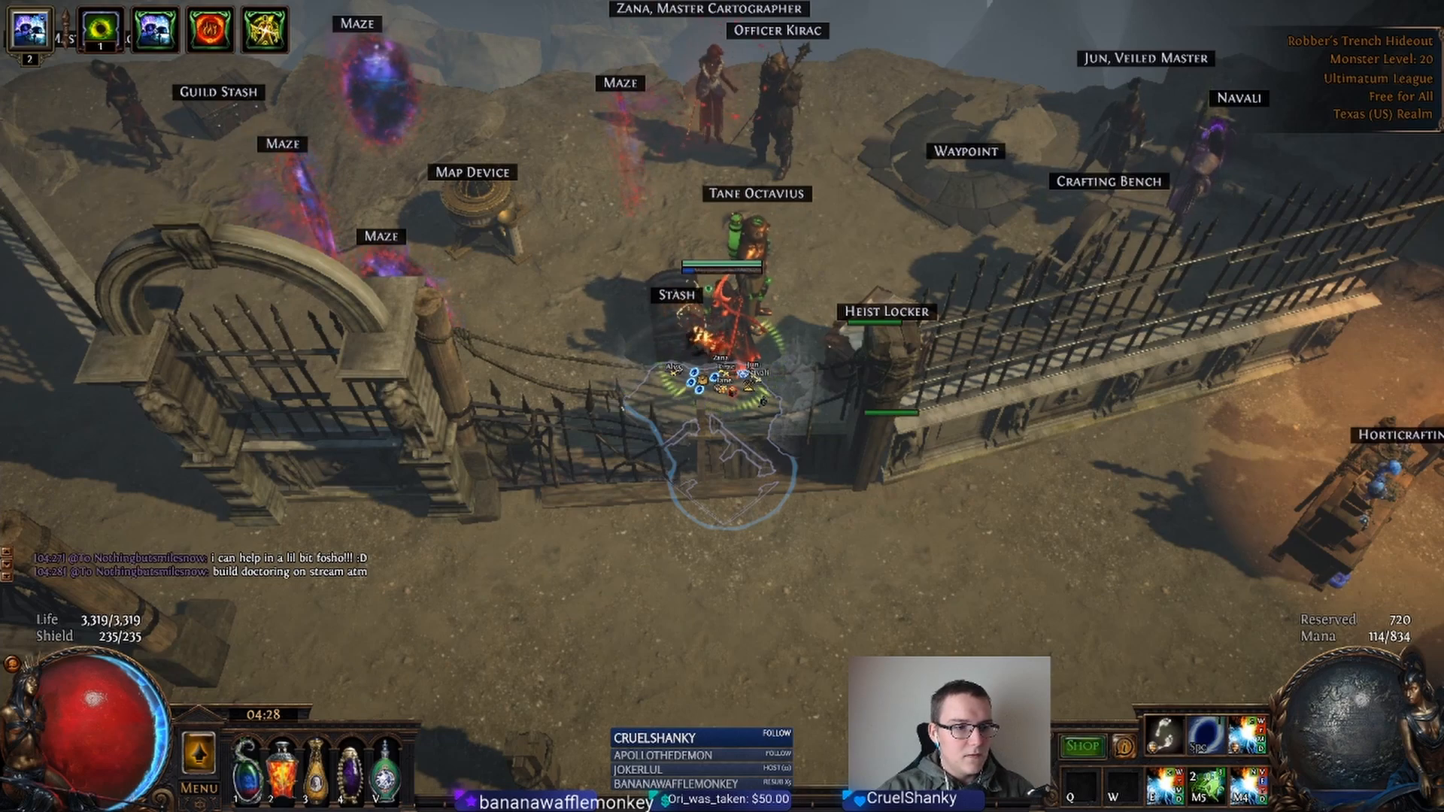
{"action": "key", "text": "alt+tab"}
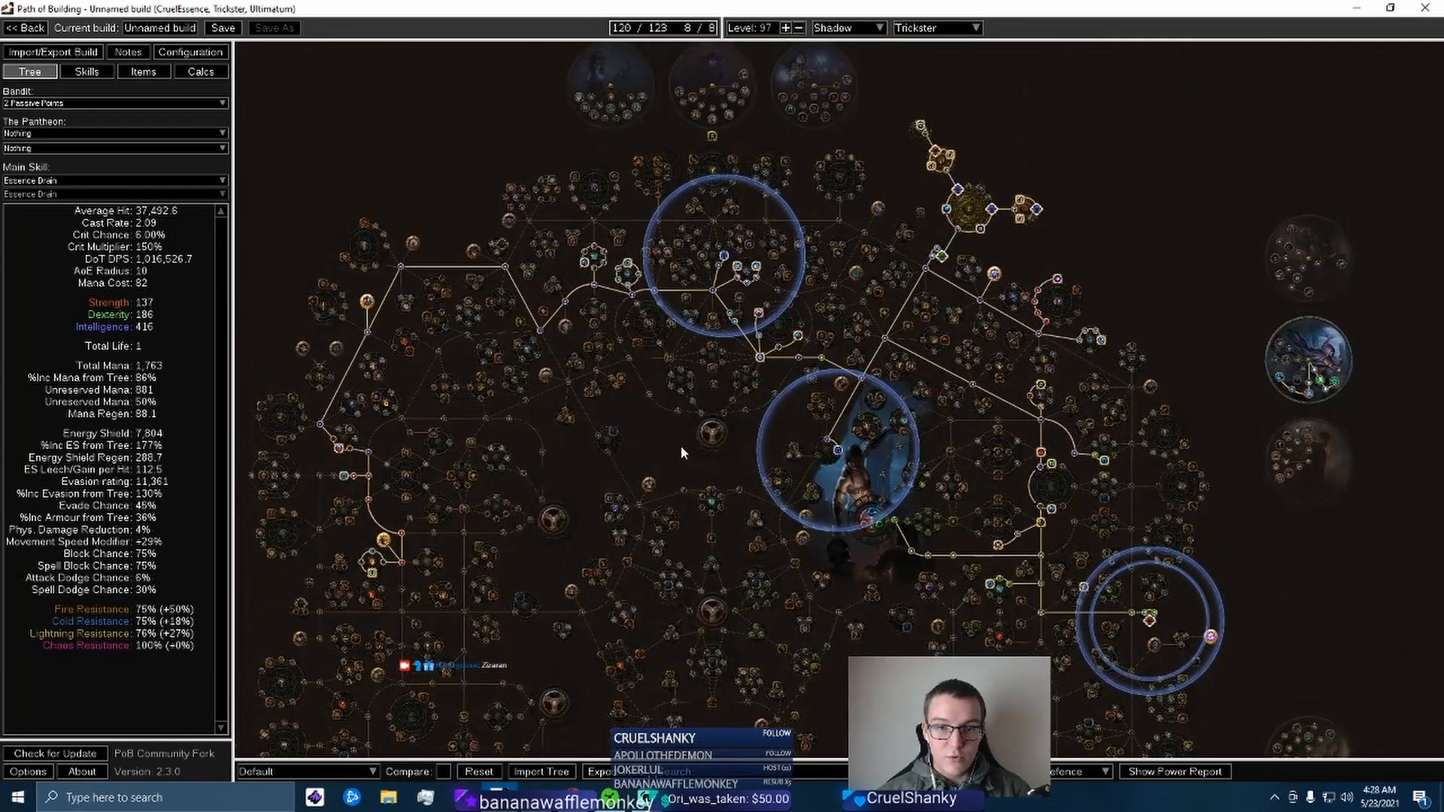
{"action": "mouse_move", "coordinate": [643, 385]}
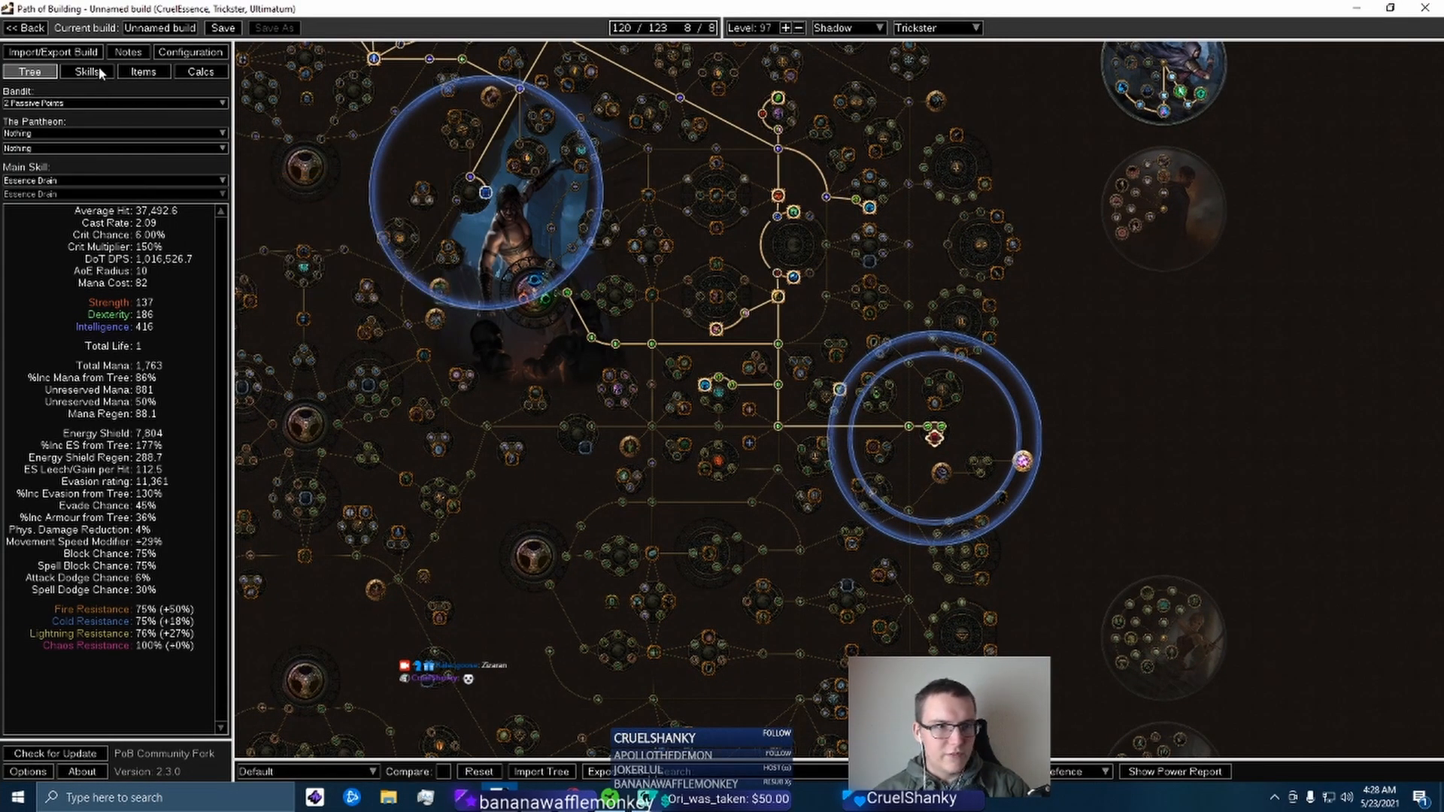
Review the Trickster's gear, Despair and Withering Step gem groups, then save under a new name
{"action": "left_click", "coordinate": [143, 73]}
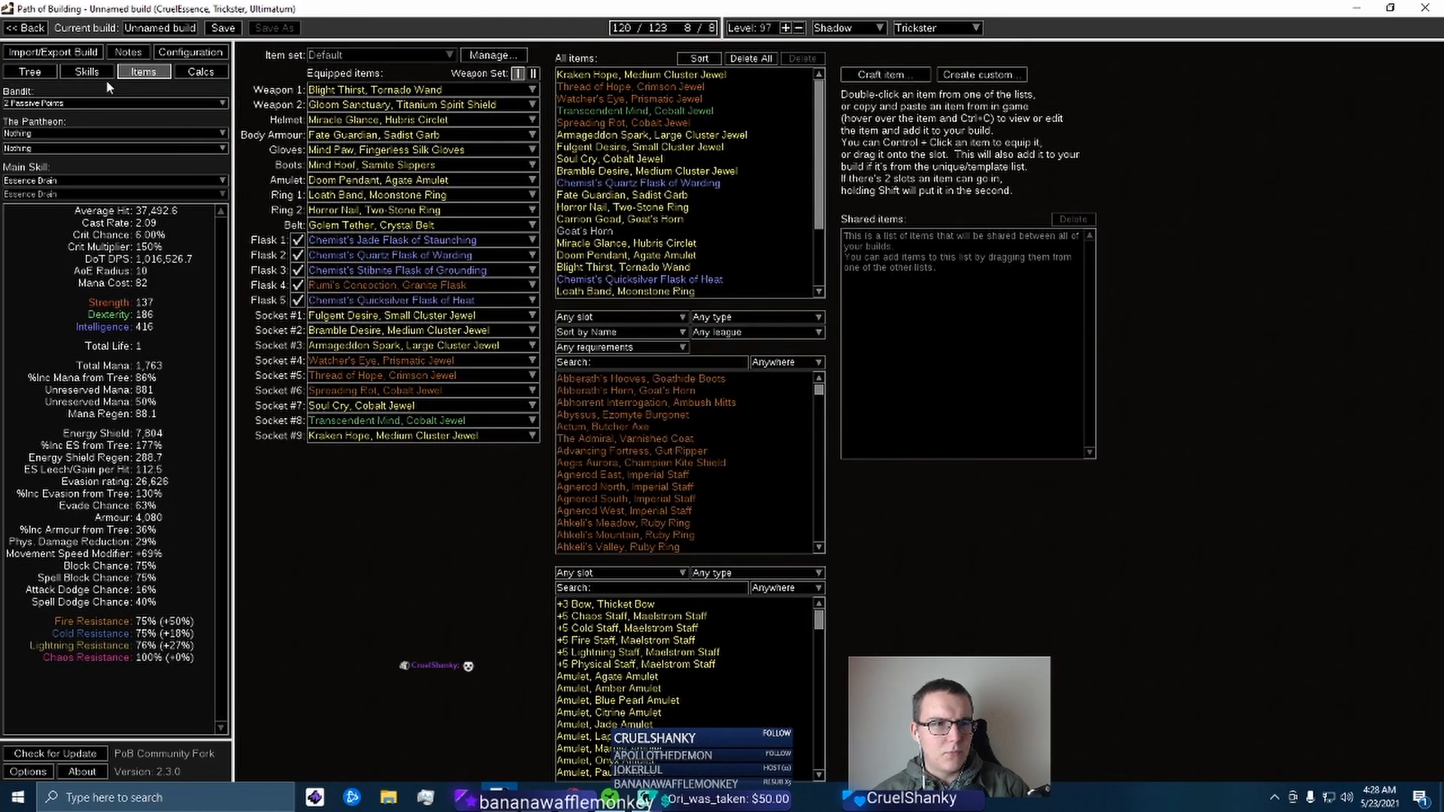
{"action": "left_click", "coordinate": [86, 72]}
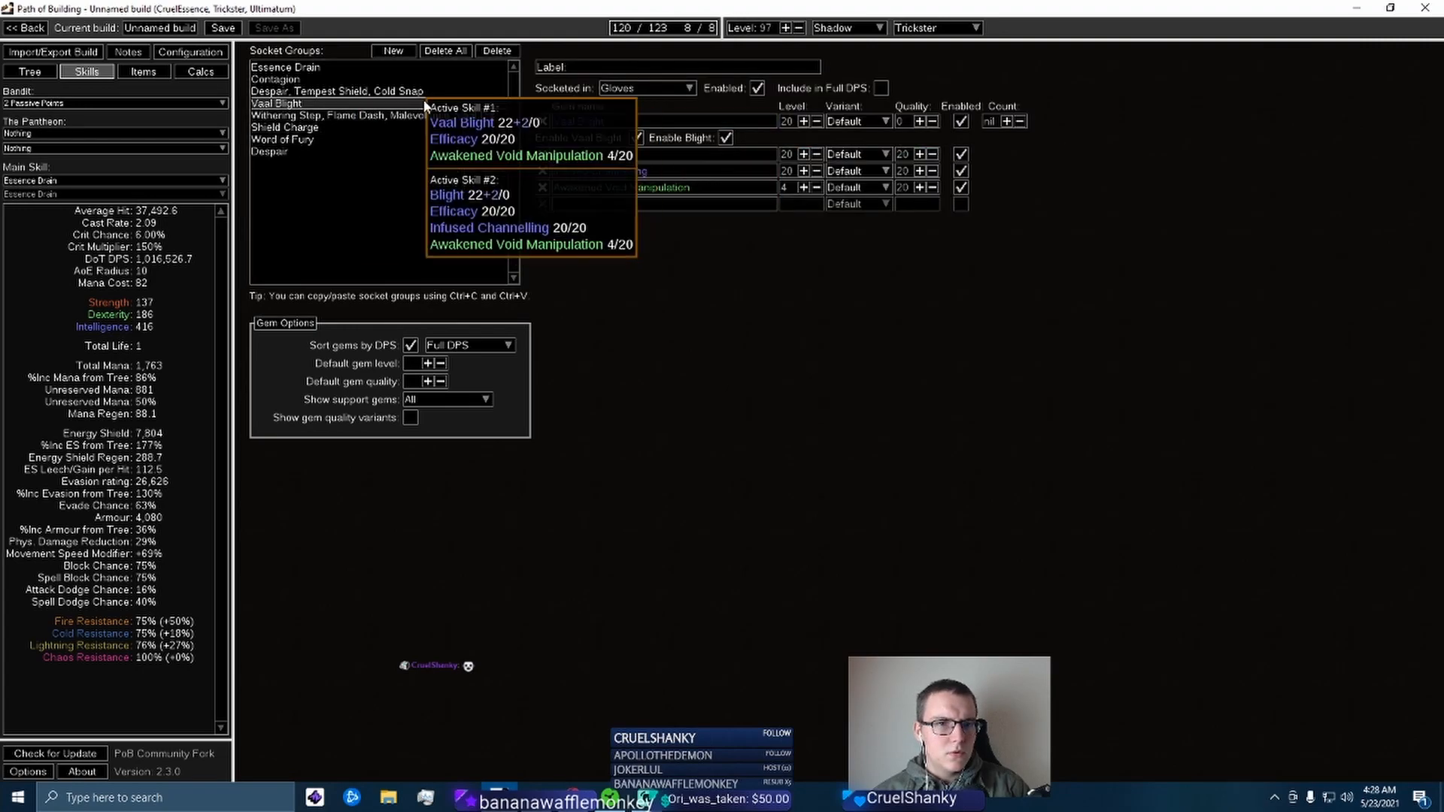
{"action": "left_click", "coordinate": [286, 127]}
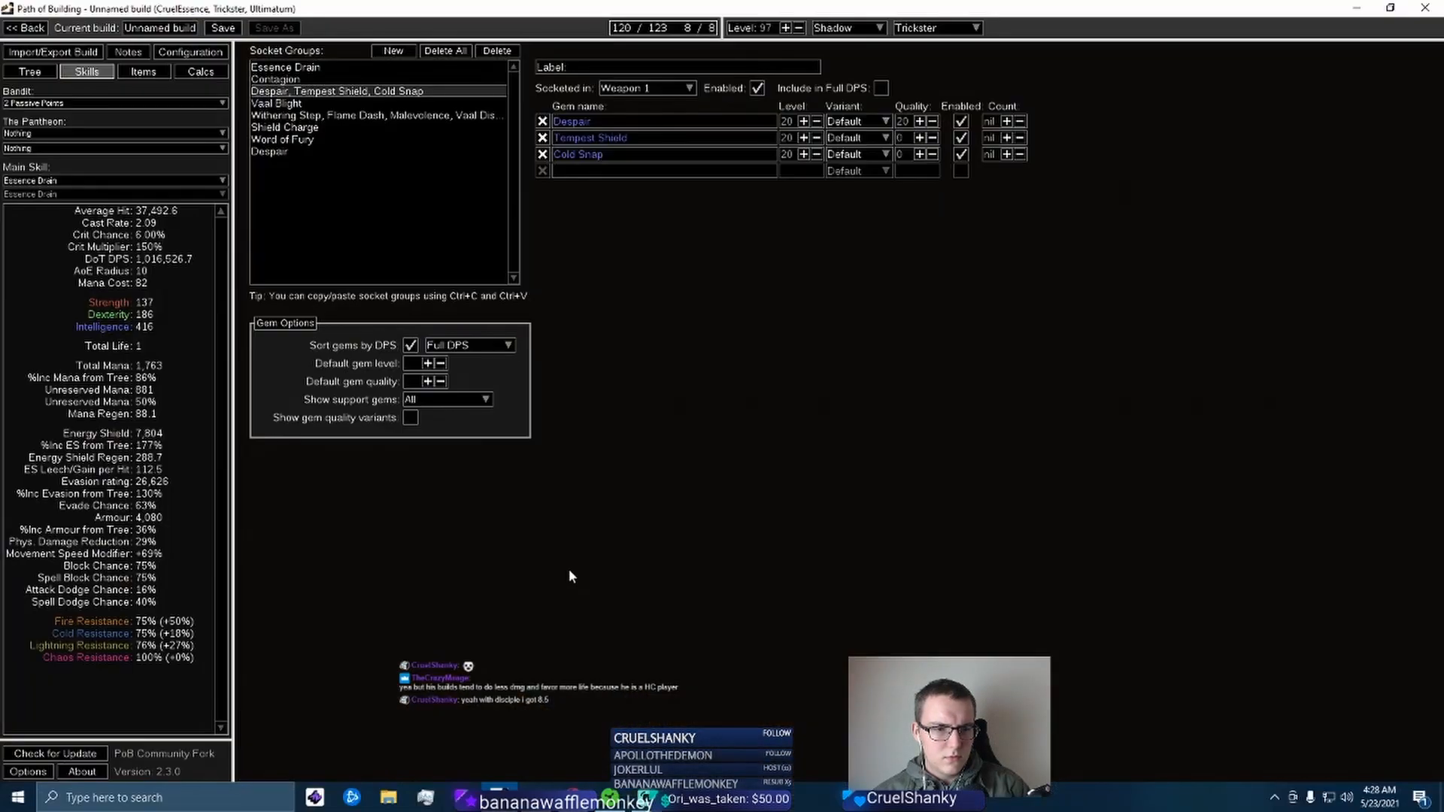
{"action": "left_click", "coordinate": [282, 139]}
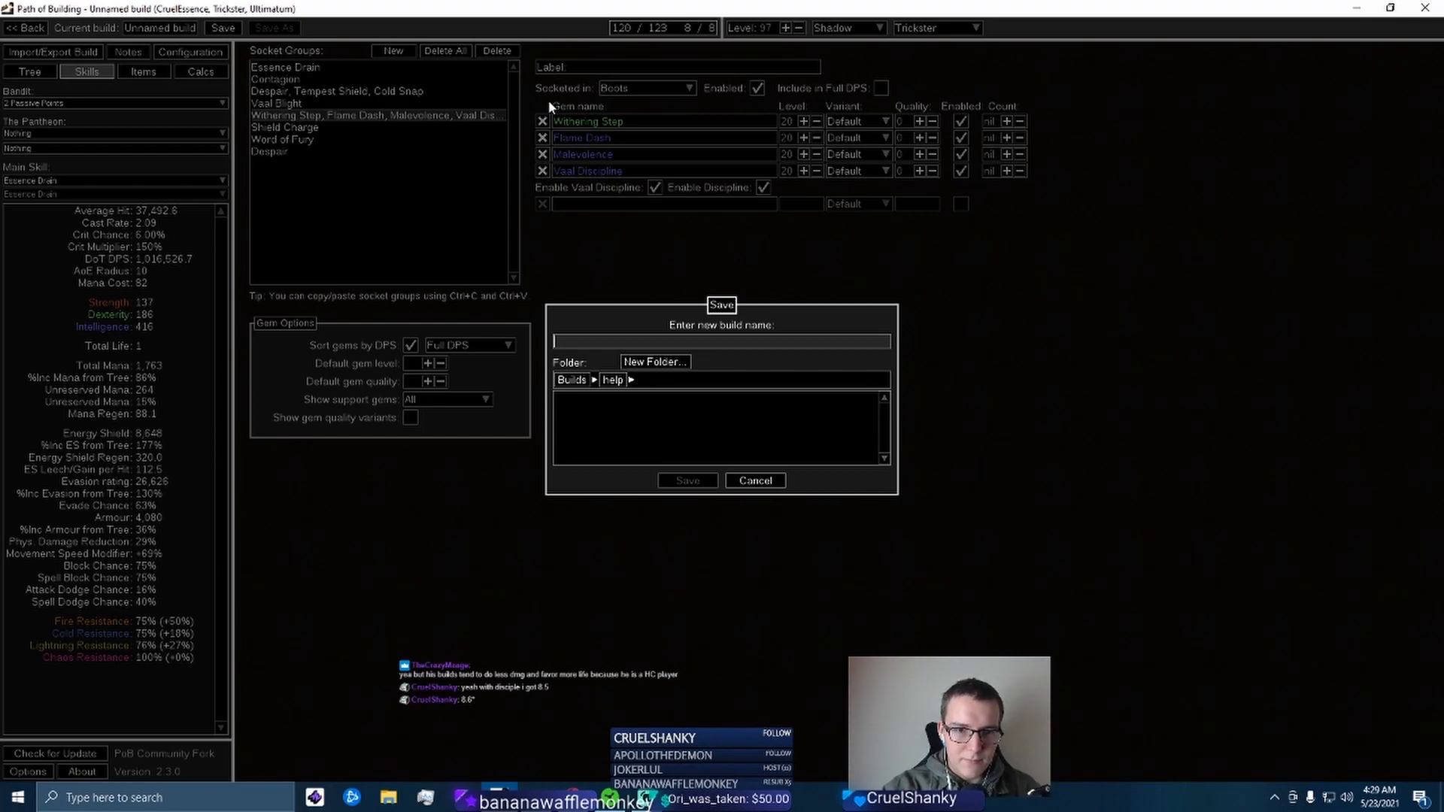
{"action": "type", "text": "cru"}
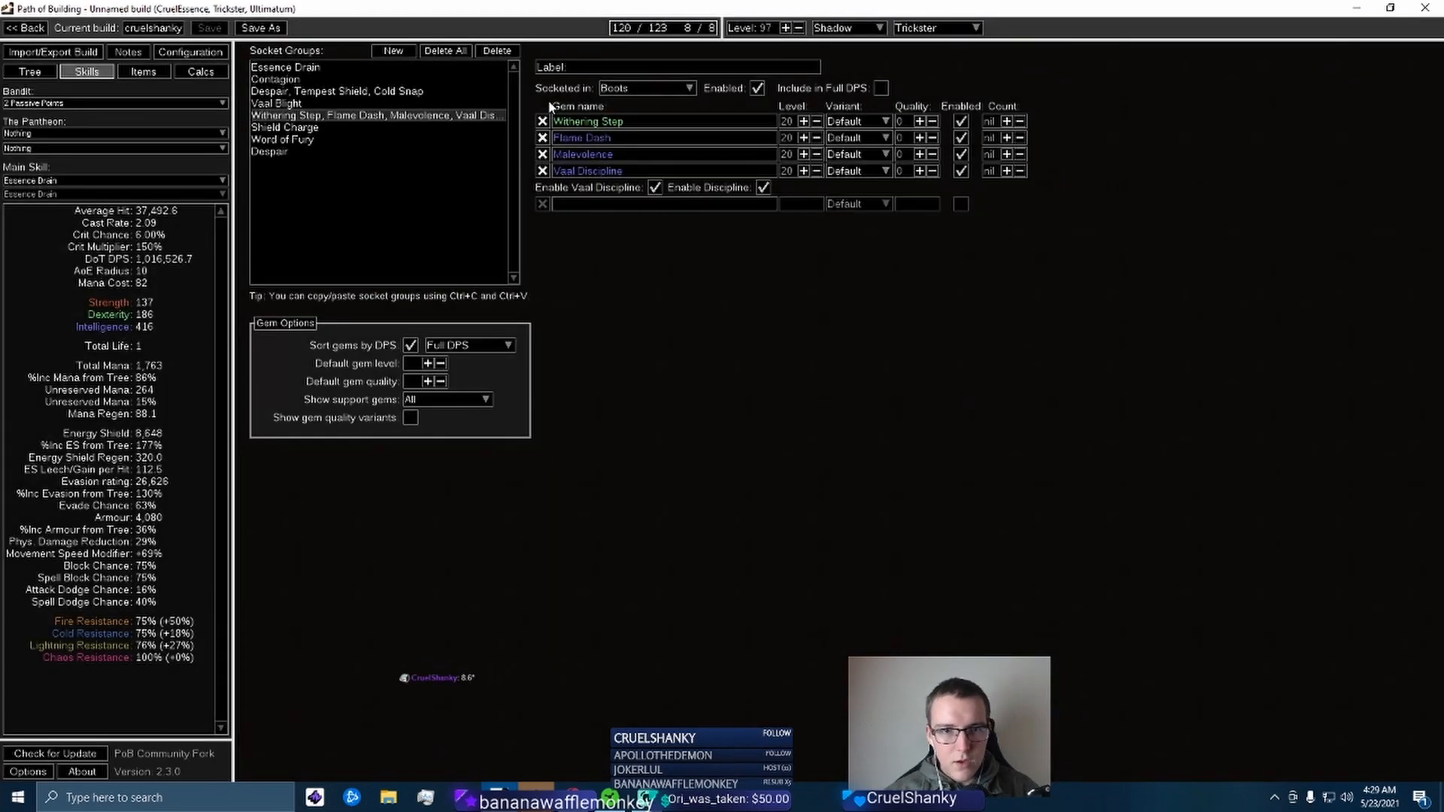
{"action": "left_click", "coordinate": [28, 71]}
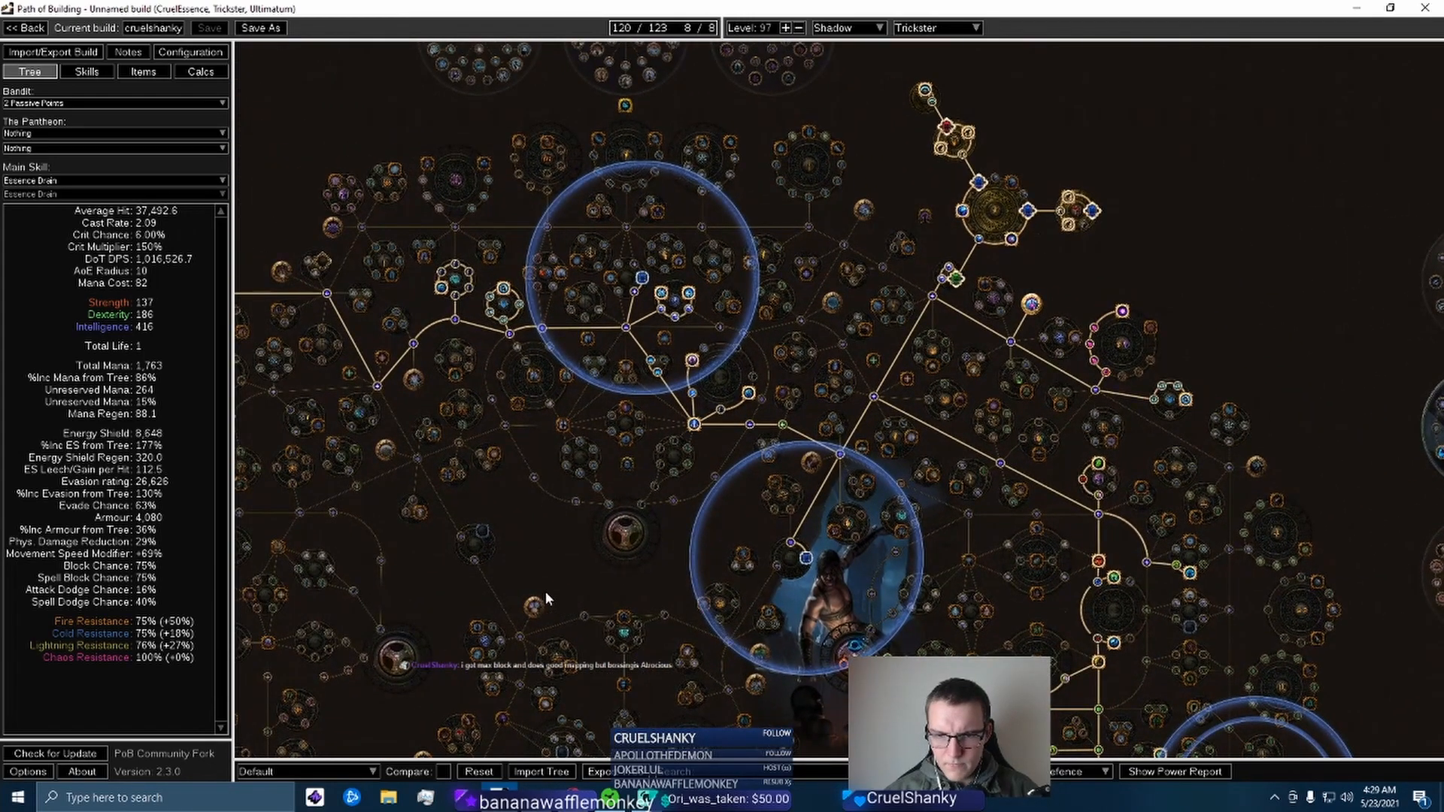
{"action": "mouse_move", "coordinate": [886, 443]}
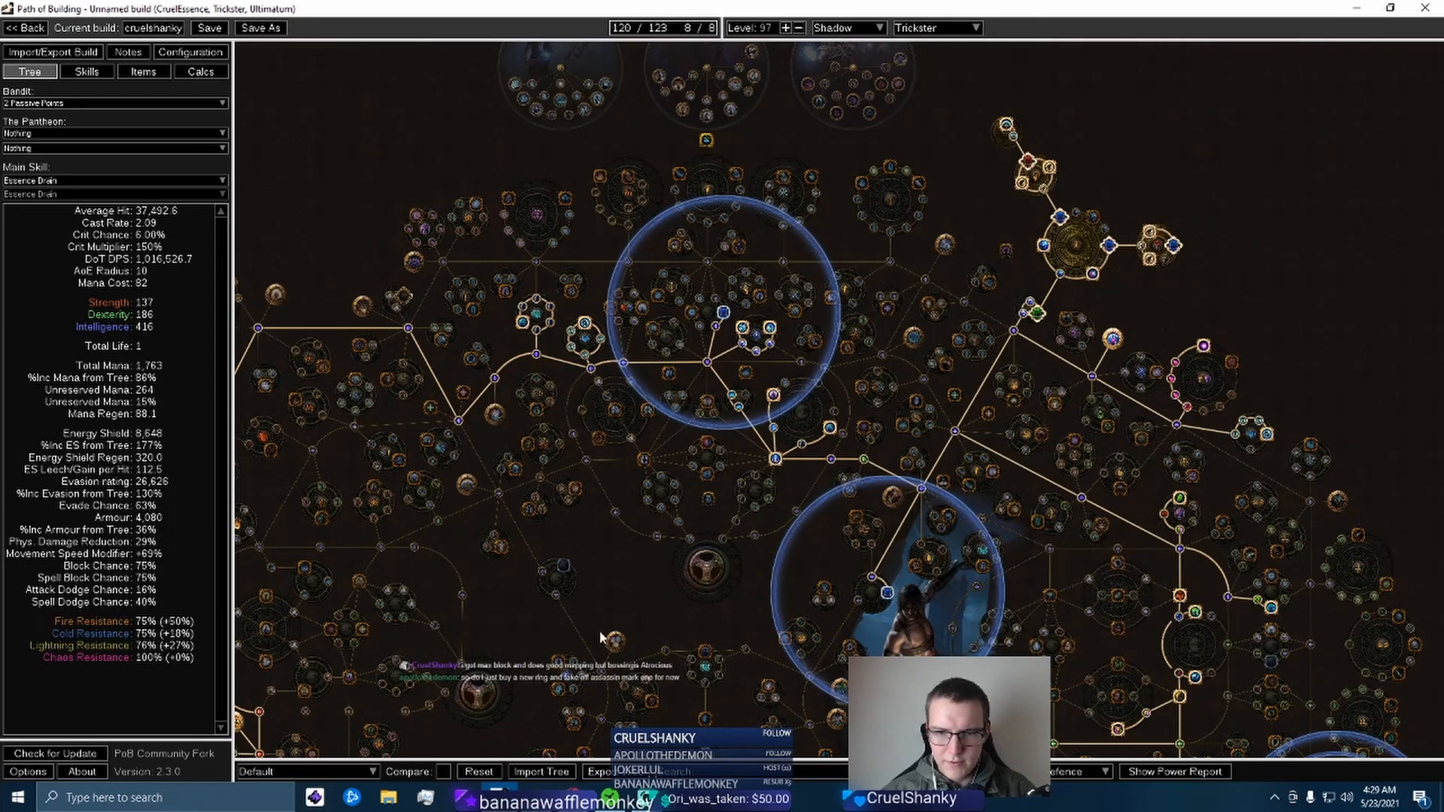
Inspect the Watcher's Eye jewel socket on the tree's left side, then list equipped items
{"action": "left_click_drag", "start_coordinate": [607, 636], "coordinate": [636, 497]}
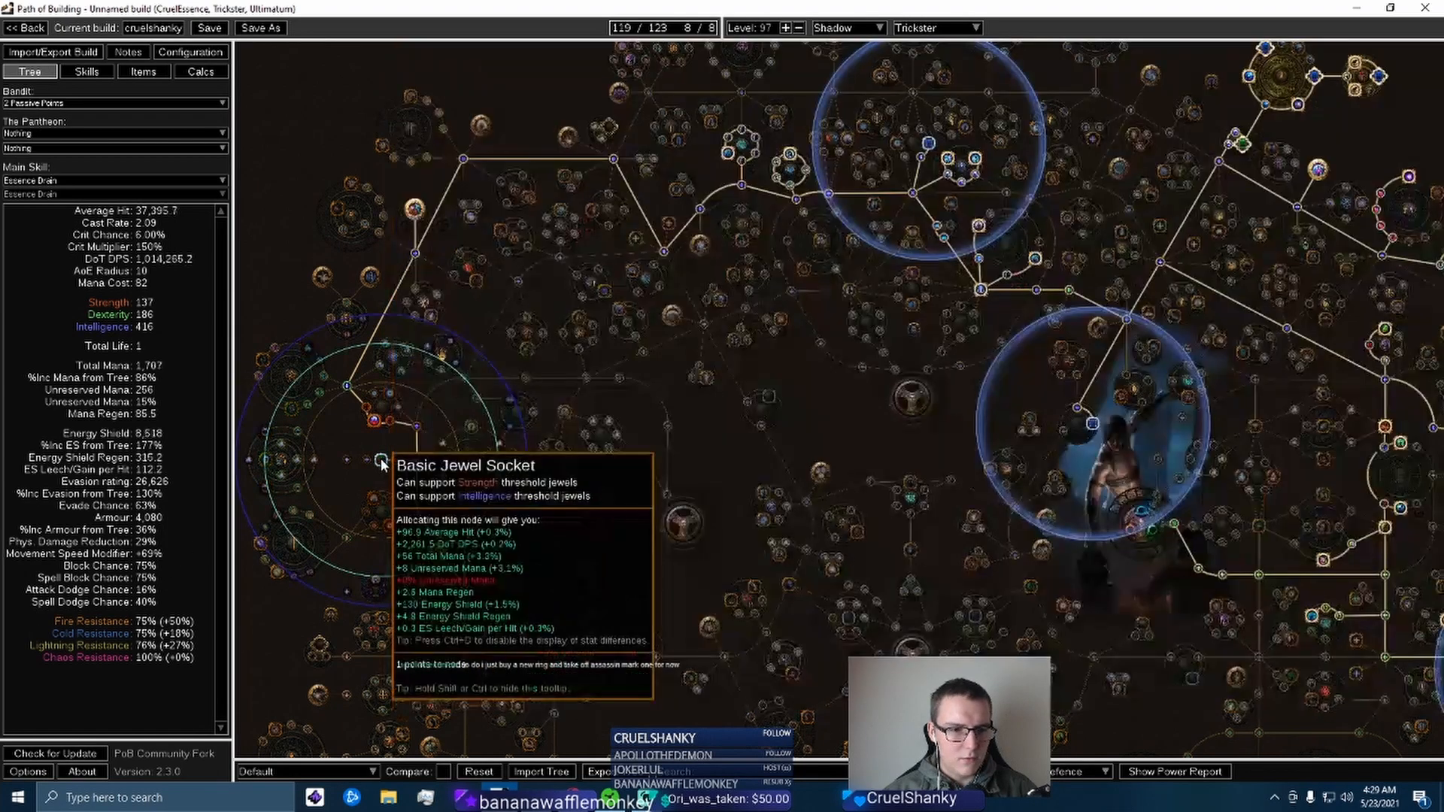
{"action": "left_click", "coordinate": [379, 460]}
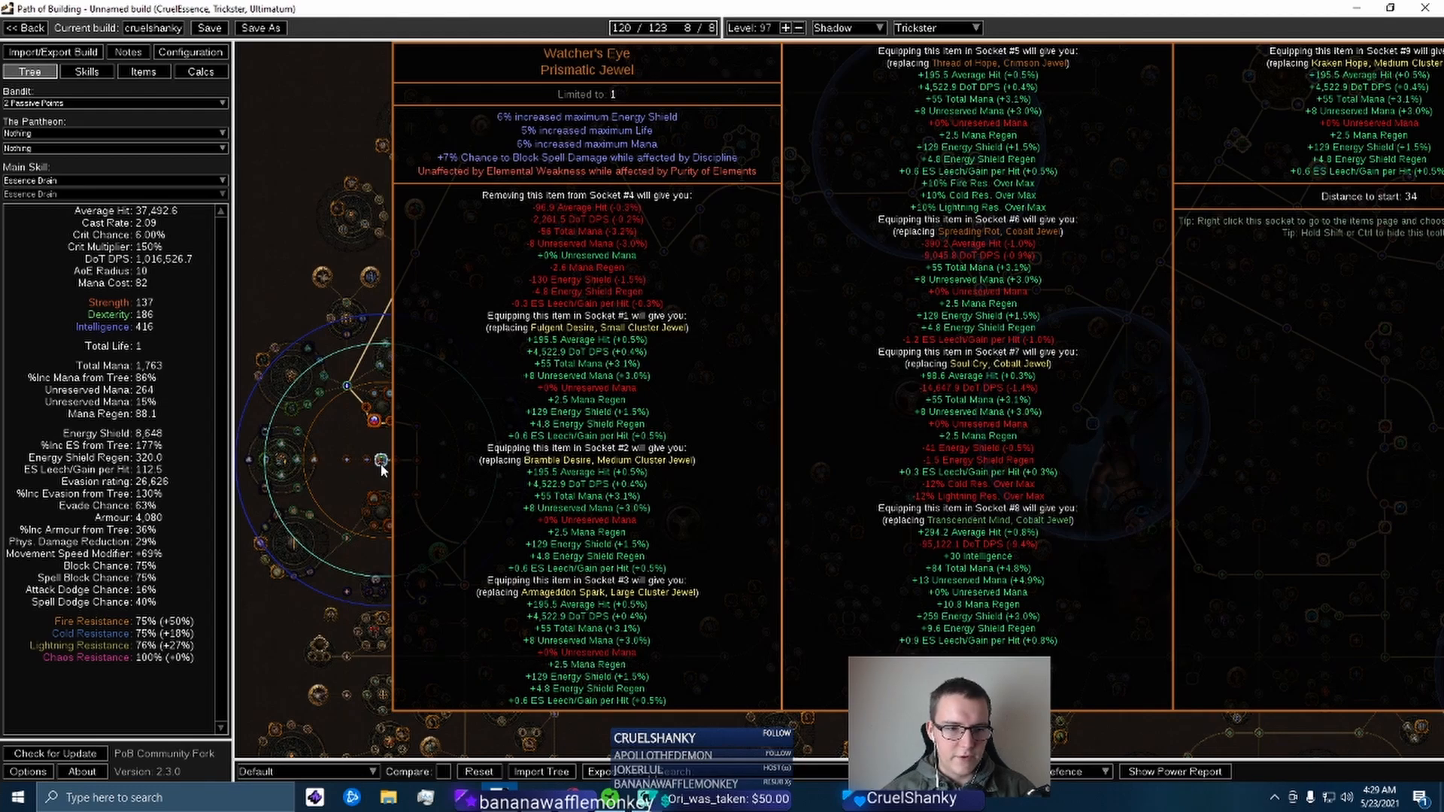
{"action": "left_click", "coordinate": [143, 70]}
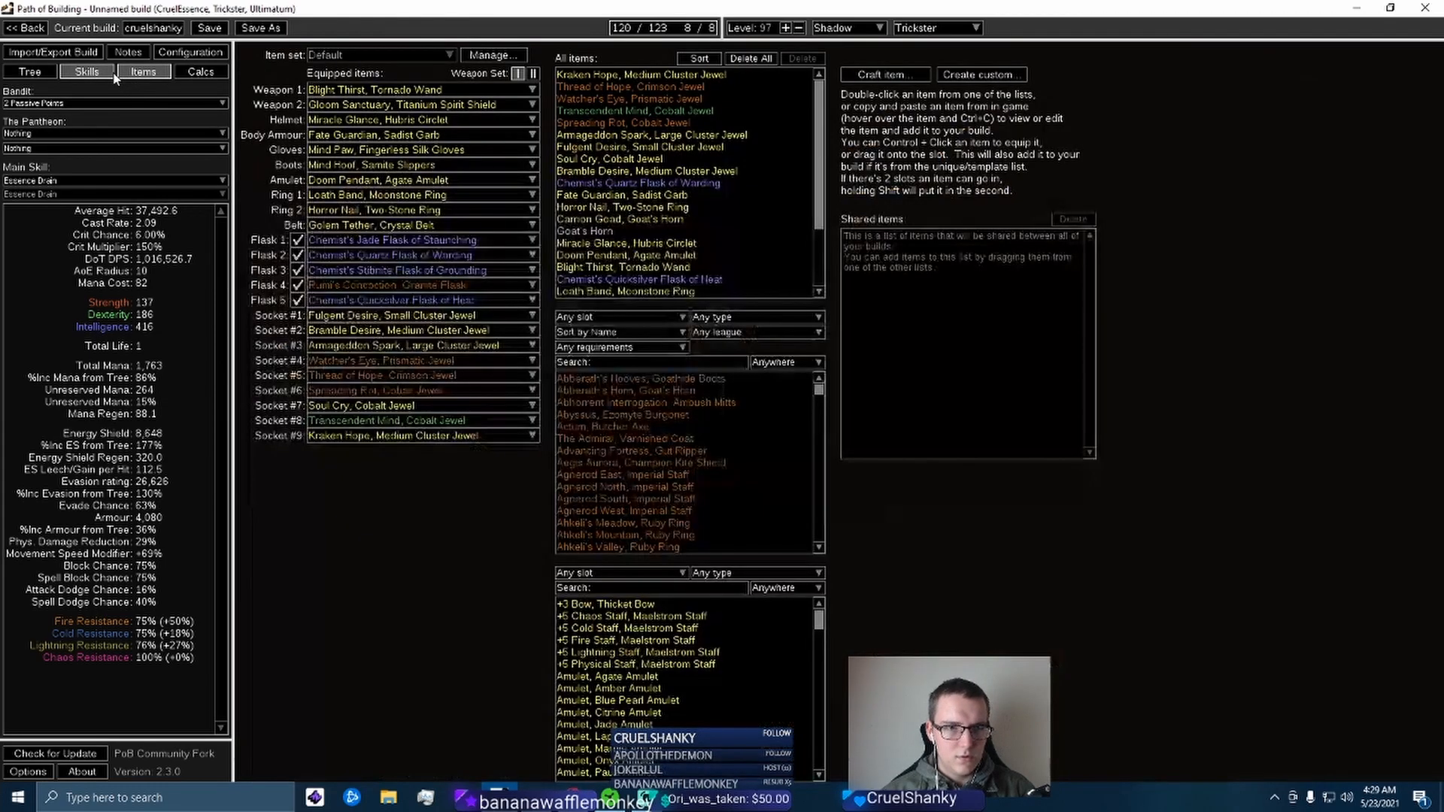
Browse the Essence Drain, Withering Step, Despair and Contagion gem groups
{"action": "left_click", "coordinate": [86, 73]}
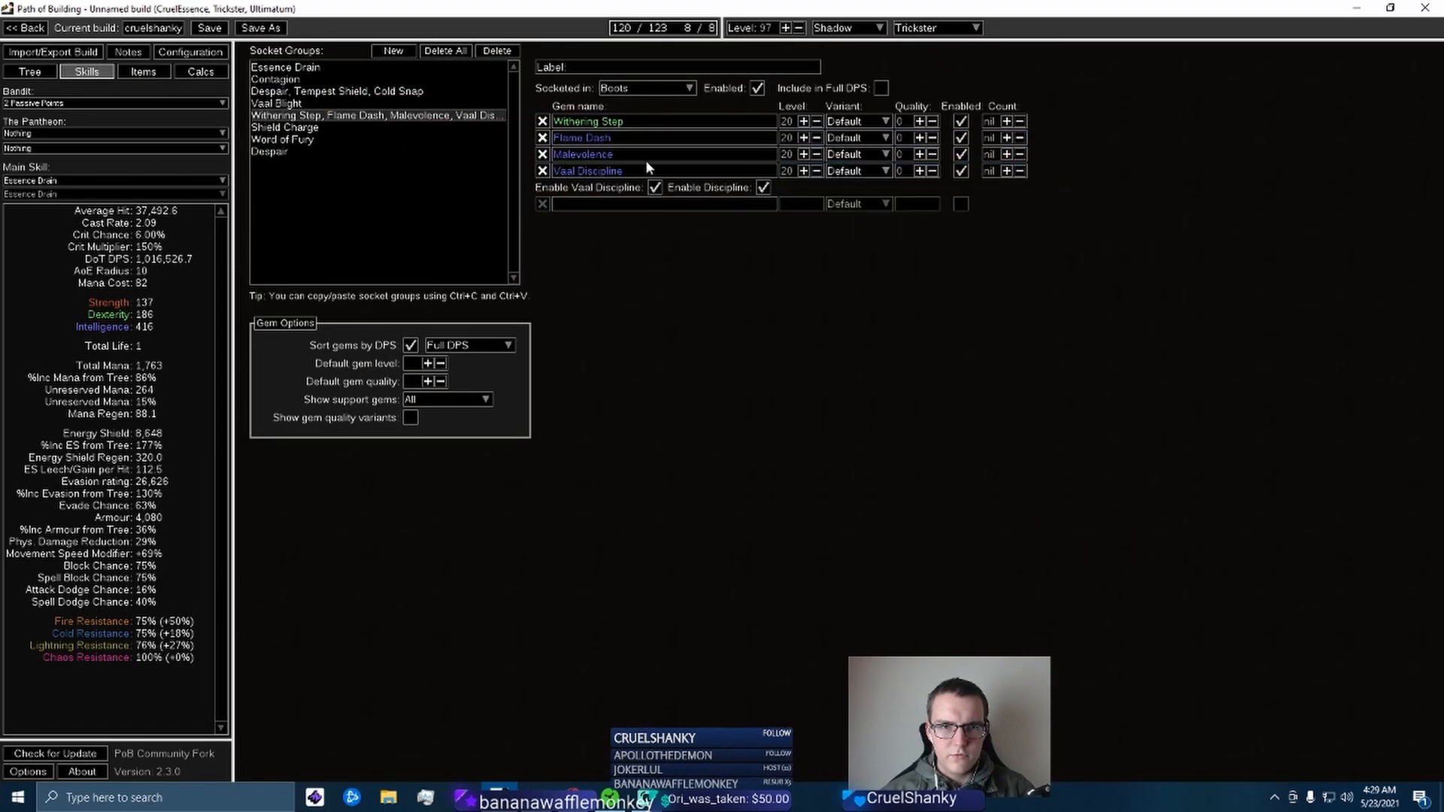
{"action": "mouse_move", "coordinate": [582, 137]}
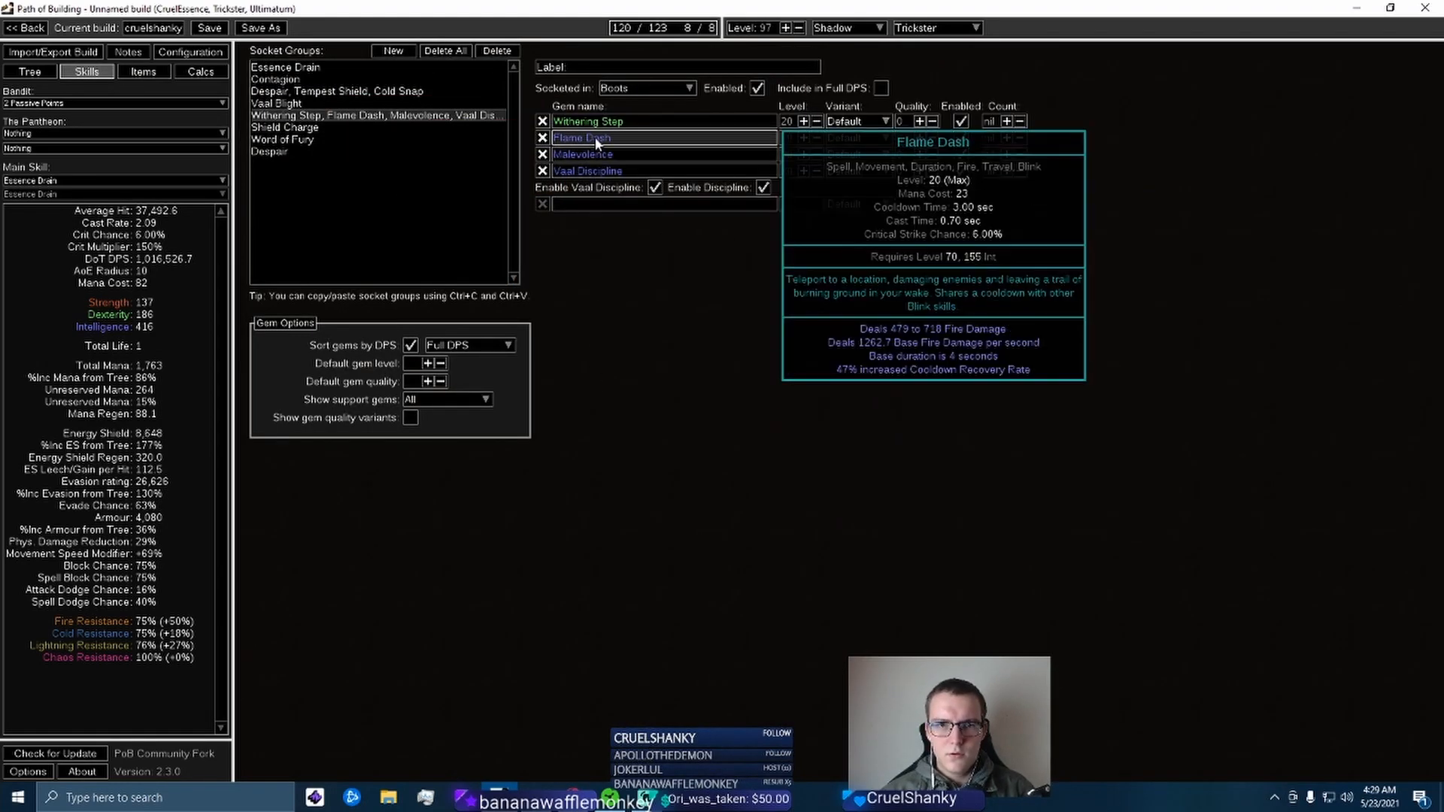
{"action": "left_click", "coordinate": [276, 102]}
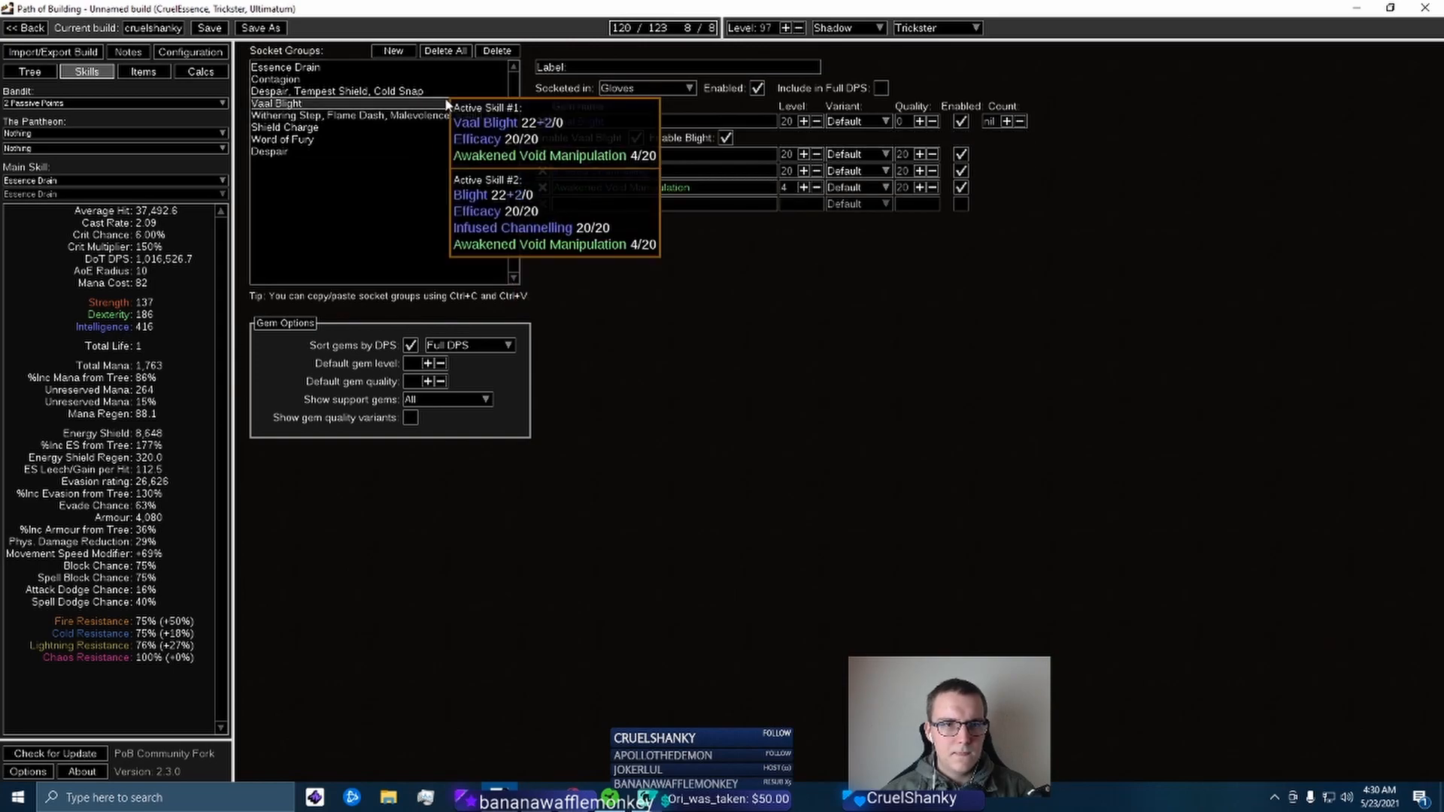
{"action": "left_click", "coordinate": [287, 67]}
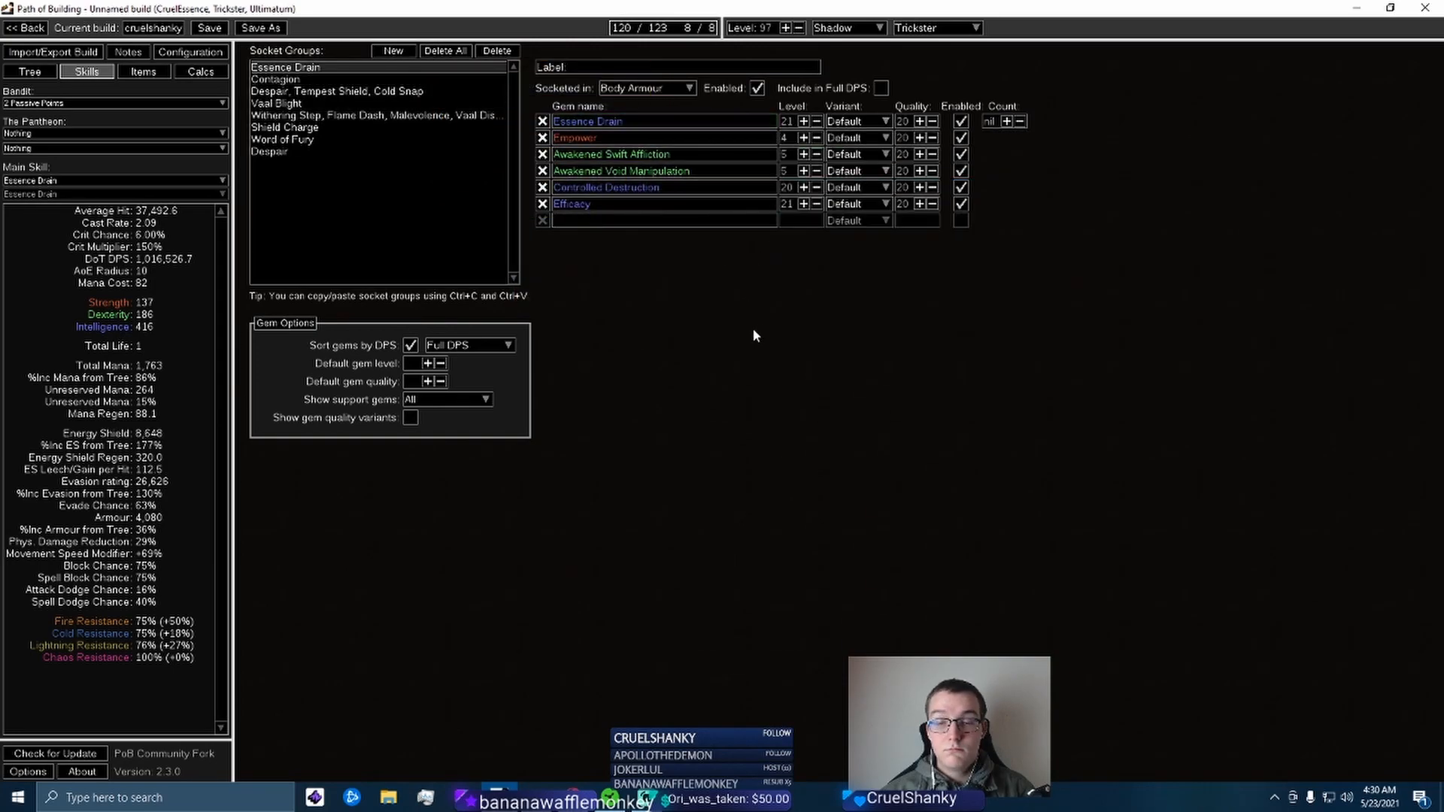
{"action": "mouse_move", "coordinate": [611, 281]}
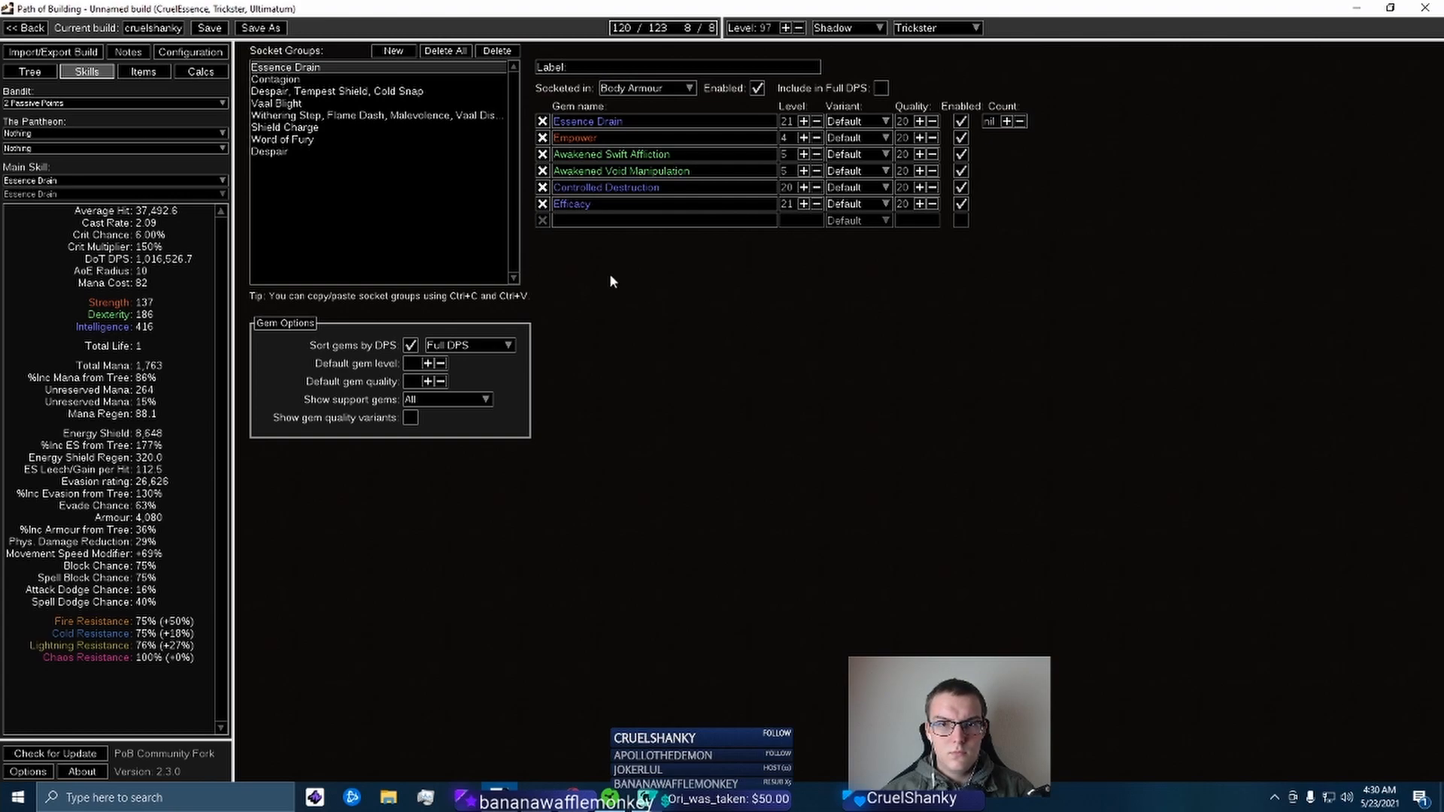
{"action": "left_click", "coordinate": [374, 115]}
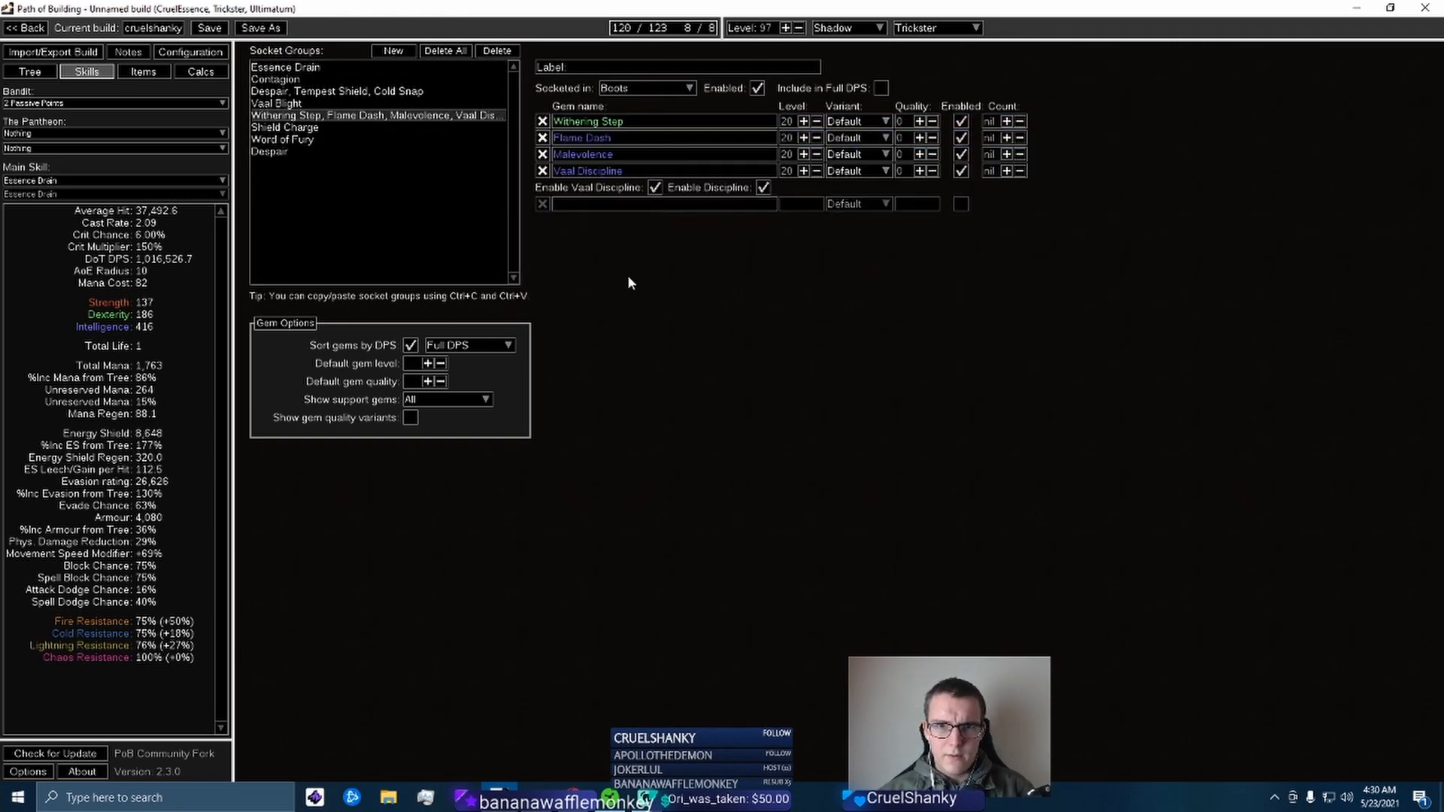
{"action": "mouse_move", "coordinate": [378, 114]}
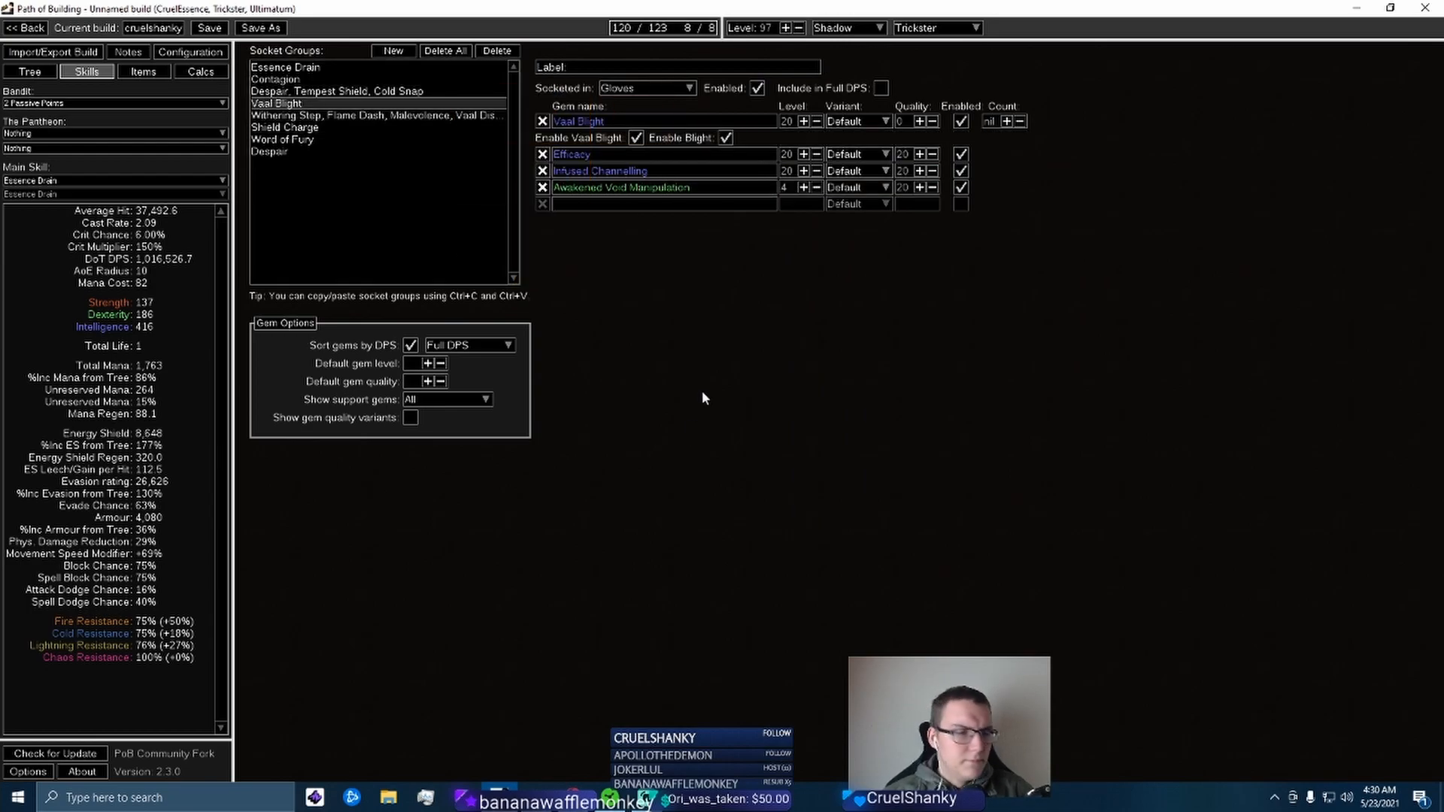
{"action": "mouse_move", "coordinate": [693, 387]}
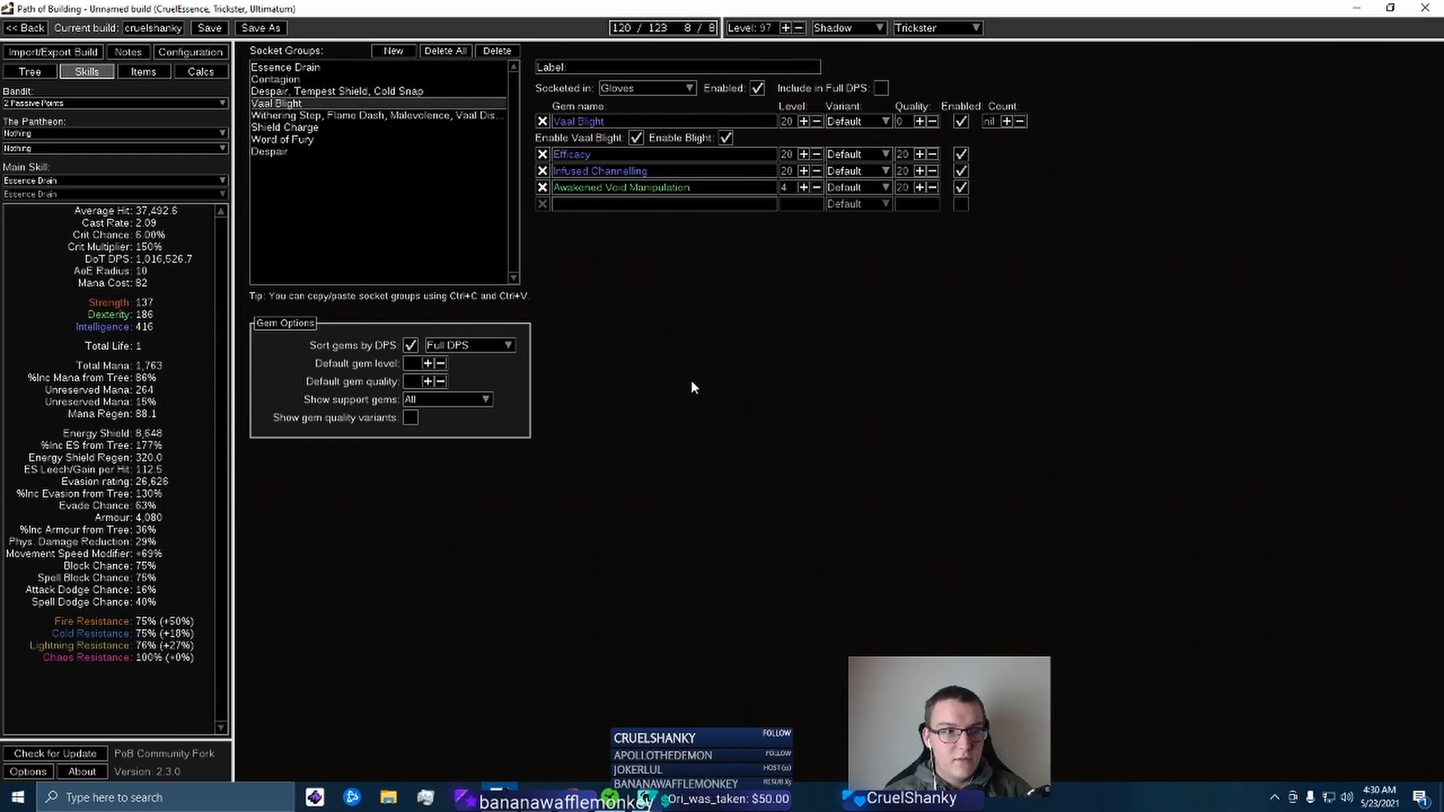
{"action": "left_click", "coordinate": [338, 91]}
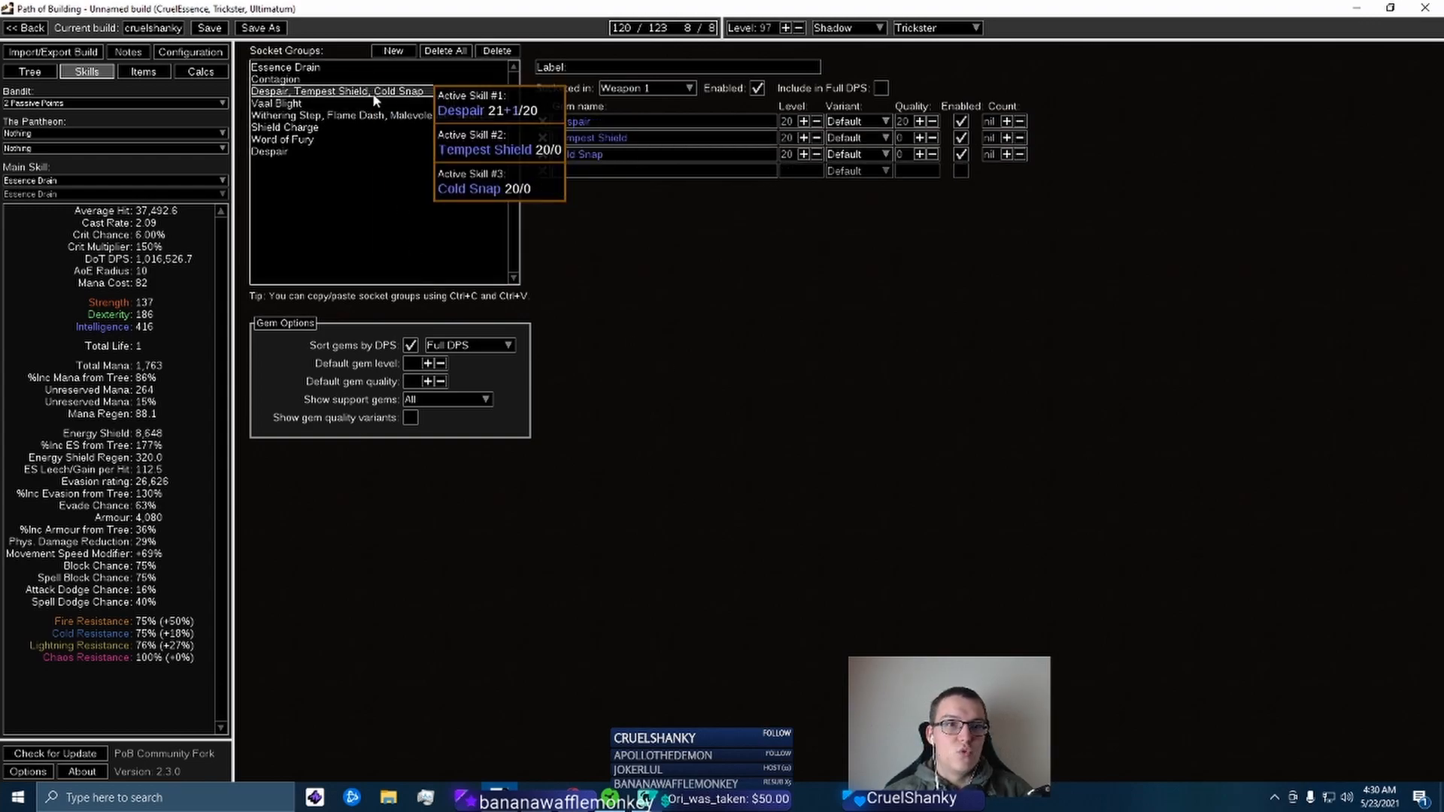
{"action": "left_click", "coordinate": [274, 79]}
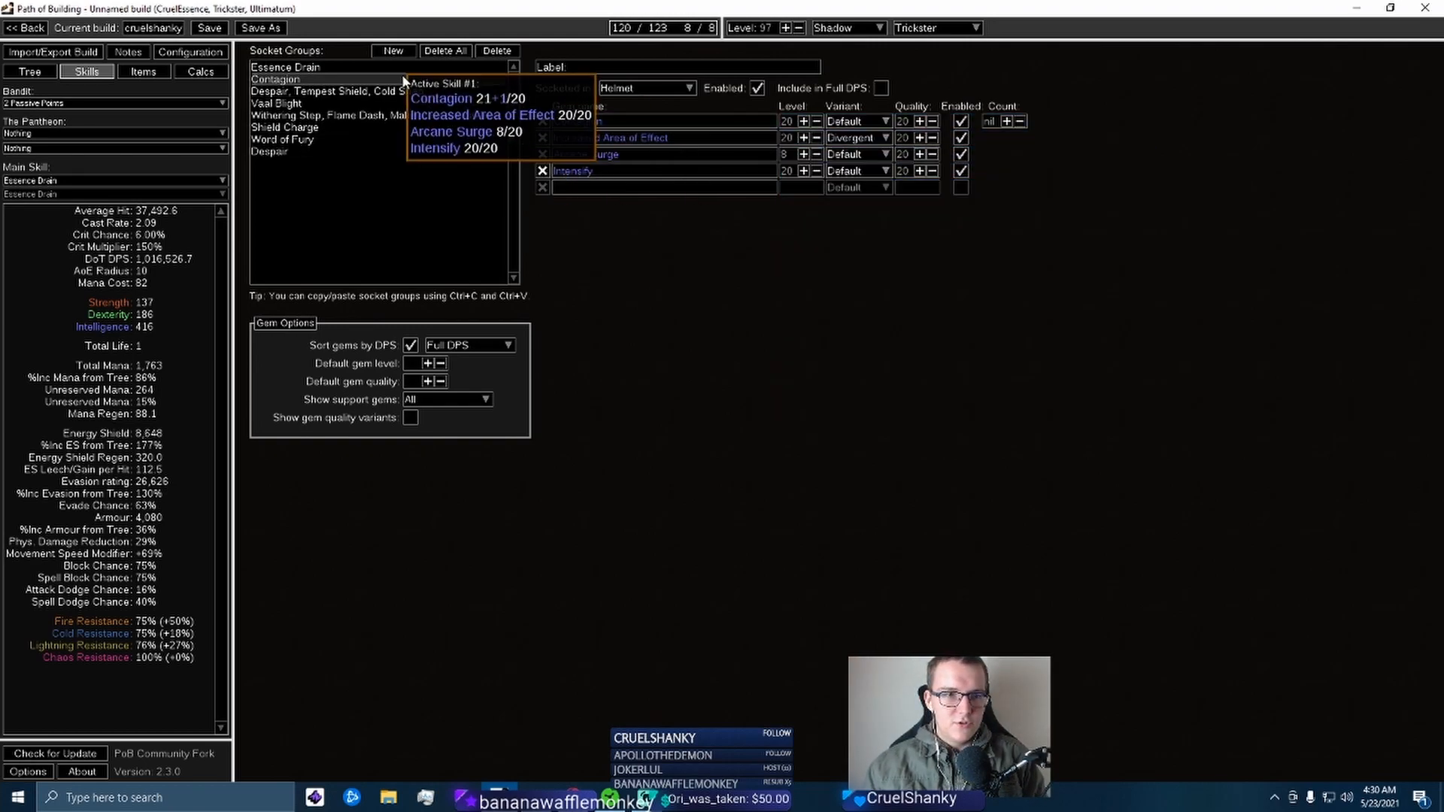
{"action": "left_click", "coordinate": [378, 115]}
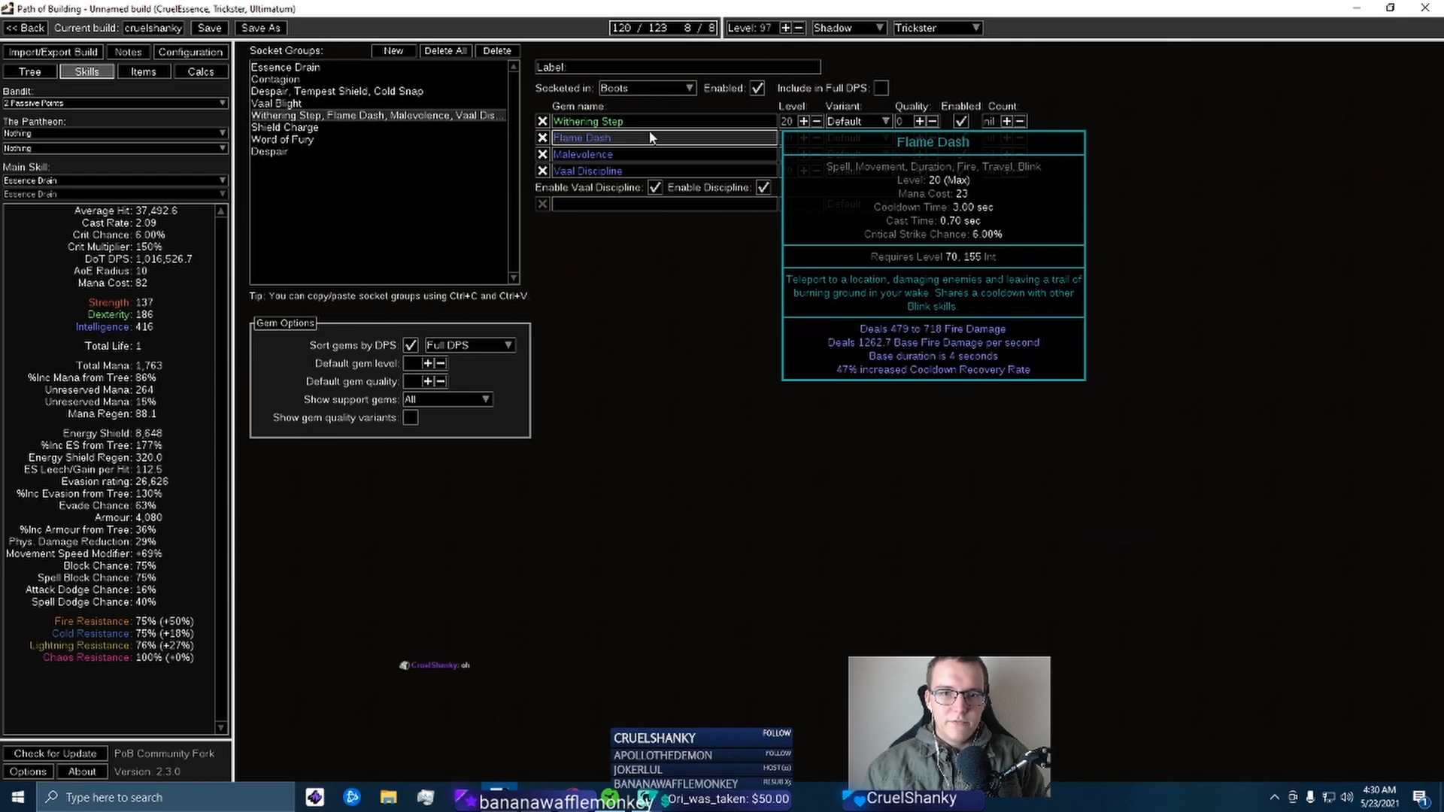
{"action": "mouse_move", "coordinate": [589, 352]}
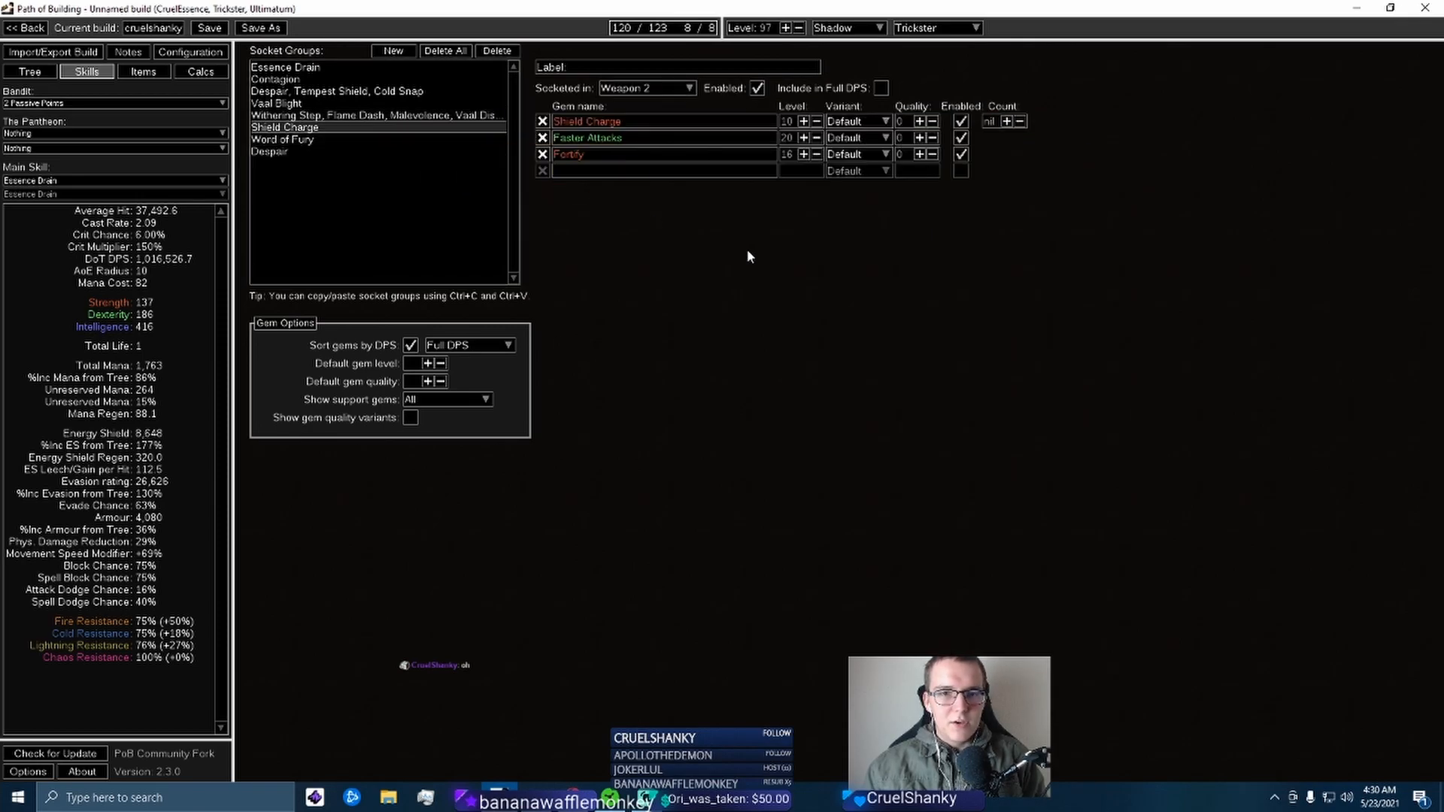
{"action": "mouse_move", "coordinate": [567, 214]}
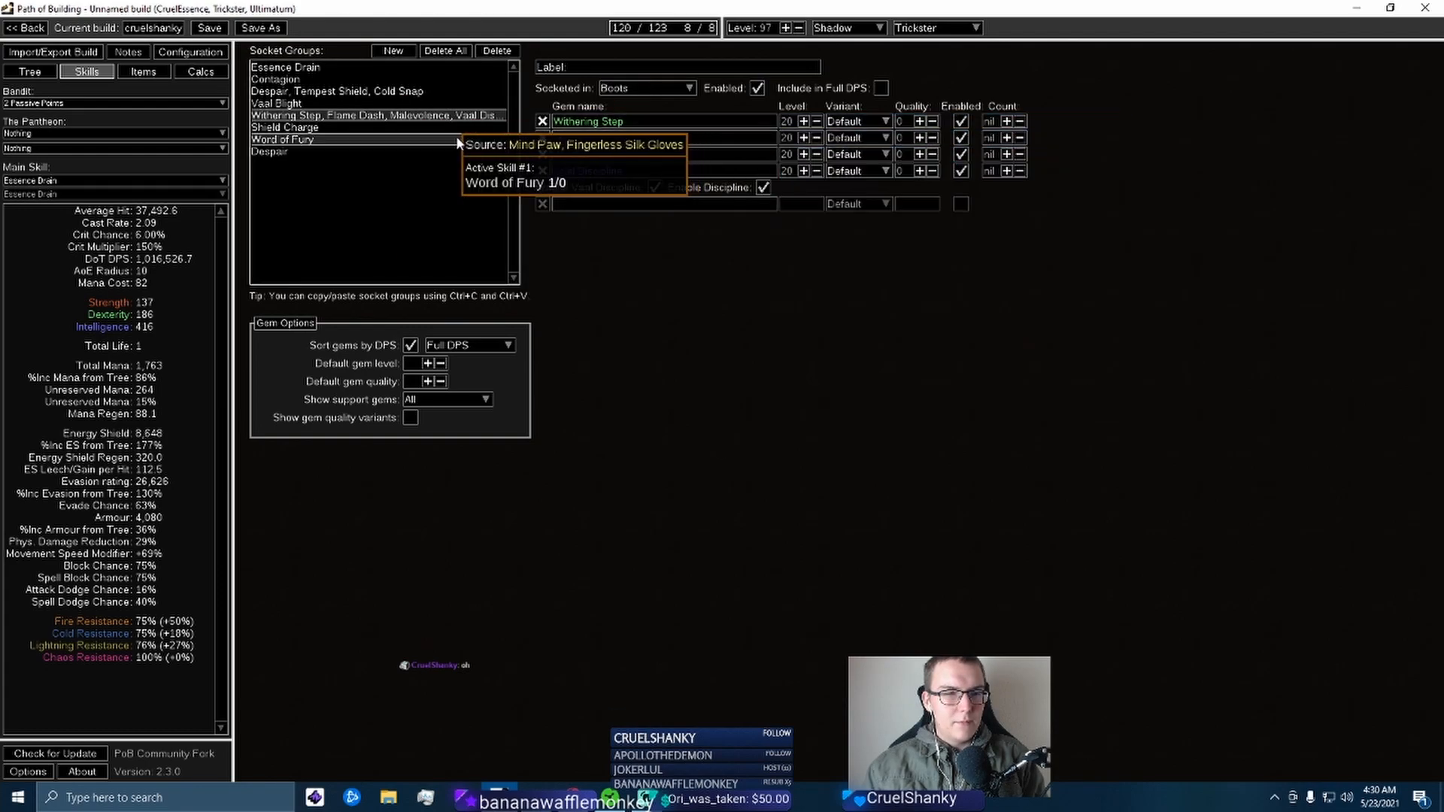
Recheck the Word of Fury, Withering Step/Malevolence, Despair and Shield Charge gem groups
{"action": "left_click", "coordinate": [286, 127]}
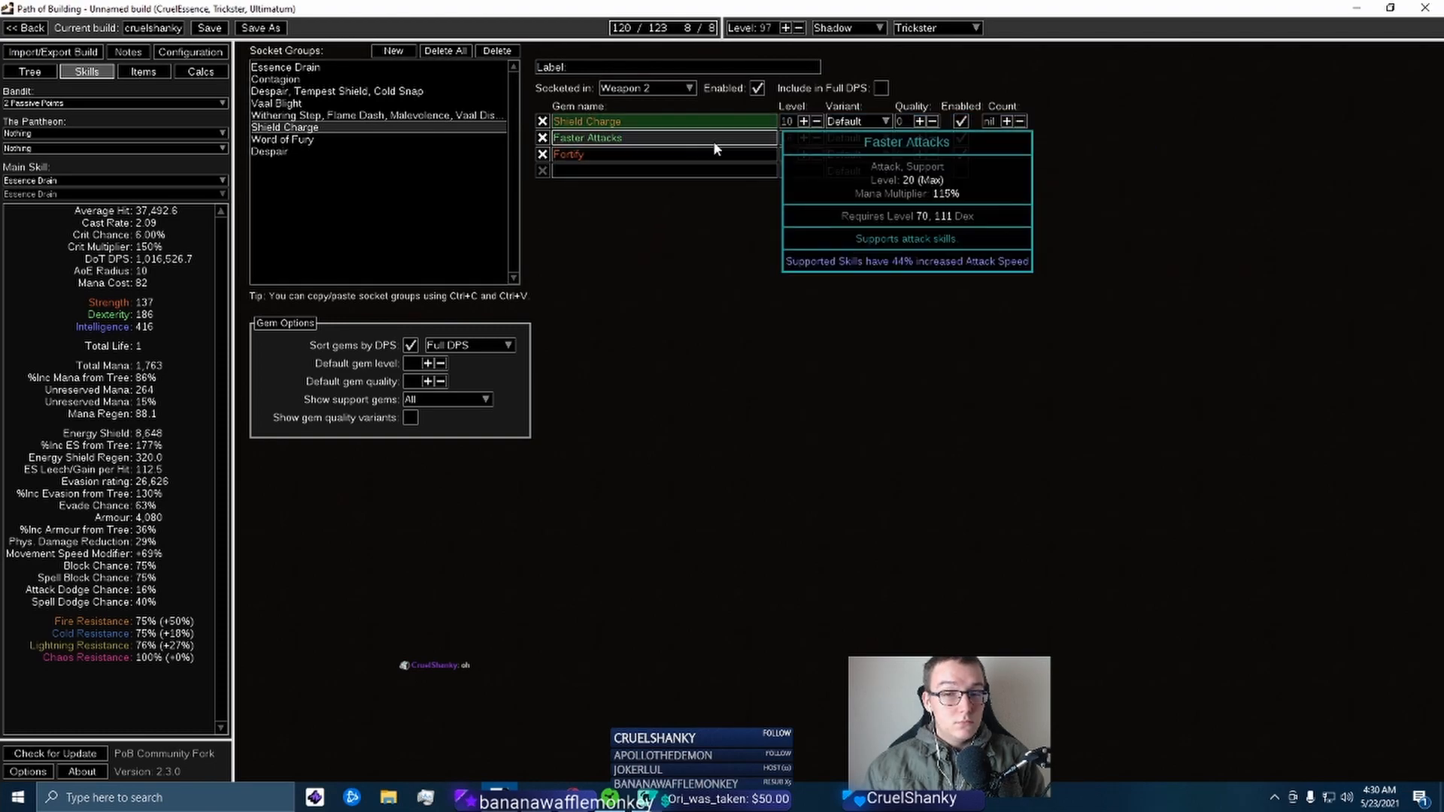
{"action": "left_click", "coordinate": [284, 140]}
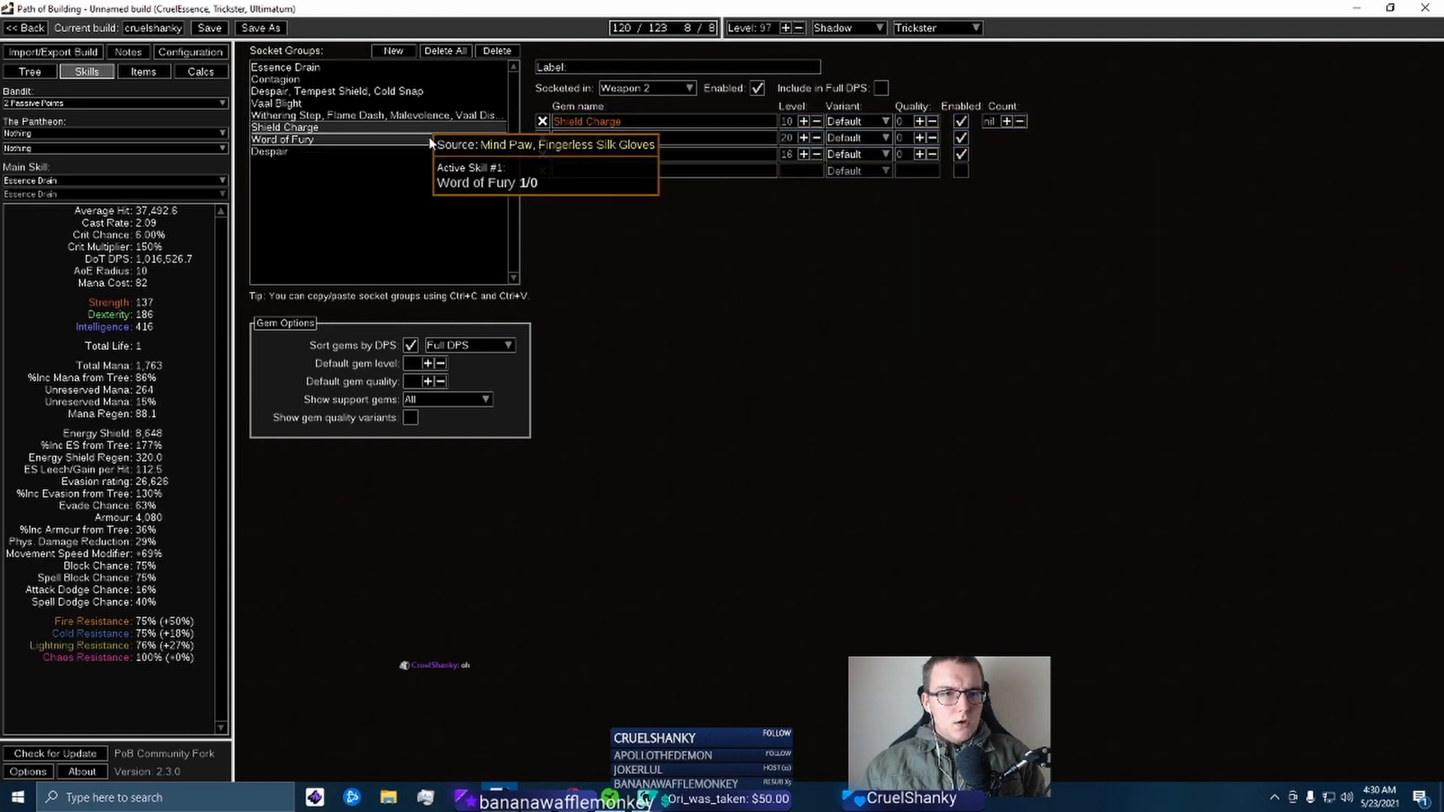
{"action": "left_click", "coordinate": [376, 115]}
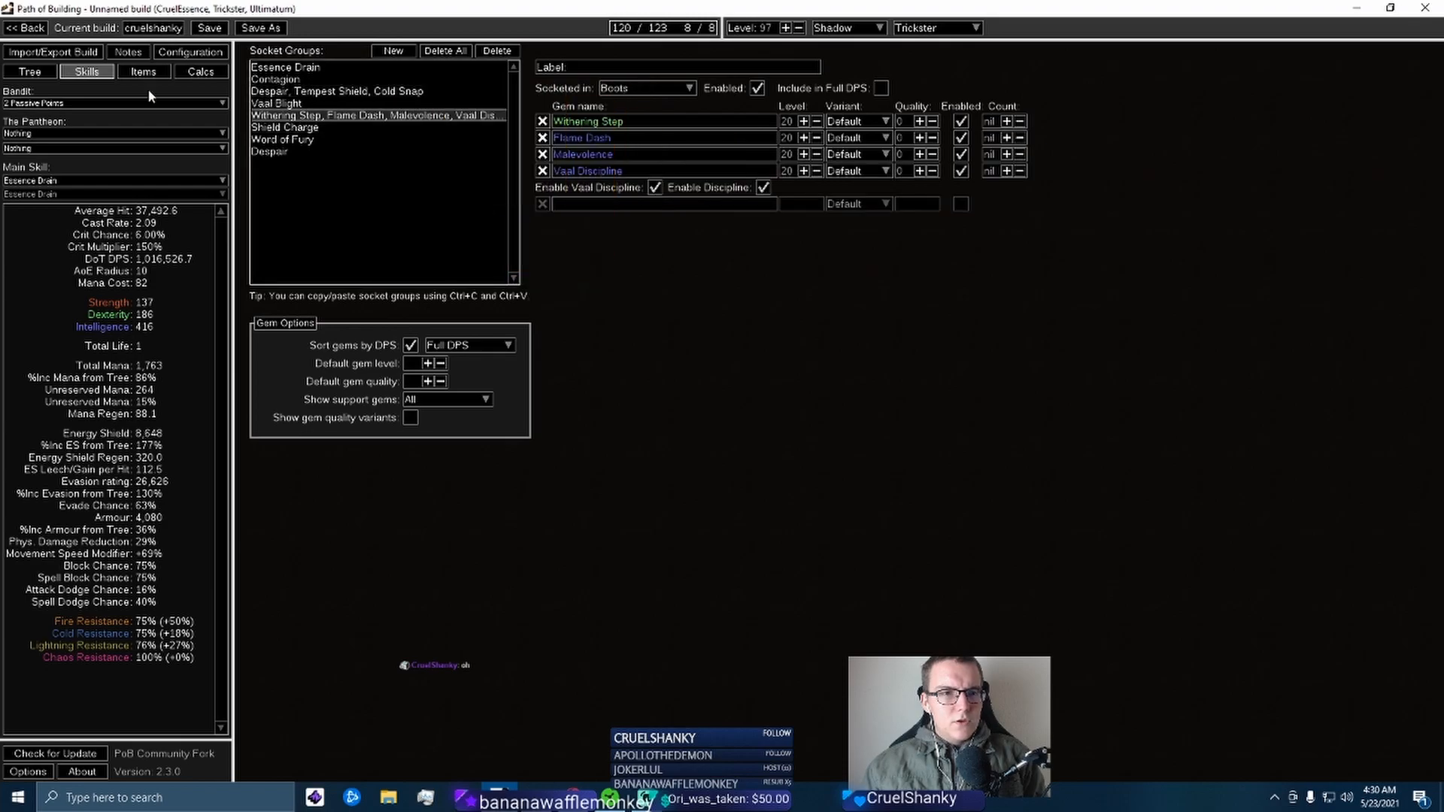
{"action": "left_click", "coordinate": [28, 71]}
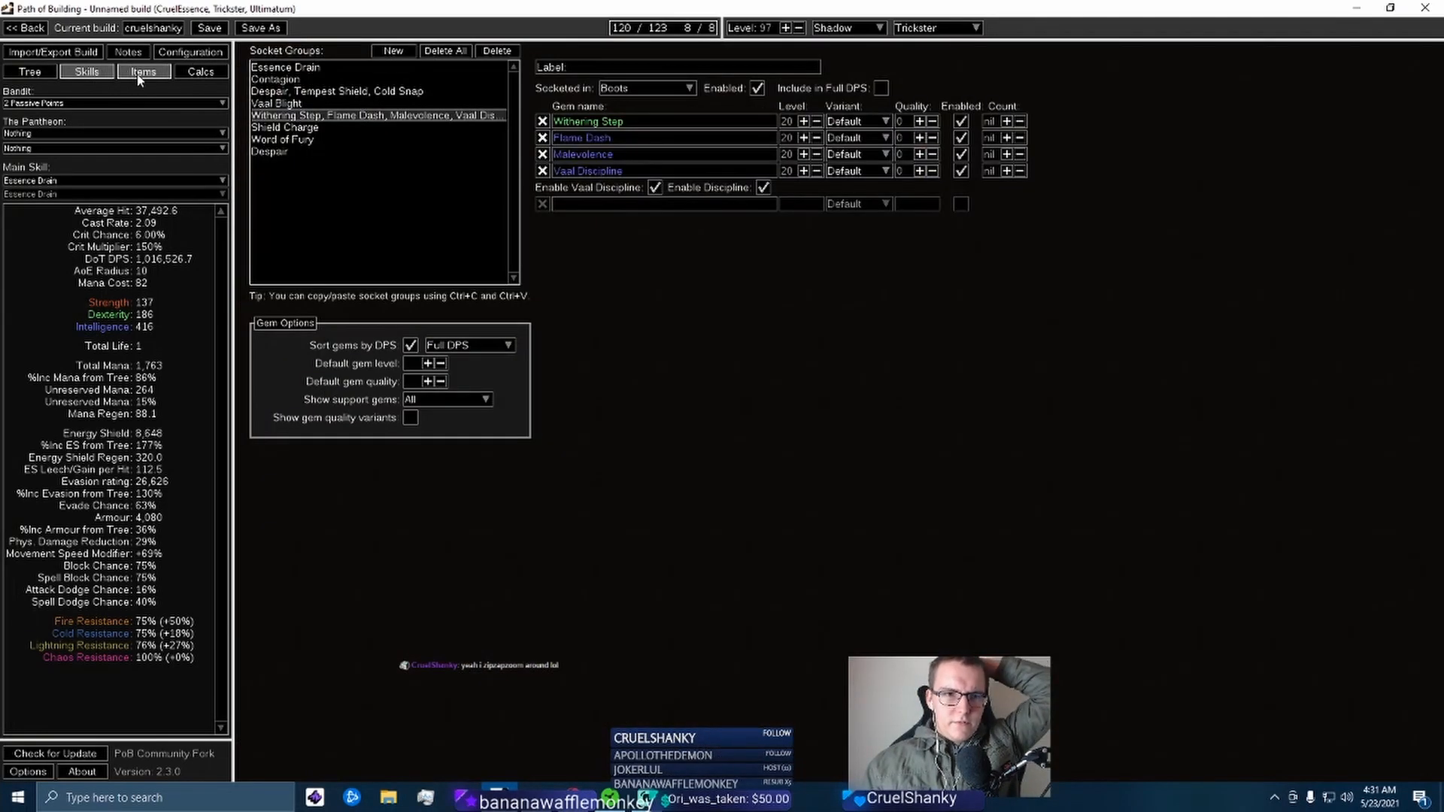
{"action": "mouse_move", "coordinate": [378, 114]}
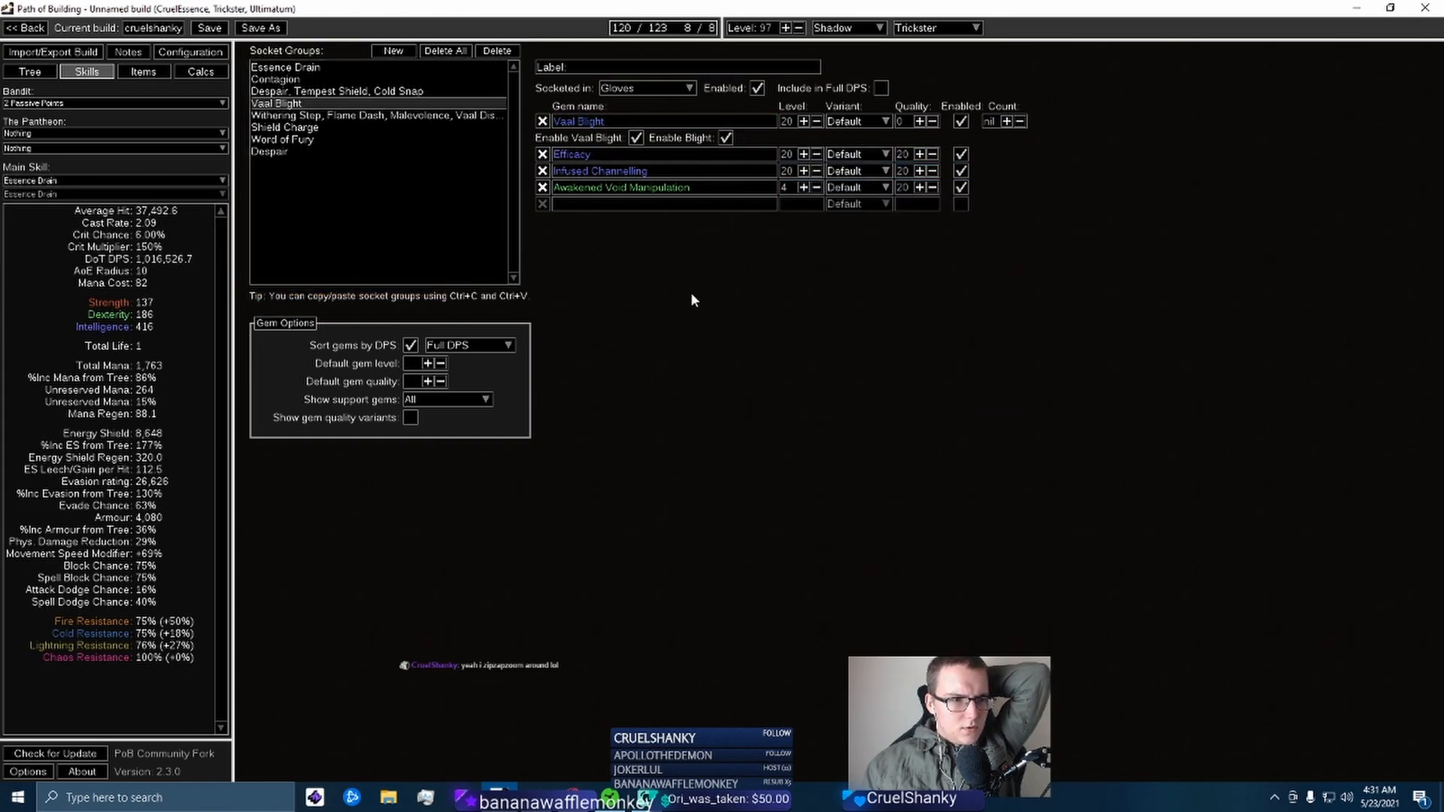
{"action": "left_click", "coordinate": [332, 91]}
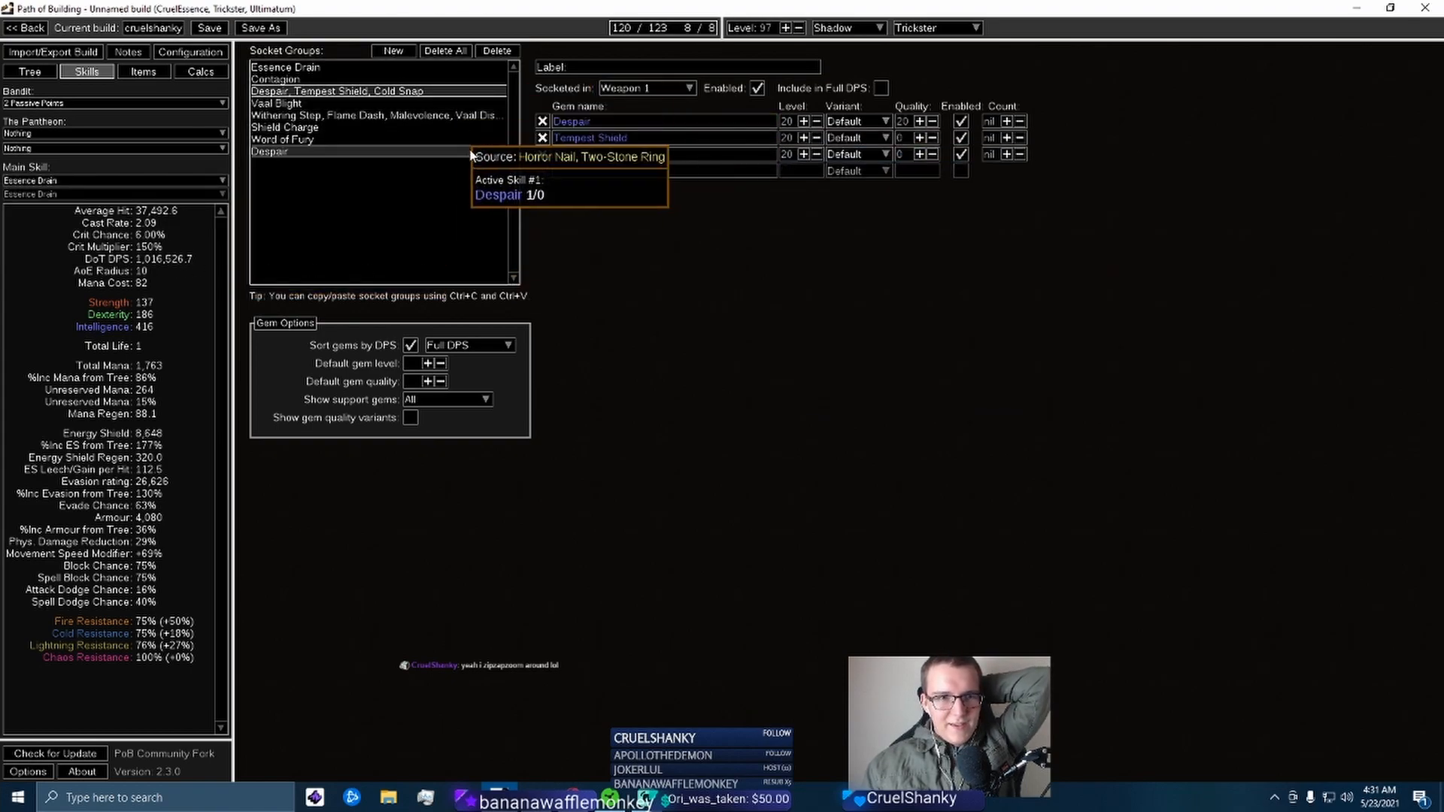
{"action": "left_click", "coordinate": [284, 127]}
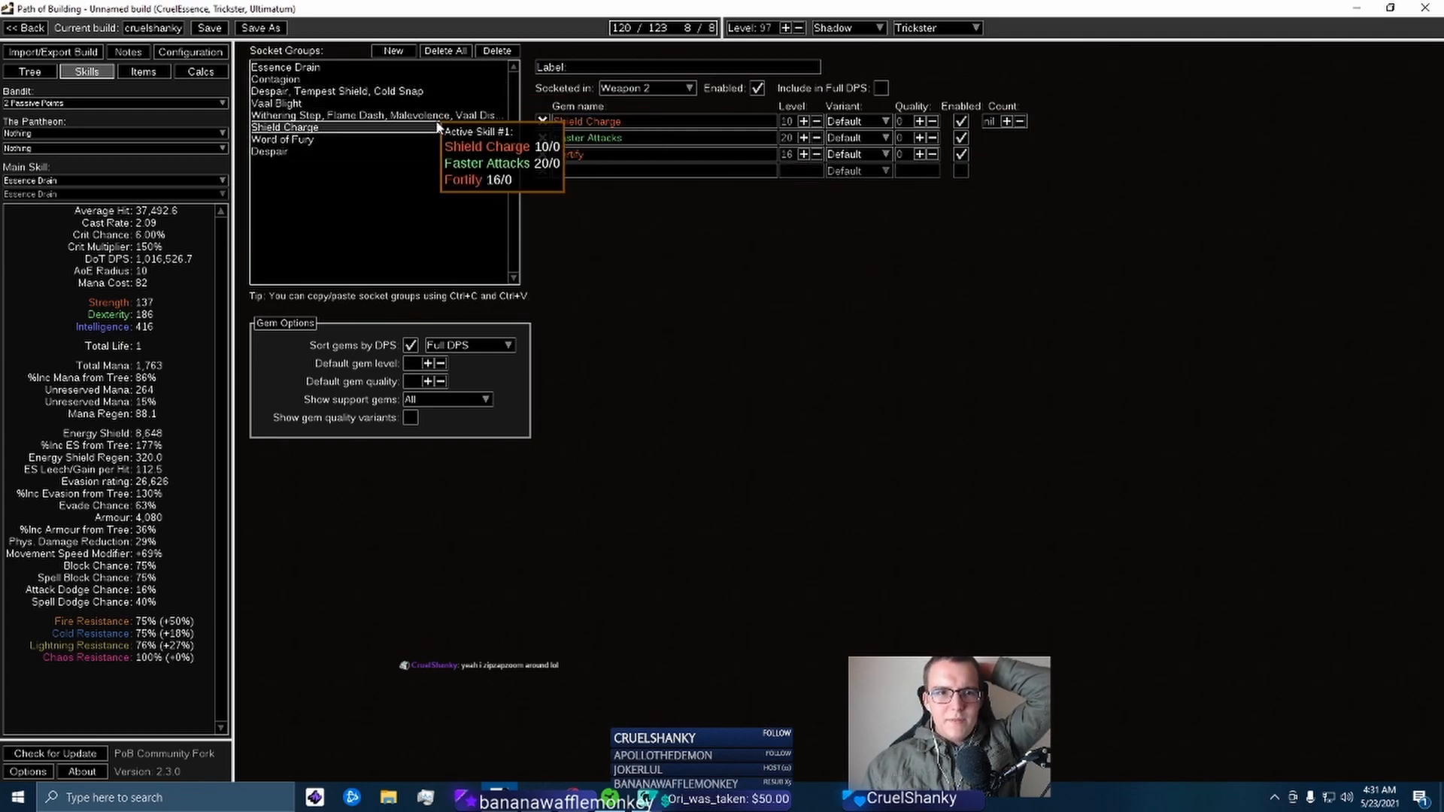
{"action": "mouse_move", "coordinate": [659, 188]}
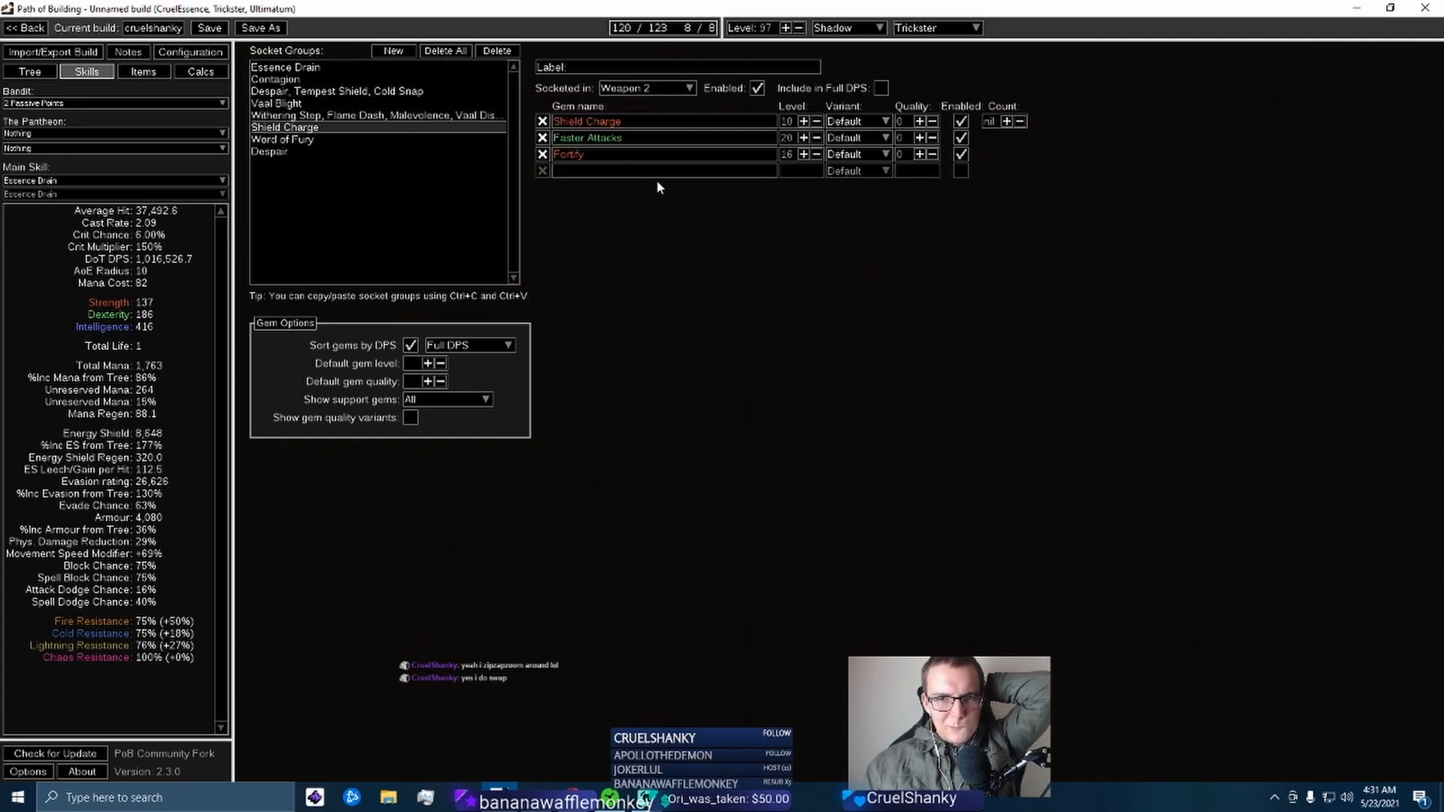
{"action": "mouse_move", "coordinate": [661, 138]}
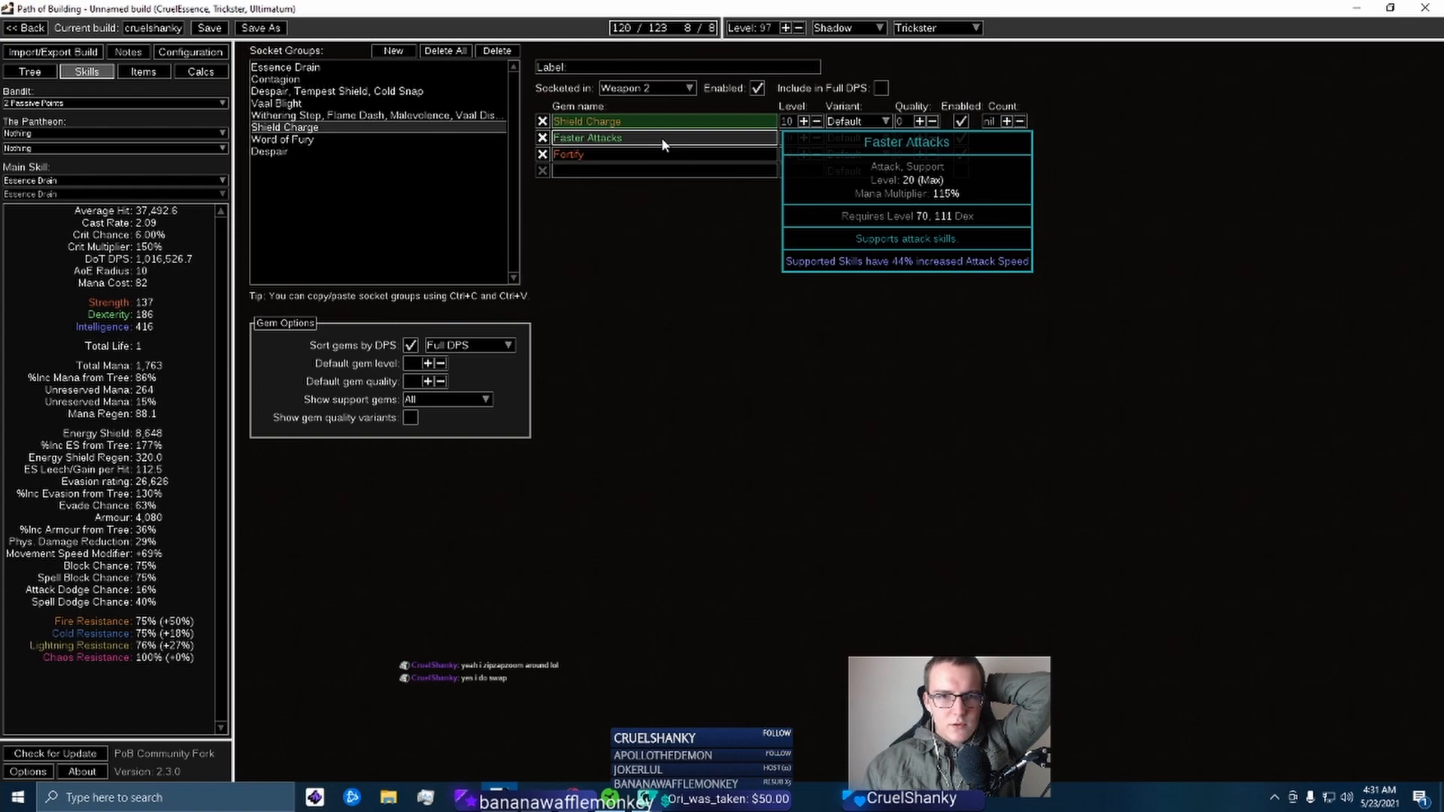
Review the Withering Step, Despair and Essence Drain gems again, then show the Calcs breakdown
{"action": "left_click", "coordinate": [373, 115]}
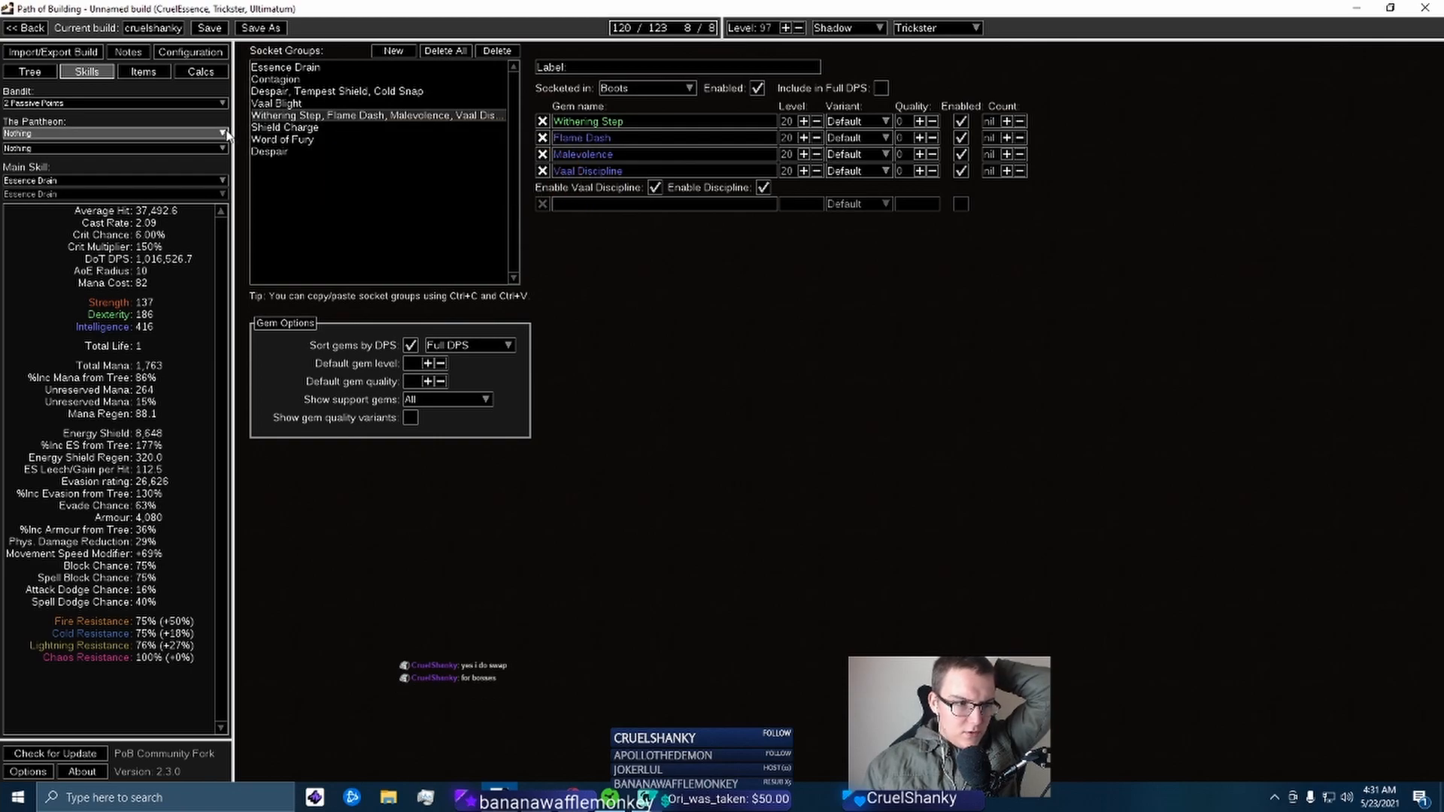
{"action": "left_click", "coordinate": [336, 91]}
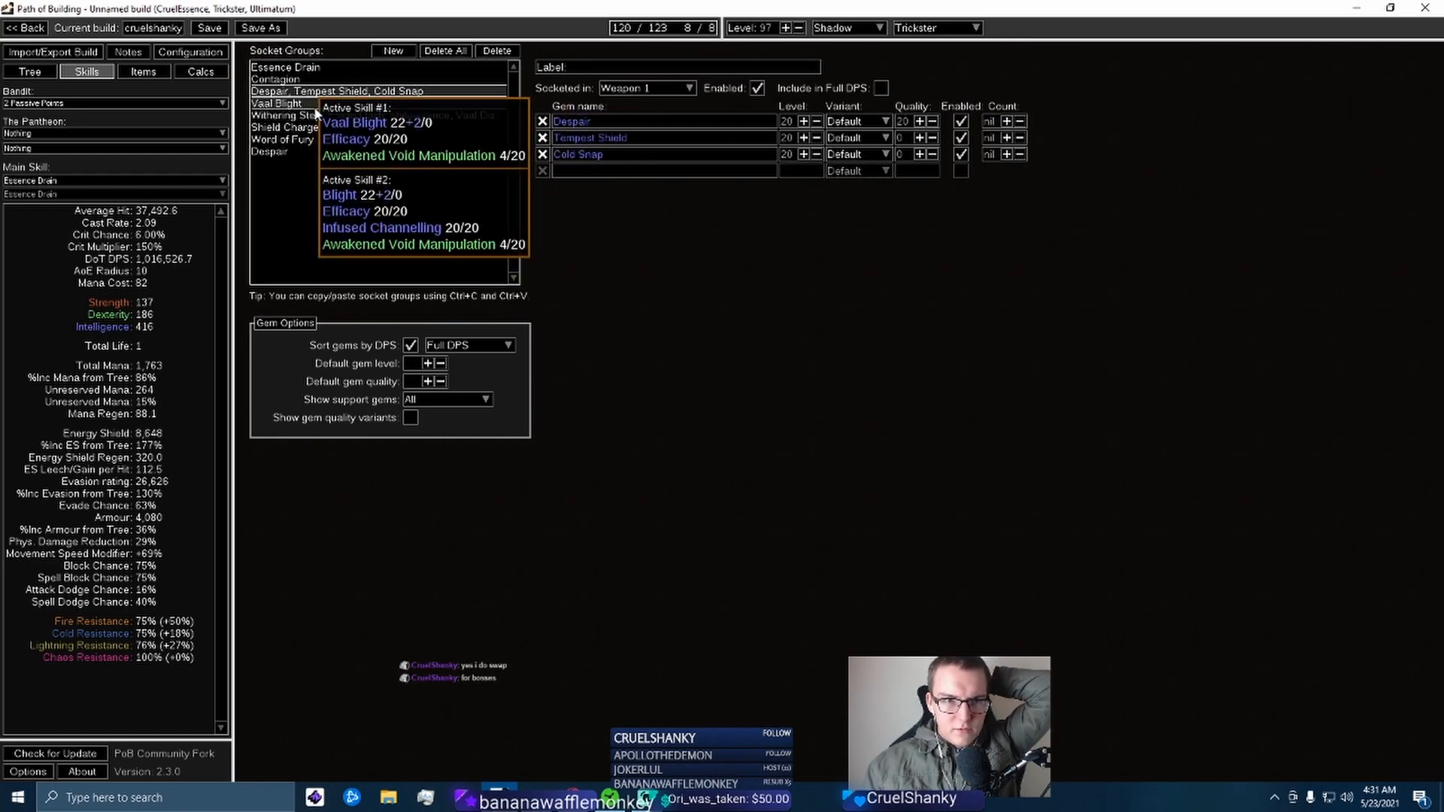
{"action": "mouse_move", "coordinate": [685, 311]}
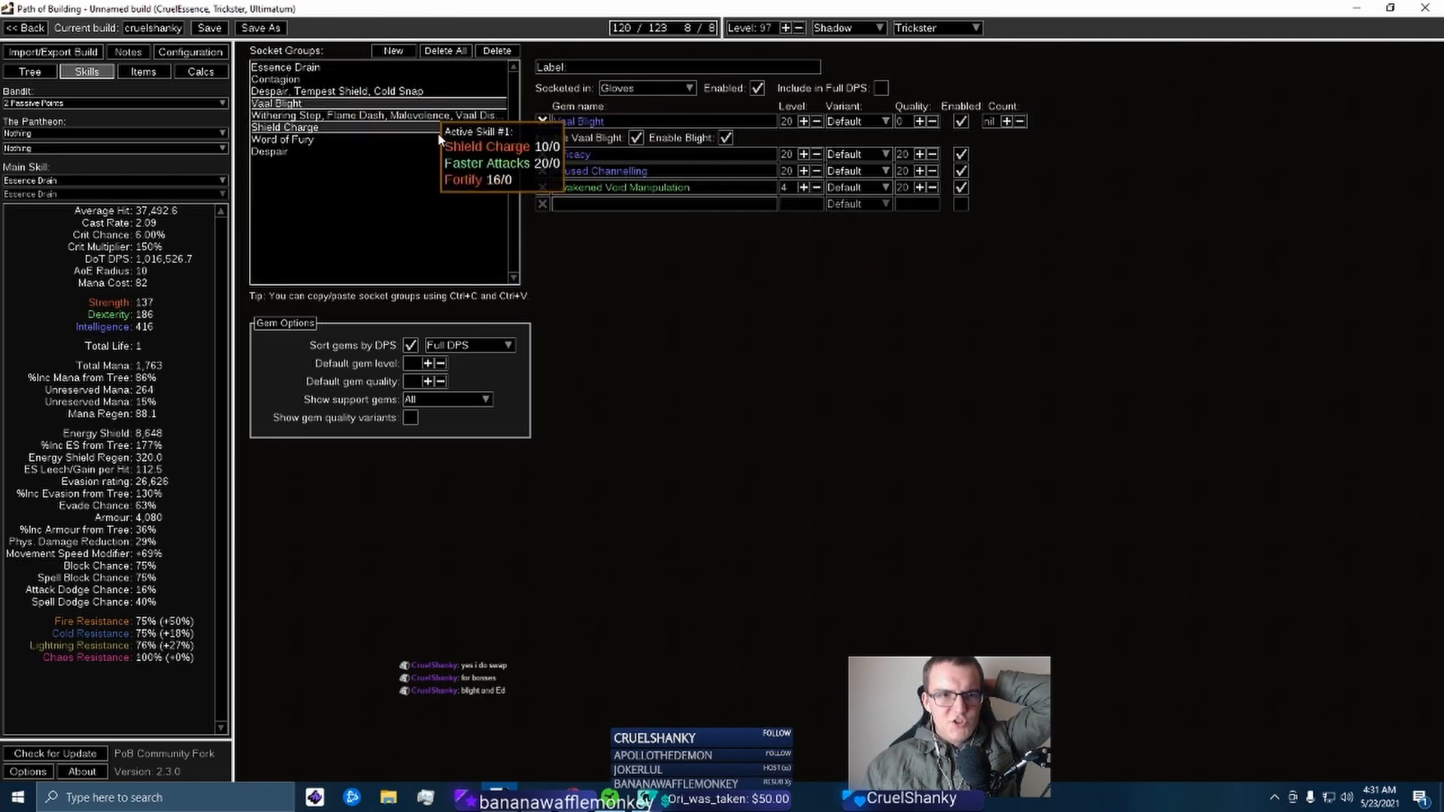
{"action": "mouse_move", "coordinate": [578, 121]}
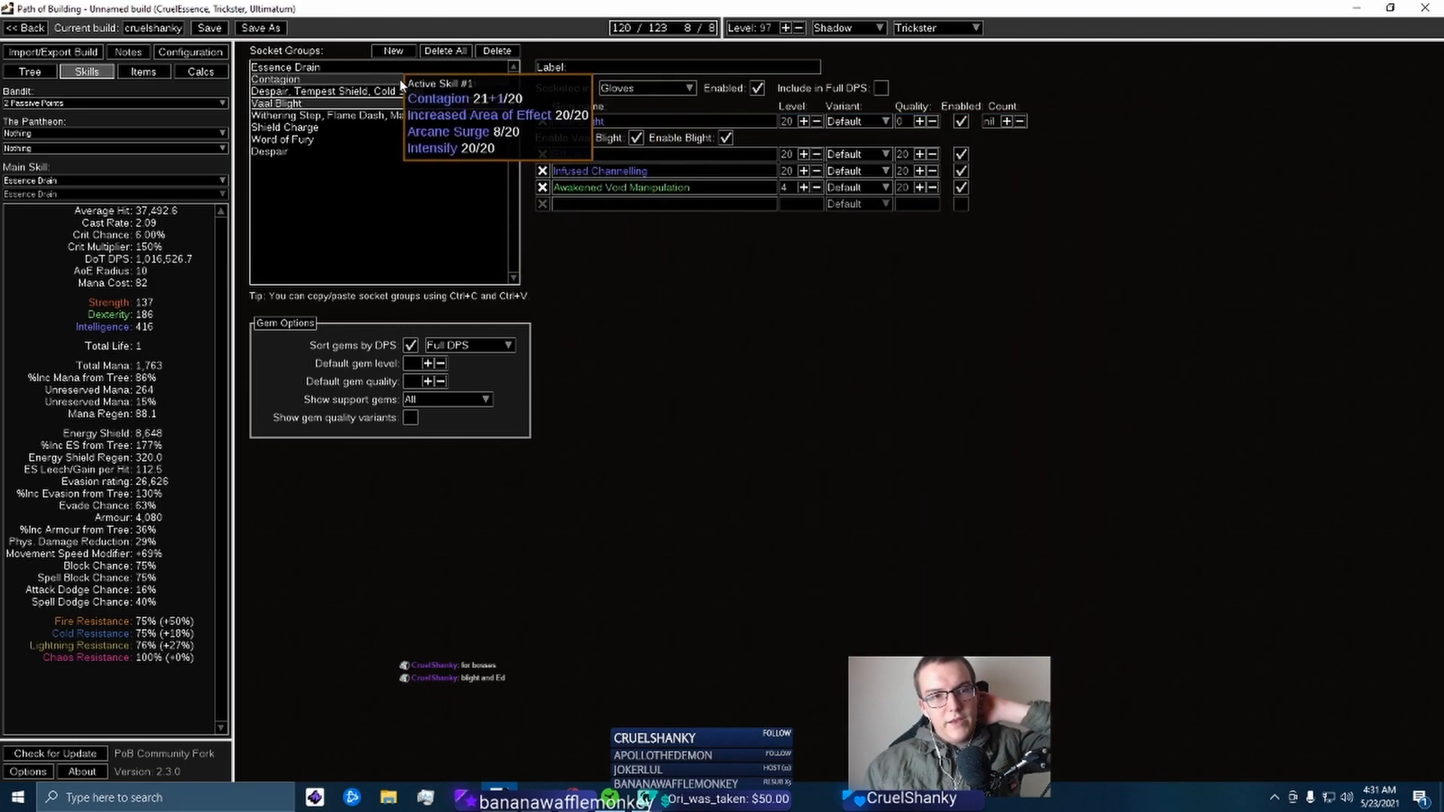
{"action": "left_click", "coordinate": [286, 66]}
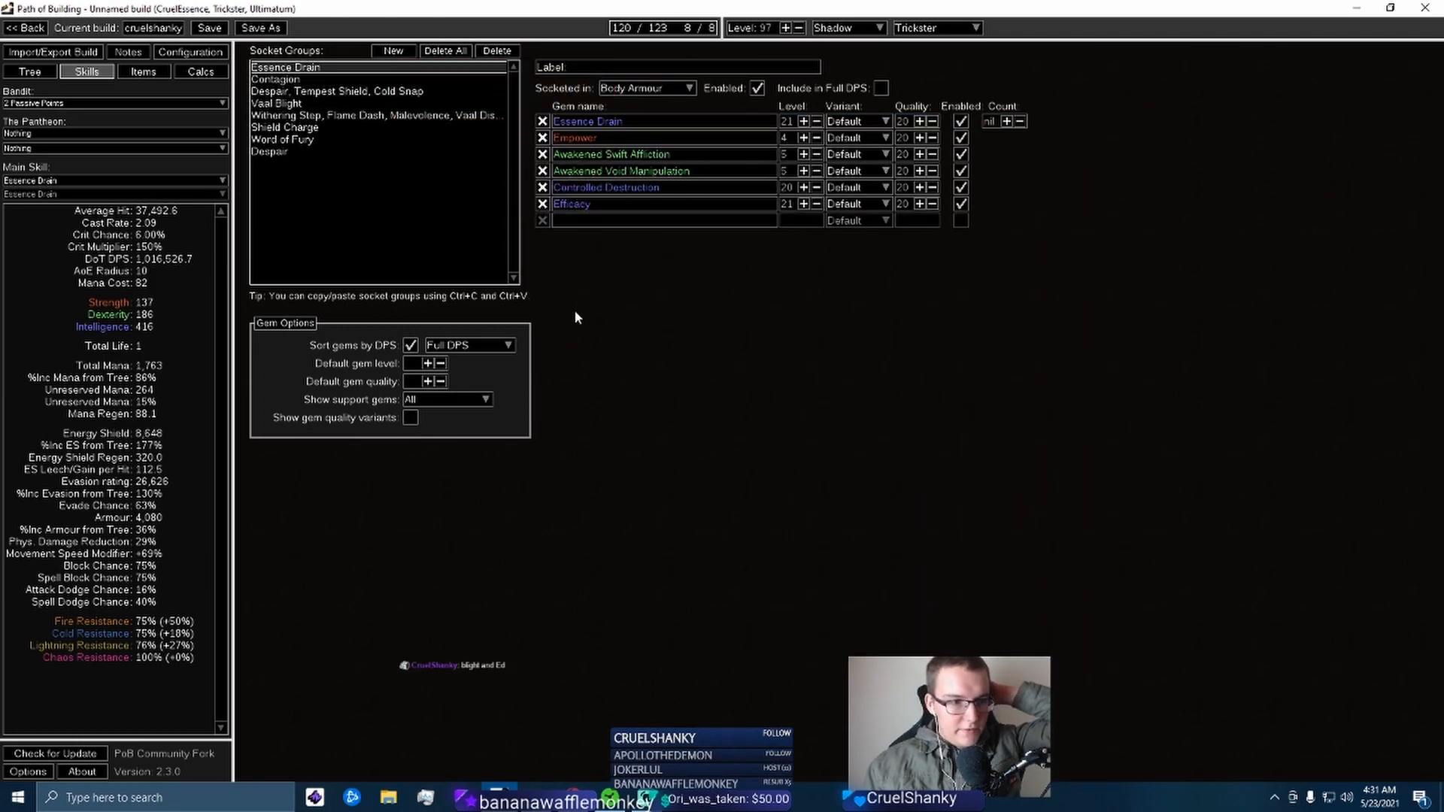
{"action": "mouse_move", "coordinate": [276, 103]}
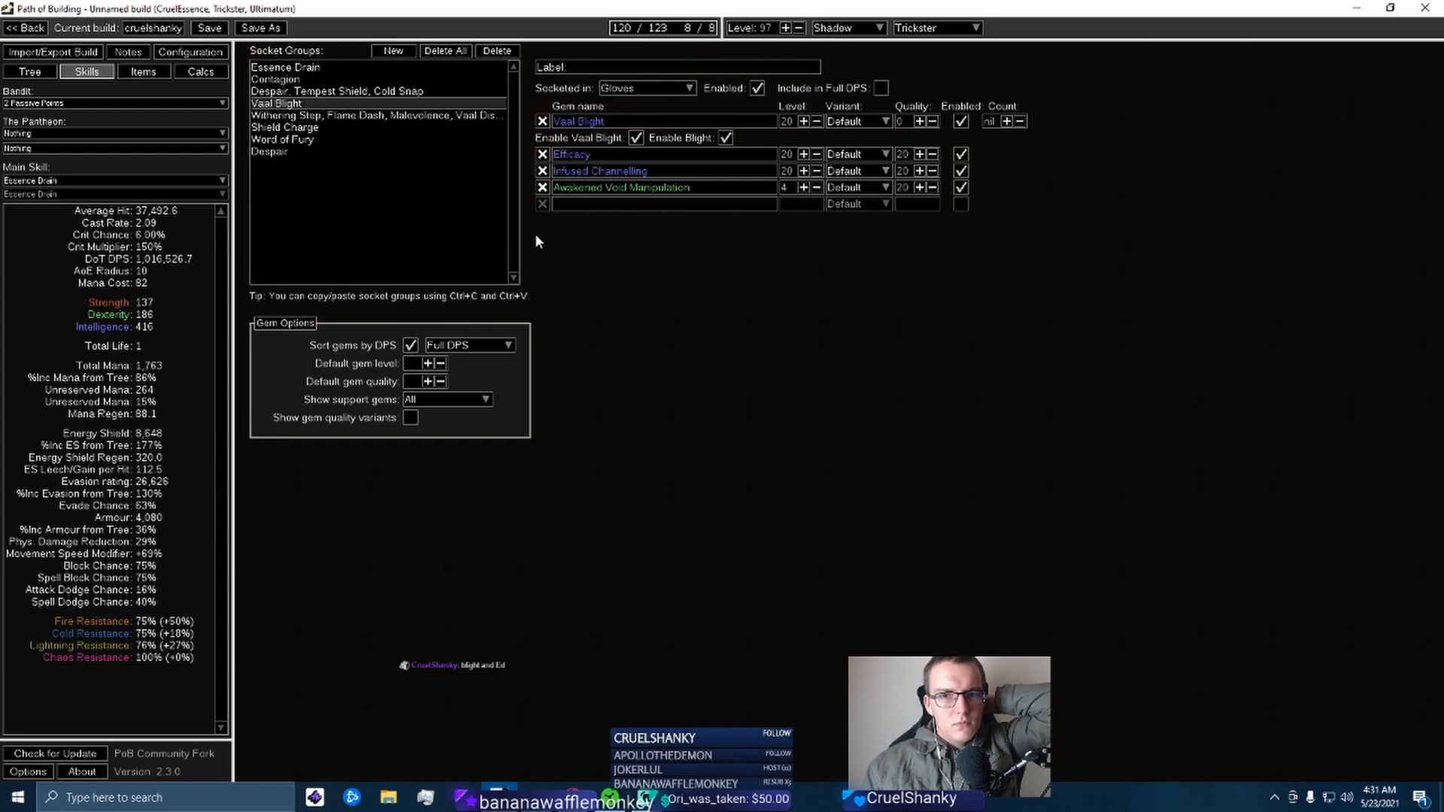
{"action": "left_click", "coordinate": [116, 179]}
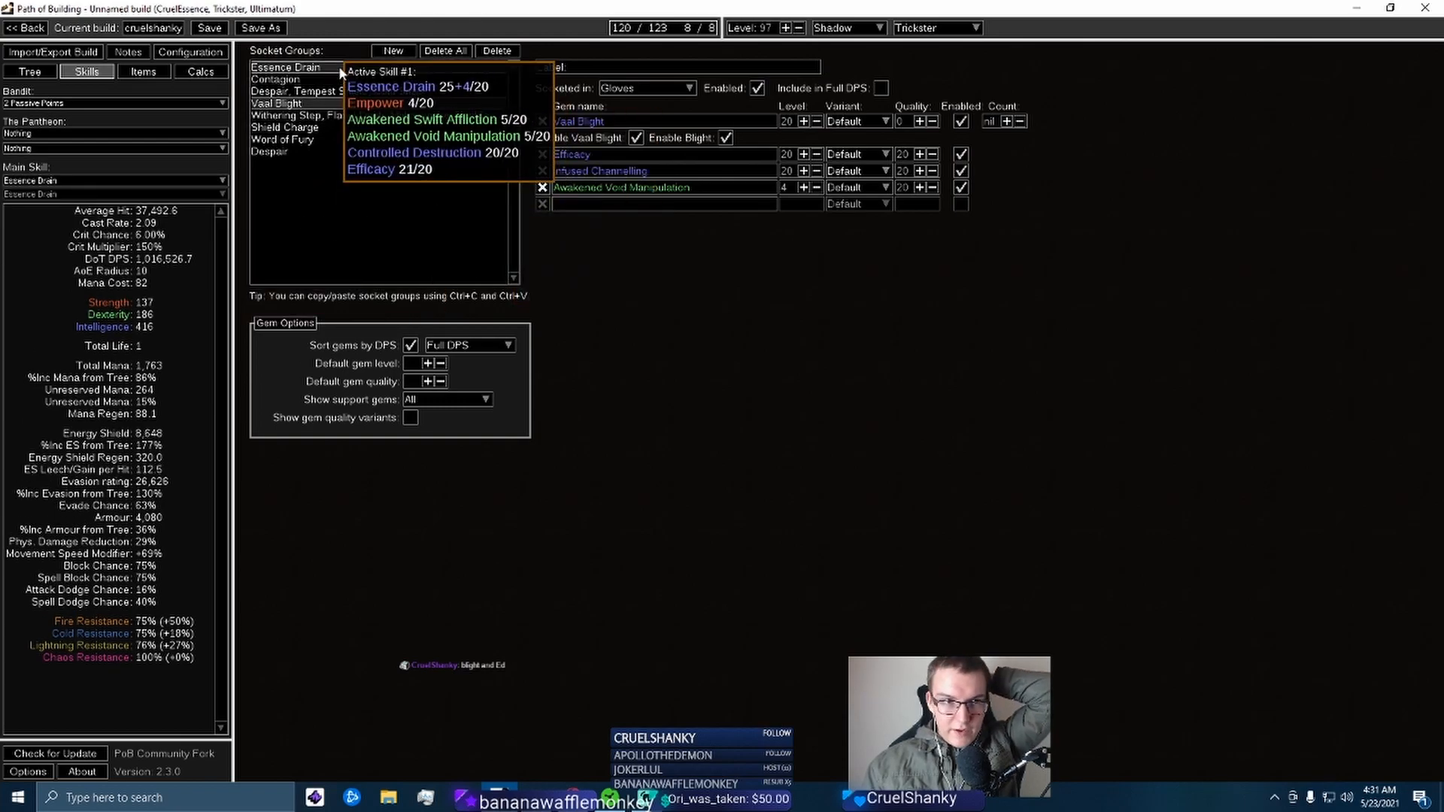
{"action": "left_click", "coordinate": [282, 139]}
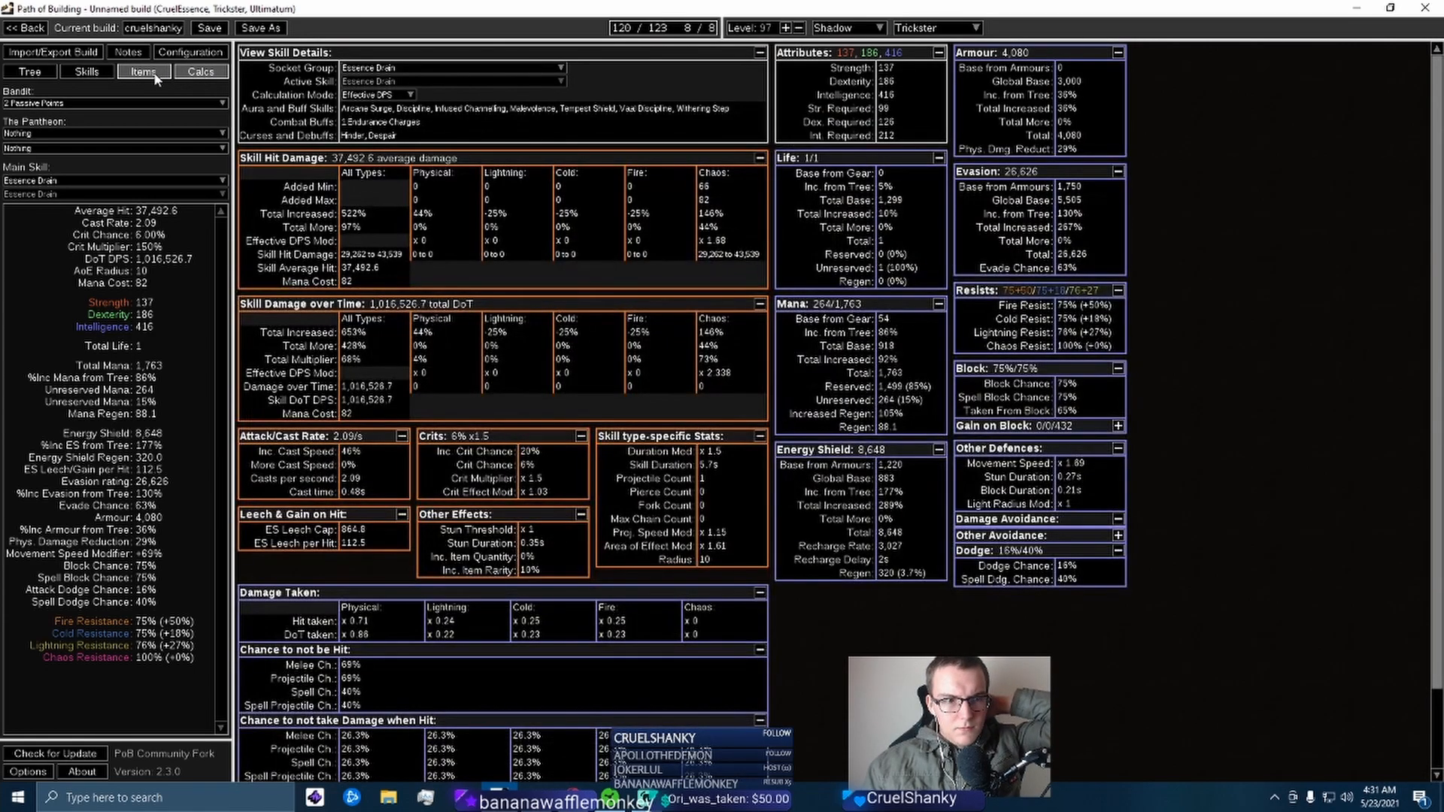
{"action": "left_click", "coordinate": [144, 72]}
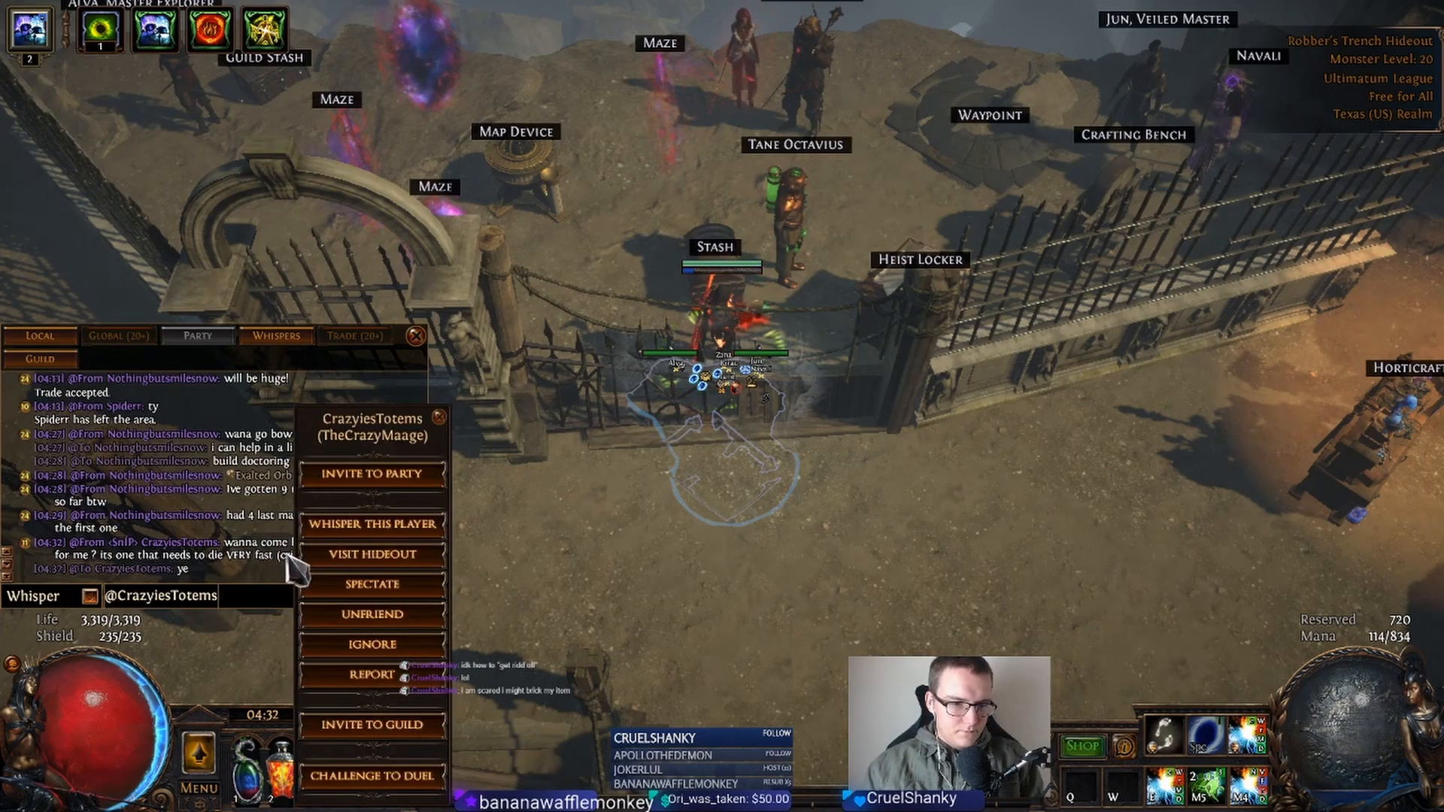
Visit the other player's hideout from the chat name menu
{"action": "left_click", "coordinate": [371, 475]}
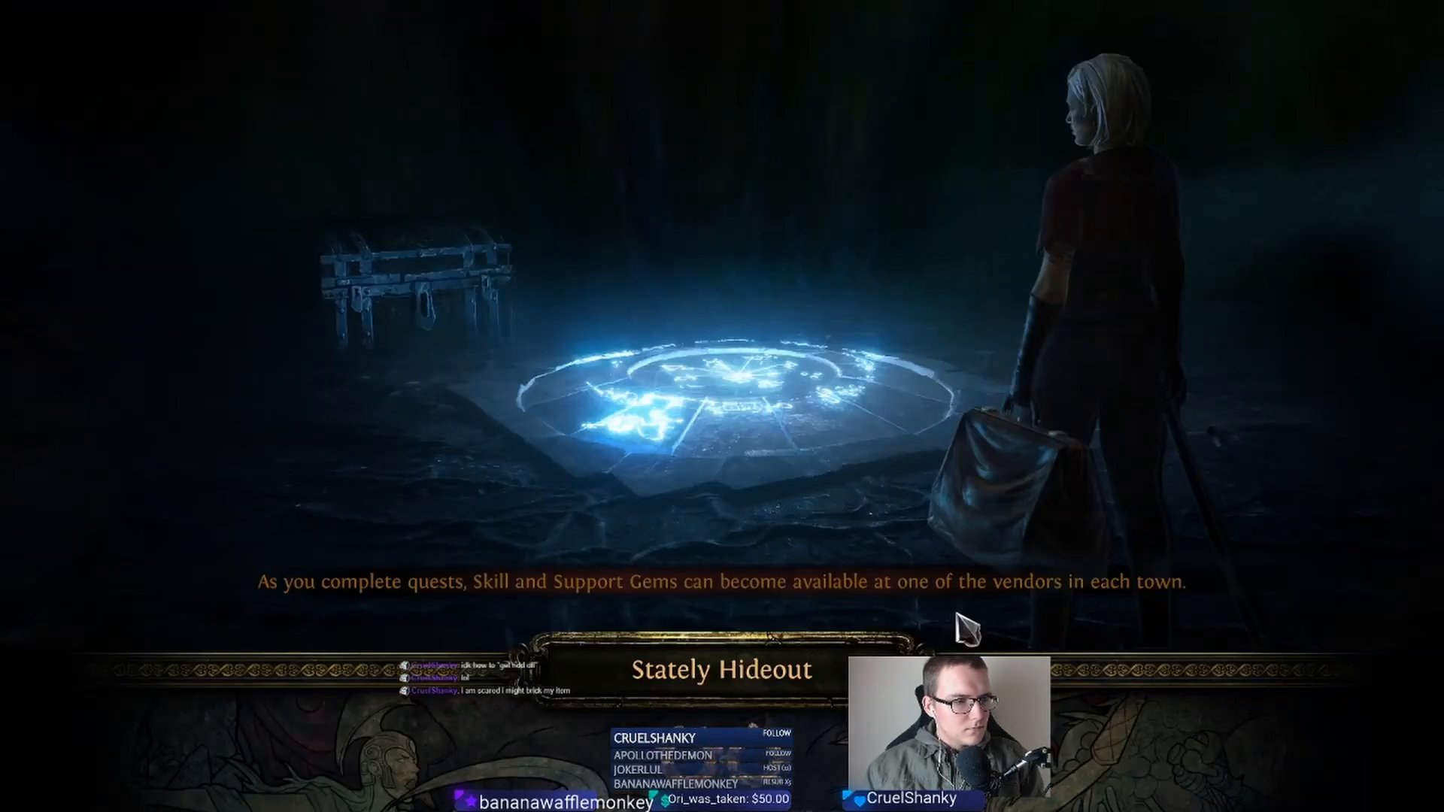
{"action": "mouse_move", "coordinate": [853, 506]}
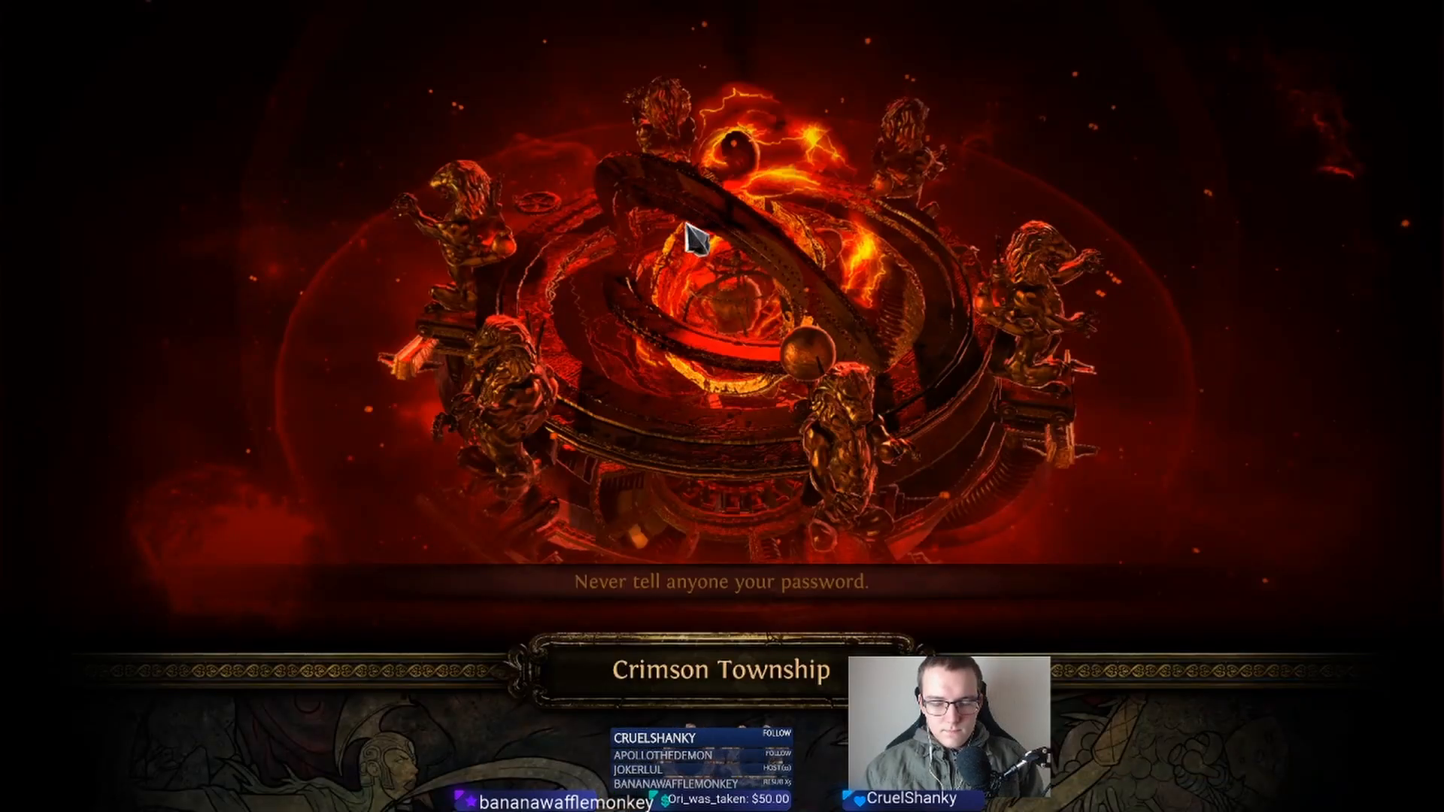
{"action": "mouse_move", "coordinate": [659, 488]}
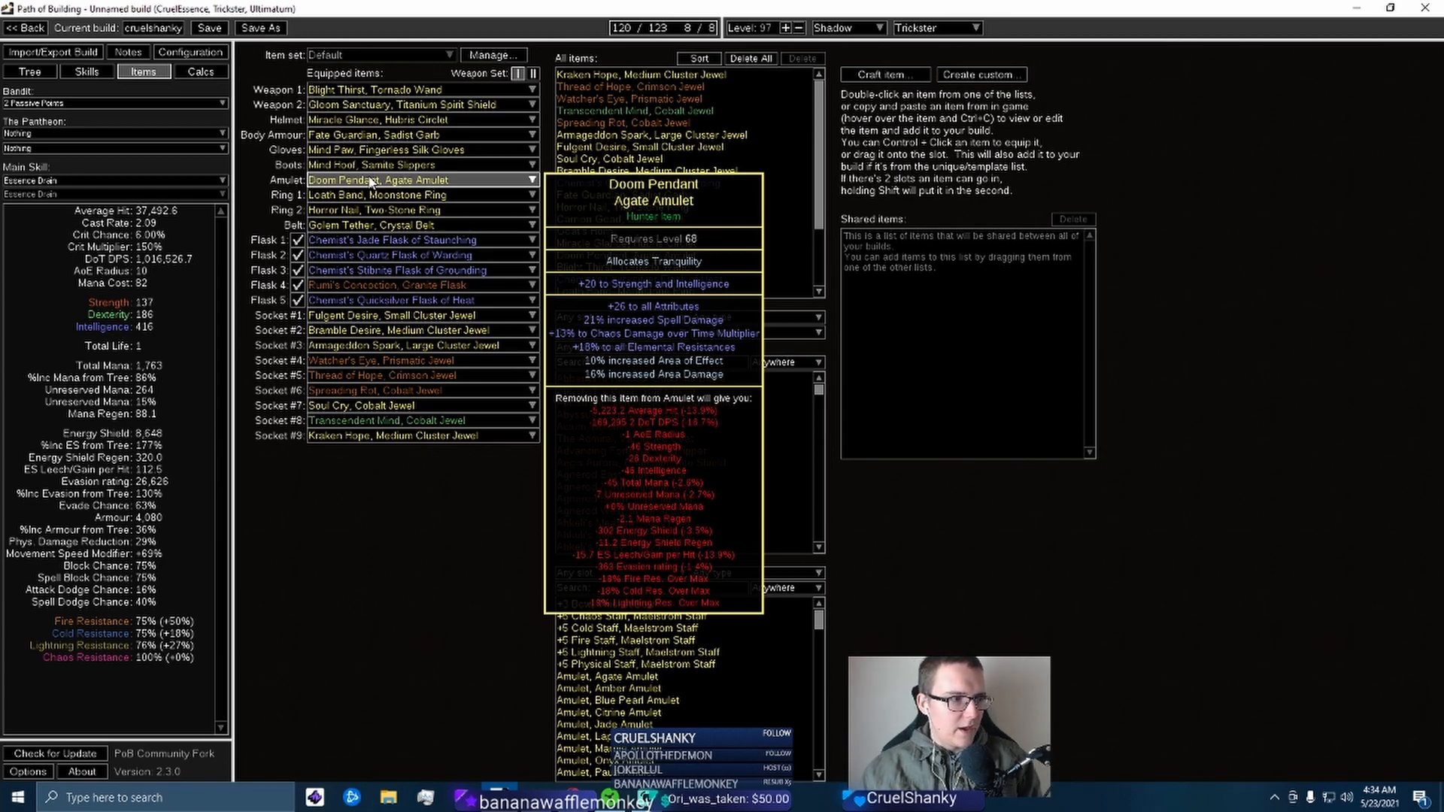
{"action": "key", "text": "alt+tab"}
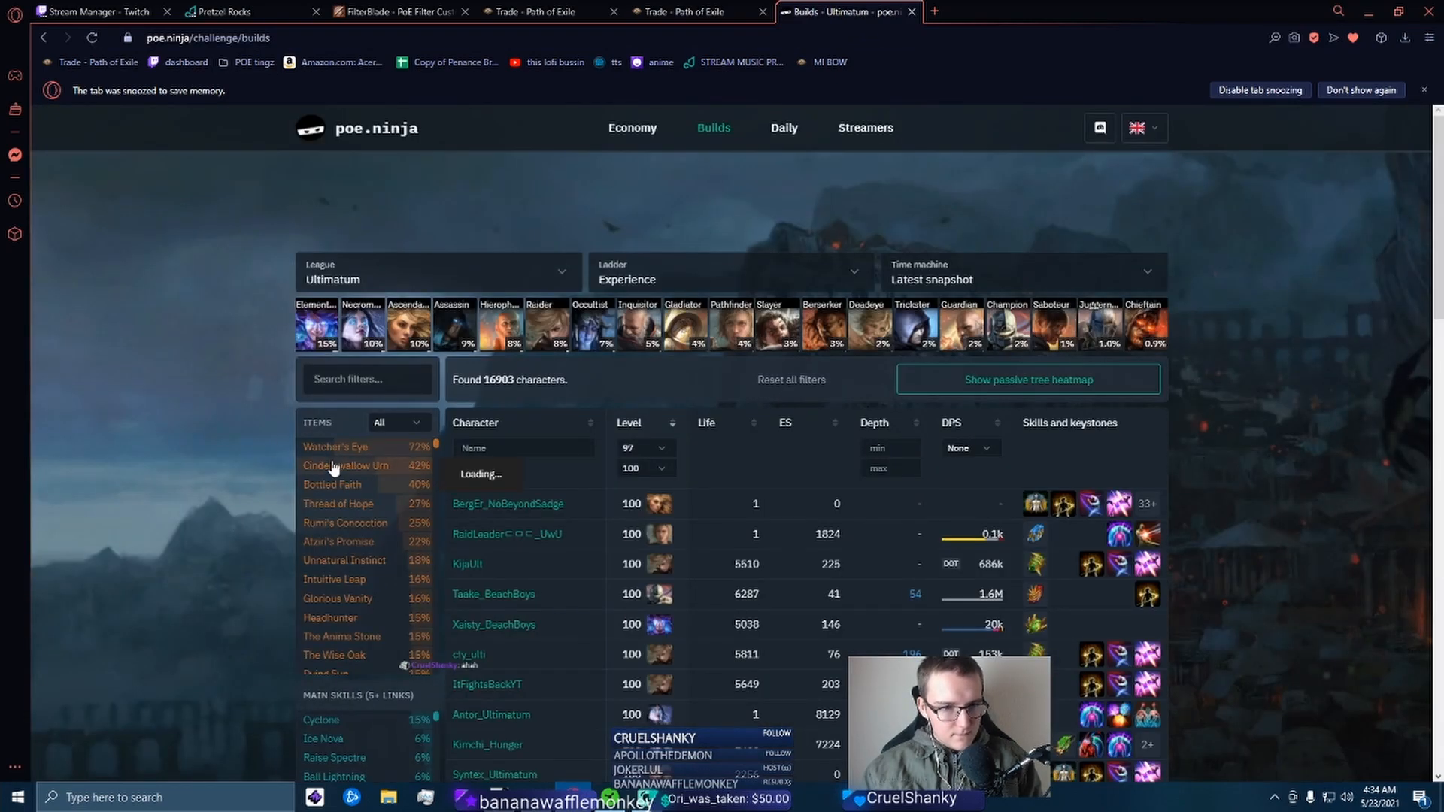
Apply a filter to the level 97–100 Ultimatum builds list on poe.ninja
{"action": "left_click", "coordinate": [366, 379]}
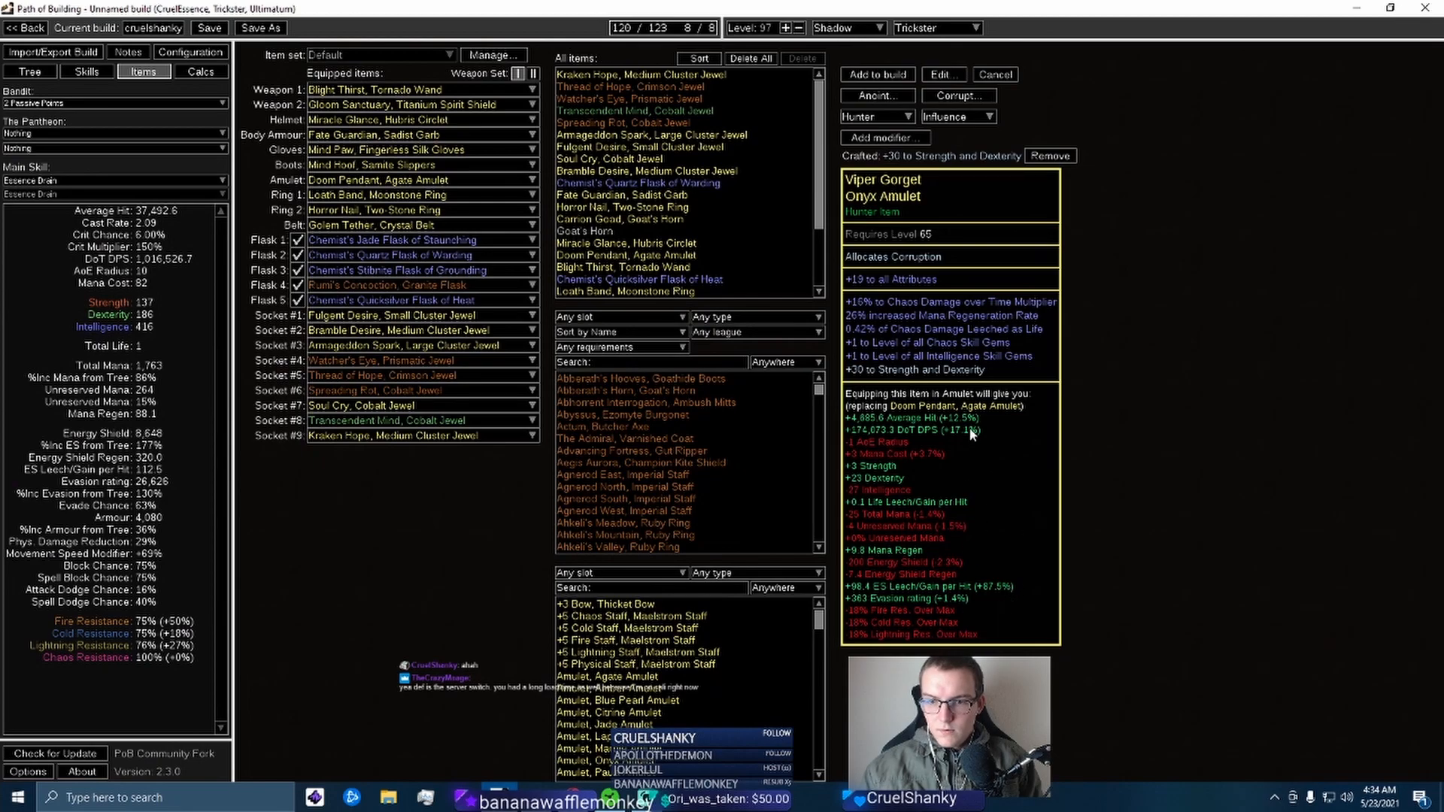
{"action": "mouse_move", "coordinate": [968, 443]}
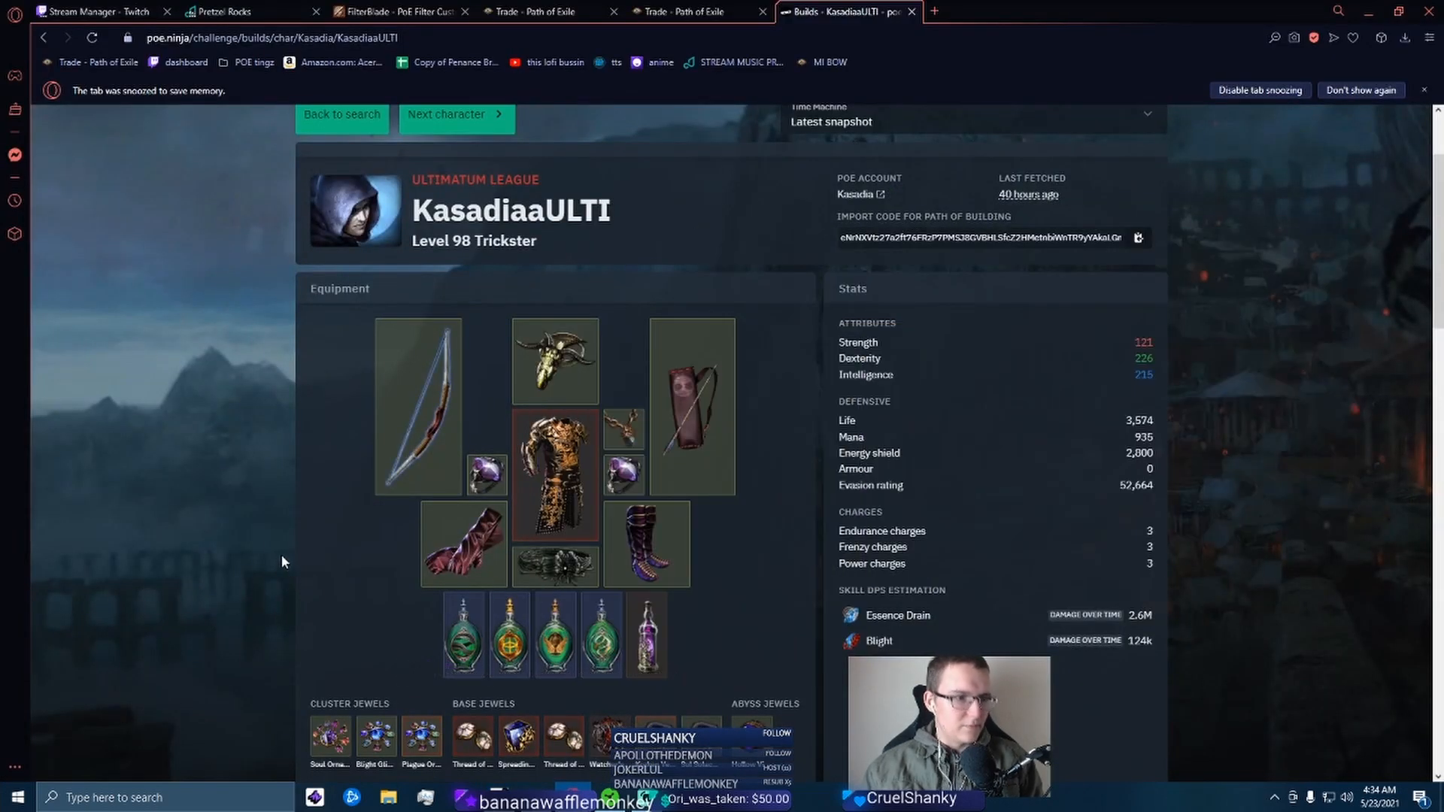
{"action": "mouse_move", "coordinate": [486, 474]}
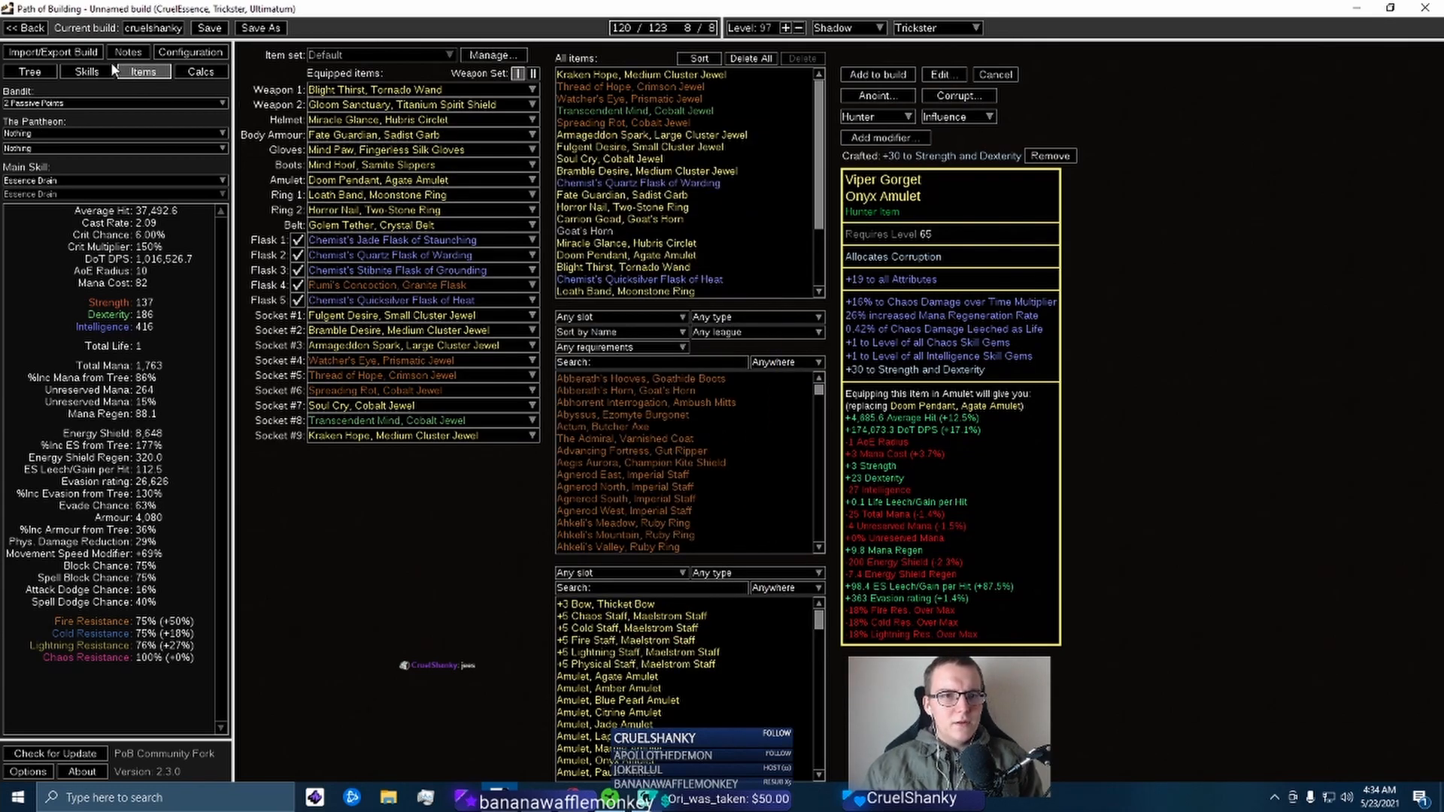
Check the Despair, Tempest Shield and Cold Snap gems, then view the Horror Nail ring's stats
{"action": "left_click", "coordinate": [85, 71]}
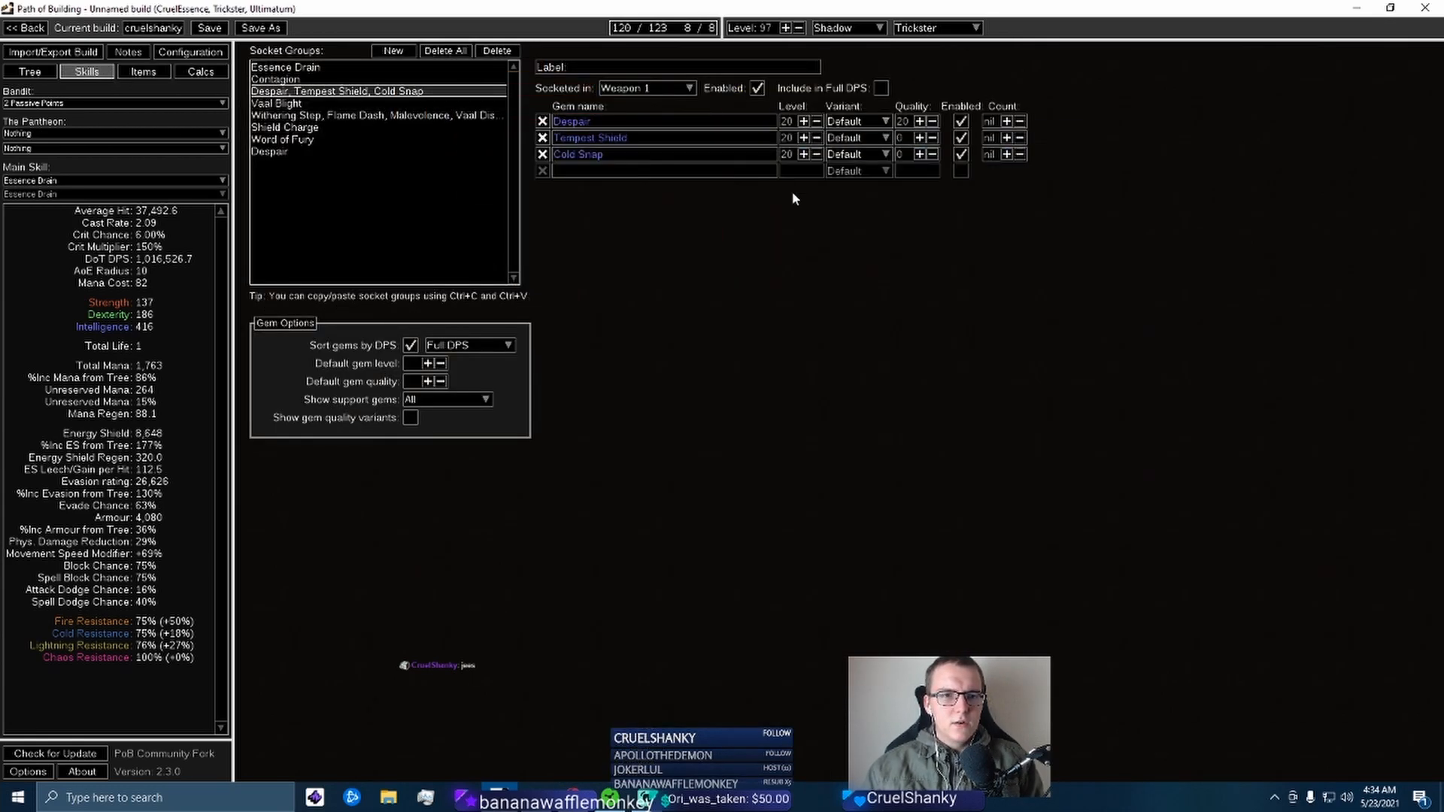
{"action": "mouse_move", "coordinate": [571, 121]}
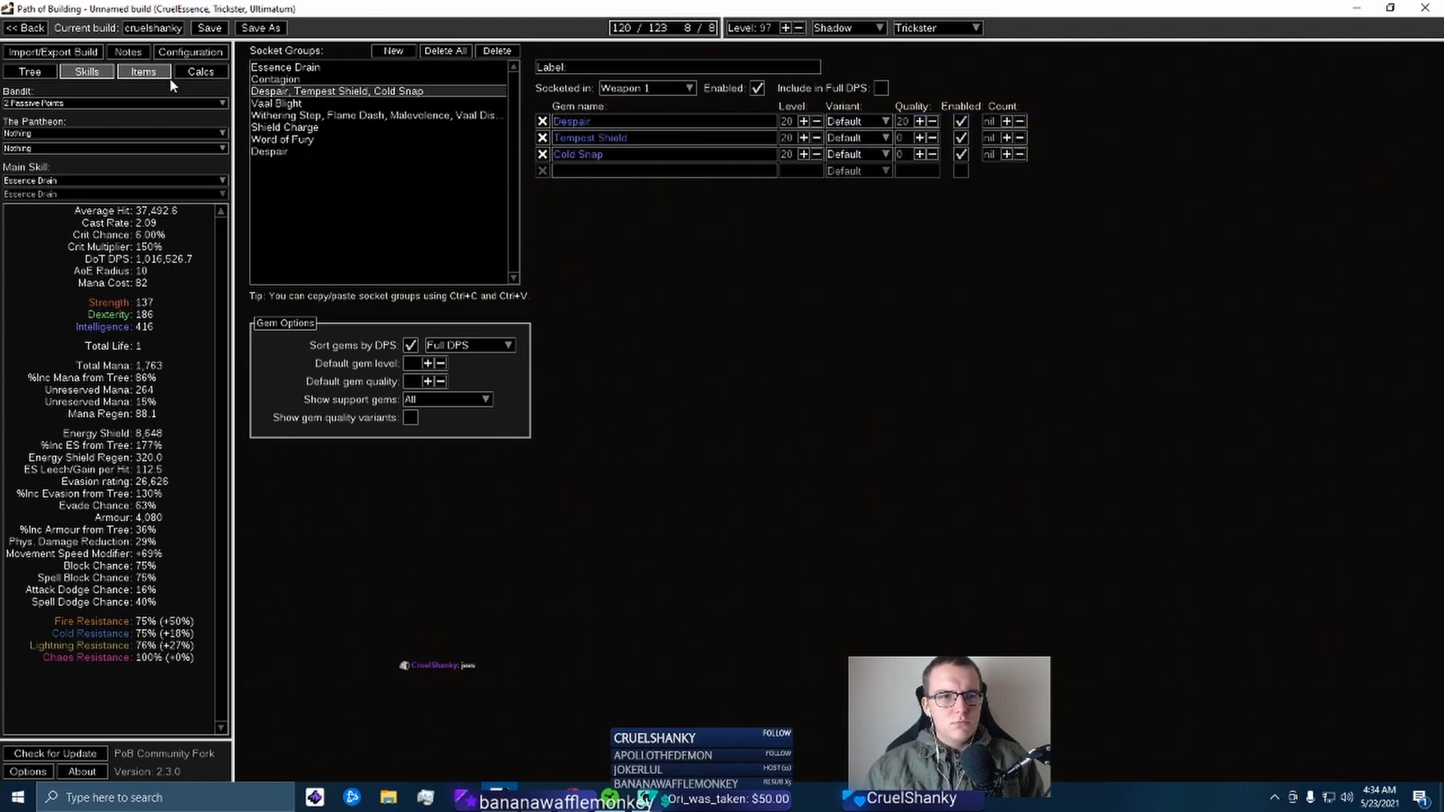
{"action": "mouse_move", "coordinate": [746, 113]}
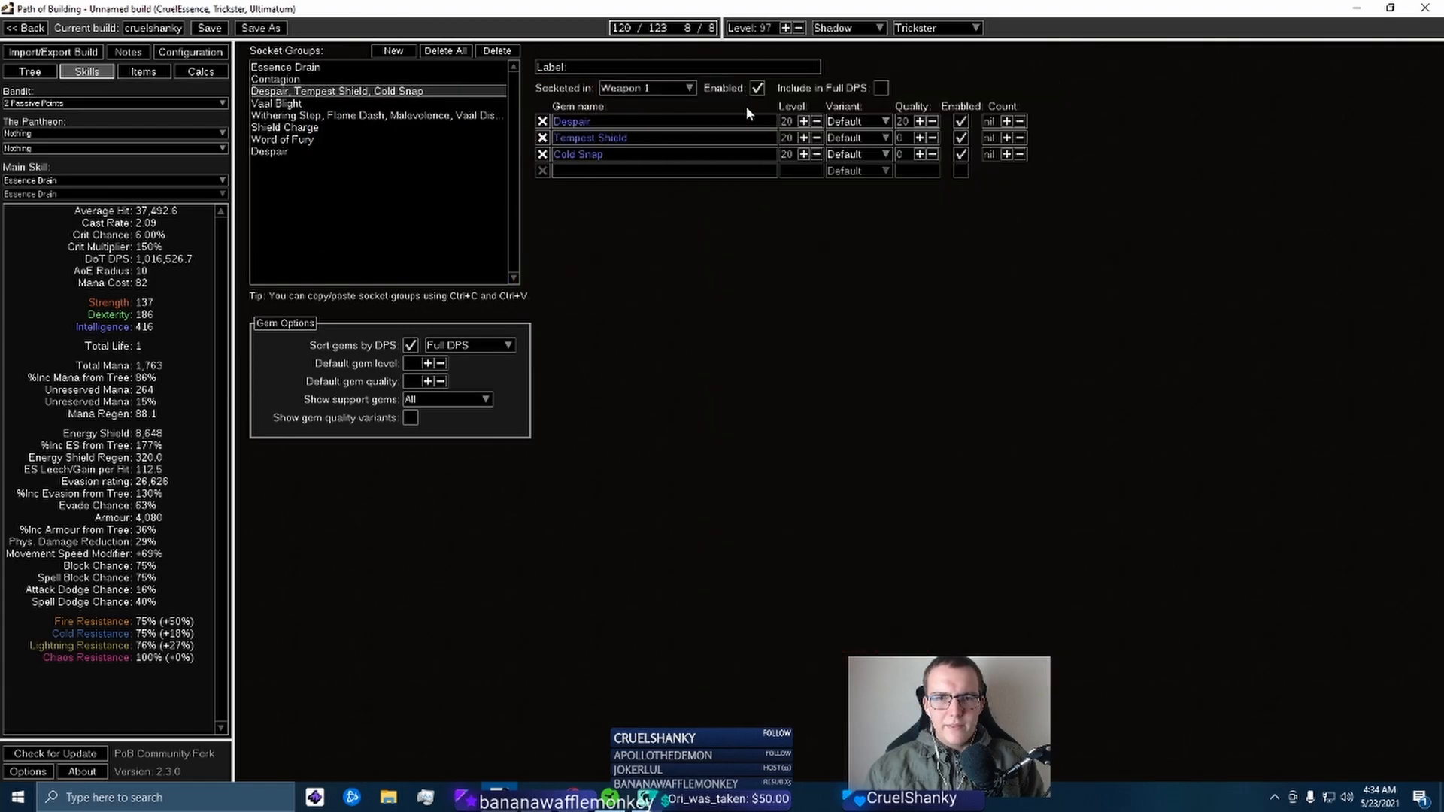
{"action": "left_click", "coordinate": [144, 72]}
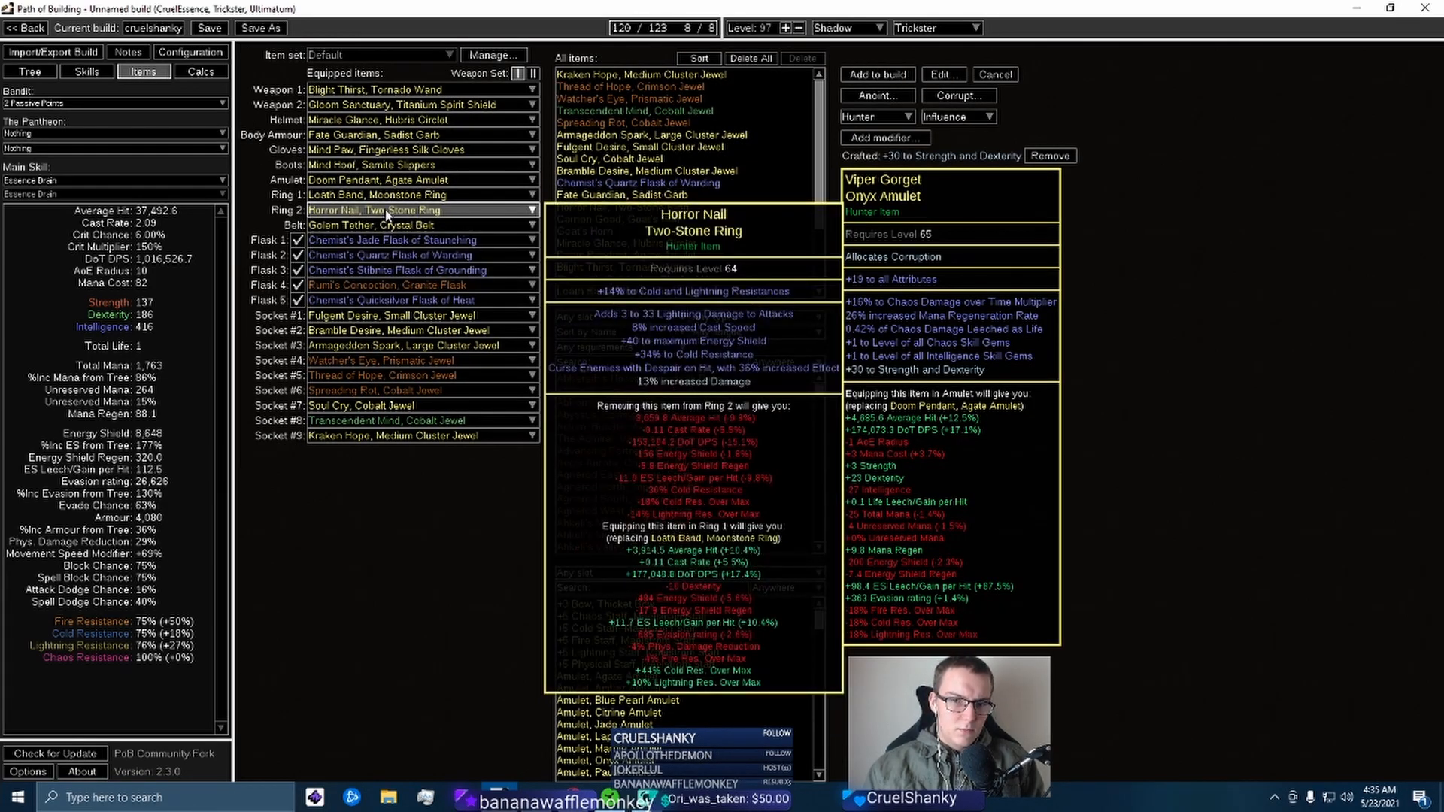
Compare the Despair gem's curse details with the Horror Nail ring's Despair-on-hit bonus
{"action": "left_click", "coordinate": [86, 71]}
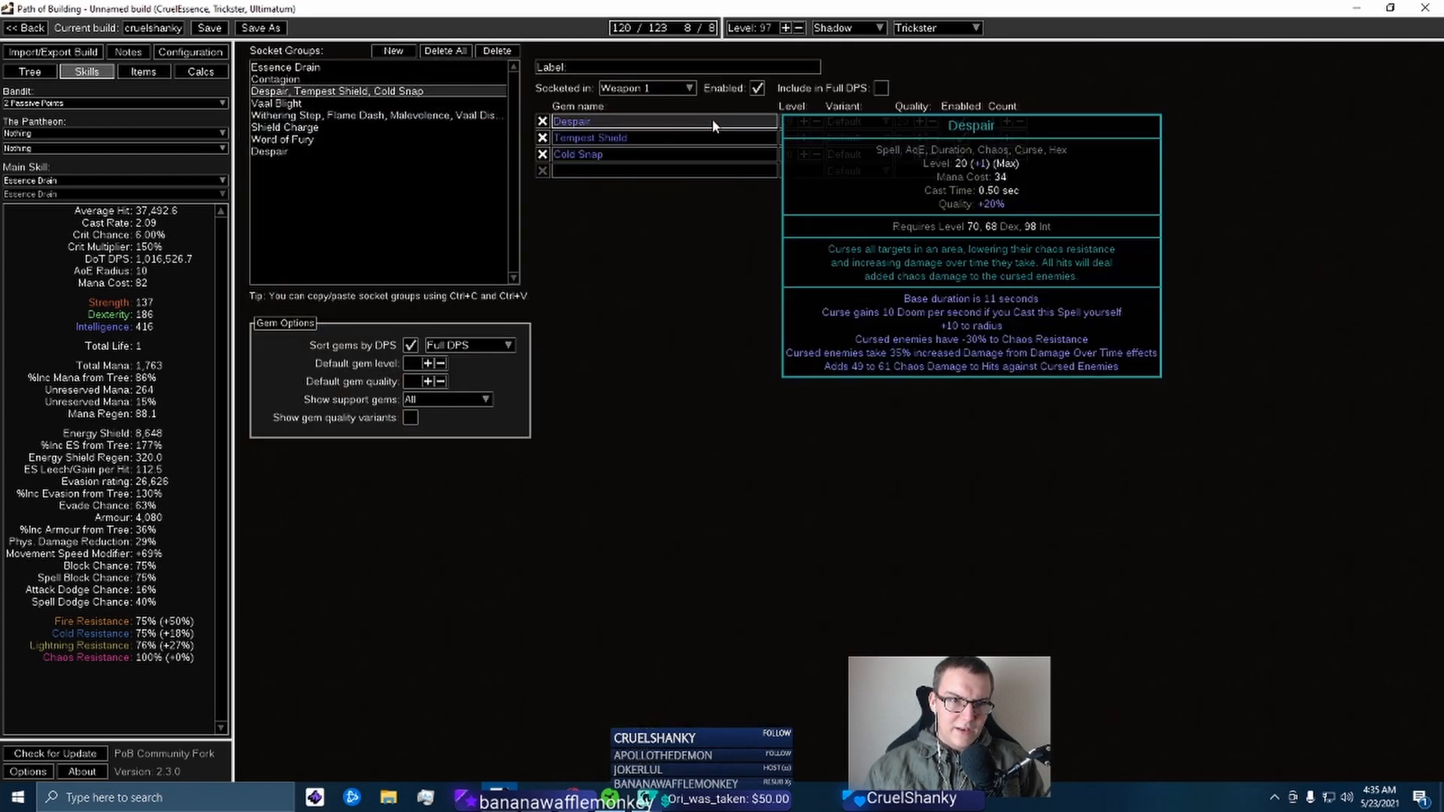
{"action": "left_click", "coordinate": [144, 72]}
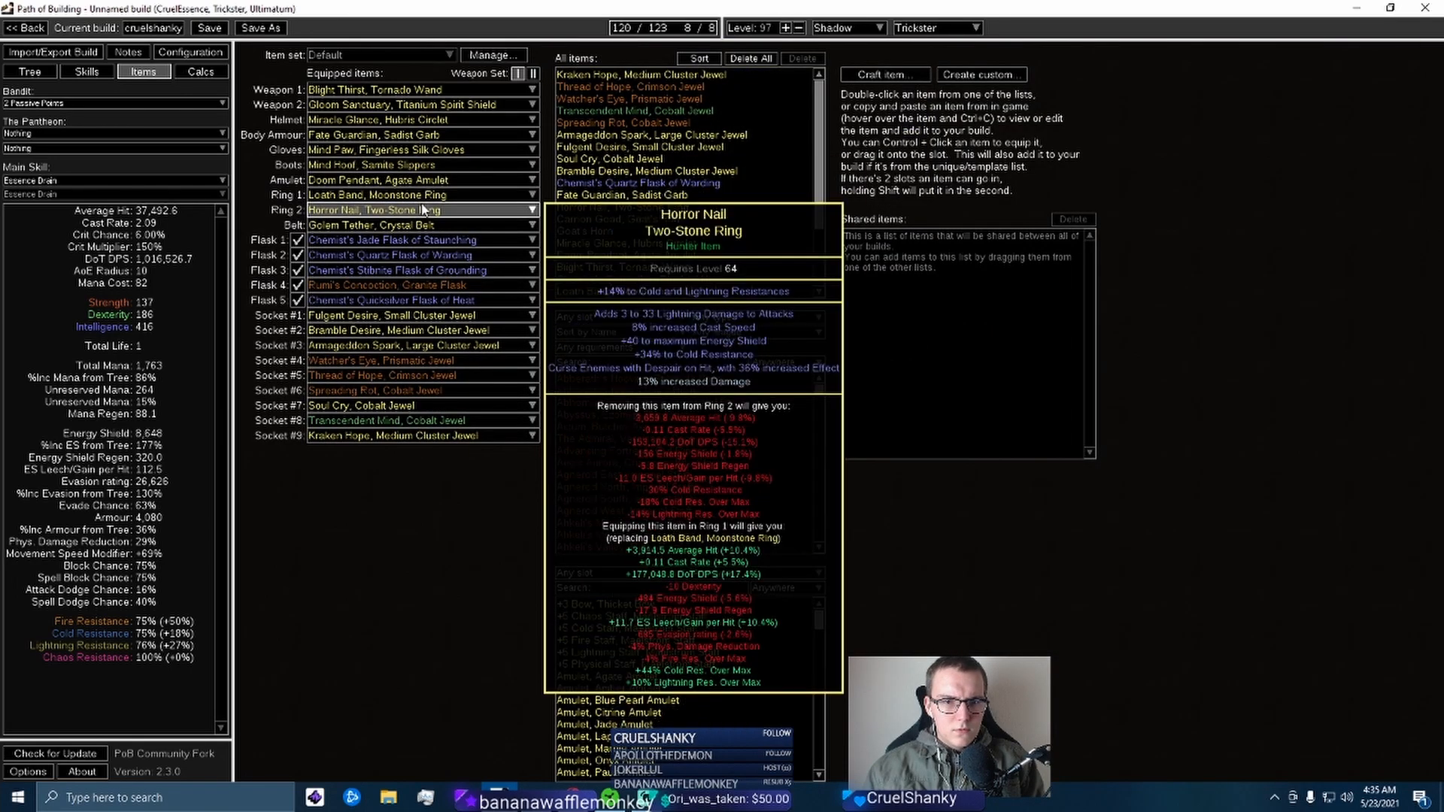
{"action": "mouse_move", "coordinate": [419, 194]}
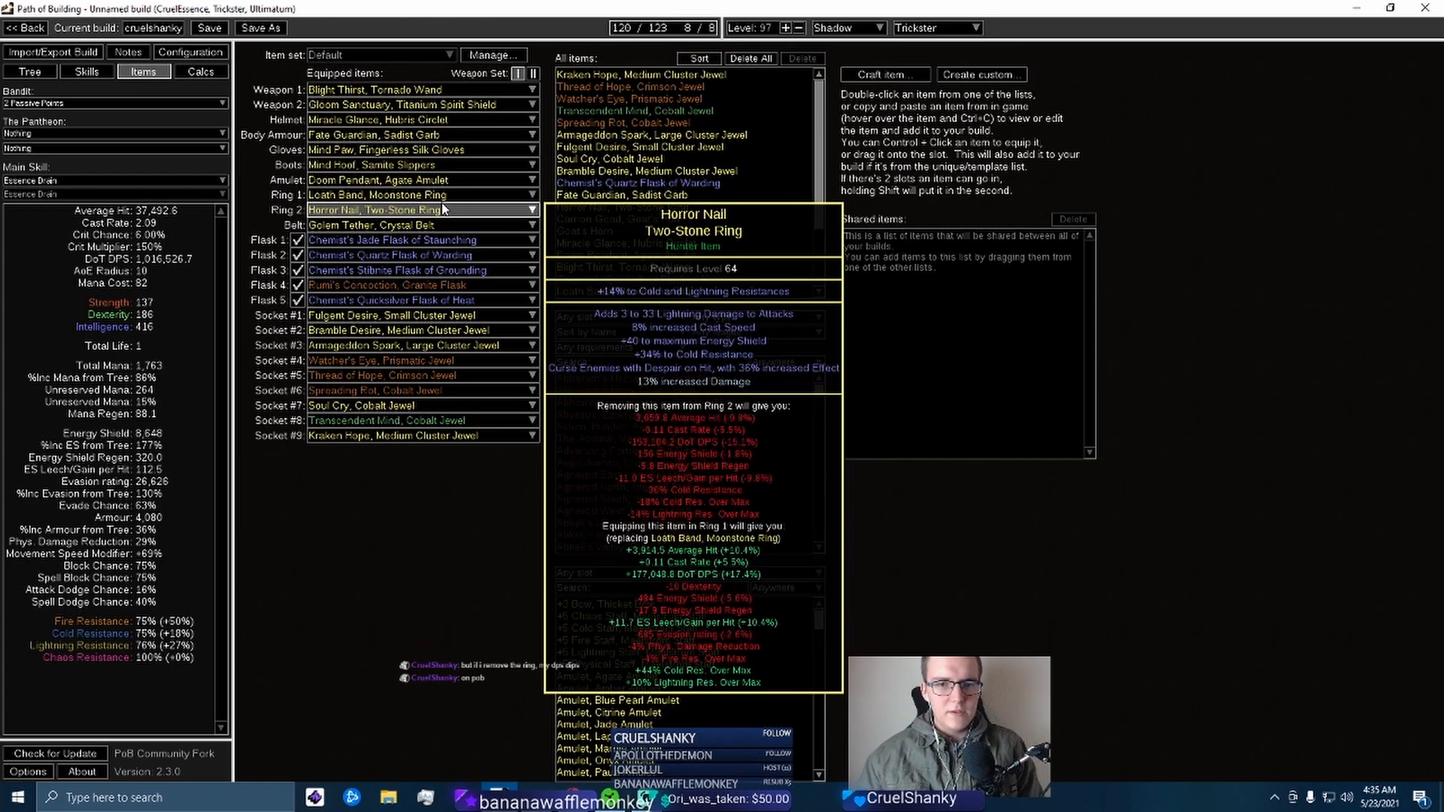
{"action": "left_click", "coordinate": [190, 52]}
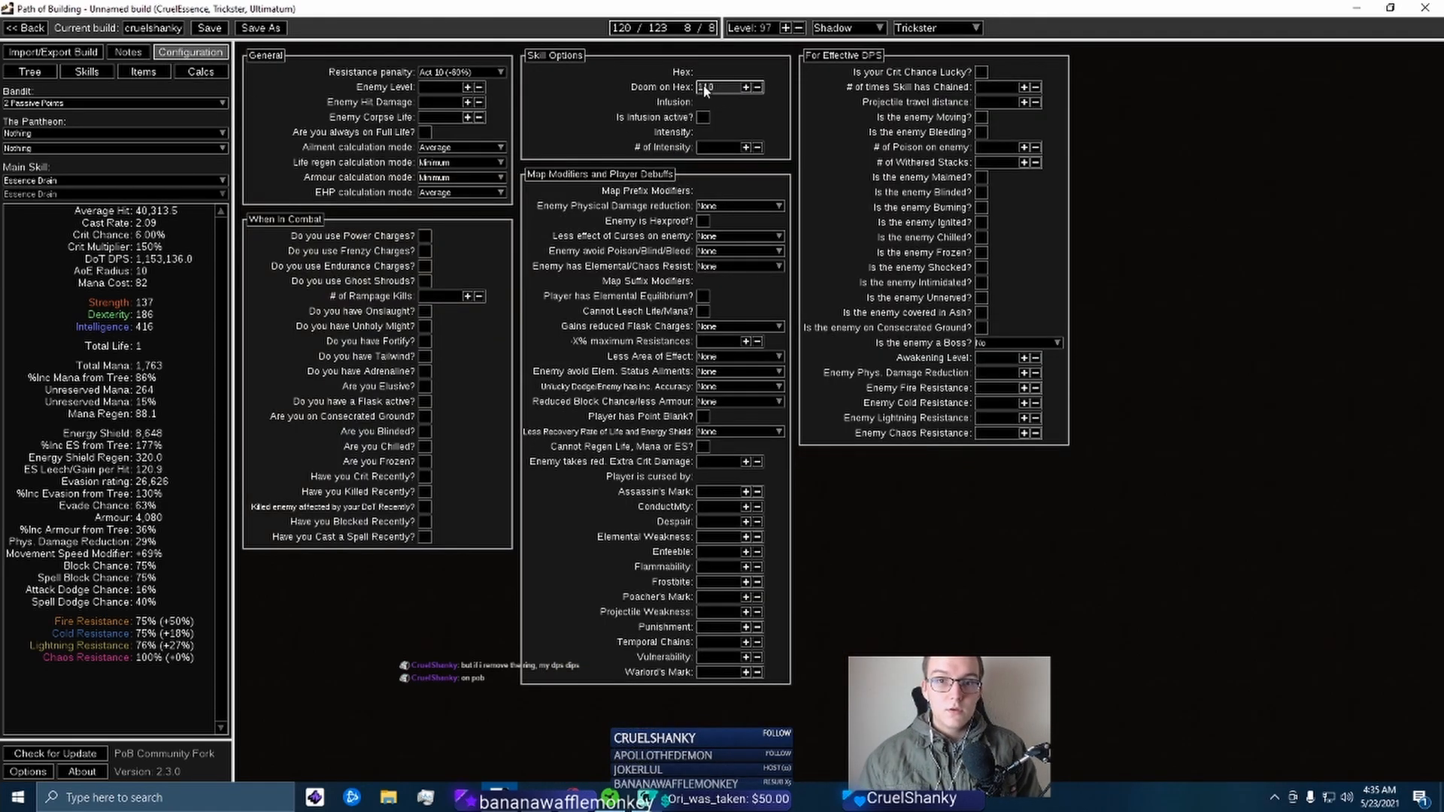
Mark Infusion active, then browse the skill gem groups and equipped items and flasks
{"action": "left_click", "coordinate": [702, 118]}
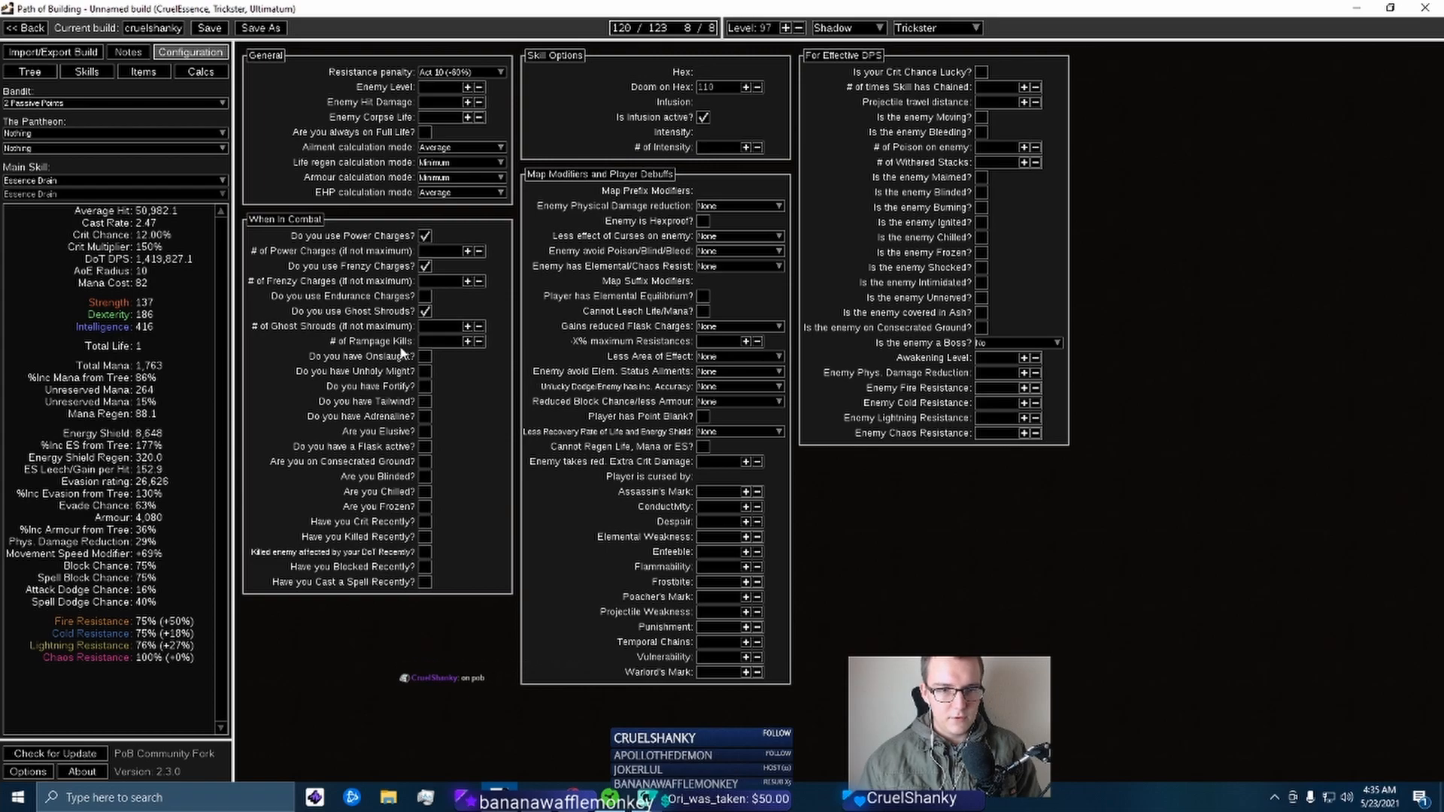
{"action": "left_click", "coordinate": [85, 71]}
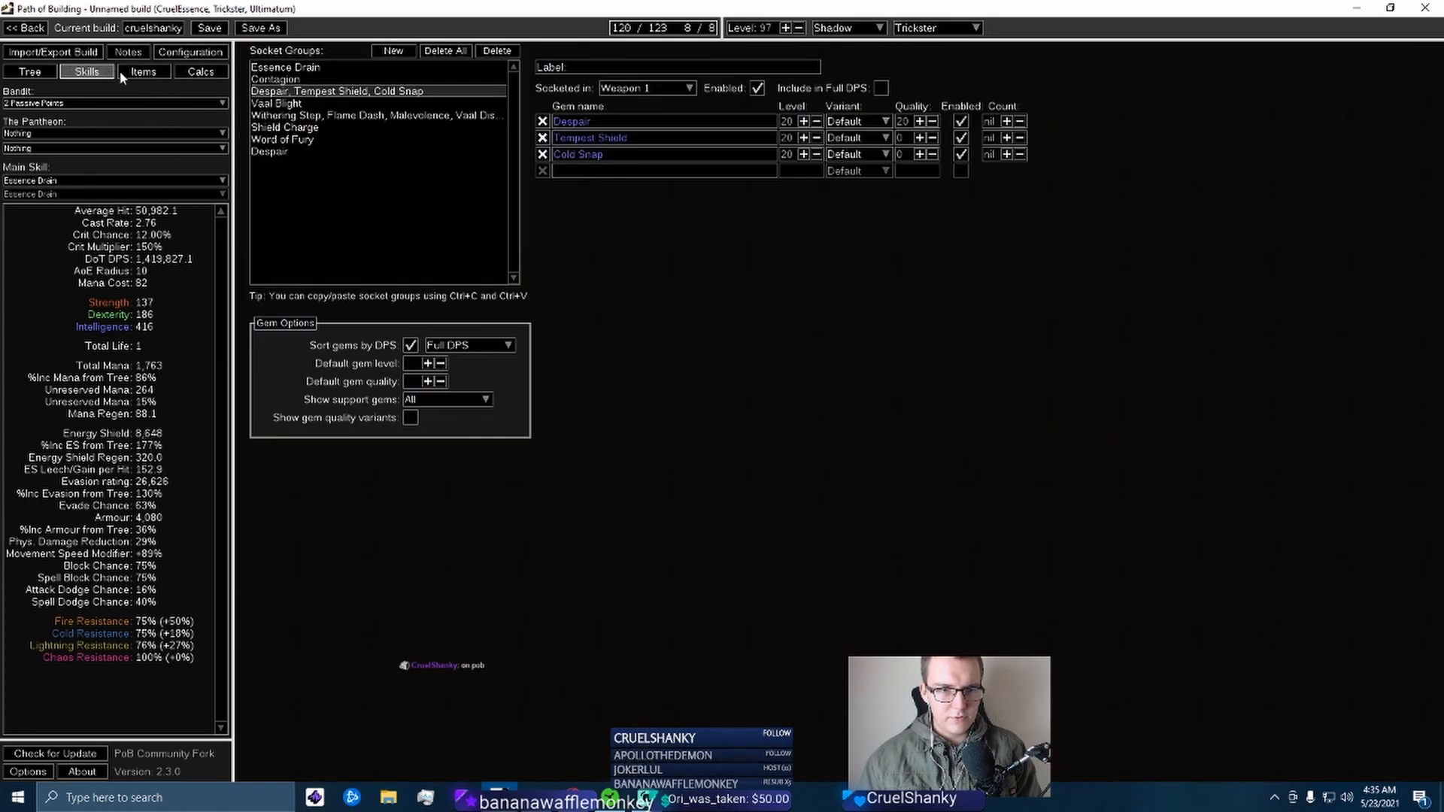
{"action": "left_click", "coordinate": [144, 73]}
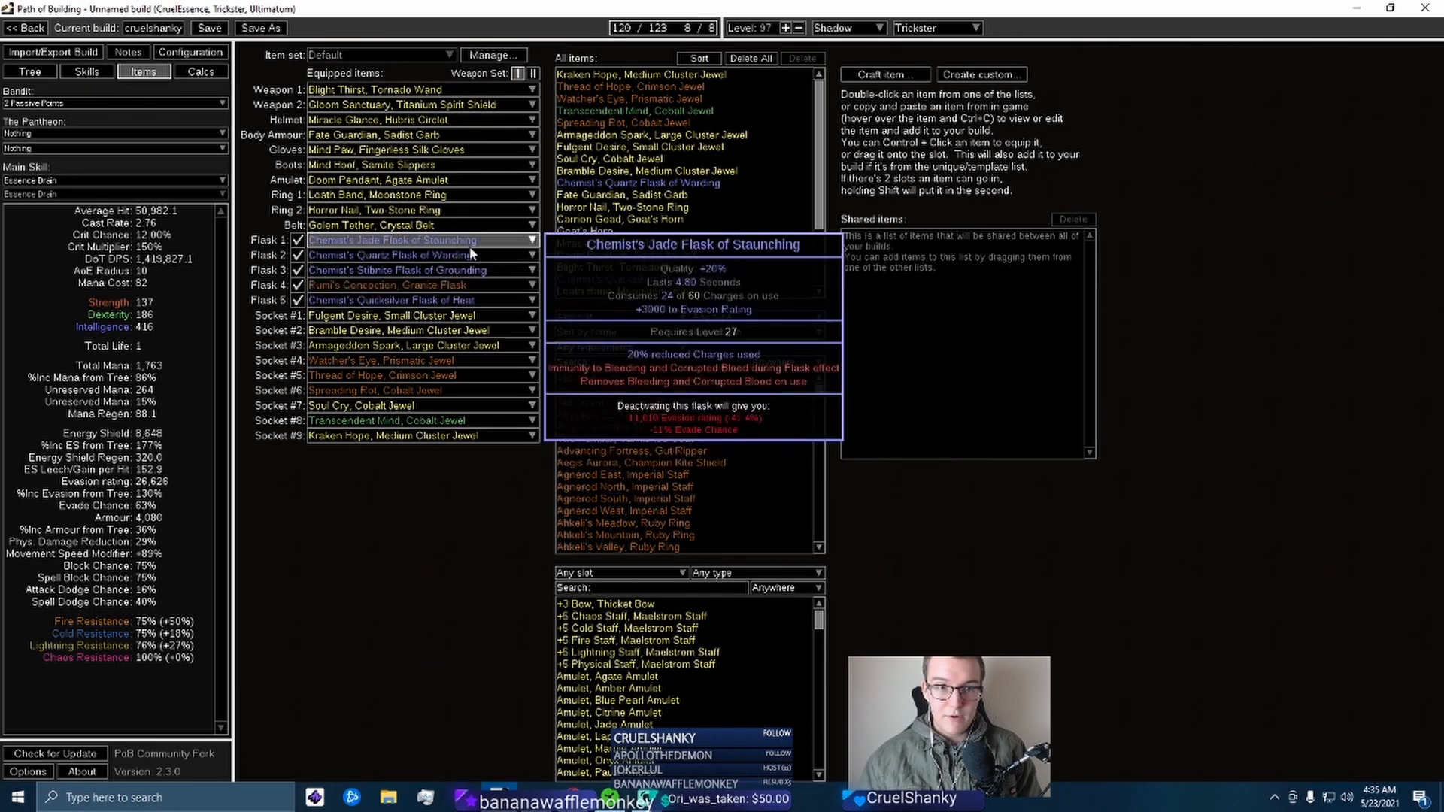
{"action": "mouse_move", "coordinate": [419, 300]}
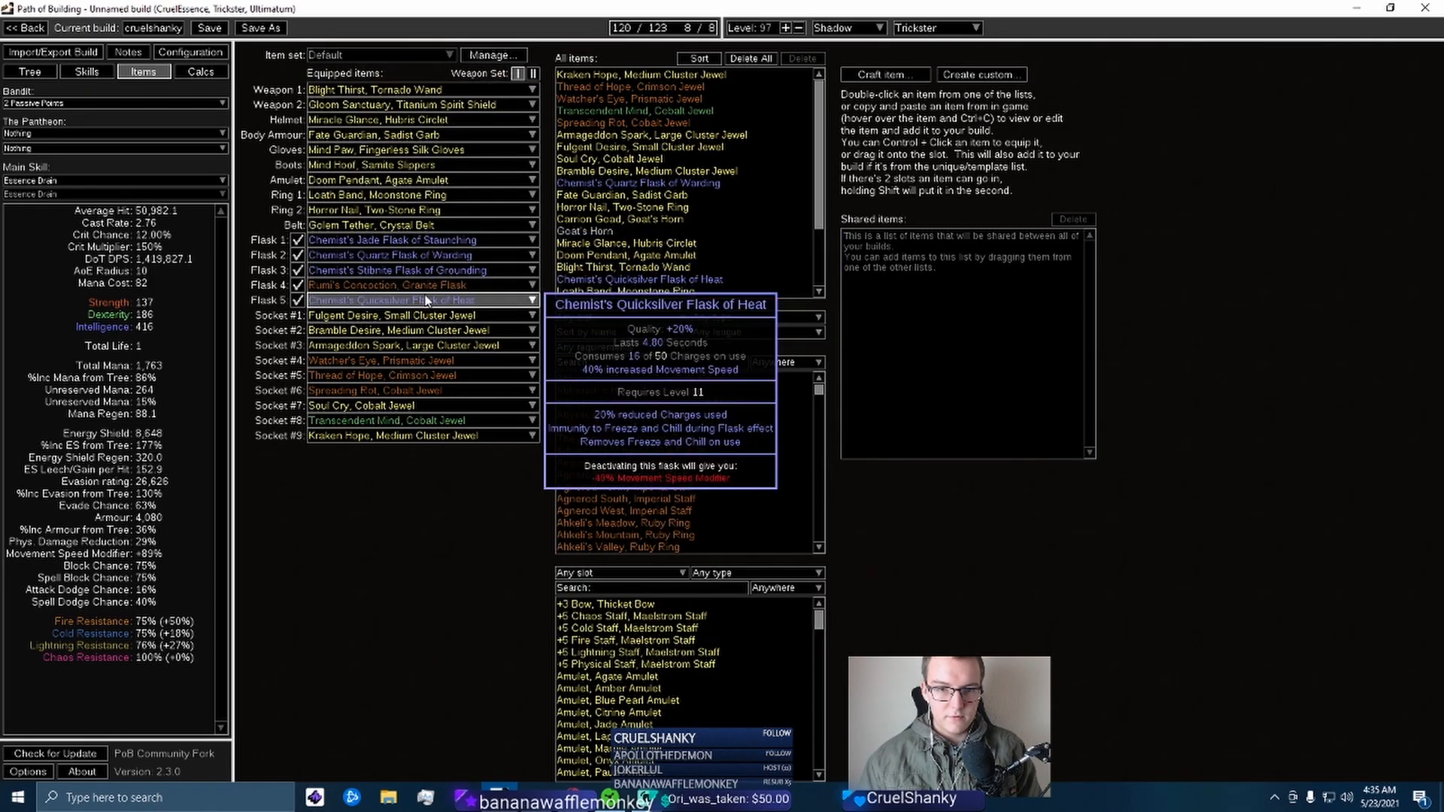
{"action": "mouse_move", "coordinate": [415, 239]}
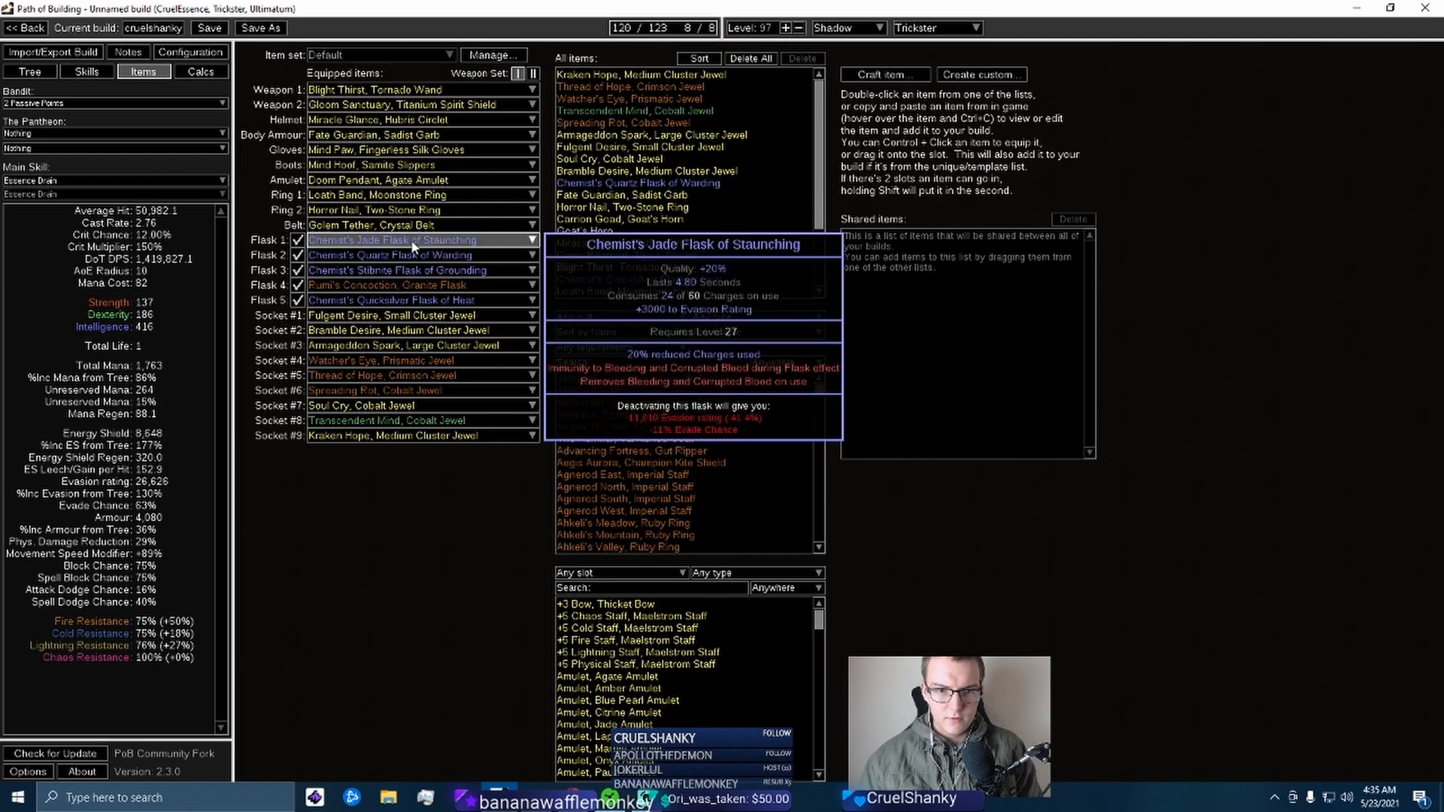
{"action": "mouse_move", "coordinate": [396, 286]}
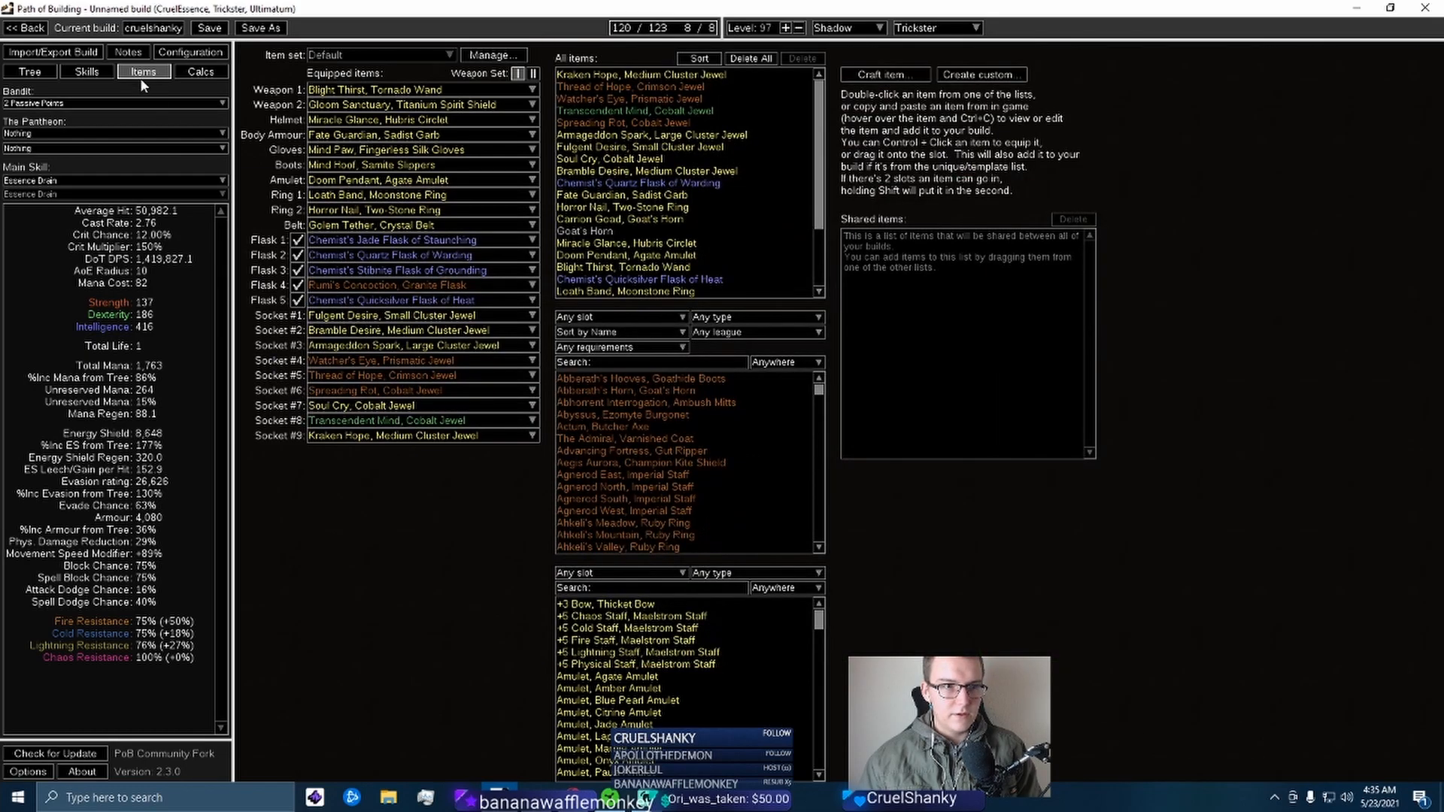
{"action": "left_click", "coordinate": [87, 72]}
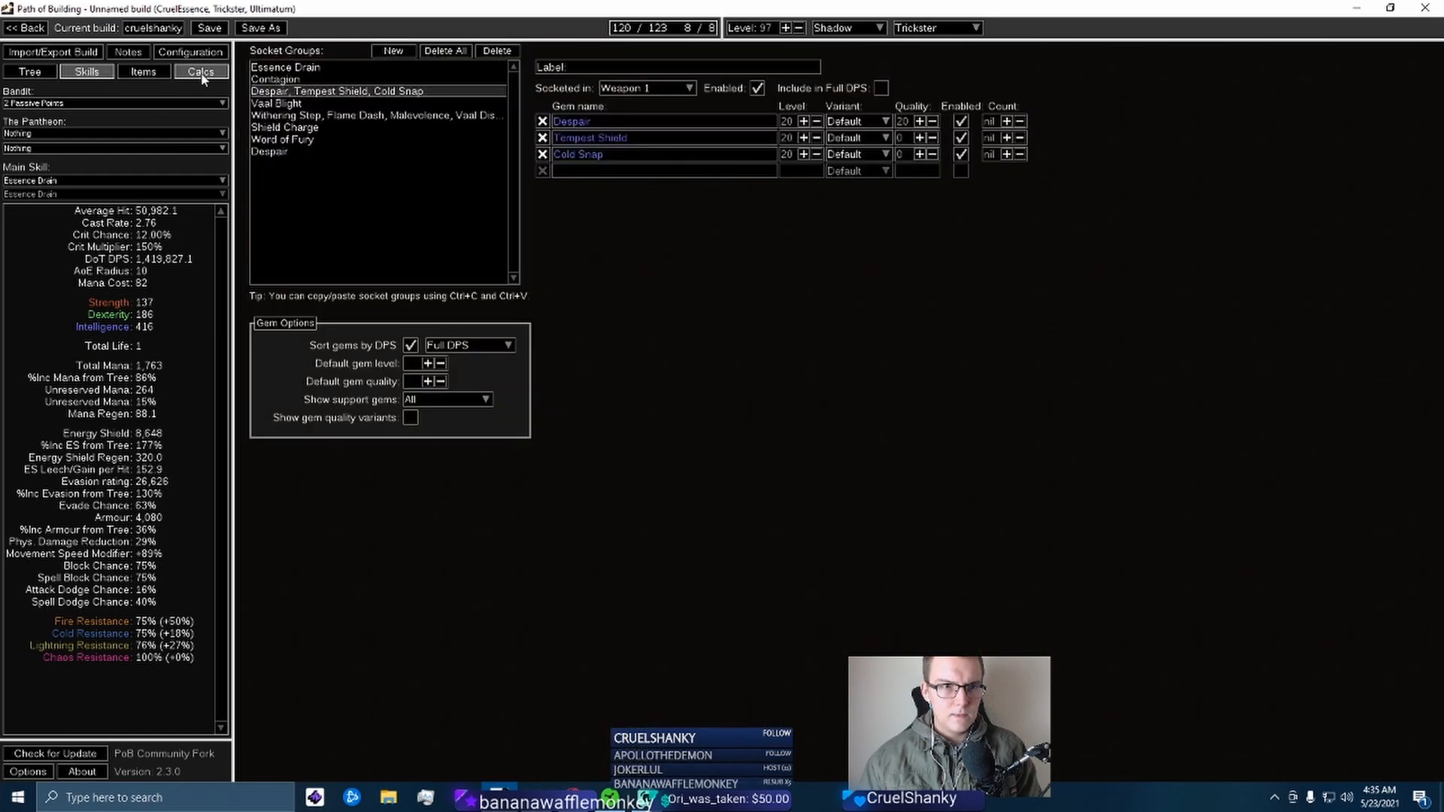
Enable the recent-kill and recent-crit combat conditions, lifting DoT DPS to about 1.45 million
{"action": "left_click", "coordinate": [190, 52]}
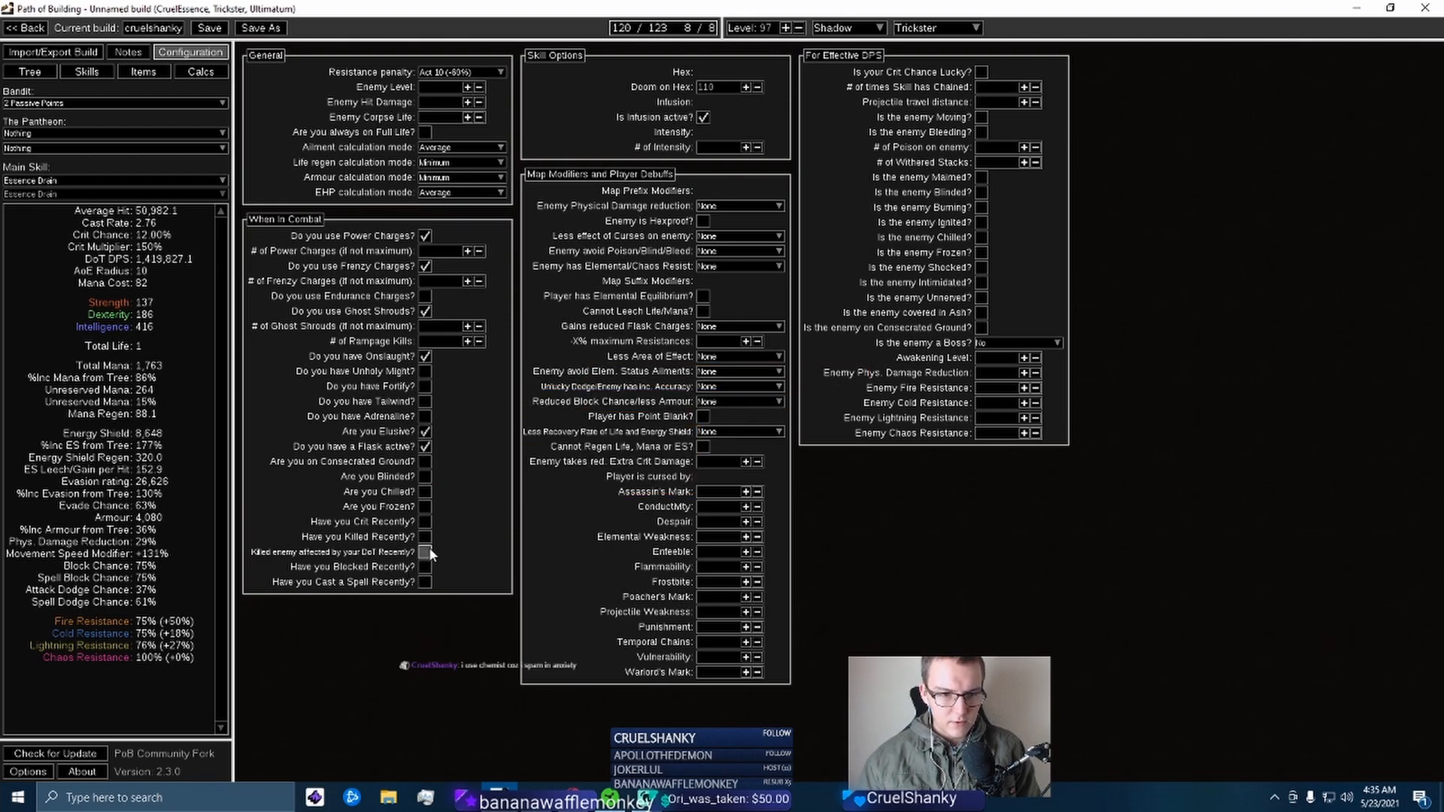
{"action": "left_click", "coordinate": [424, 551]}
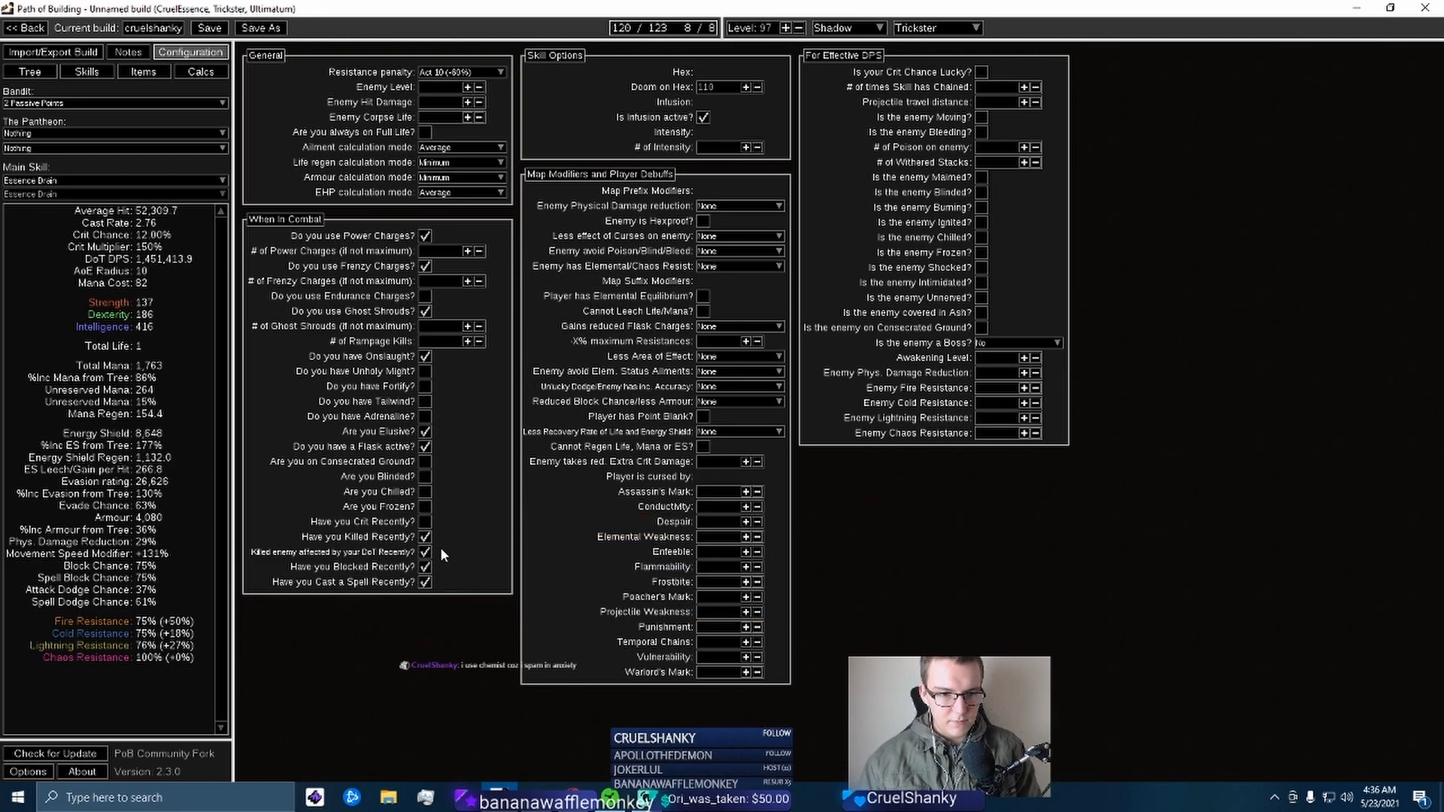
{"action": "left_click", "coordinate": [424, 462]}
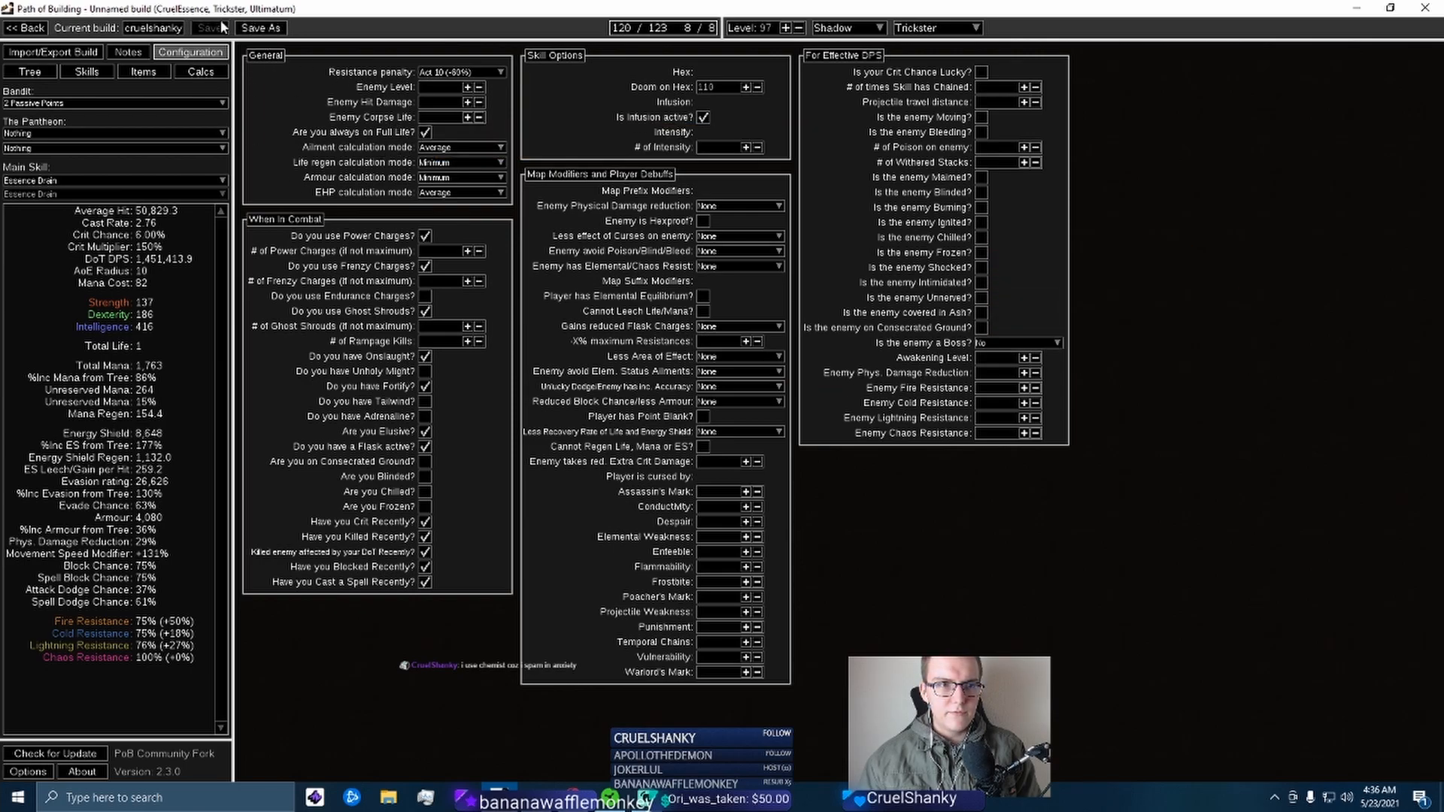
{"action": "left_click", "coordinate": [143, 72]}
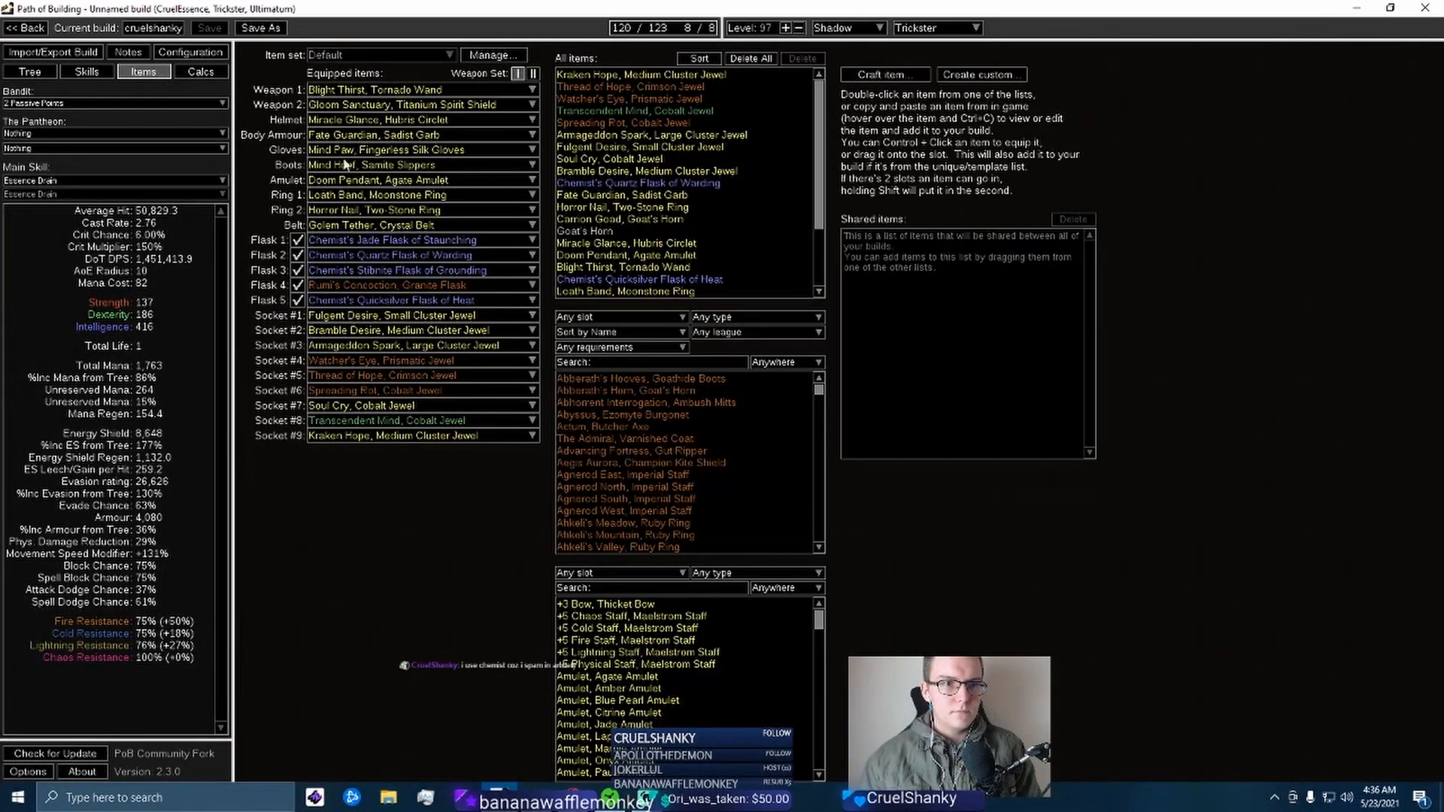
{"action": "mouse_move", "coordinate": [396, 210]}
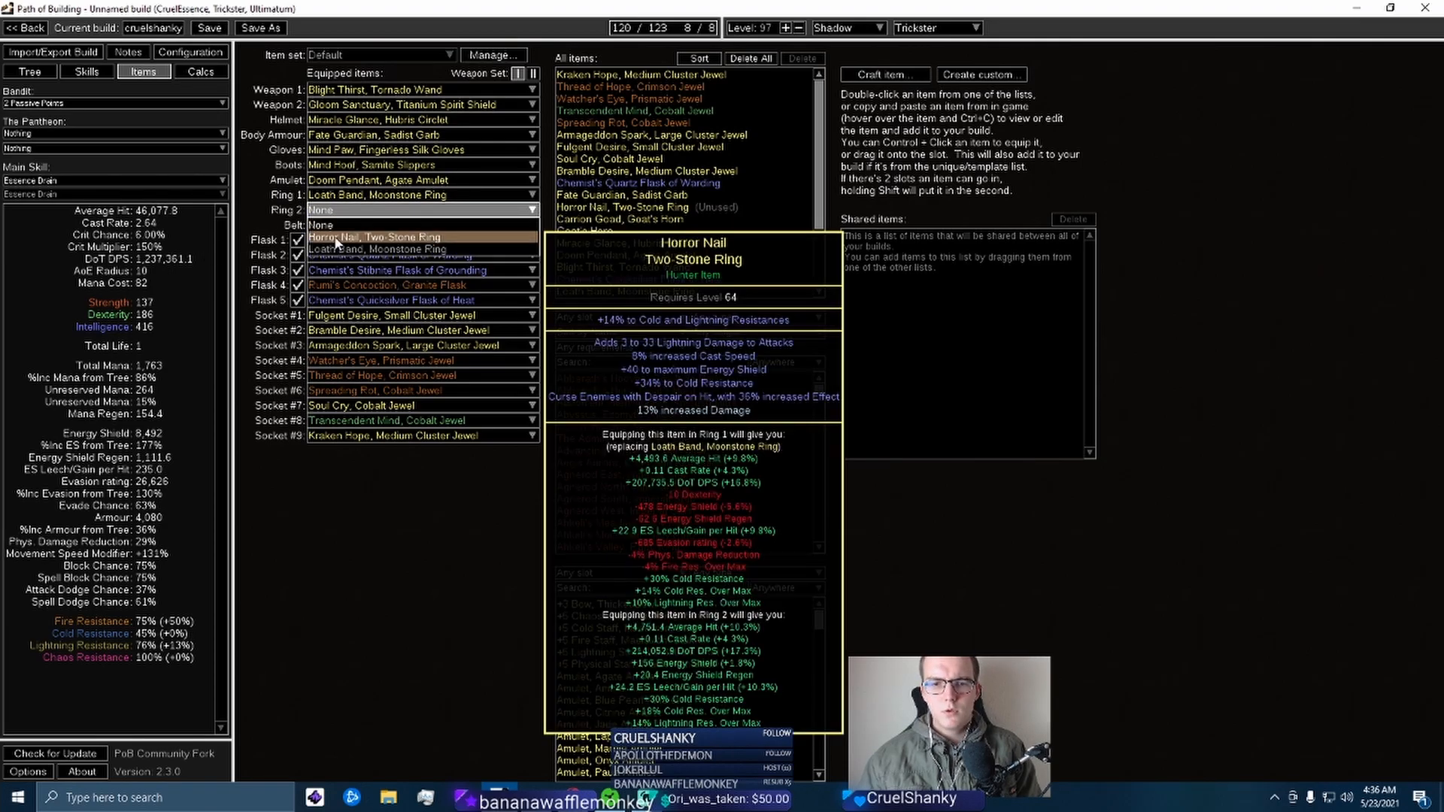
{"action": "left_click", "coordinate": [85, 71]}
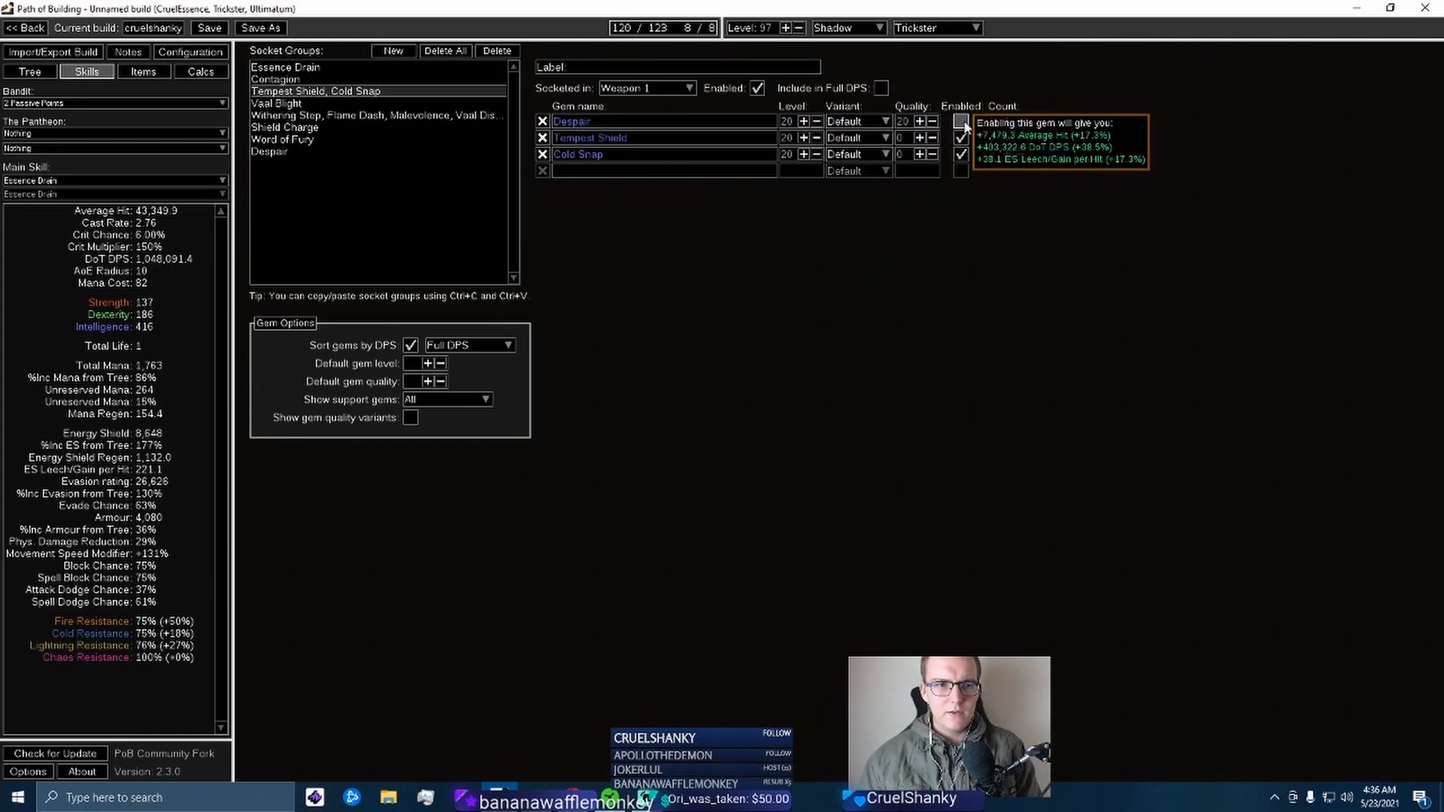
{"action": "left_click", "coordinate": [962, 121]}
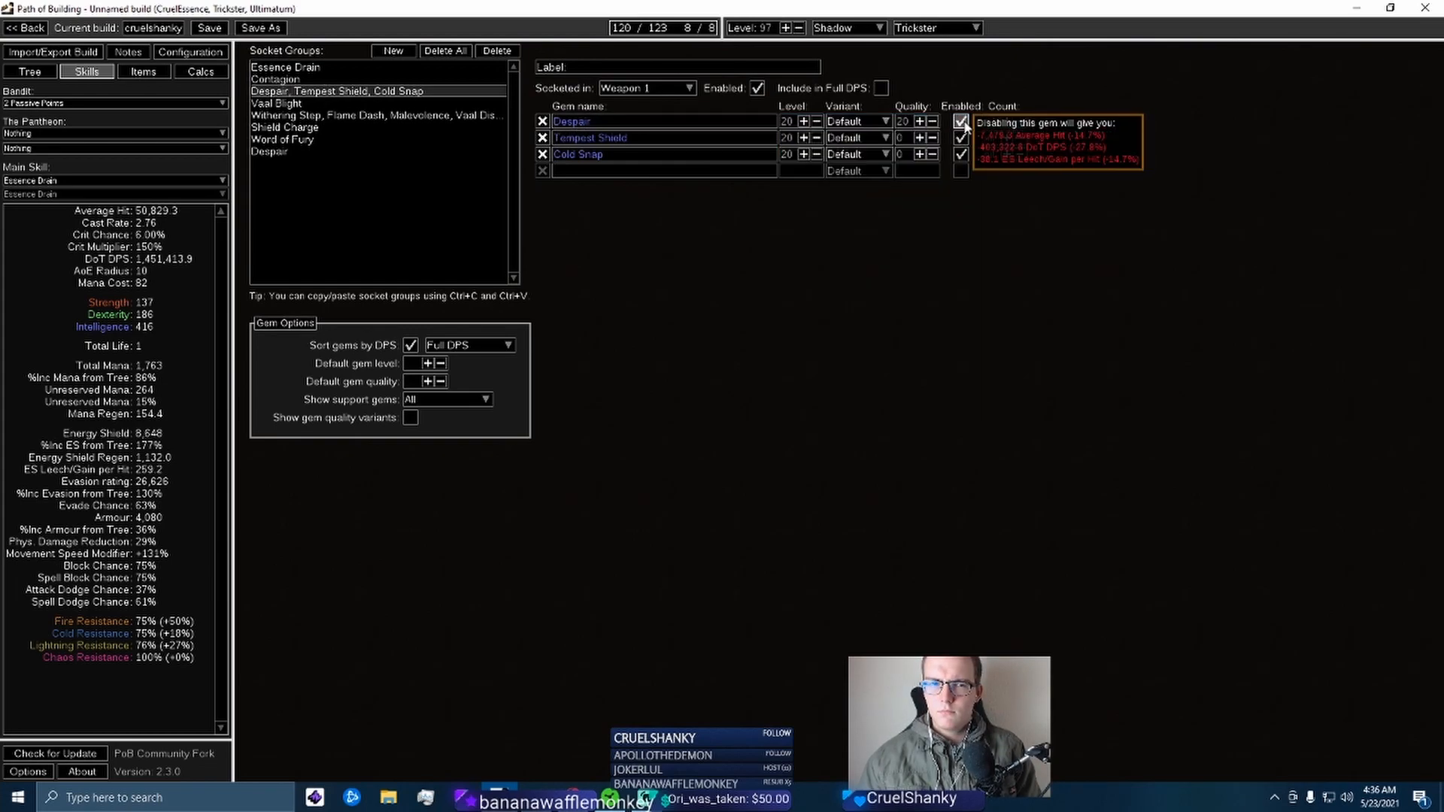
{"action": "left_click", "coordinate": [857, 120]}
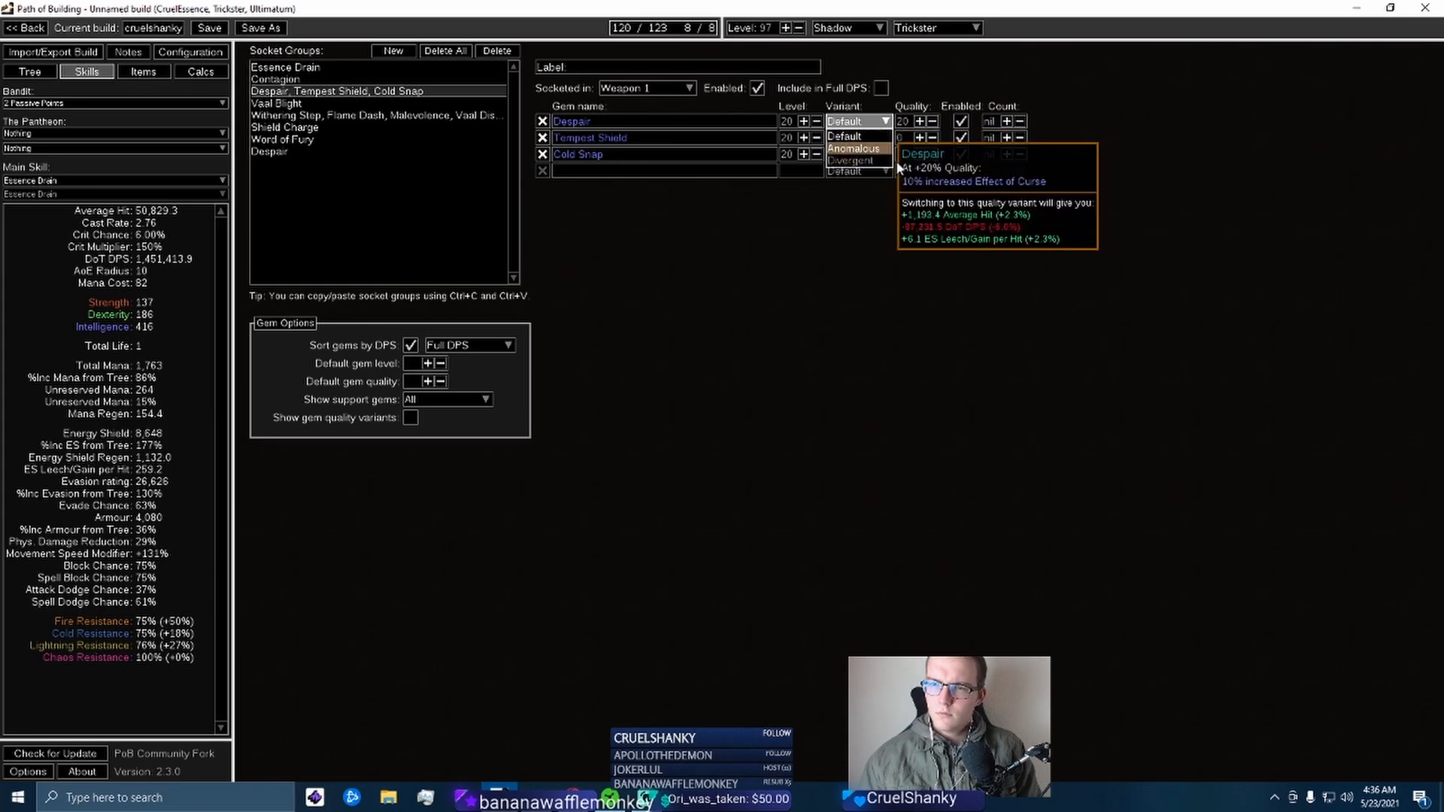
{"action": "left_click", "coordinate": [143, 72]}
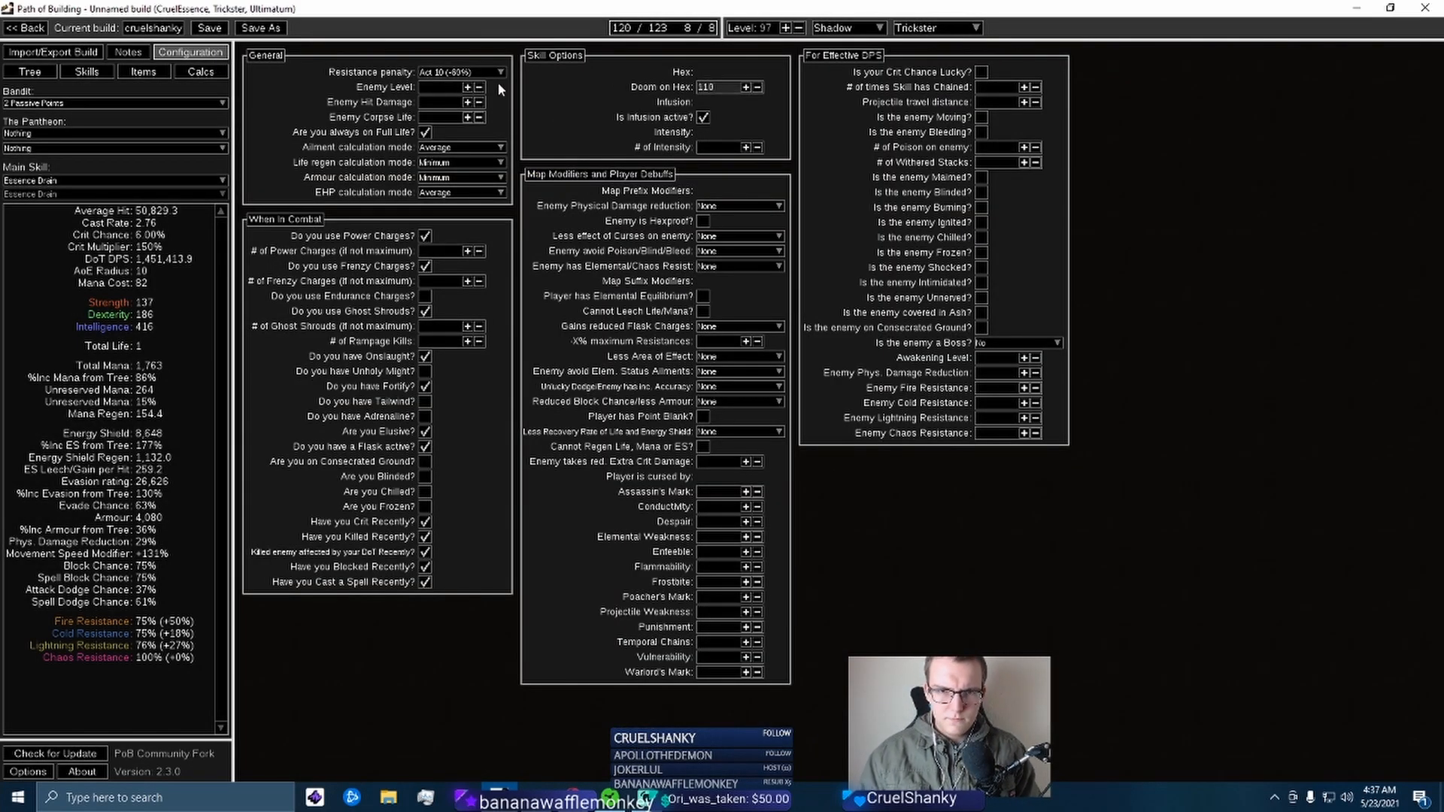
{"action": "left_click", "coordinate": [144, 71]}
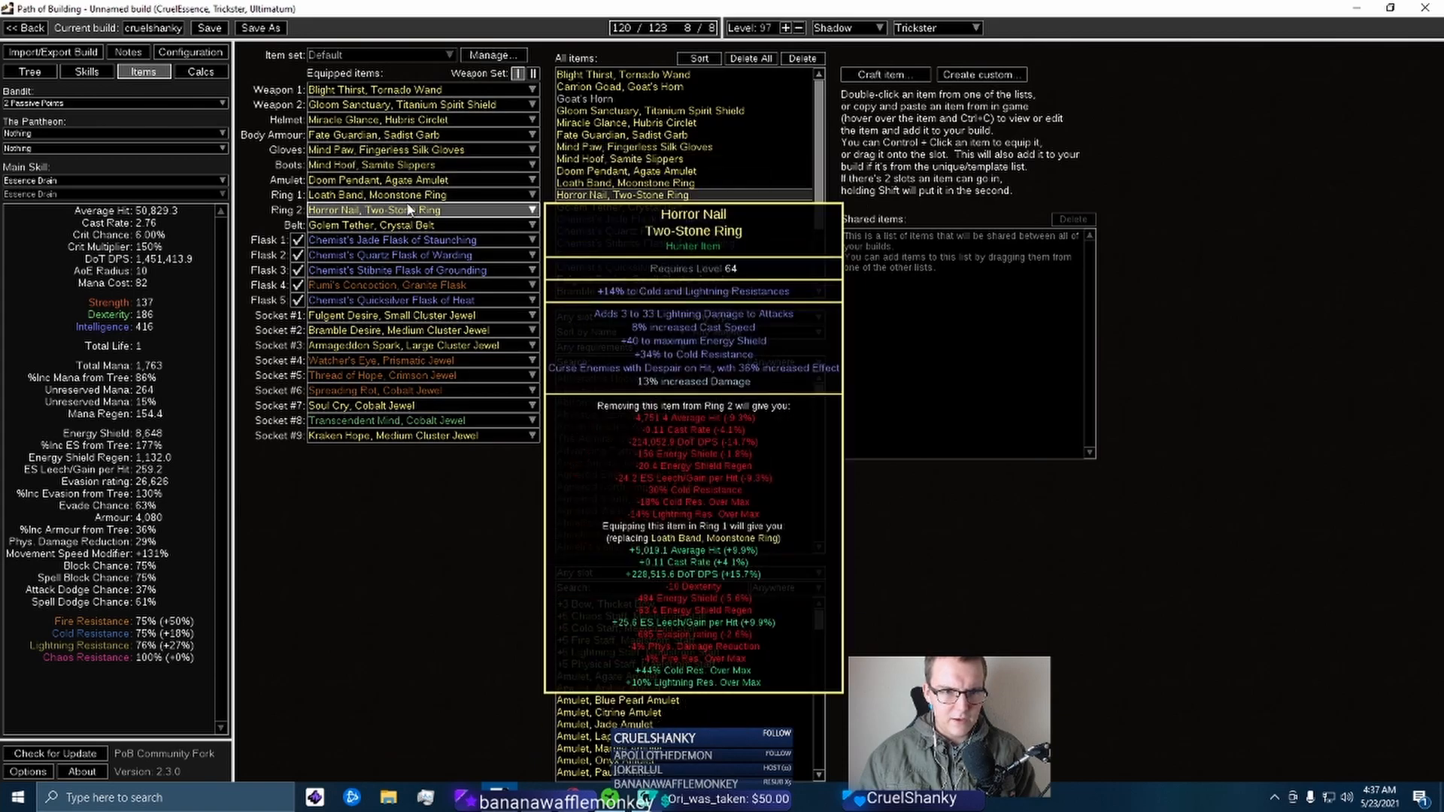
{"action": "mouse_move", "coordinate": [378, 194]}
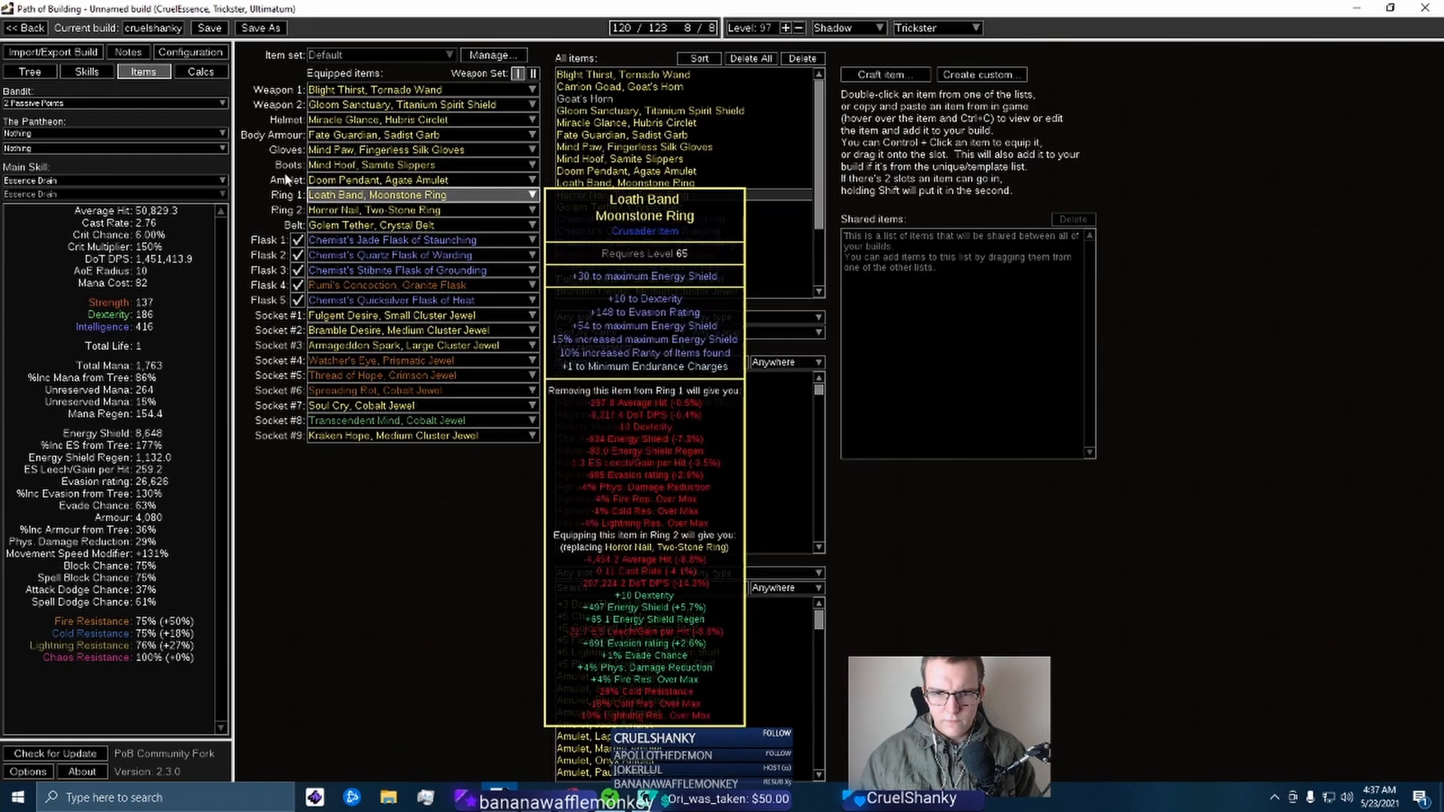
Check Configuration and the equipped rings, then view skill groups at 1.28 million DoT DPS
{"action": "left_click", "coordinate": [191, 50]}
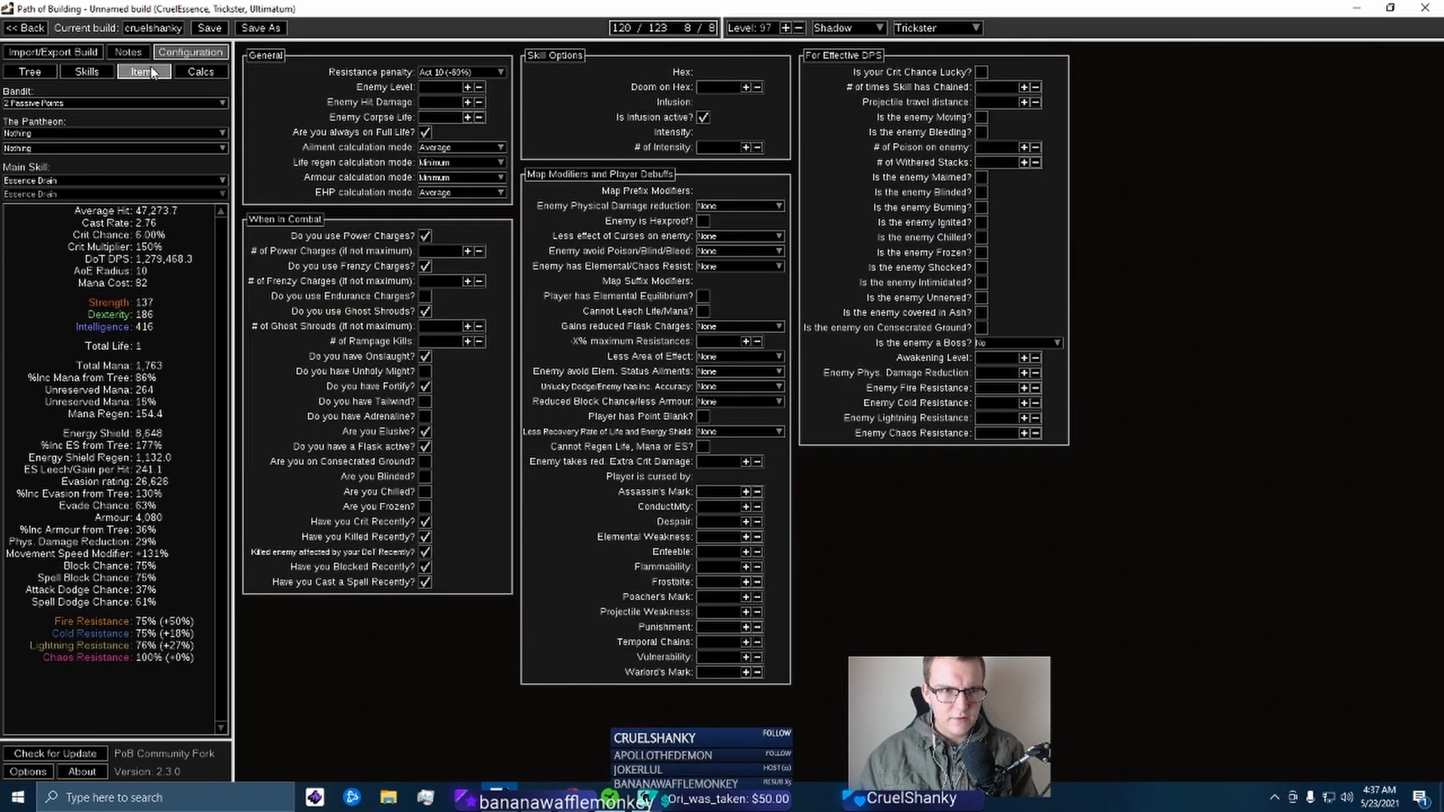
{"action": "left_click", "coordinate": [144, 73]}
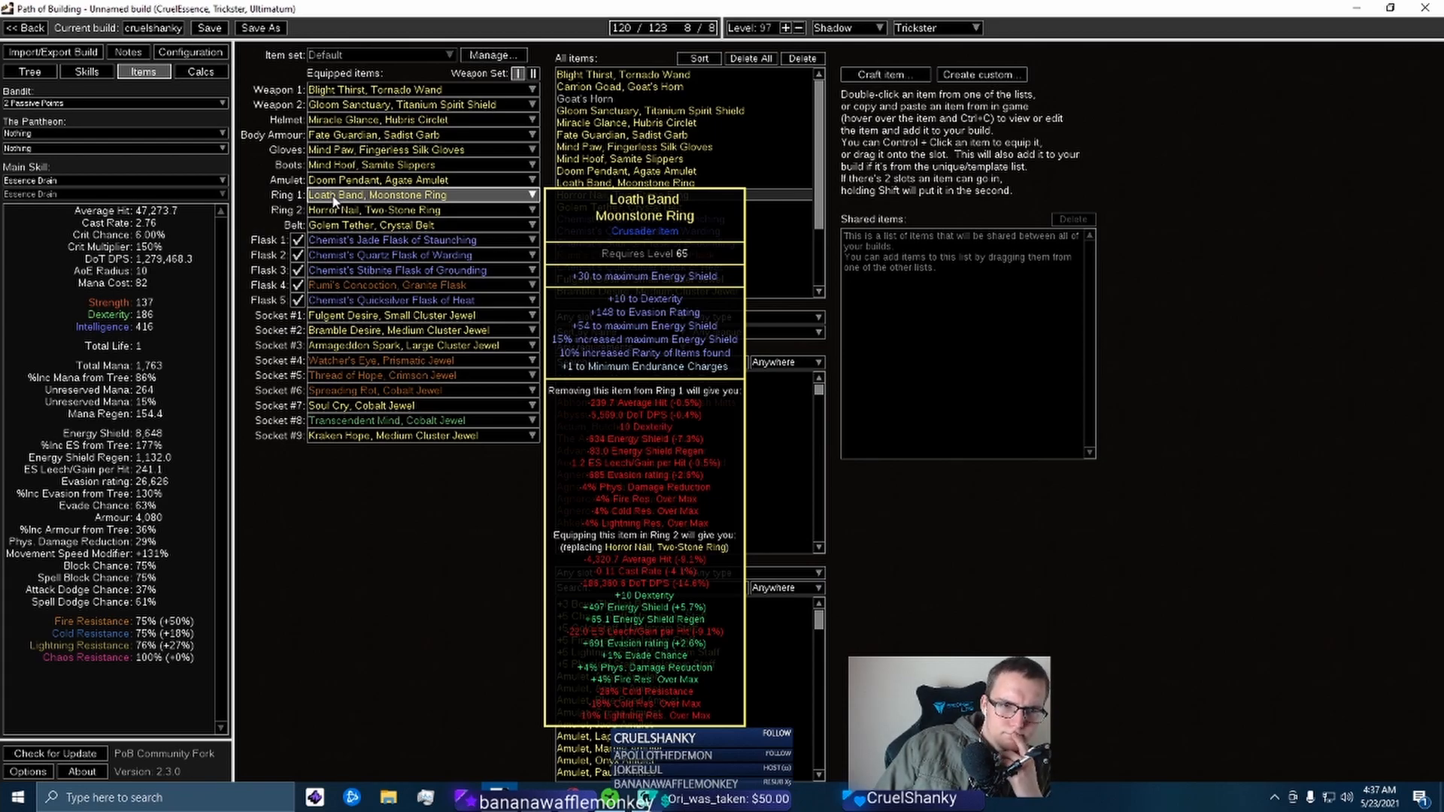
{"action": "left_click", "coordinate": [85, 72]}
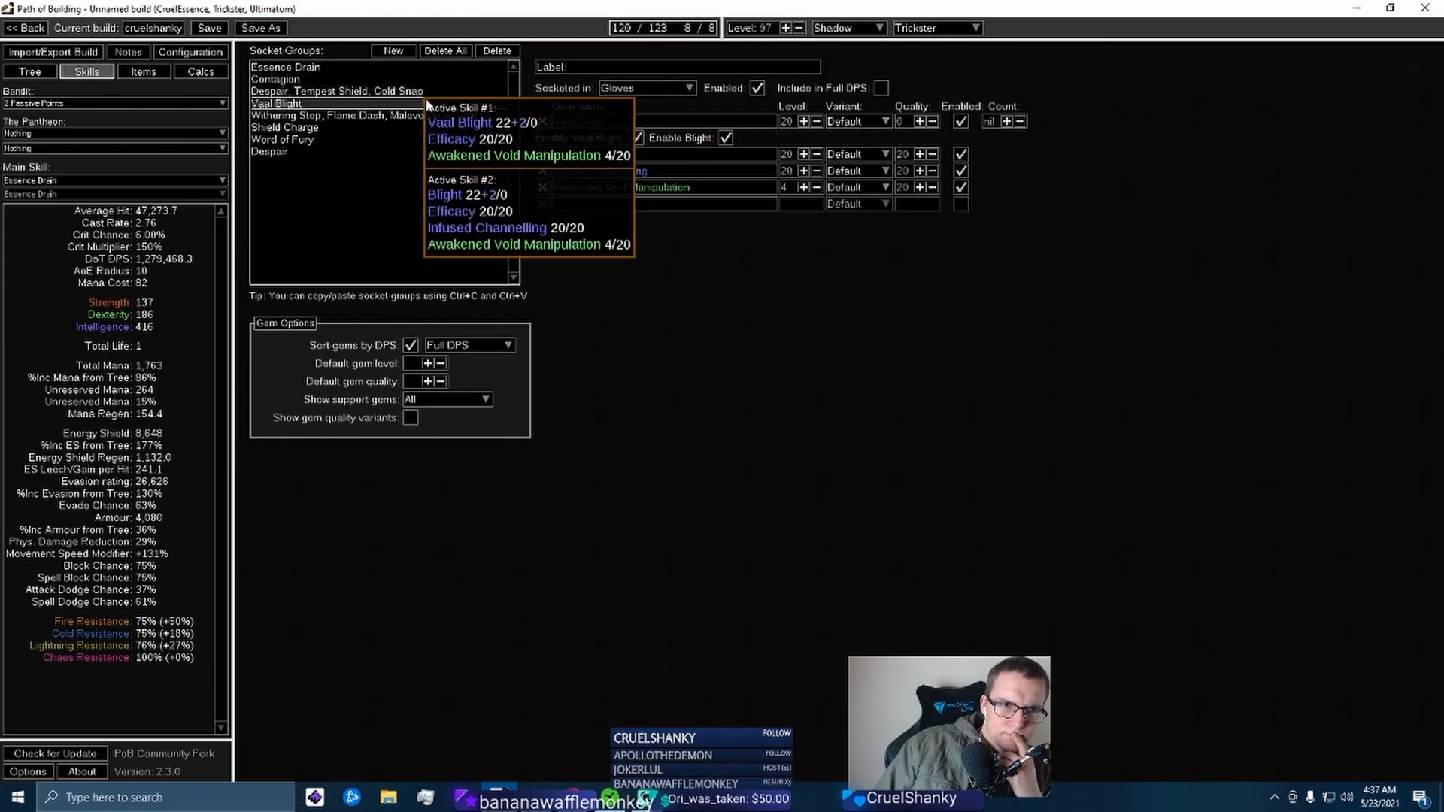
Set Arcane Surge in the Contagion group to level 1, dropping DoT DPS to about 1.23 million
{"action": "left_click", "coordinate": [275, 78]}
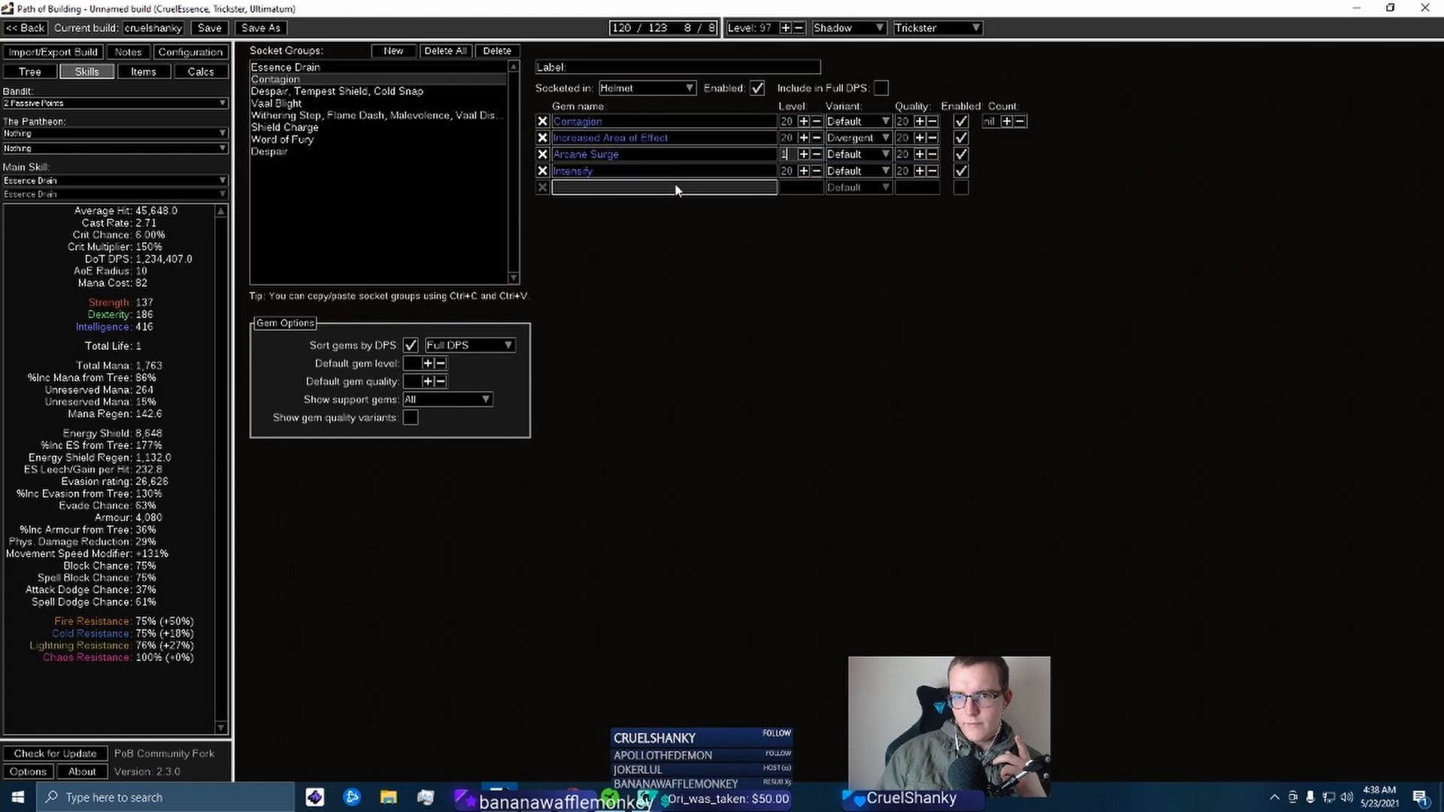
{"action": "left_click", "coordinate": [858, 153]}
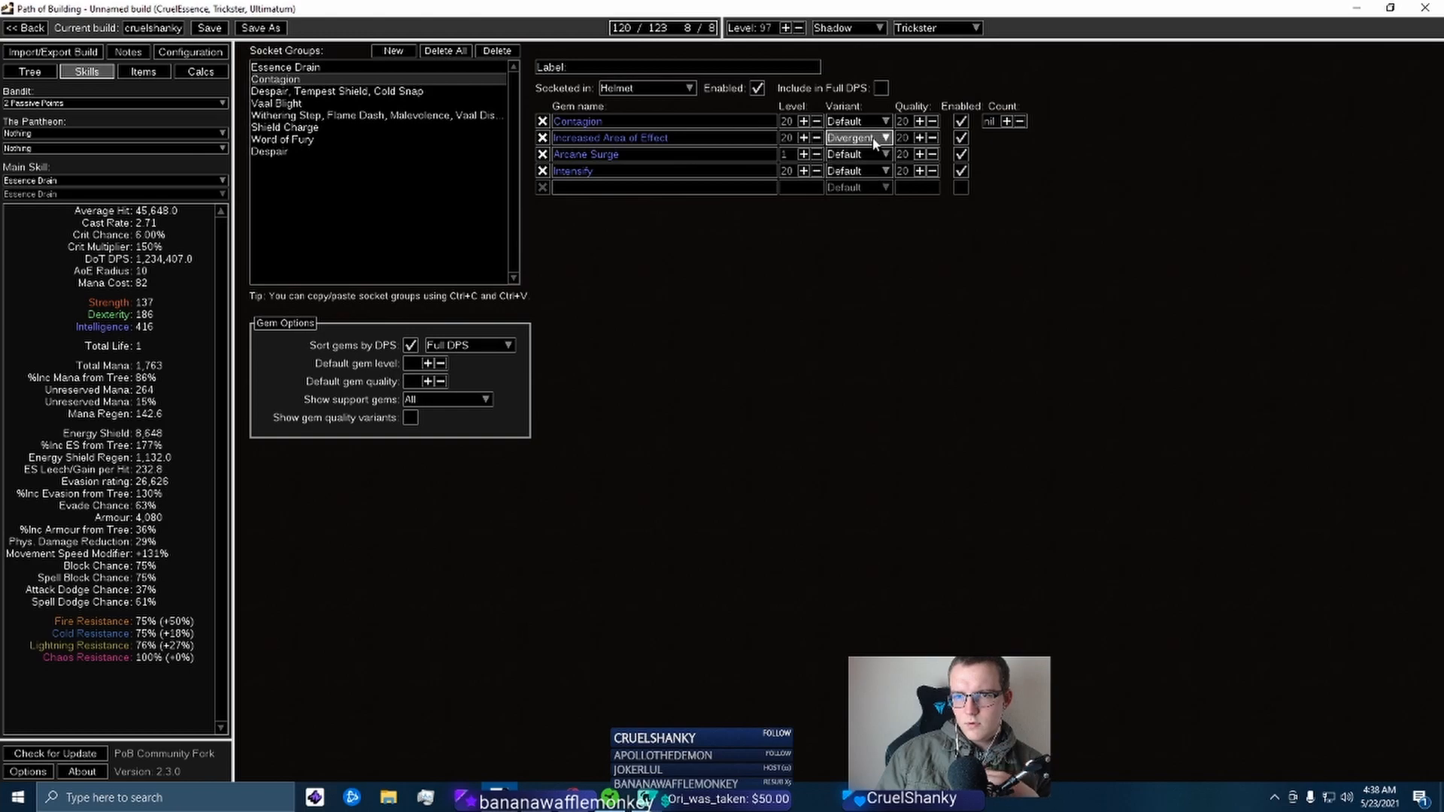
{"action": "mouse_move", "coordinate": [645, 136]}
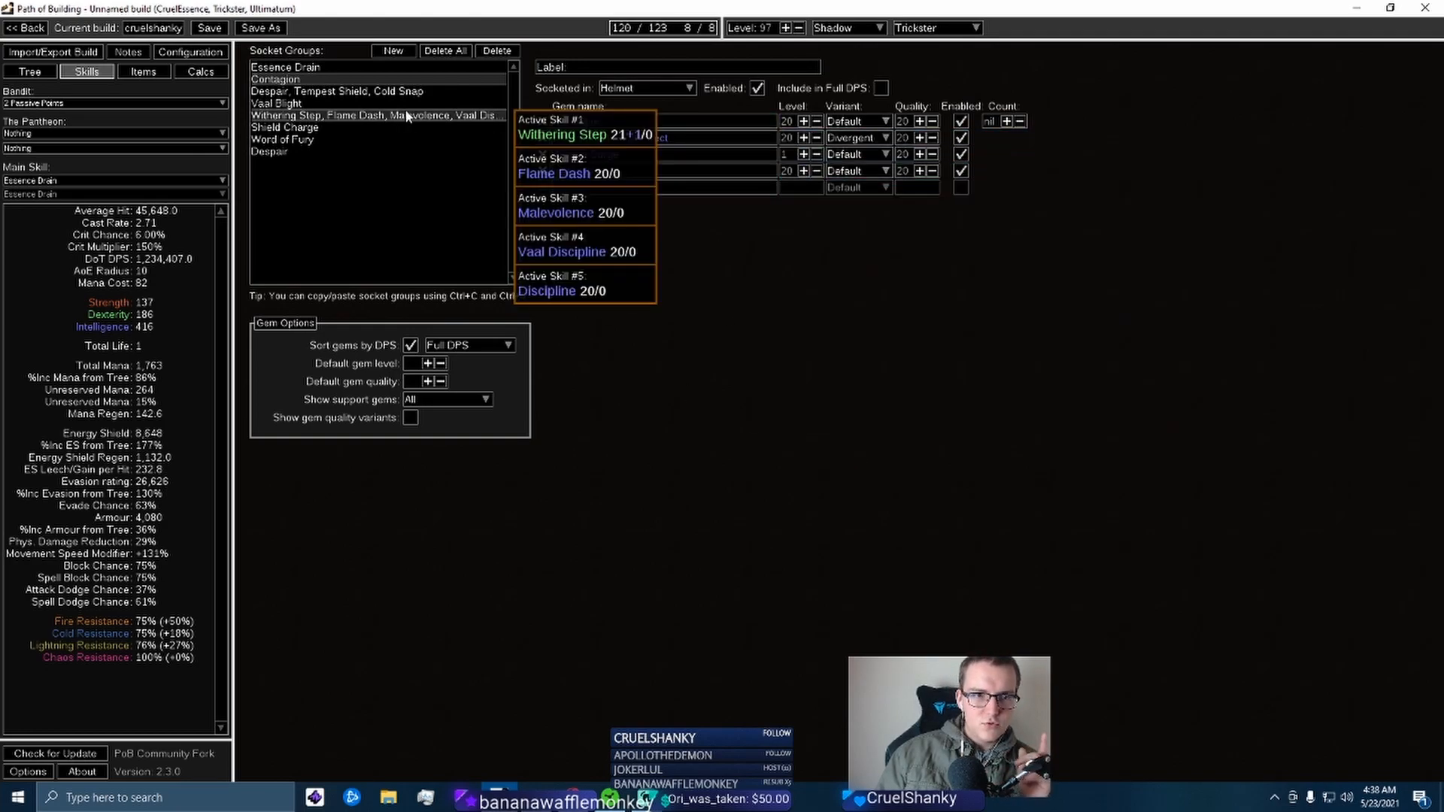
{"action": "left_click", "coordinate": [337, 91]}
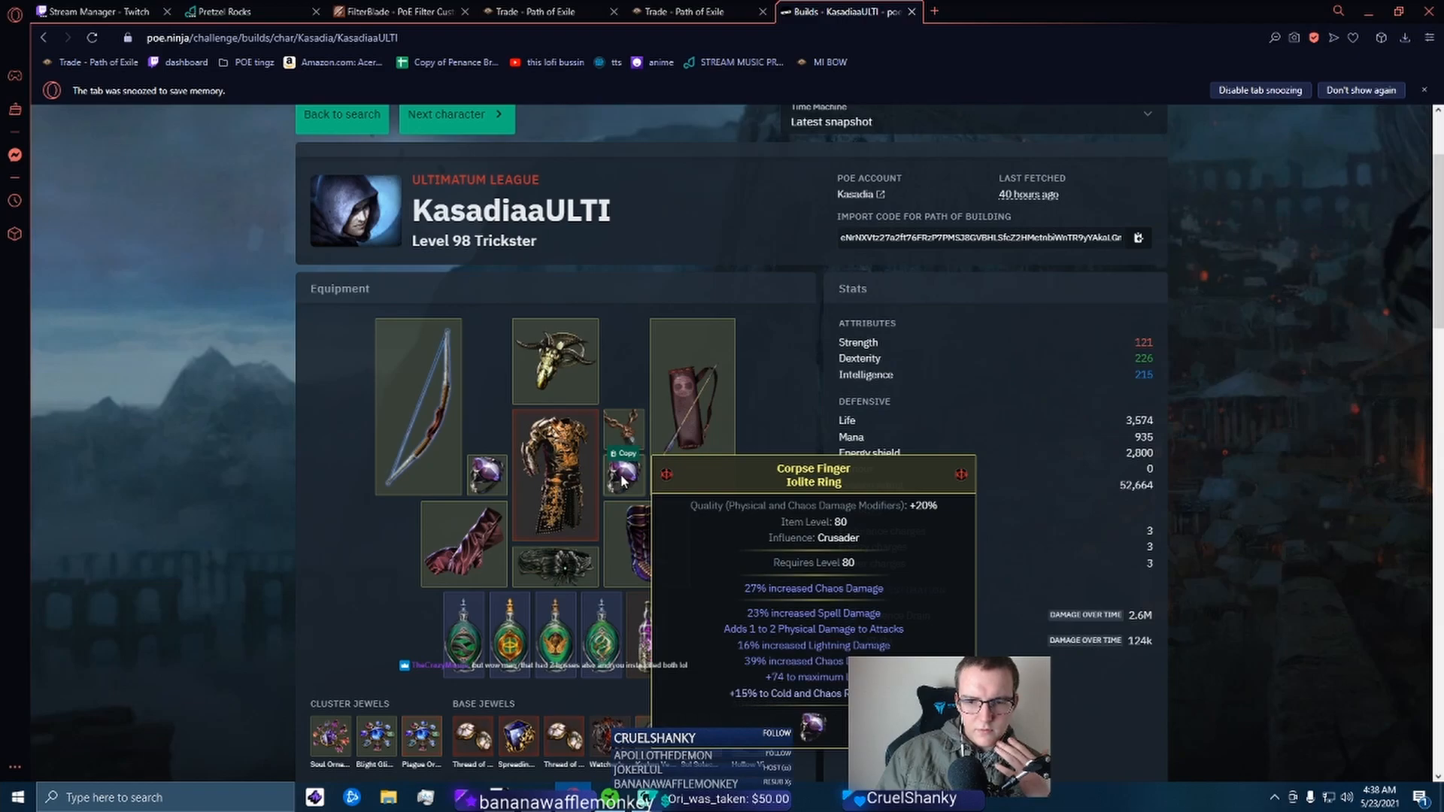
{"action": "mouse_move", "coordinate": [487, 474]}
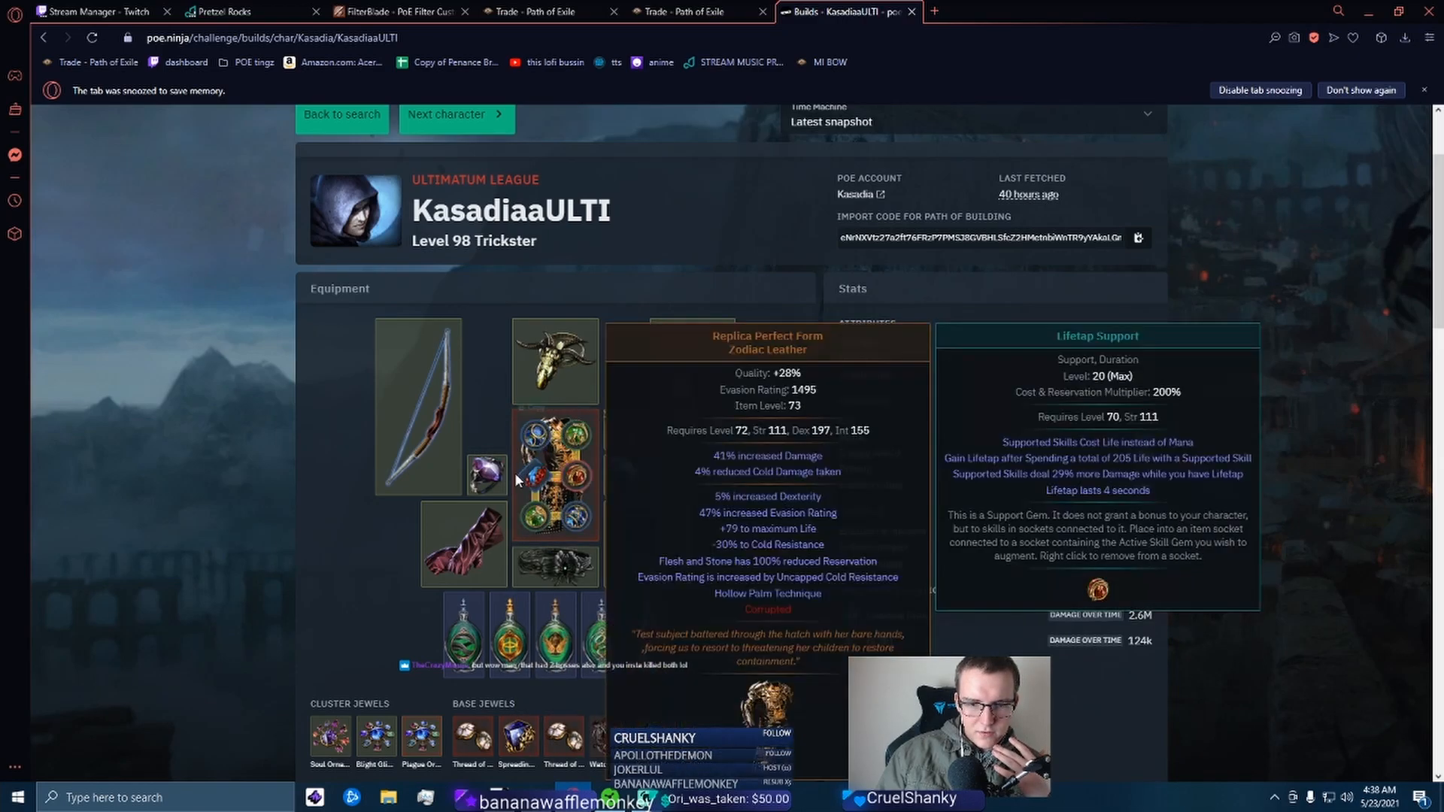
{"action": "mouse_move", "coordinate": [244, 434]}
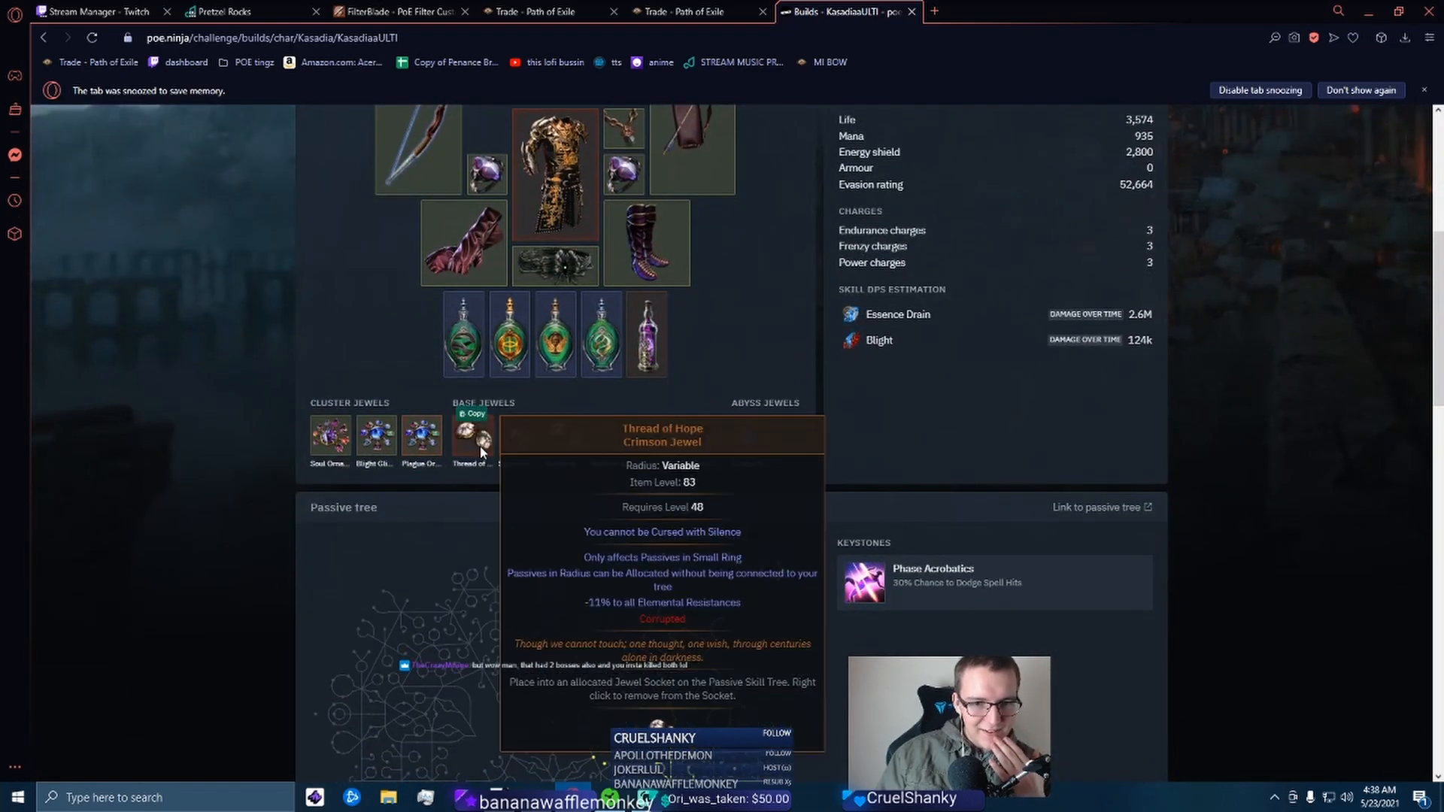
Scroll down the Level 98 Trickster's poe.ninja page to inspect the jewels
{"action": "scroll", "scroll_direction": "down", "scroll_amount": 3}
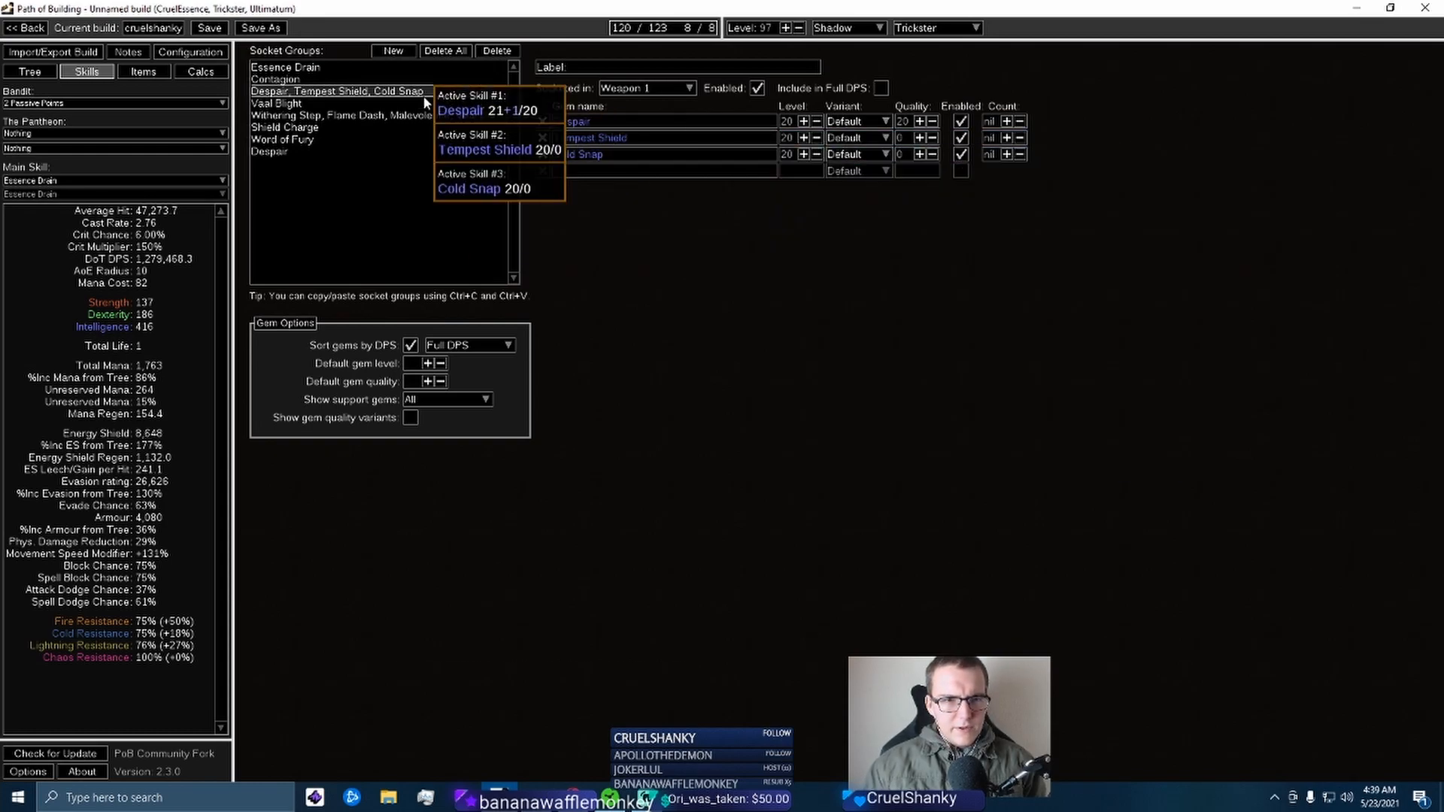
Look through the Contagion, Despair and Withering Step groups, then view the equipped items
{"action": "left_click", "coordinate": [276, 79]}
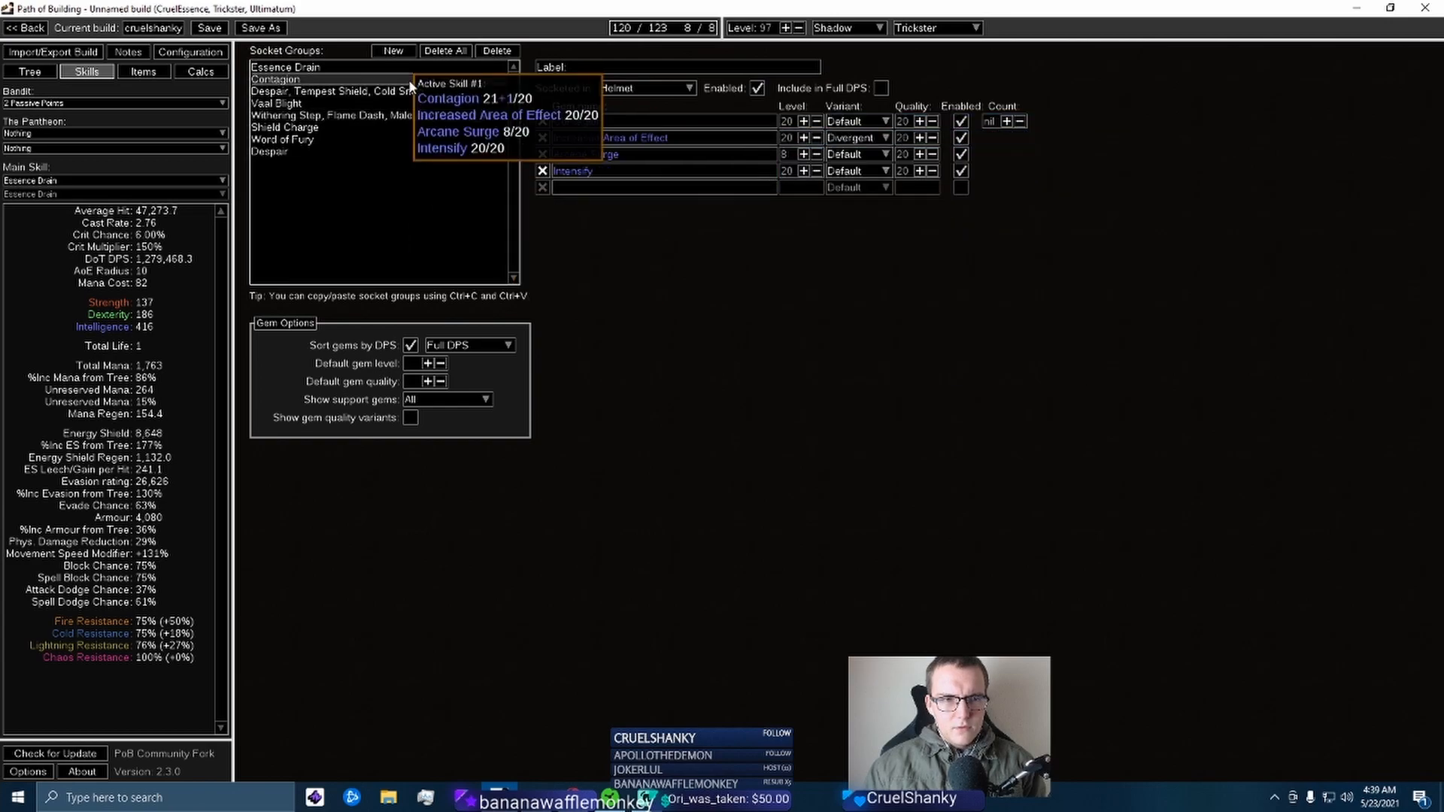
{"action": "left_click", "coordinate": [338, 91]}
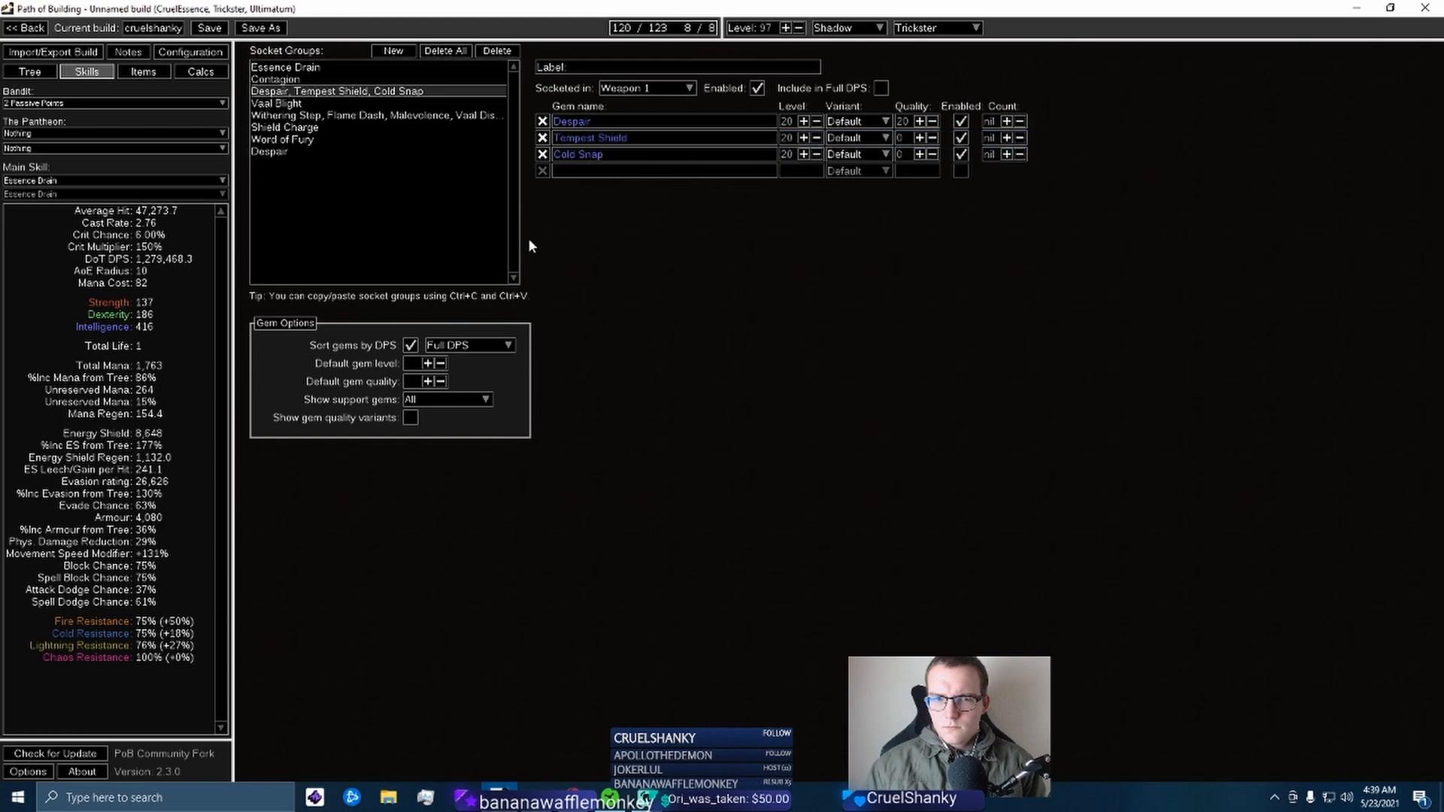
{"action": "left_click", "coordinate": [376, 115]}
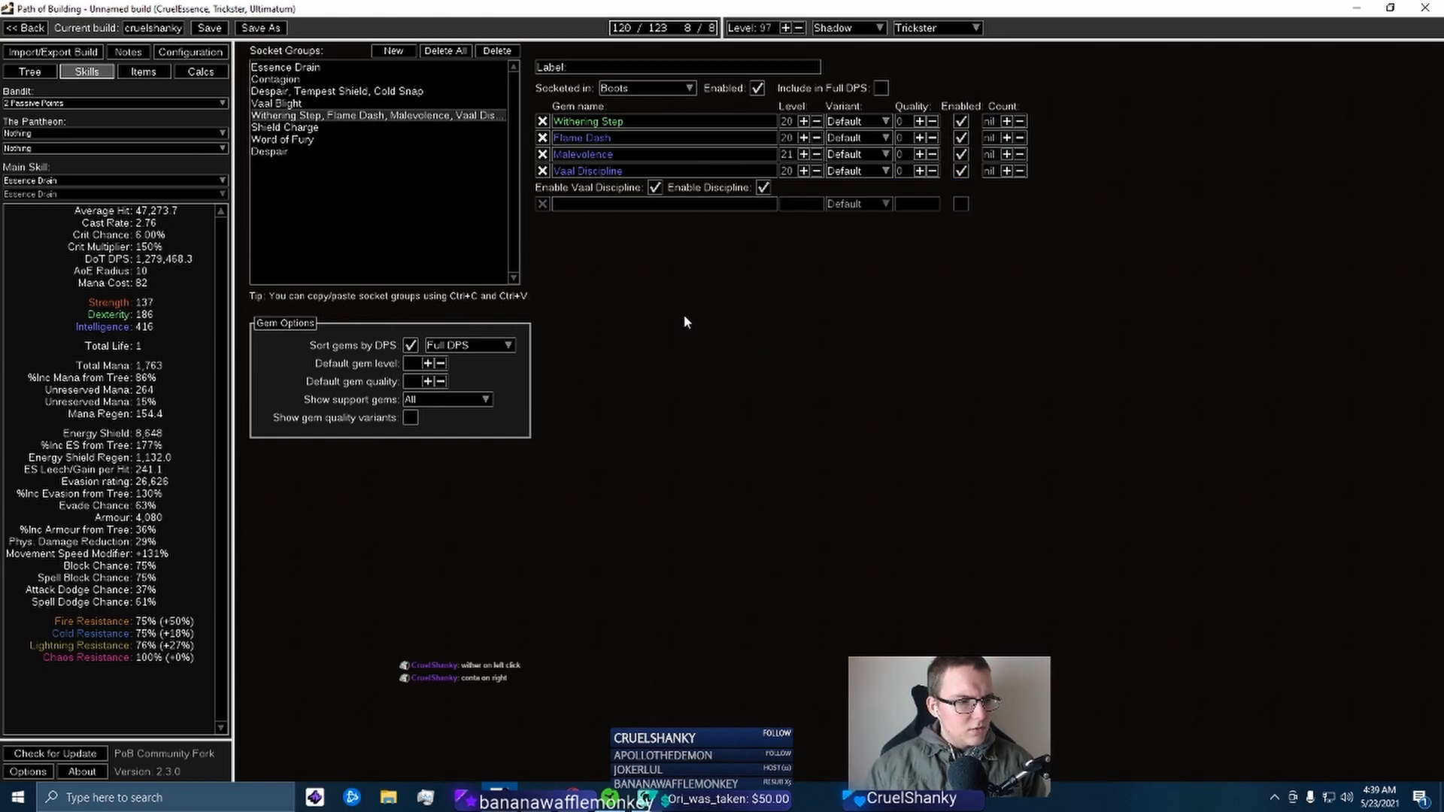
{"action": "mouse_move", "coordinate": [633, 294]}
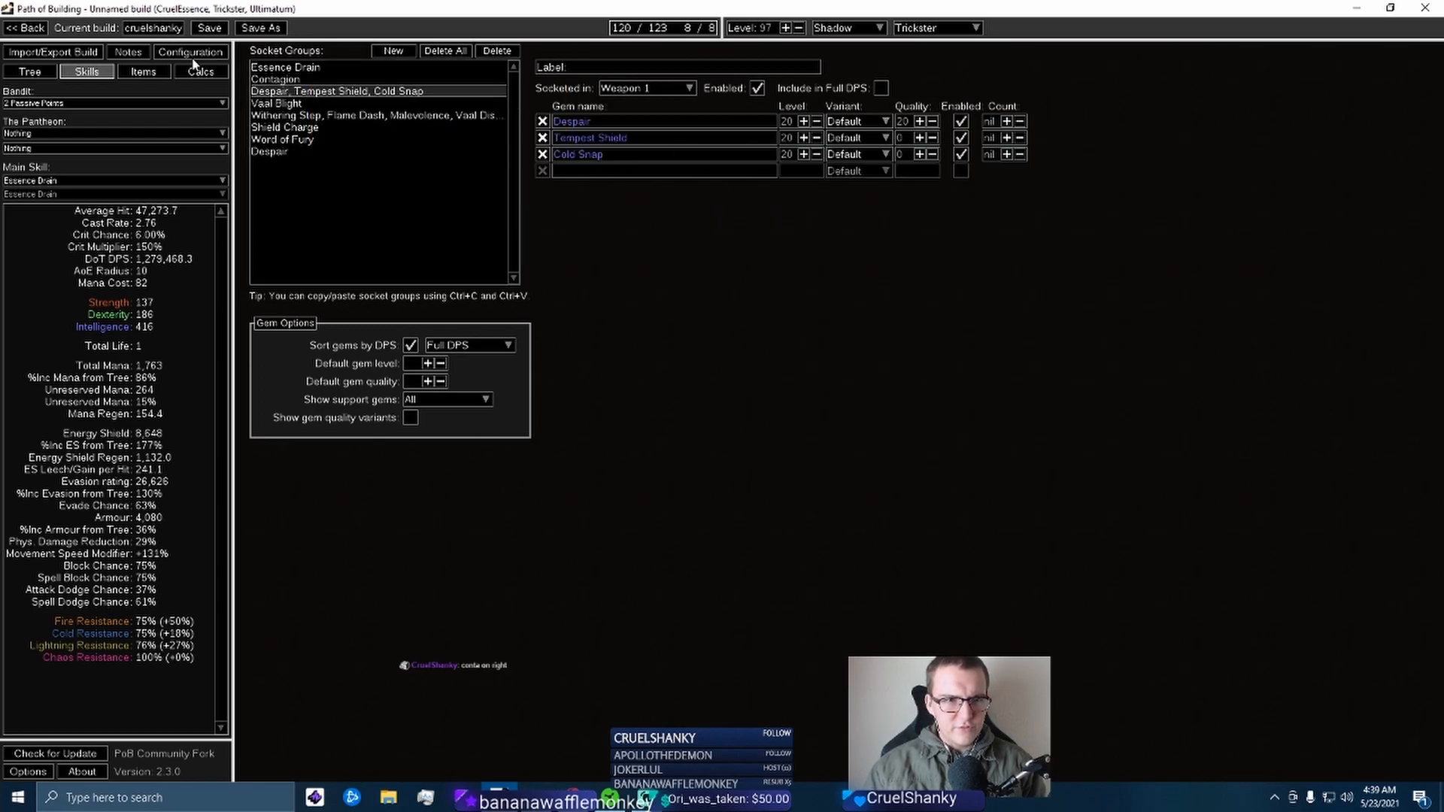
{"action": "left_click", "coordinate": [143, 71]}
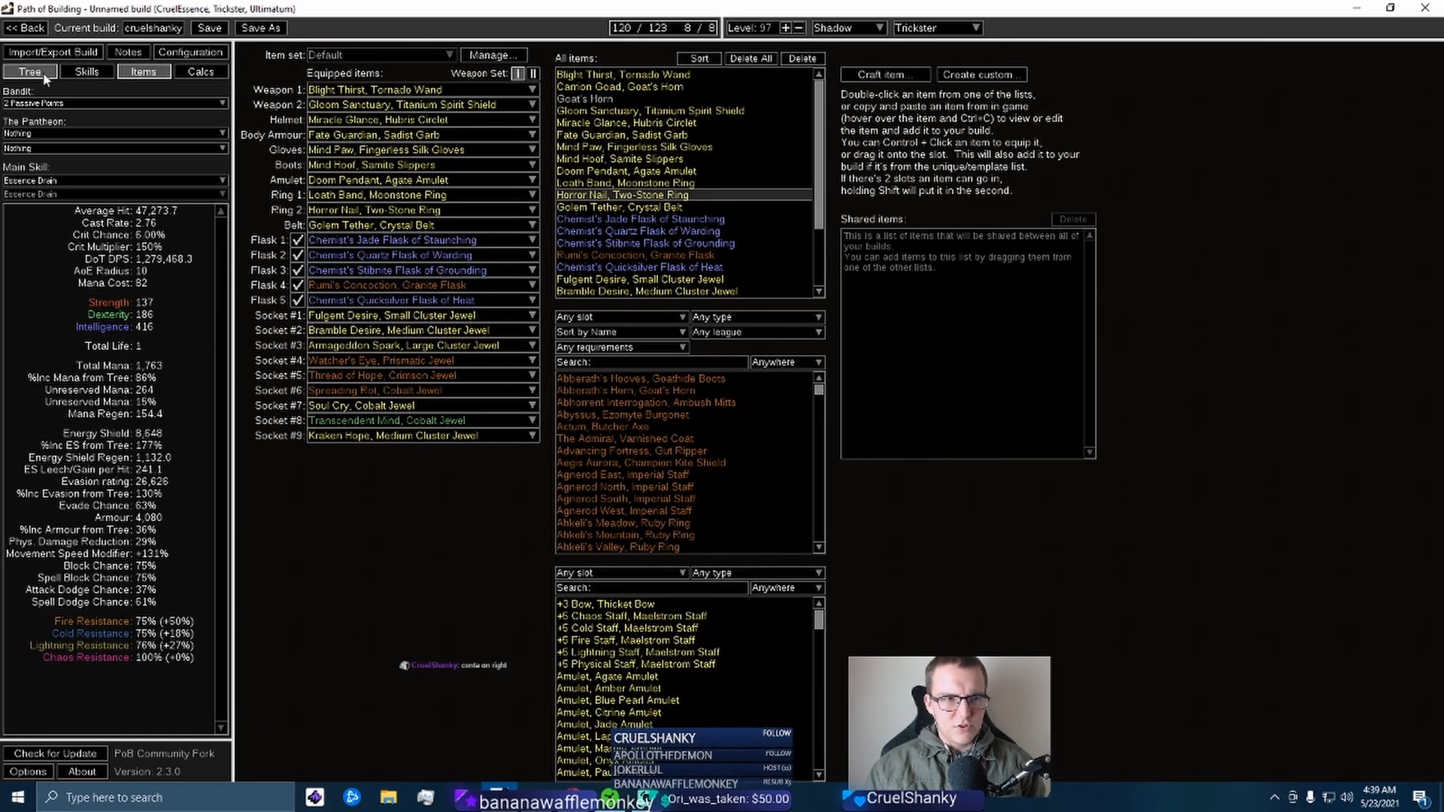
Allocate the Trickster's Swift Killer ascendancy node, raising DoT DPS to about 1.38 million
{"action": "left_click", "coordinate": [29, 73]}
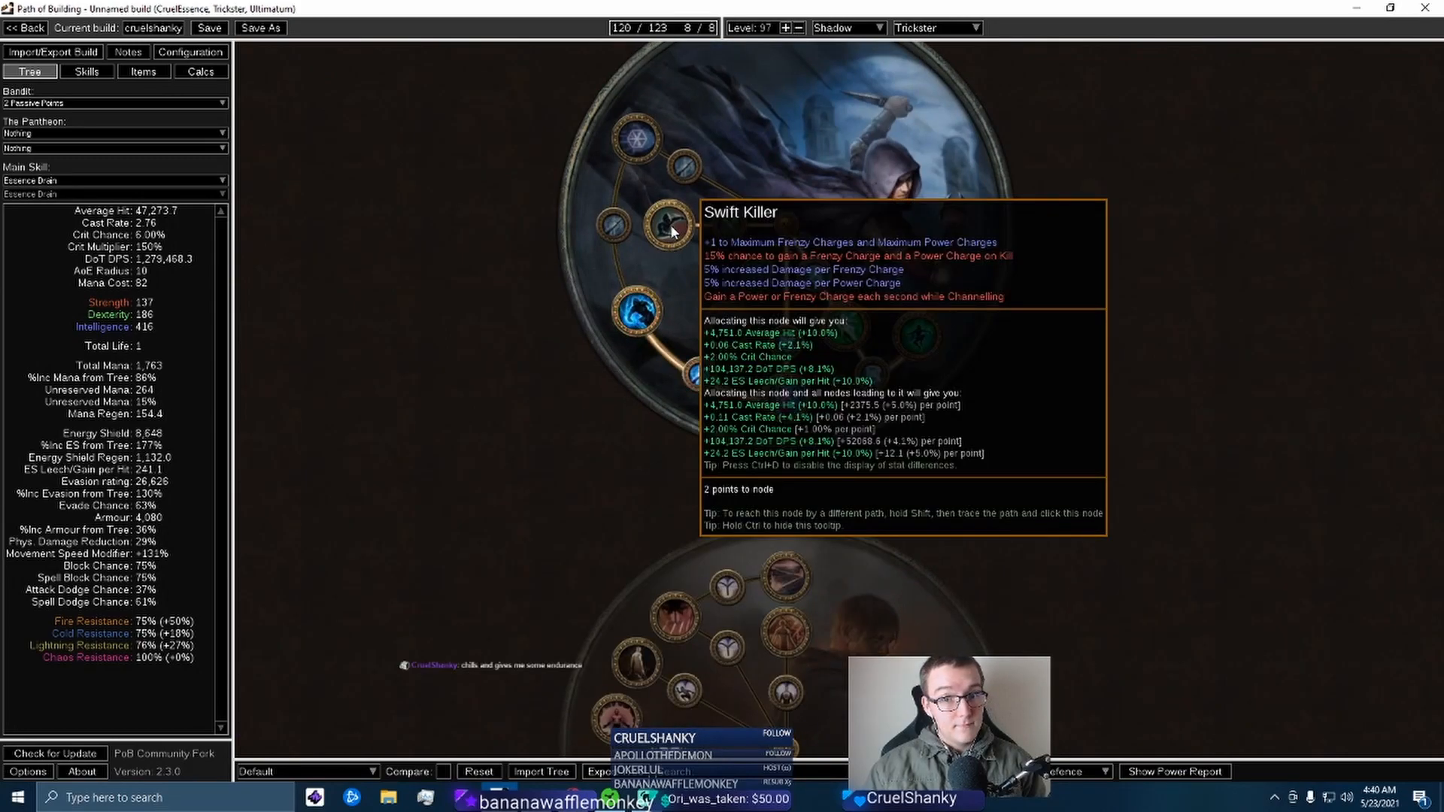
{"action": "mouse_move", "coordinate": [632, 310]}
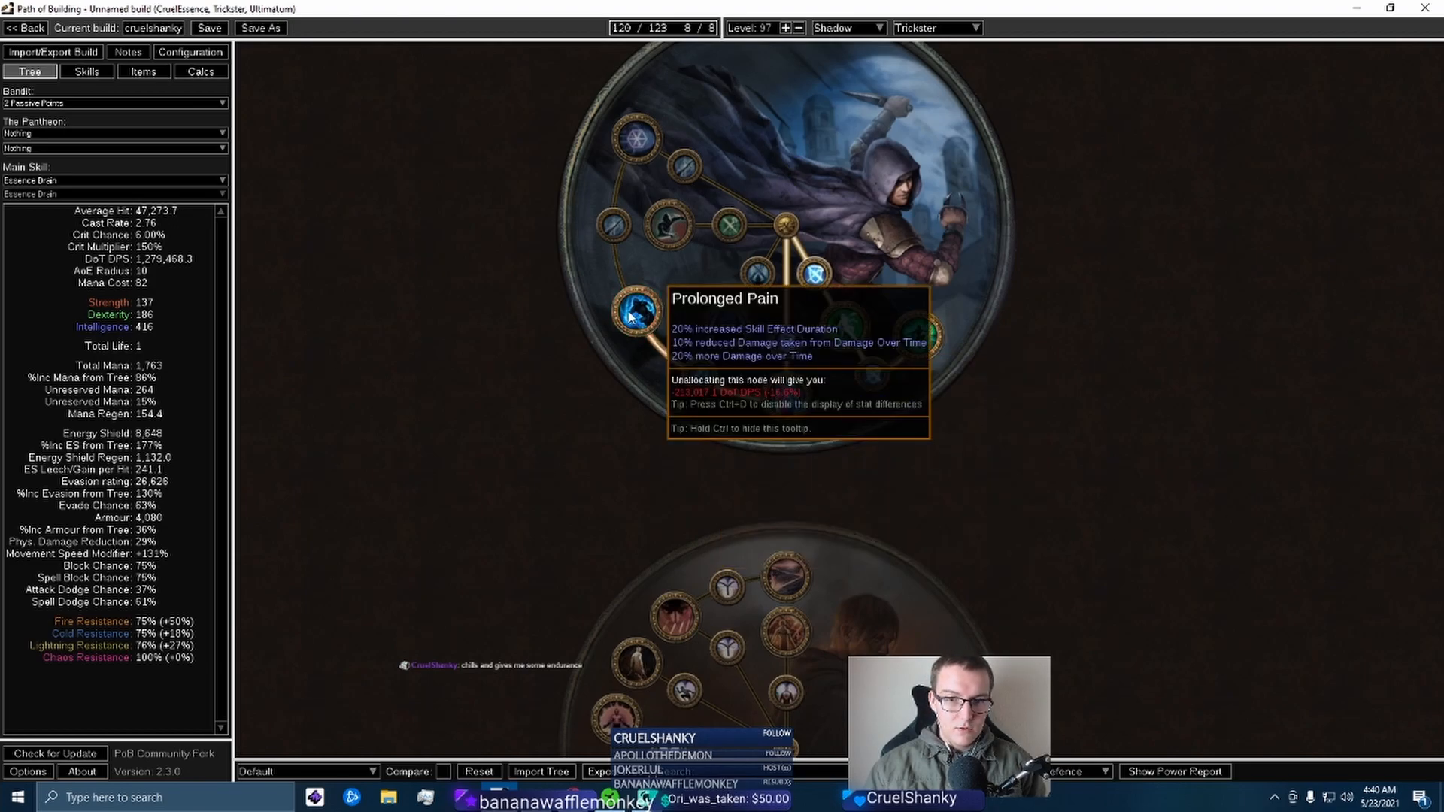
{"action": "mouse_move", "coordinate": [670, 219]}
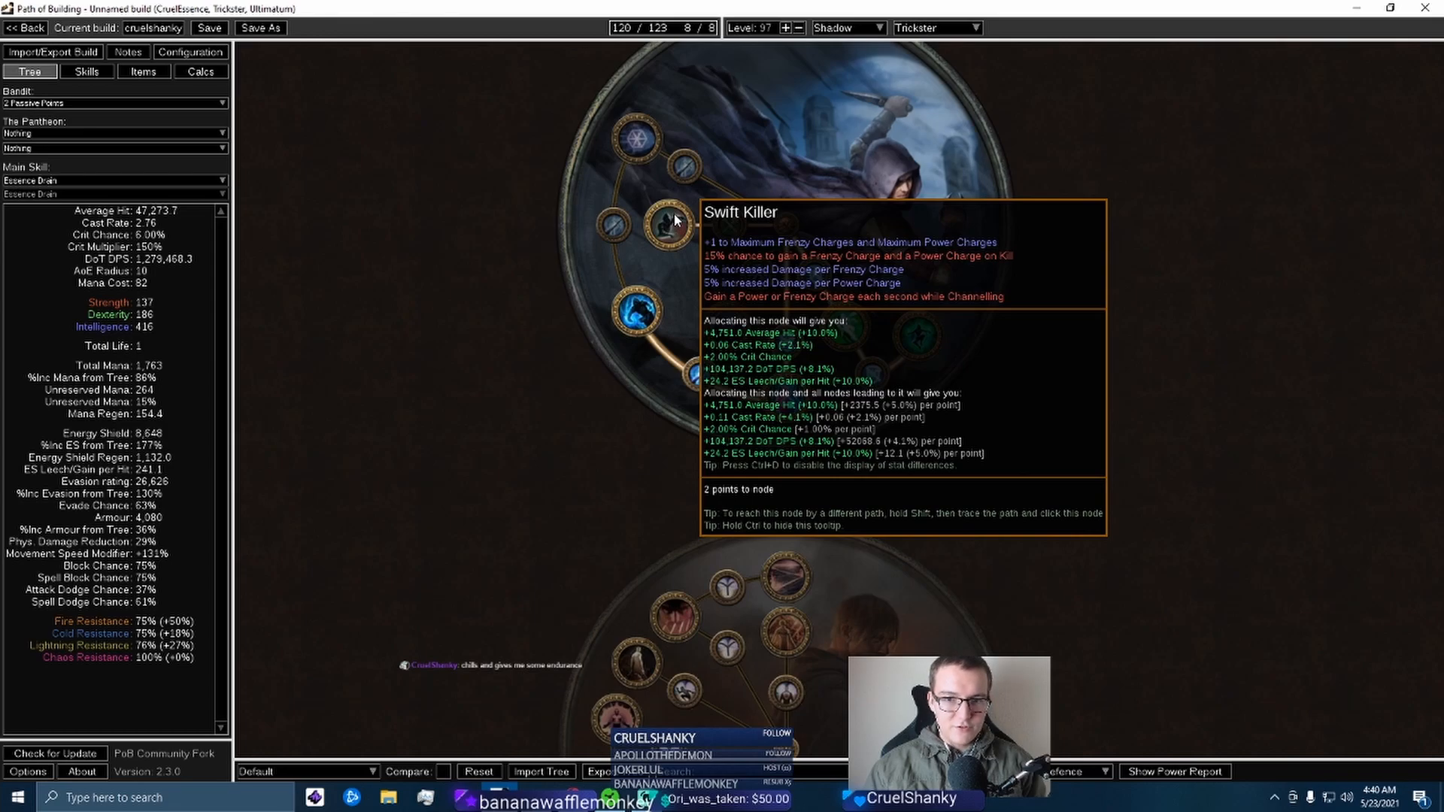
{"action": "left_click", "coordinate": [659, 221]}
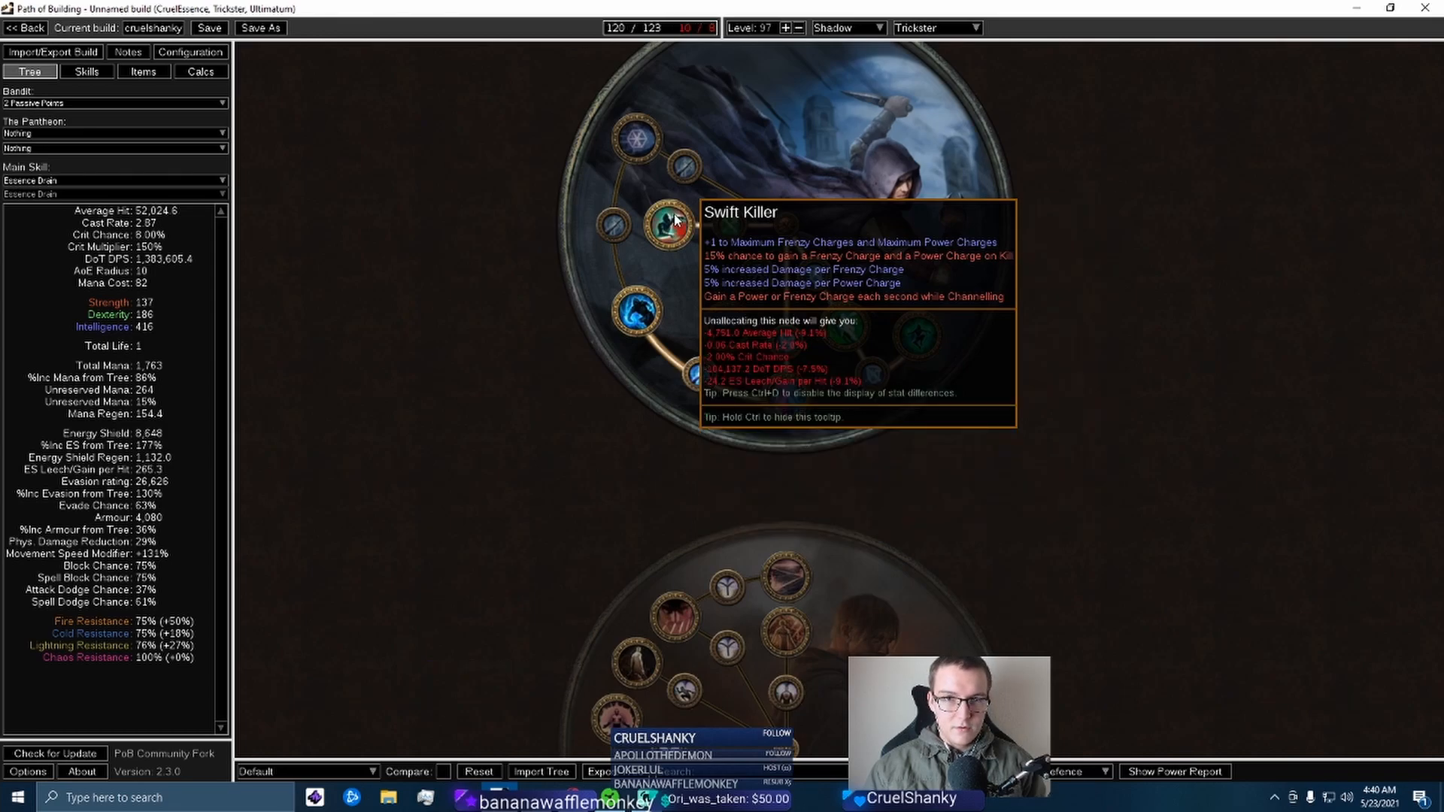
{"action": "mouse_move", "coordinate": [649, 323]}
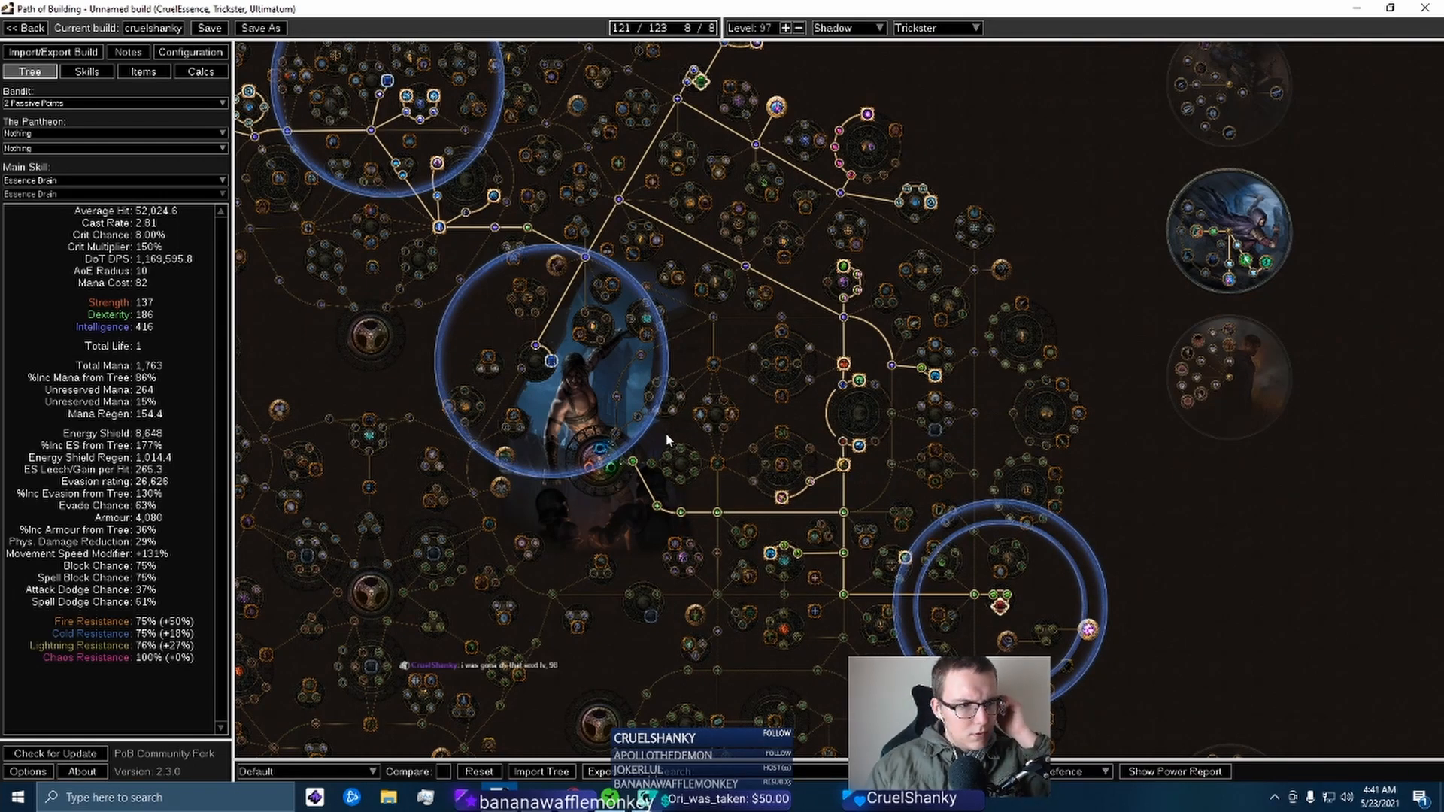
Pan over the tree's shield nodes, then view the equipped Gloom Sanctuary shield's stats
{"action": "left_click_drag", "start_coordinate": [668, 440], "coordinate": [651, 371]}
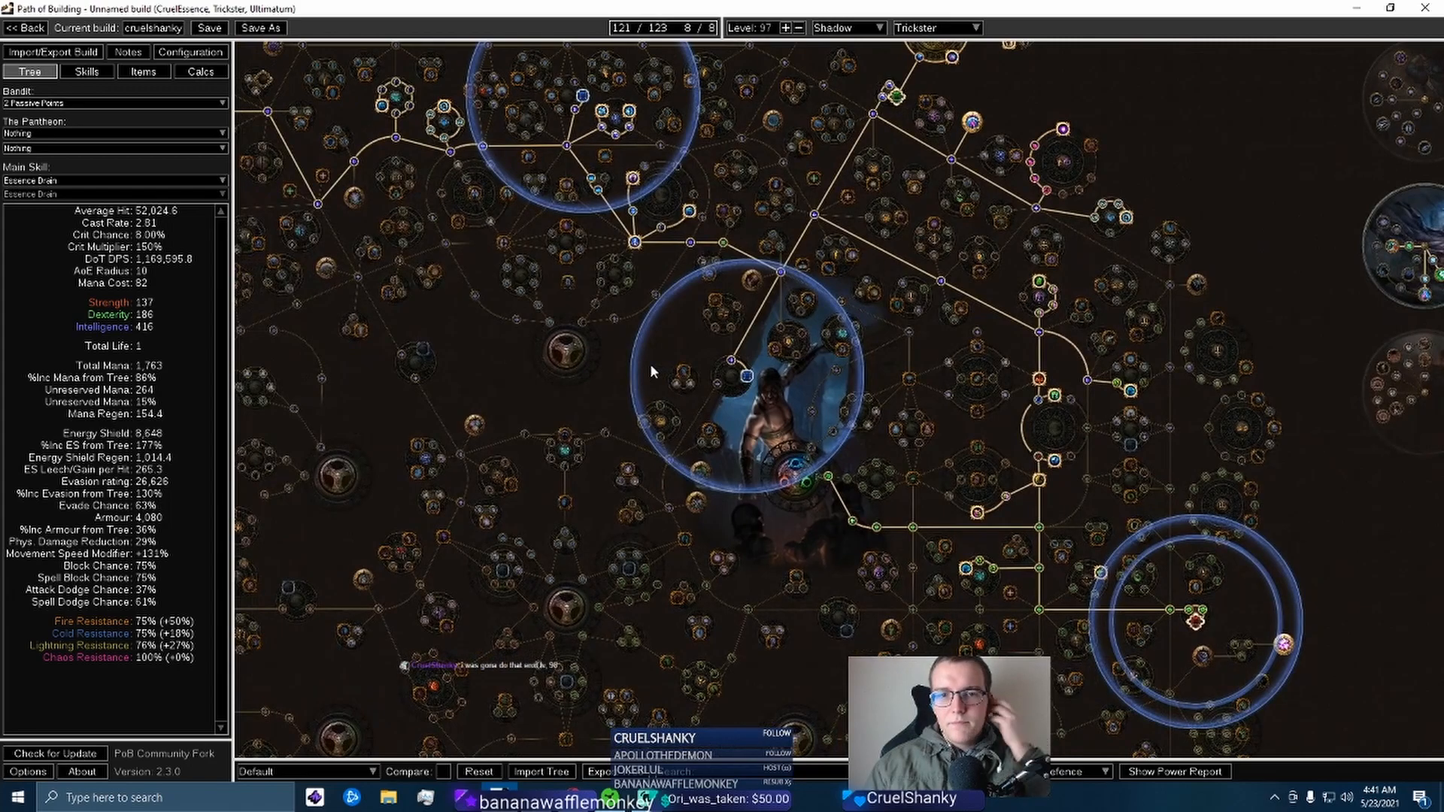
{"action": "mouse_move", "coordinate": [603, 161]}
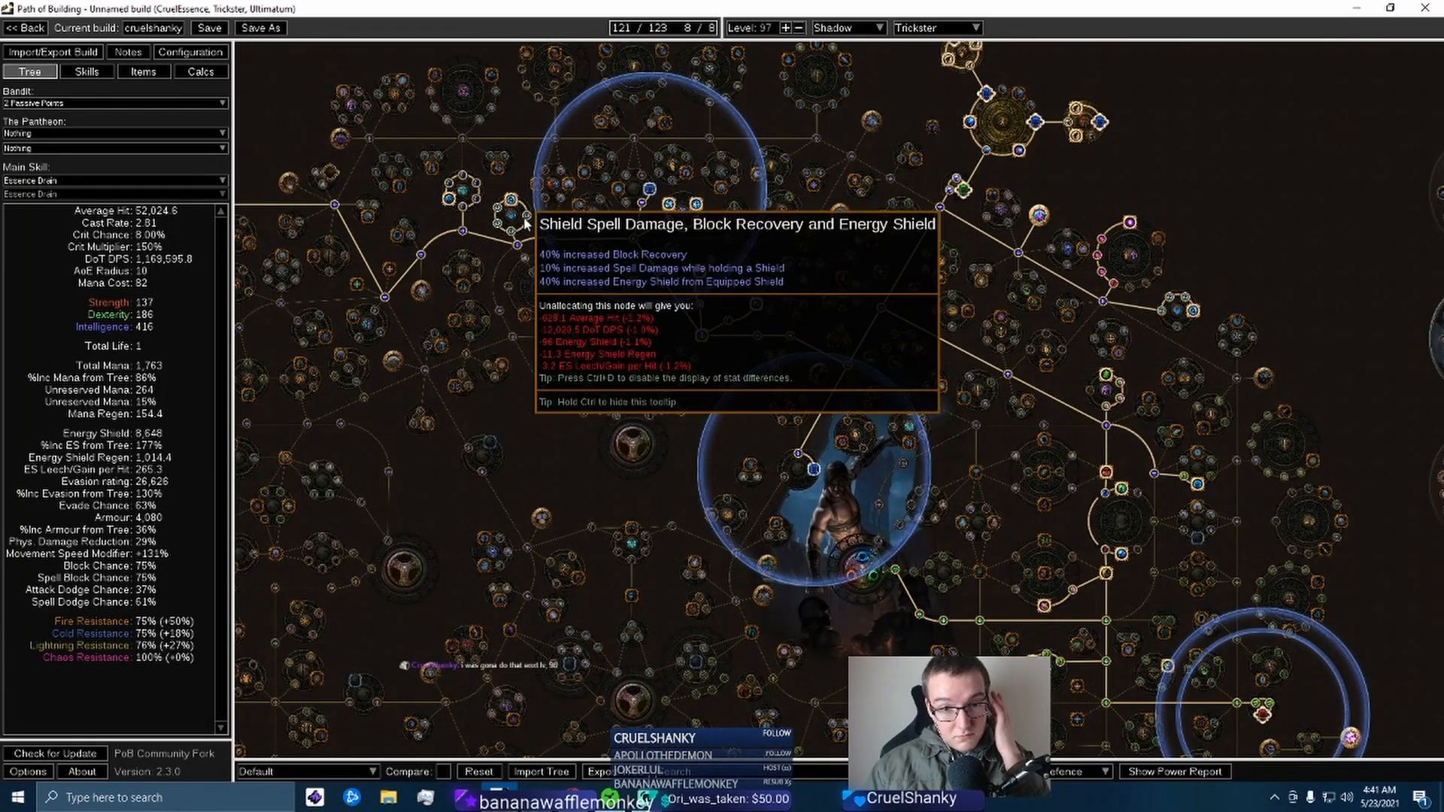
{"action": "left_click", "coordinate": [143, 72]}
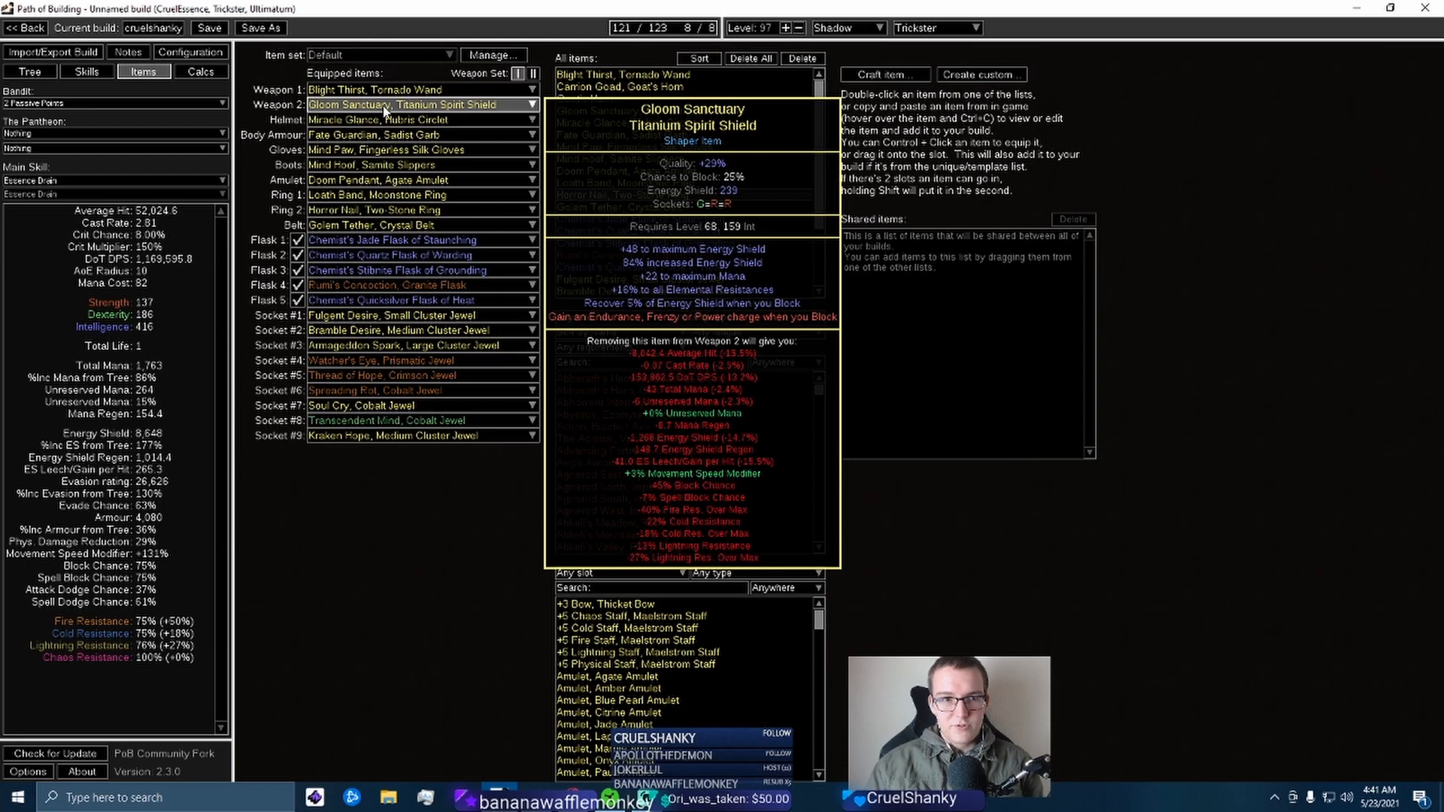
Save the build with higher over-cap resistances and return to the Despair skill group
{"action": "left_click", "coordinate": [189, 52]}
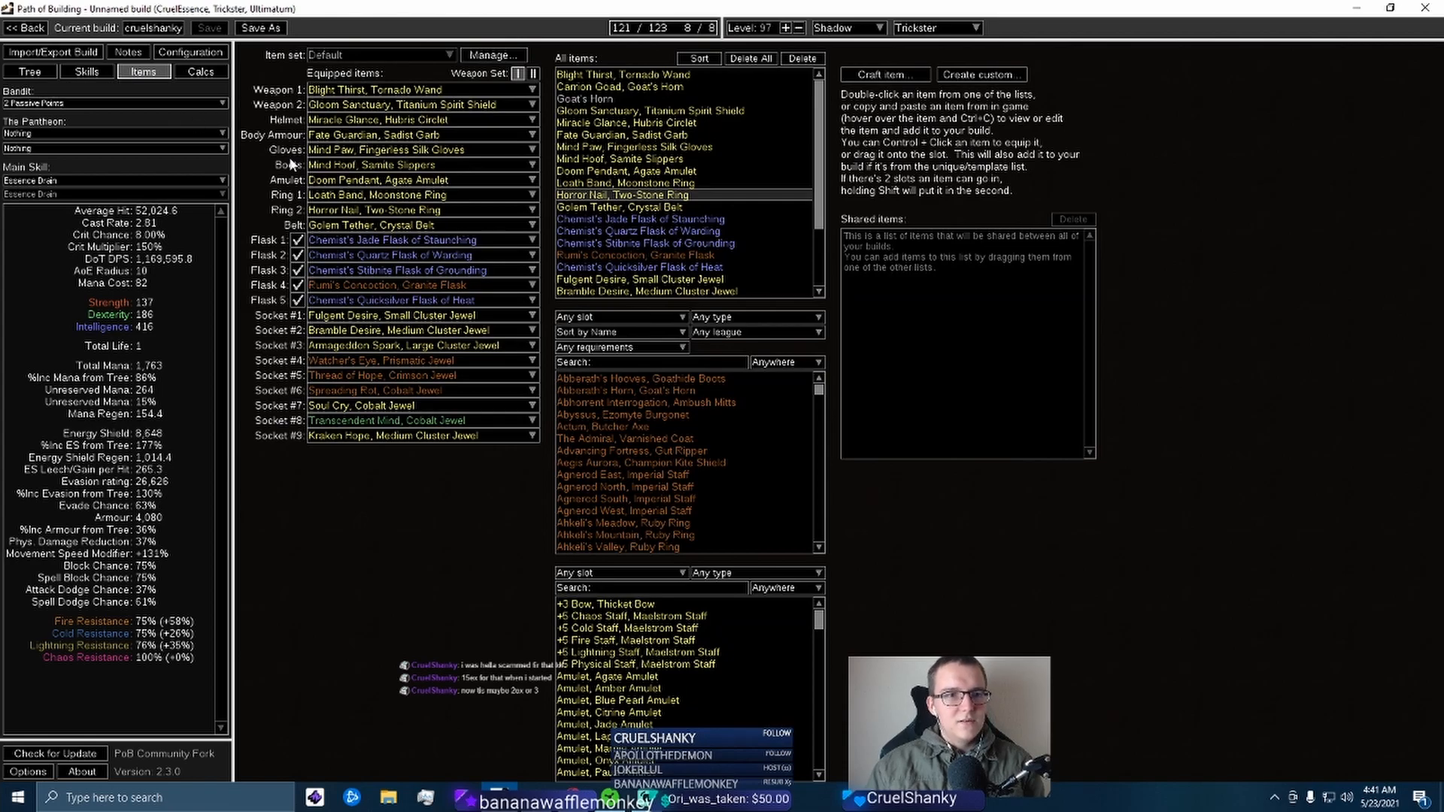
{"action": "mouse_move", "coordinate": [394, 135]}
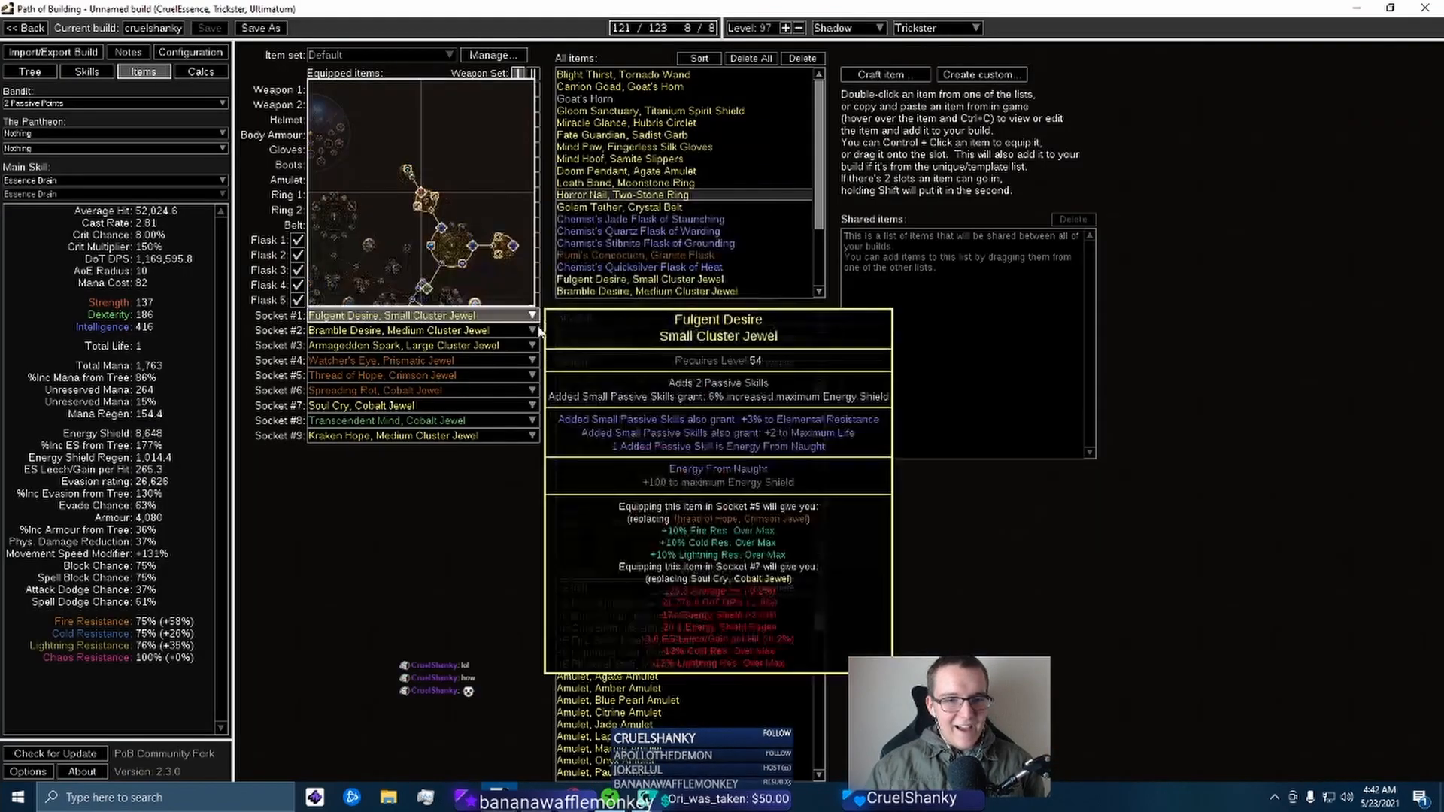
{"action": "left_click", "coordinate": [86, 72]}
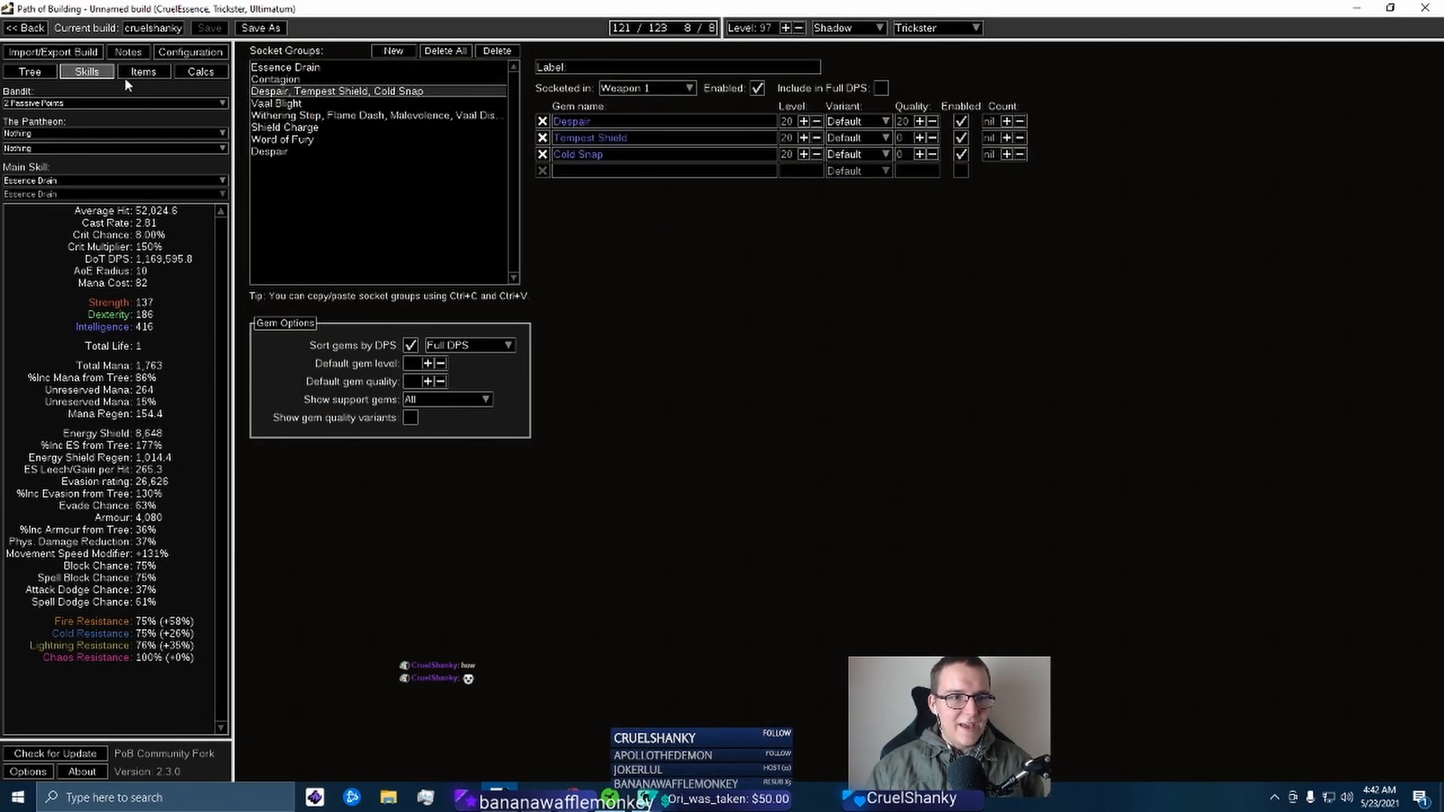
Move to poe.ninja's Ultimatum Essence Drain builds ladder to browse item categories
{"action": "left_click", "coordinate": [143, 71]}
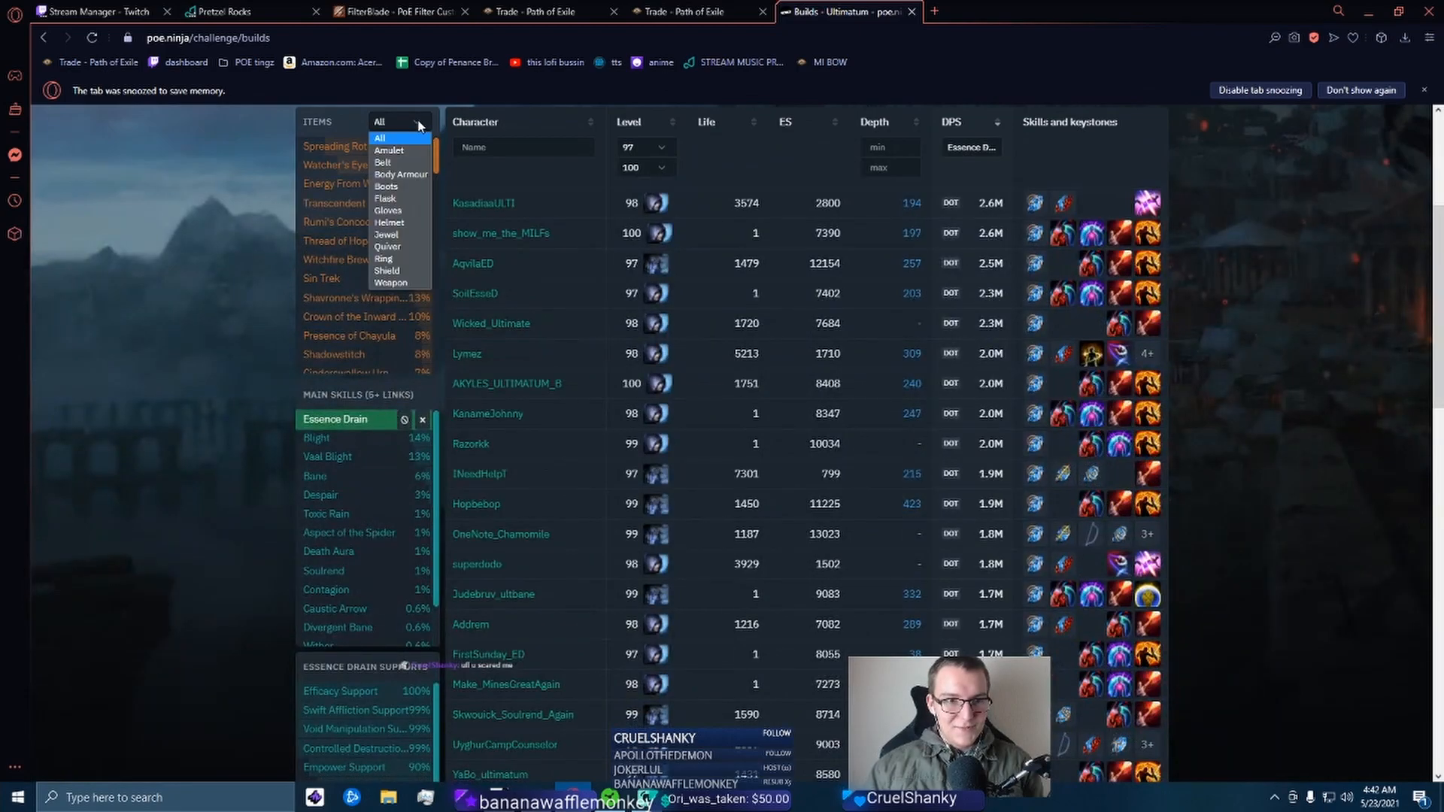
Filter popular items to body armours and browse several top Tricksters' character pages
{"action": "left_click", "coordinate": [401, 174]}
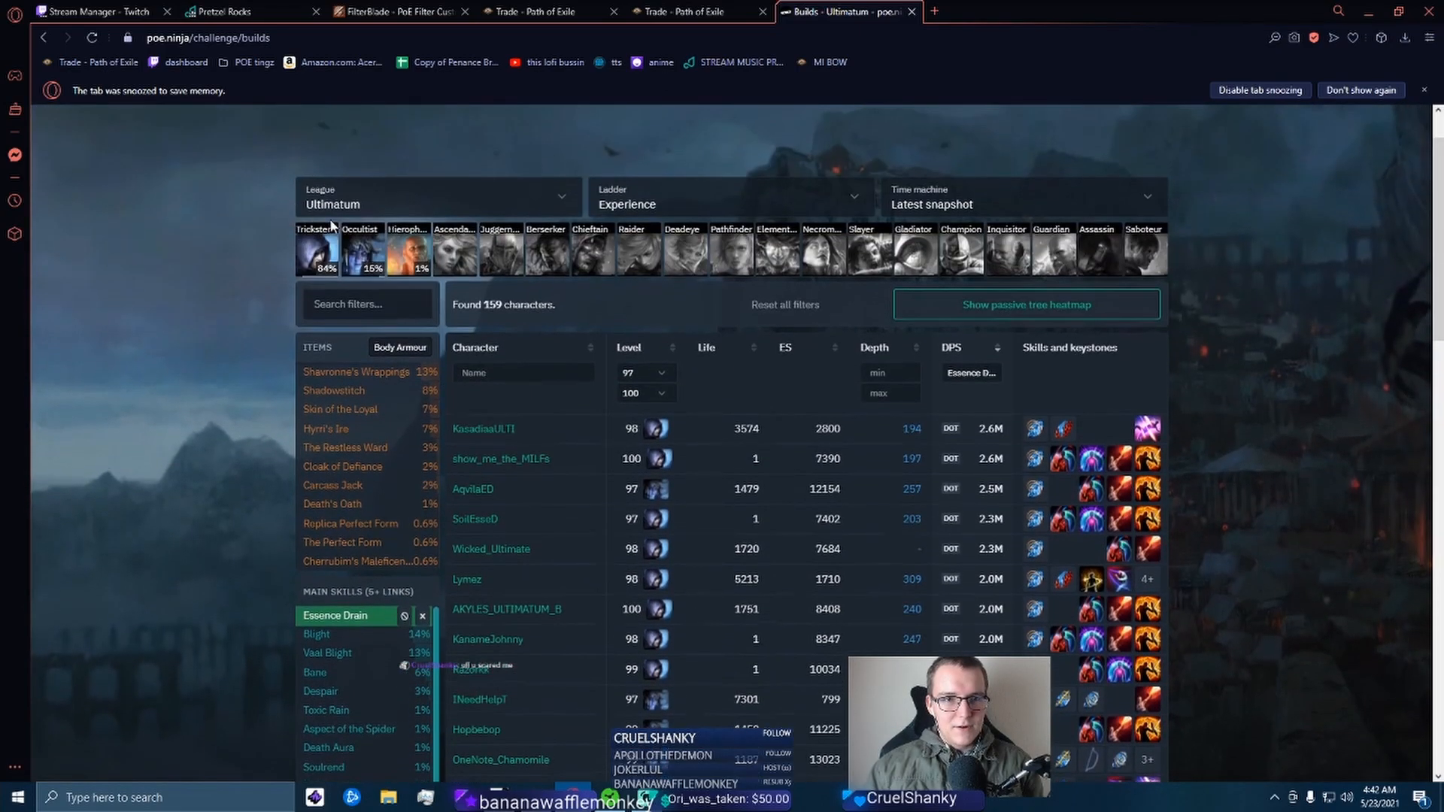
{"action": "mouse_move", "coordinate": [358, 372]}
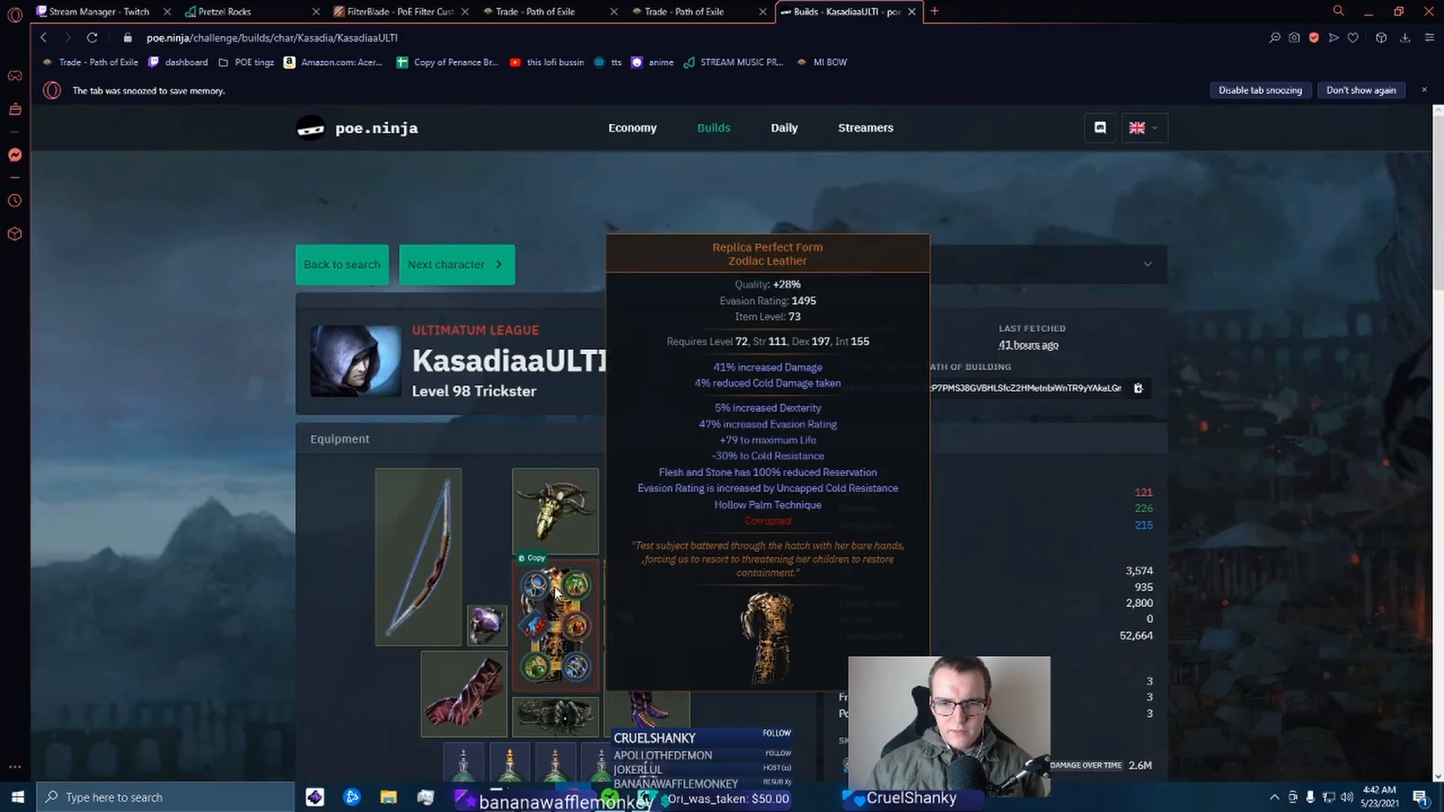
{"action": "left_click", "coordinate": [341, 264]}
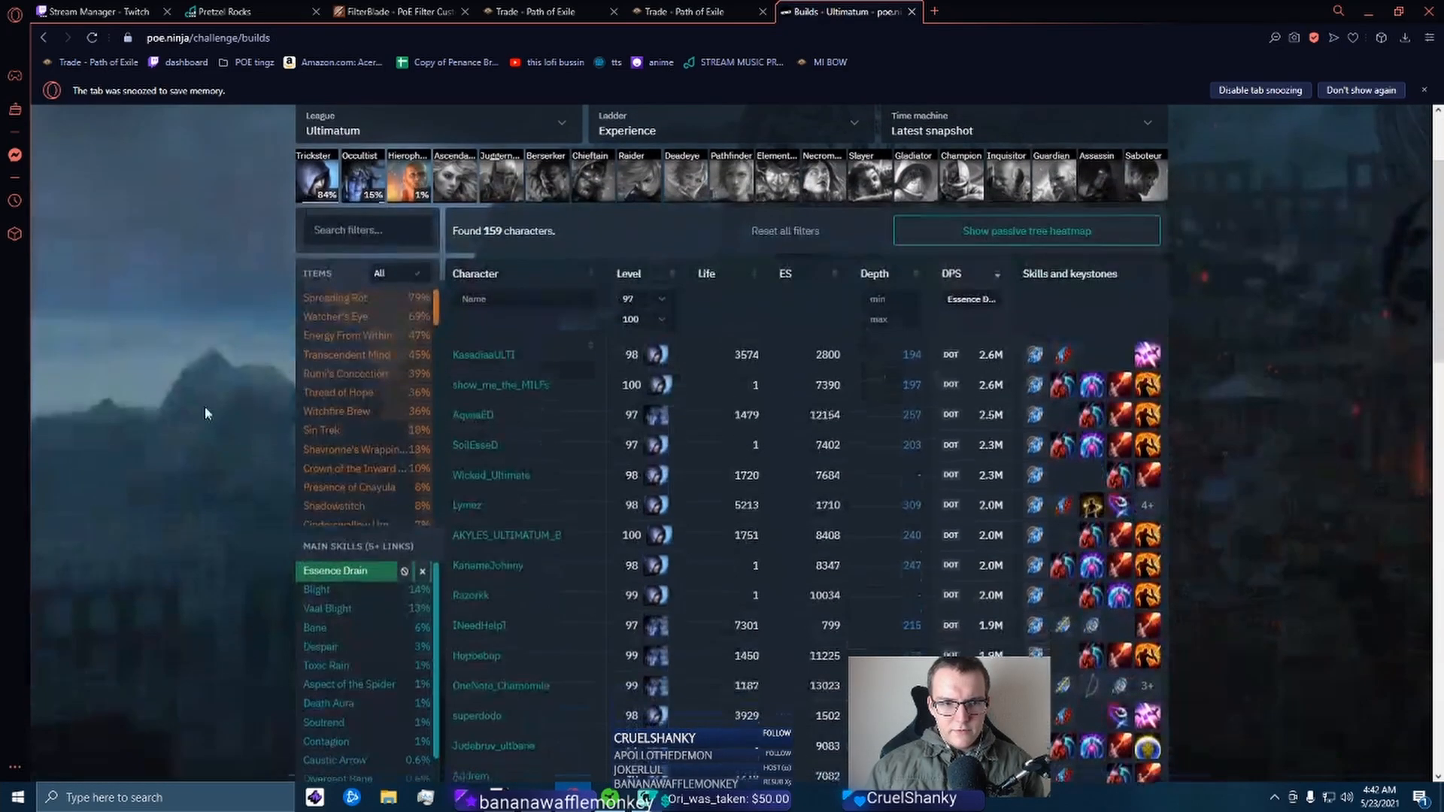
{"action": "left_click", "coordinate": [397, 271]}
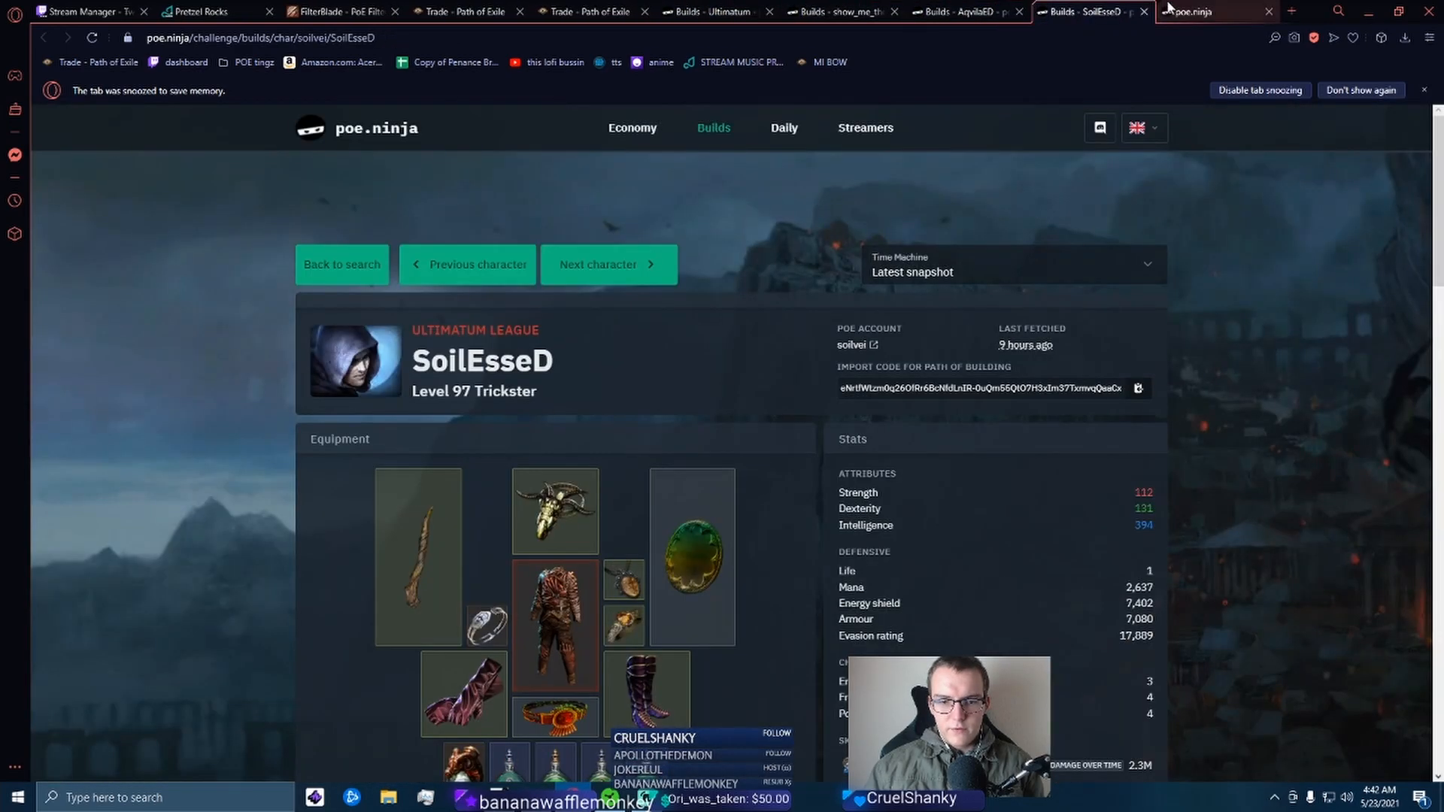
{"action": "left_click", "coordinate": [340, 264]}
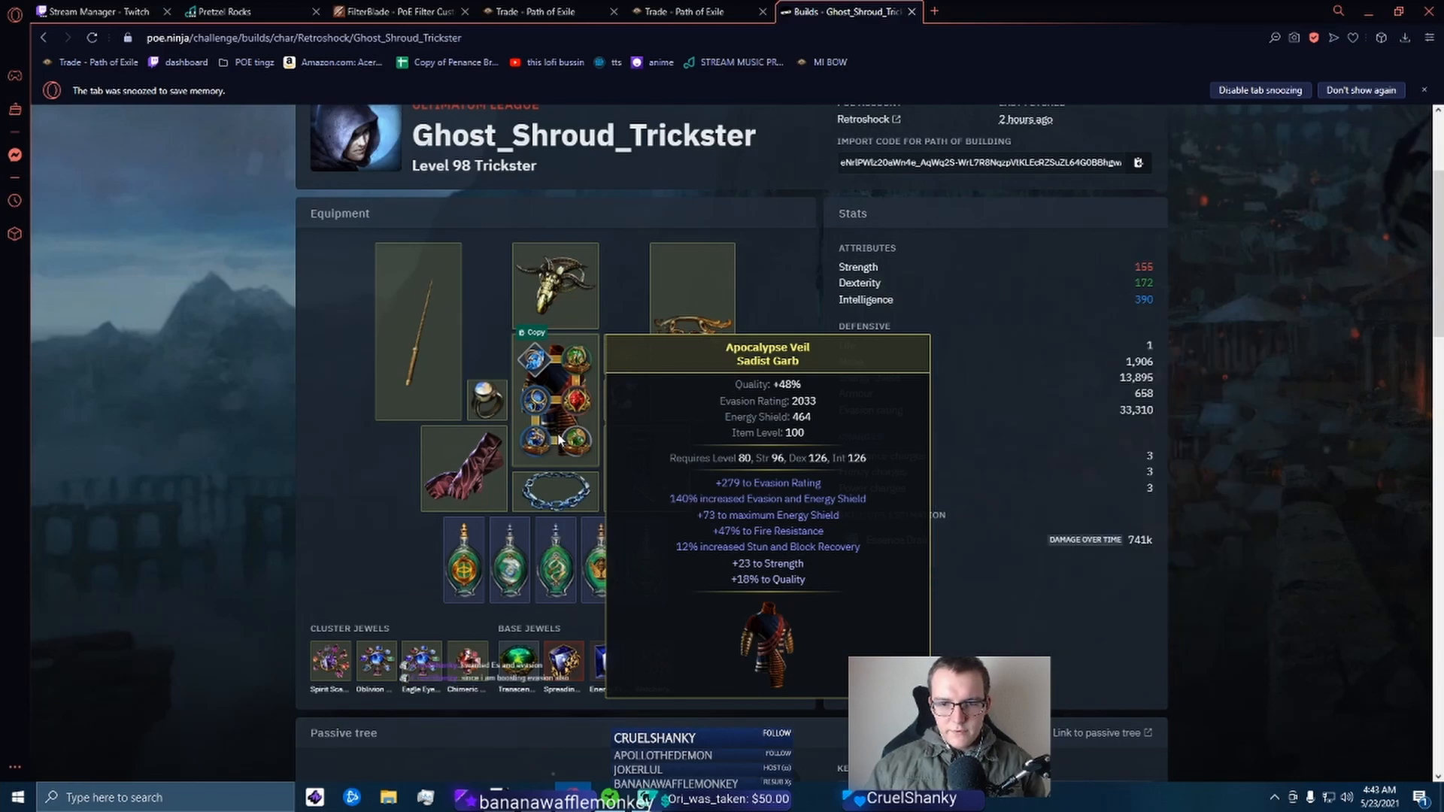
{"action": "left_click", "coordinate": [42, 38]}
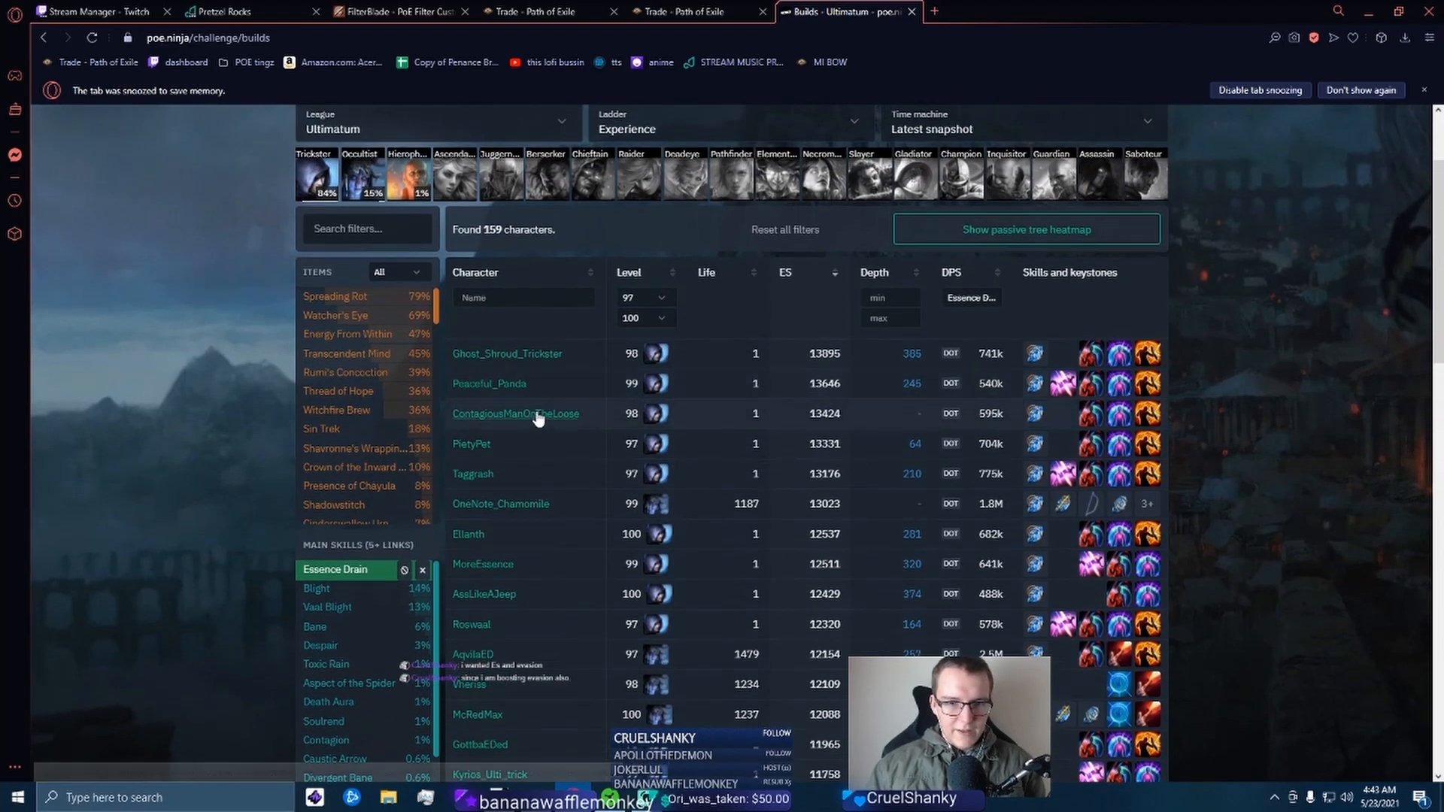
{"action": "left_click", "coordinate": [489, 383]}
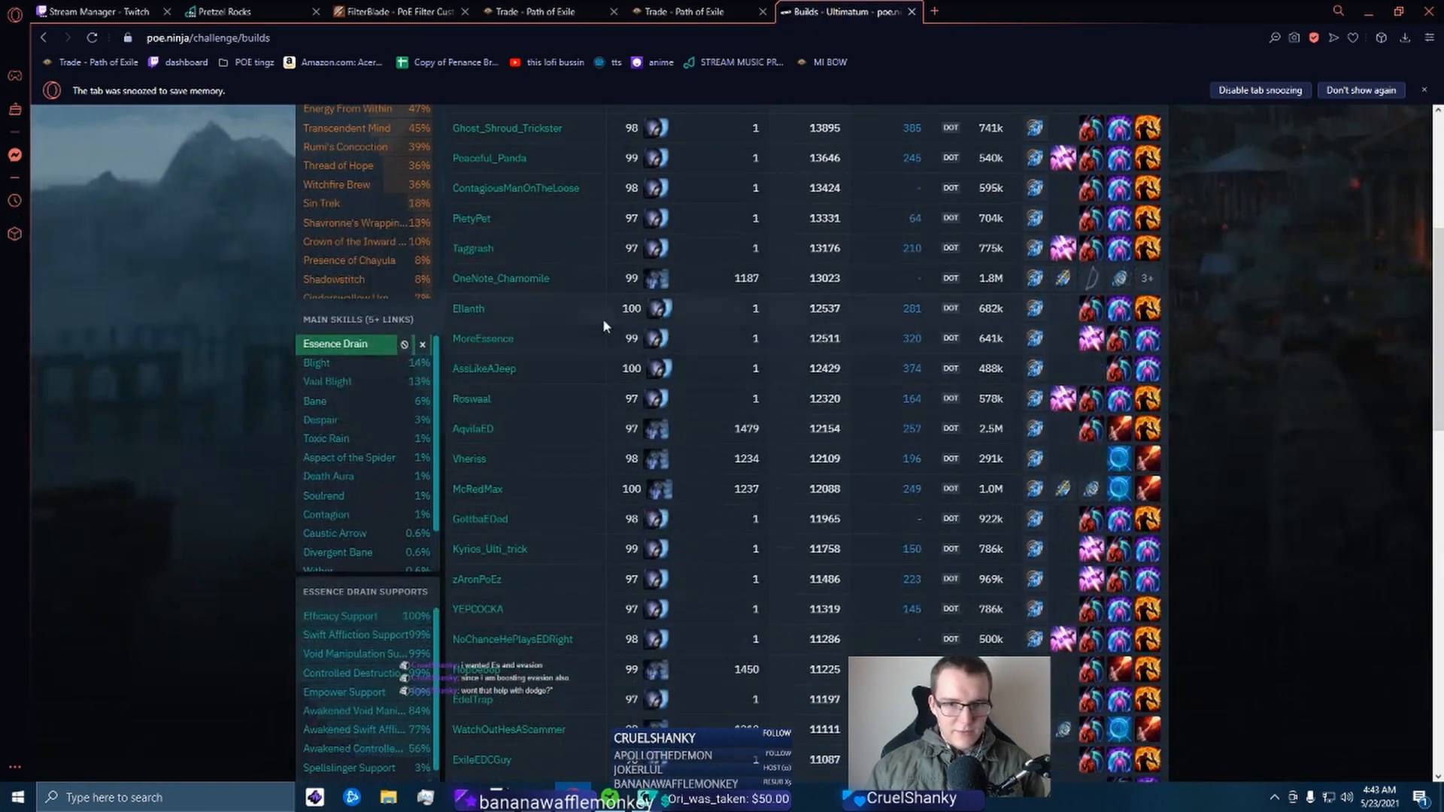
{"action": "left_click", "coordinate": [516, 188]}
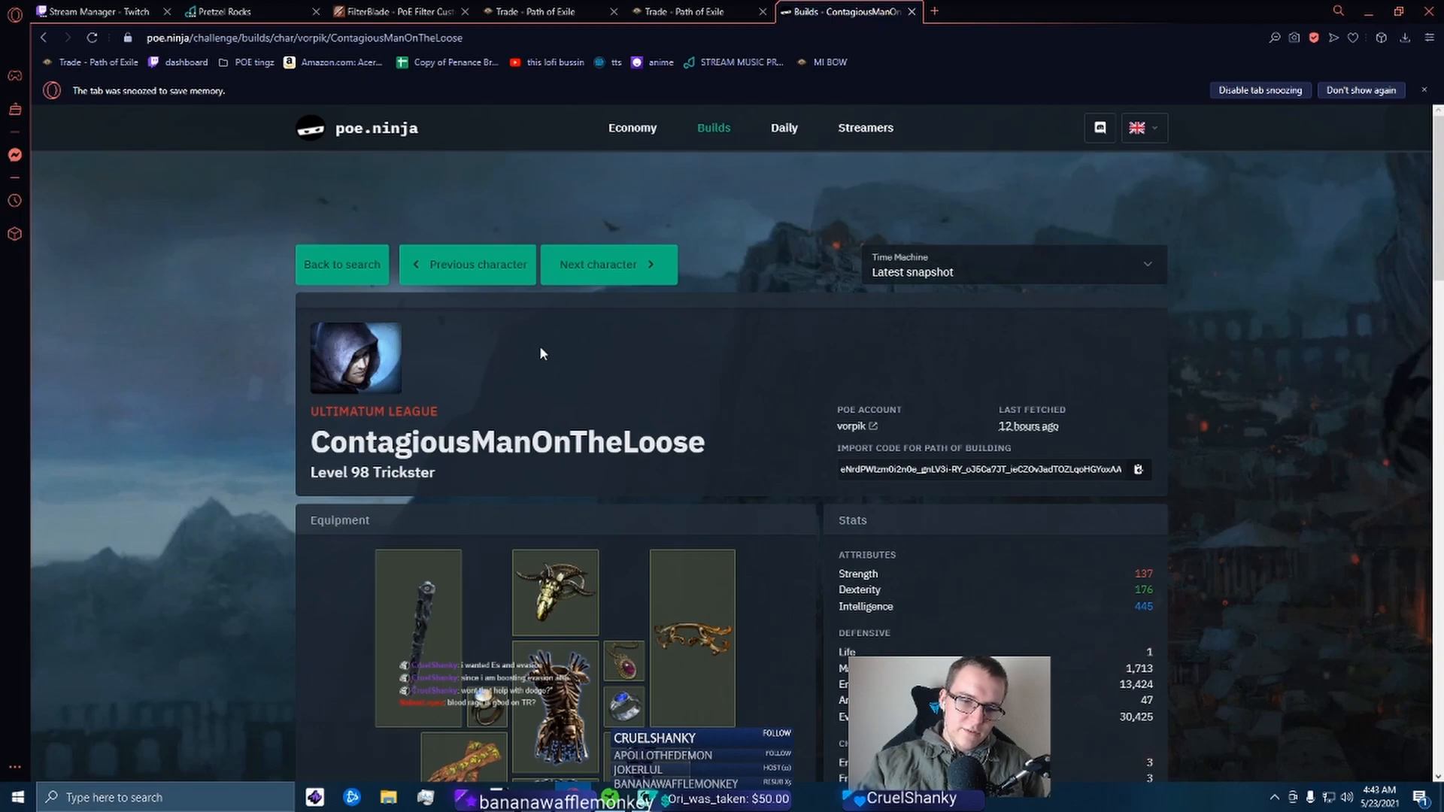
{"action": "scroll", "scroll_direction": "down", "scroll_amount": 3}
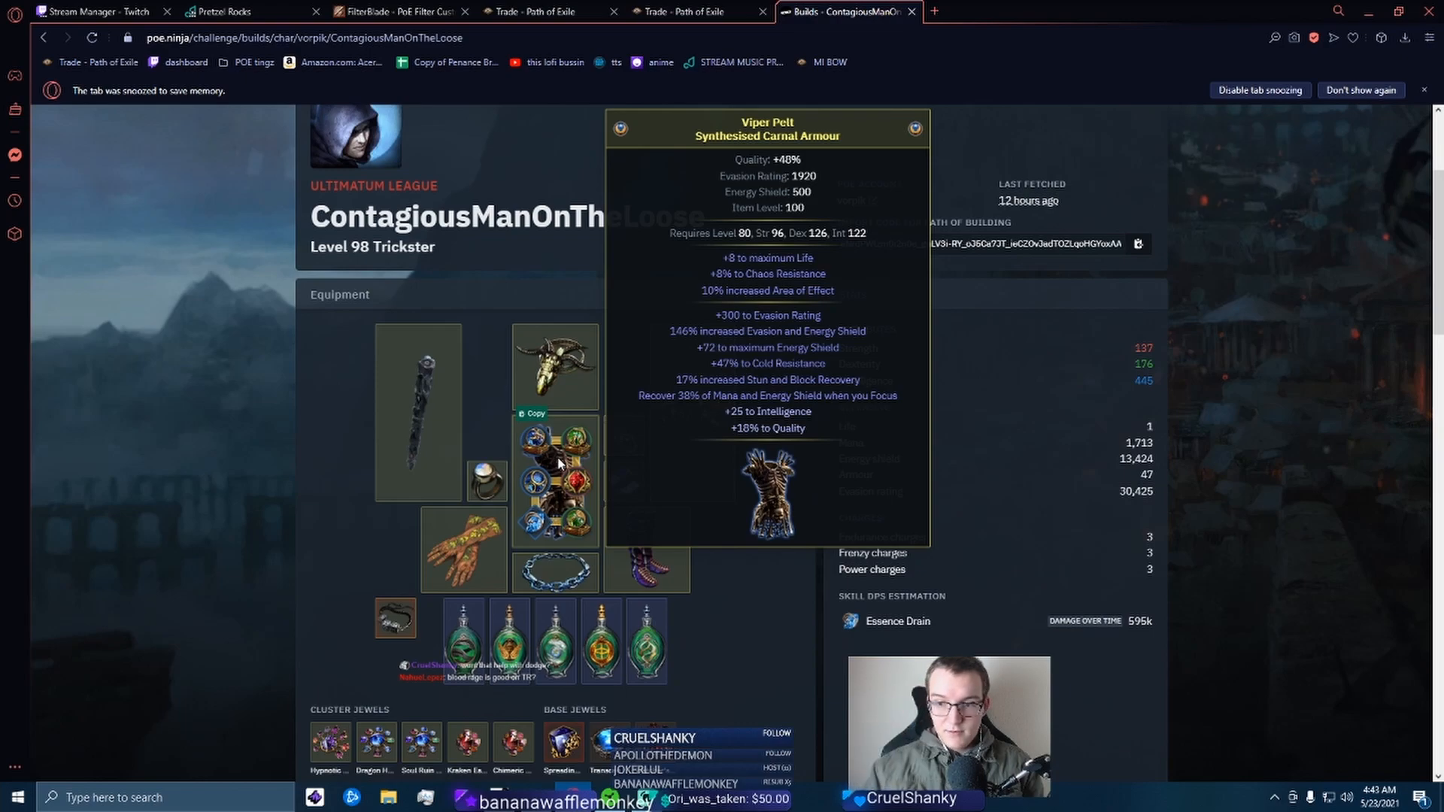
{"action": "mouse_move", "coordinate": [912, 491]}
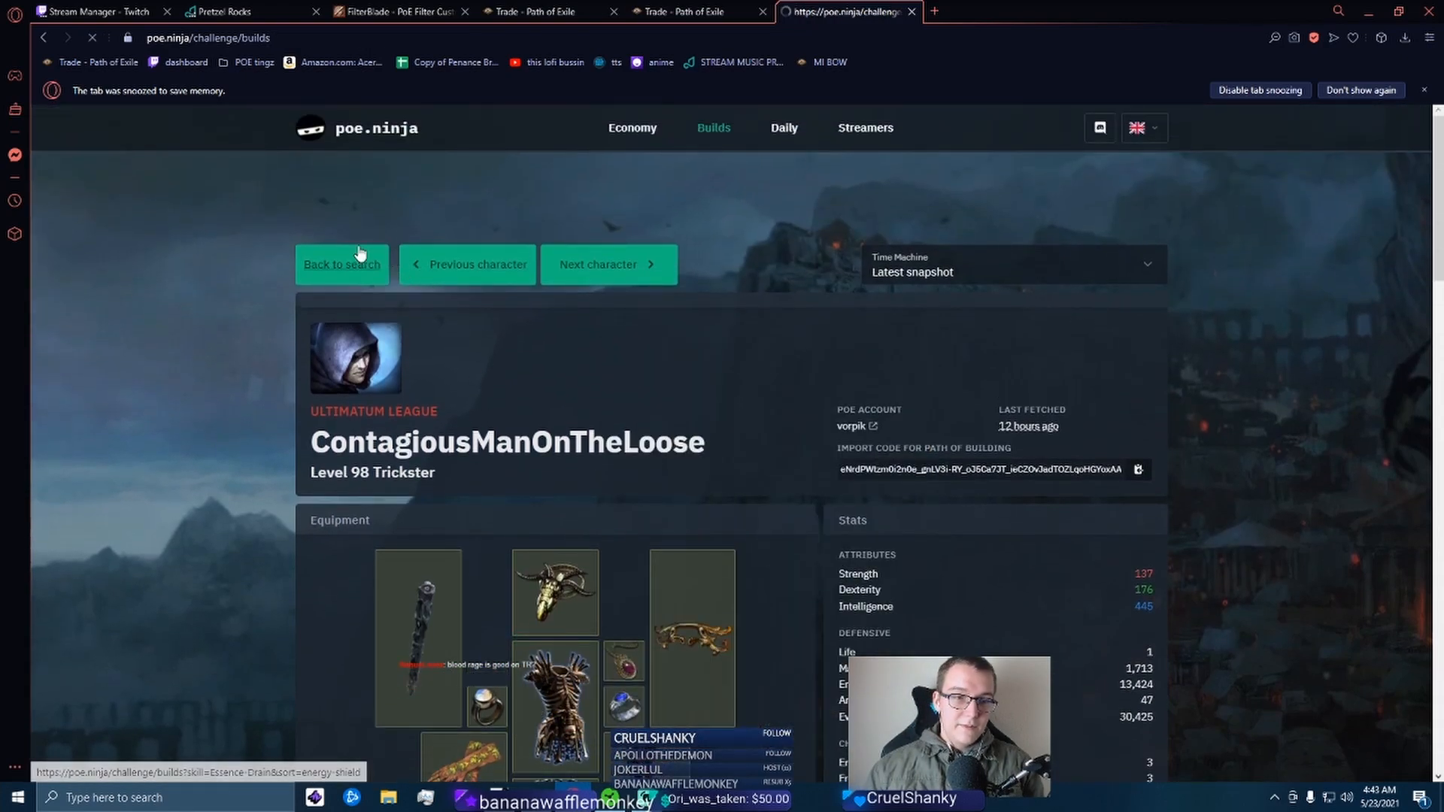
{"action": "left_click", "coordinate": [341, 264]}
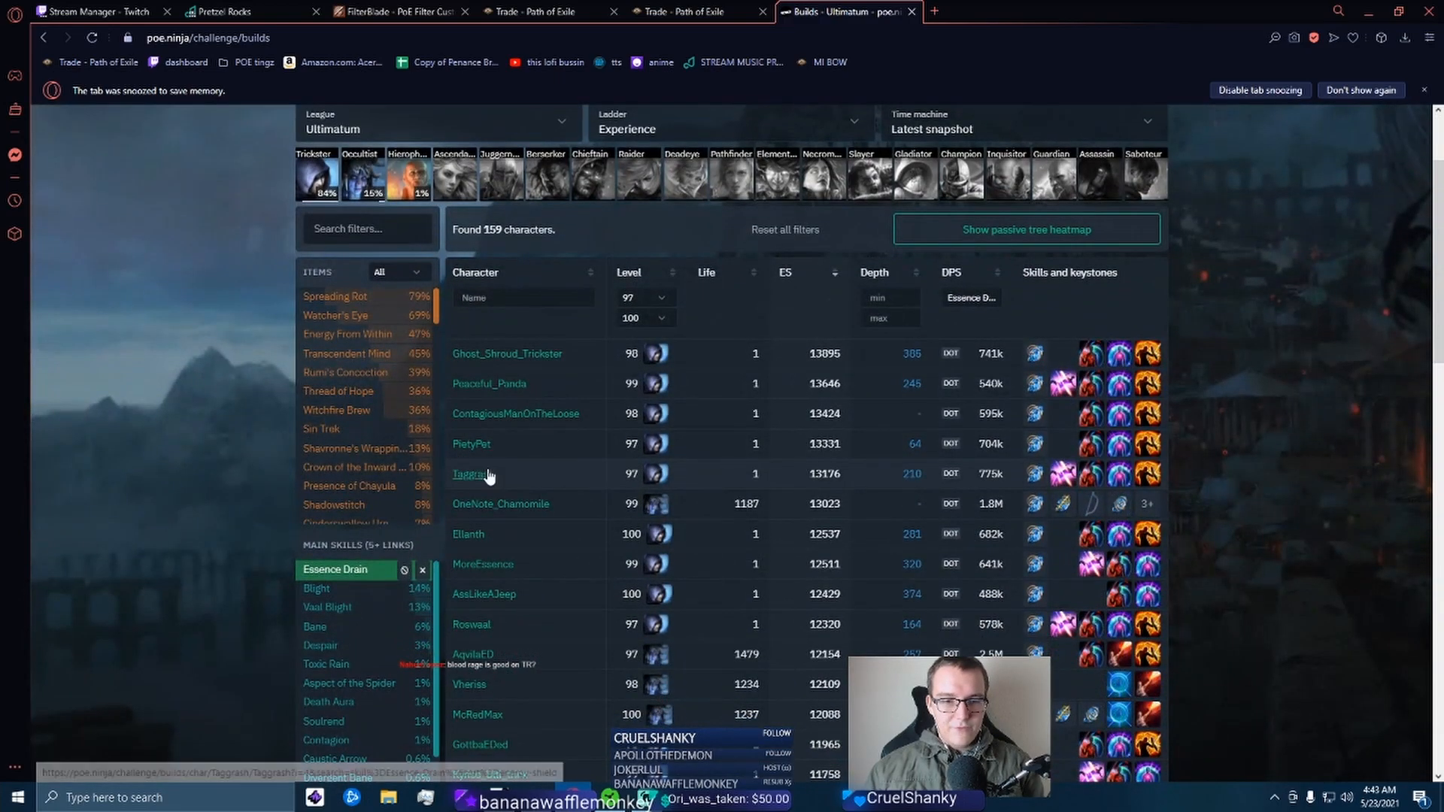
{"action": "left_click", "coordinate": [471, 473]}
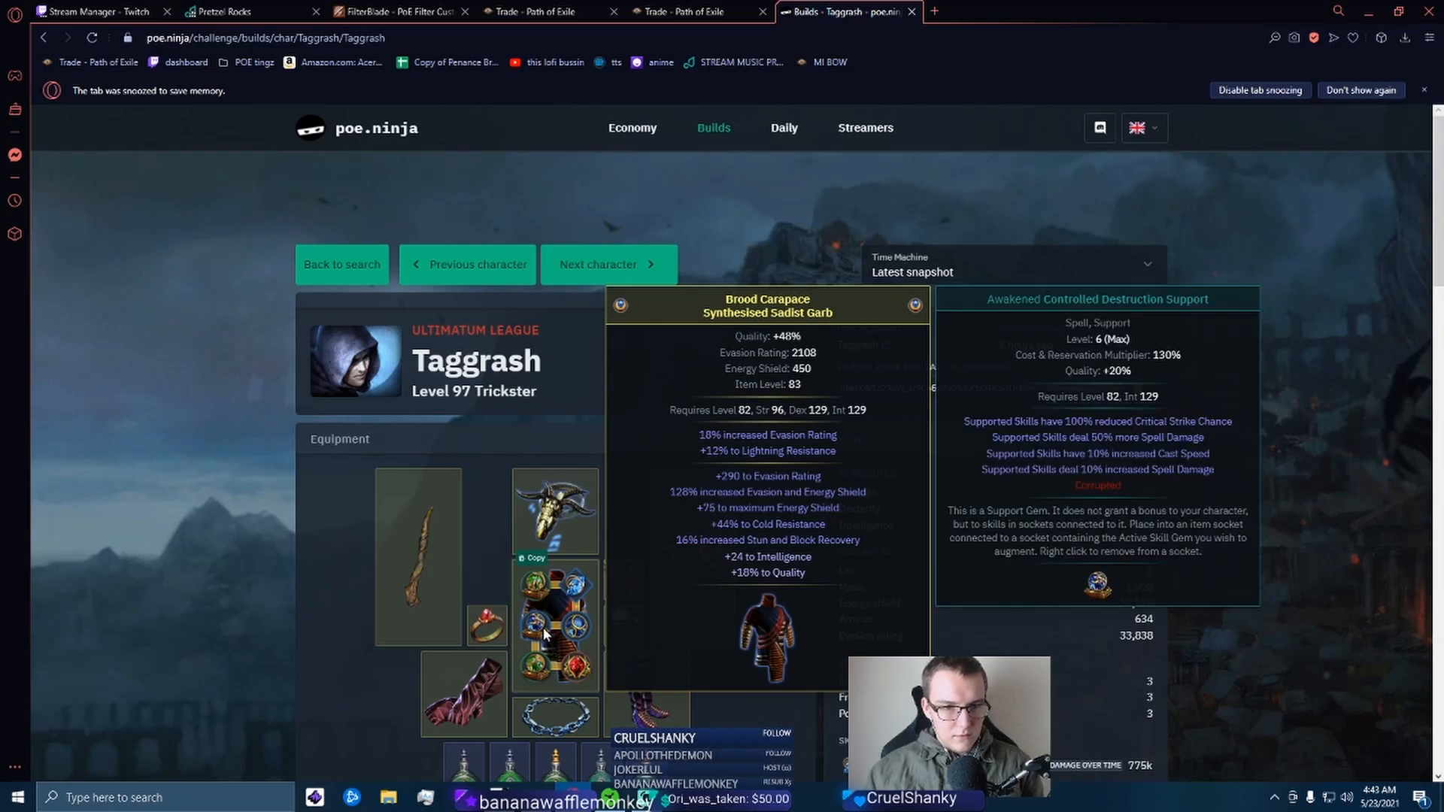
{"action": "left_click", "coordinate": [340, 264]}
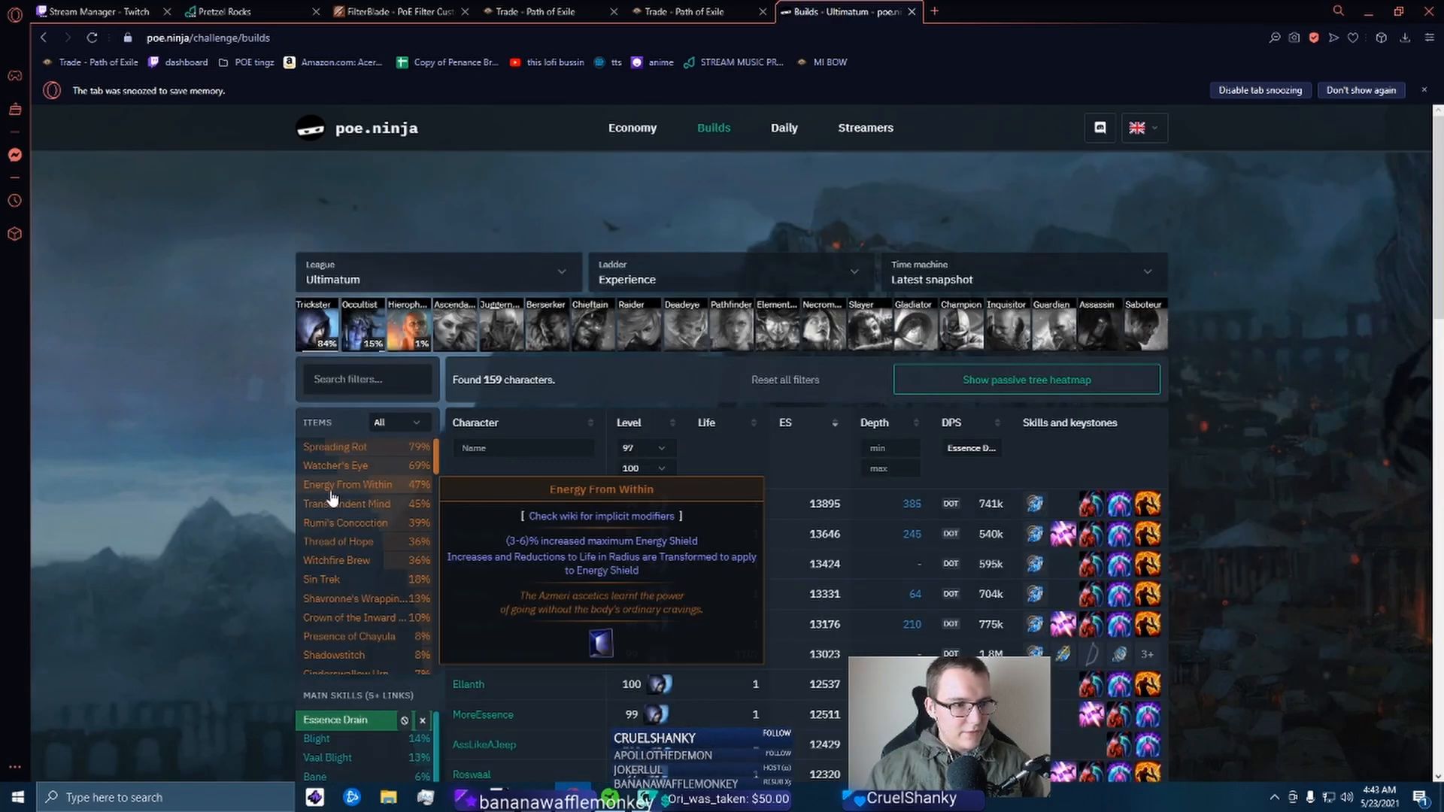
{"action": "scroll", "scroll_direction": "down", "scroll_amount": 3}
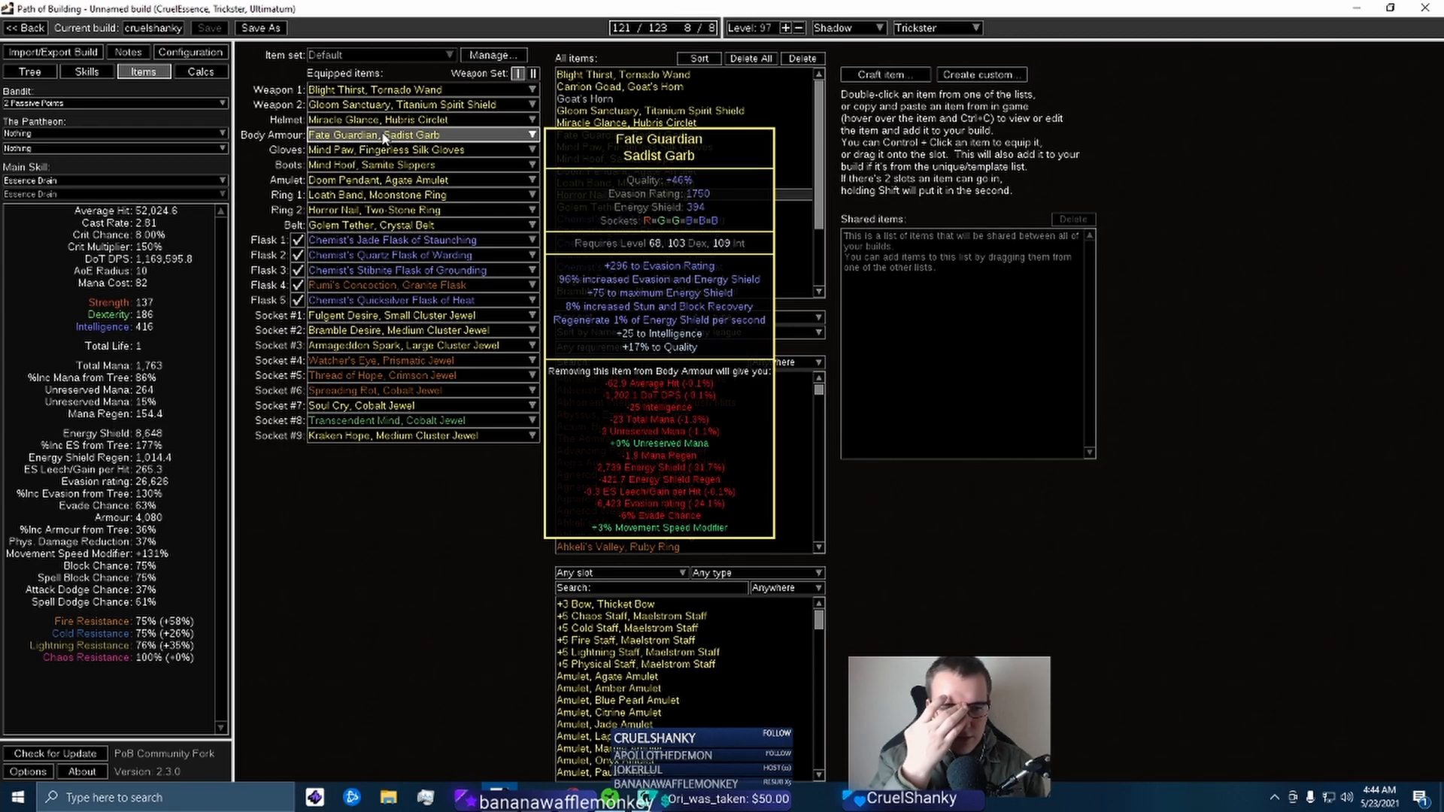
{"action": "mouse_move", "coordinate": [397, 149]}
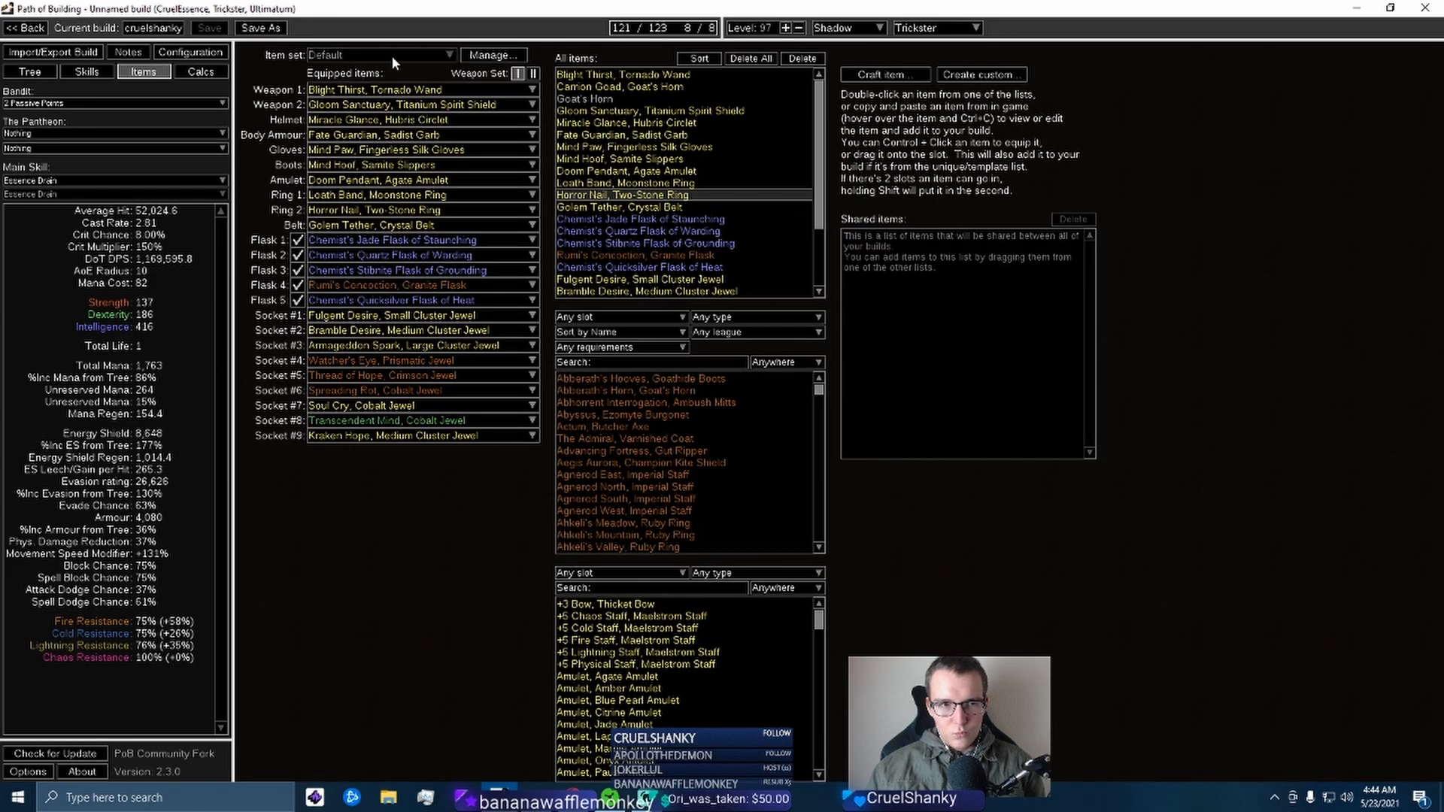
{"action": "mouse_move", "coordinate": [419, 209]}
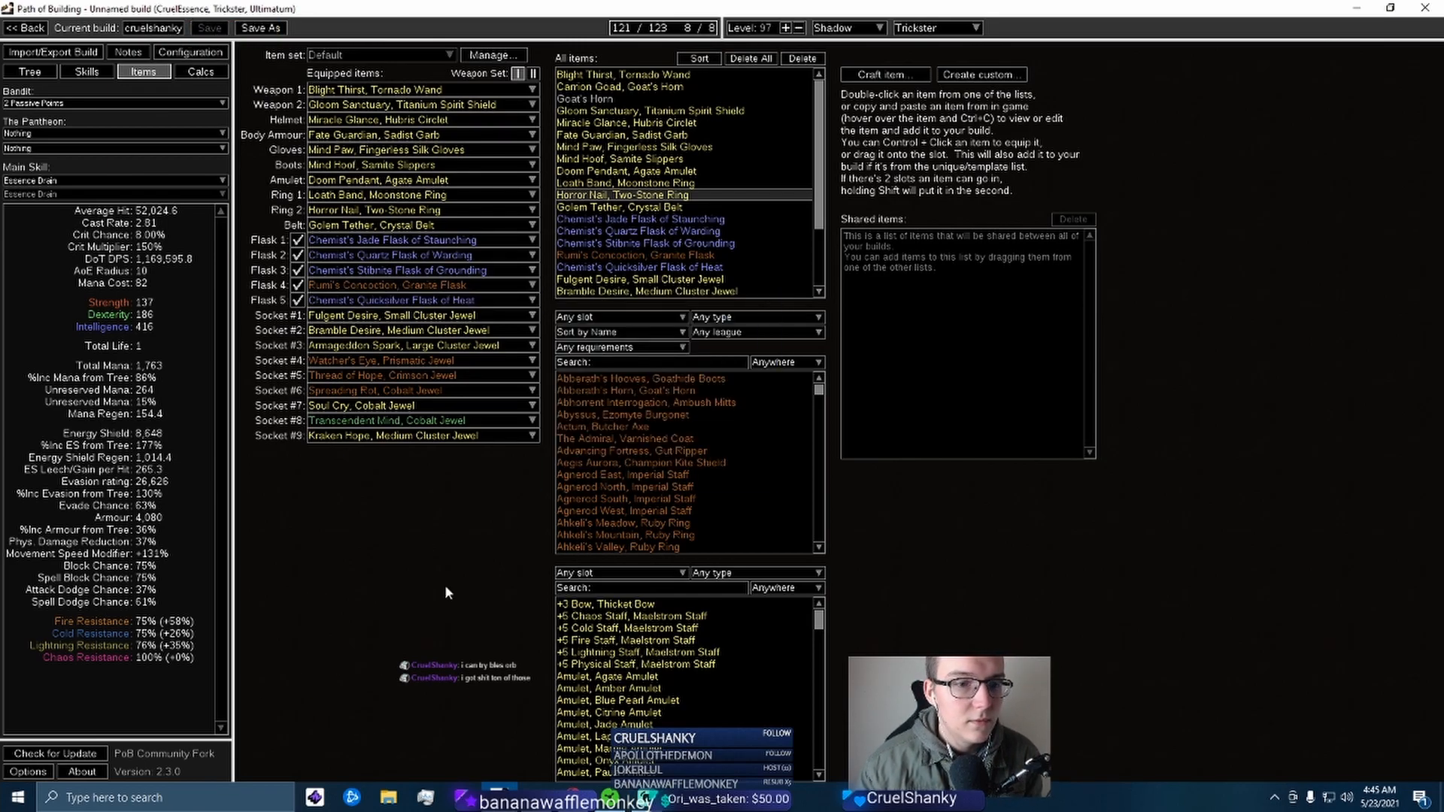
{"action": "mouse_move", "coordinate": [419, 120]}
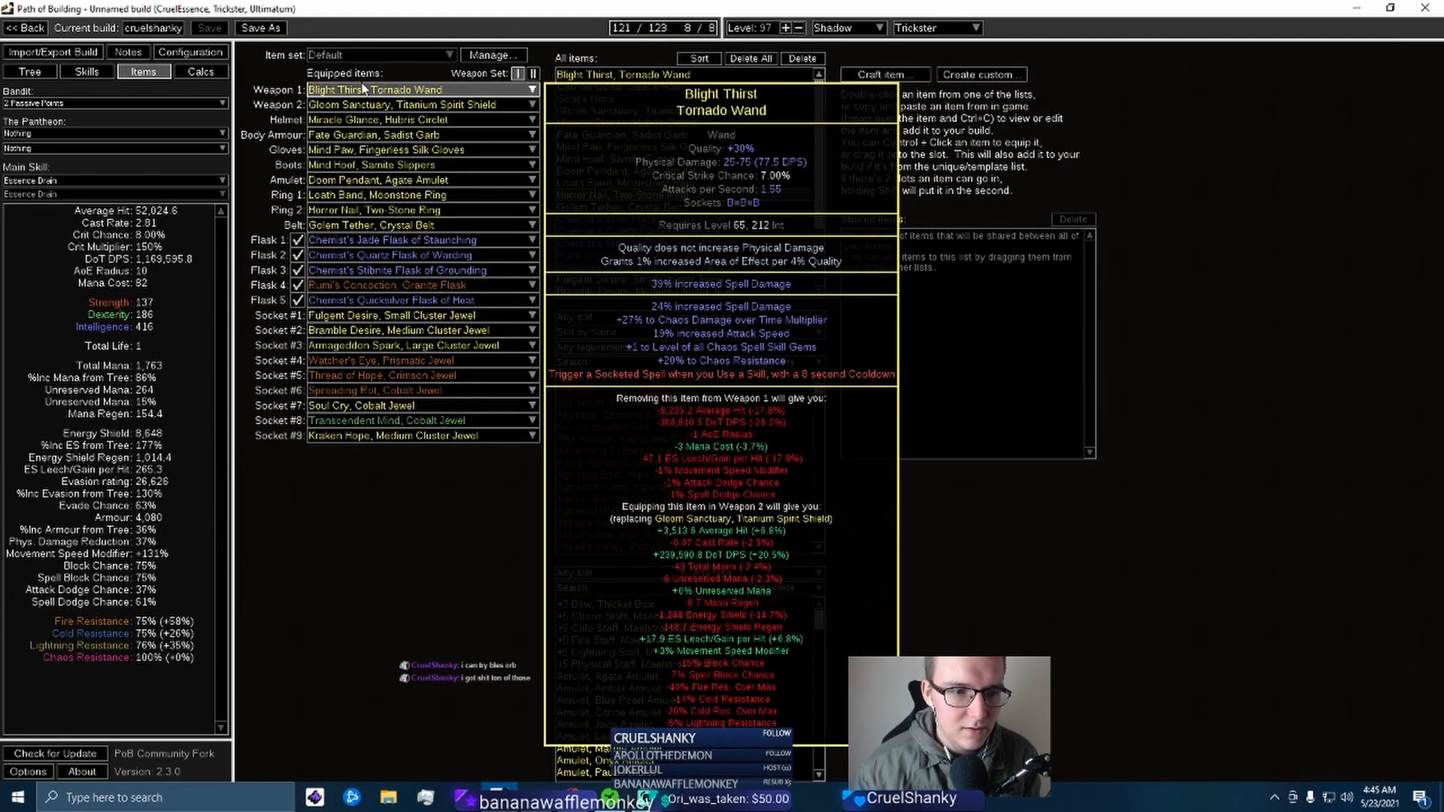
{"action": "mouse_move", "coordinate": [377, 195]}
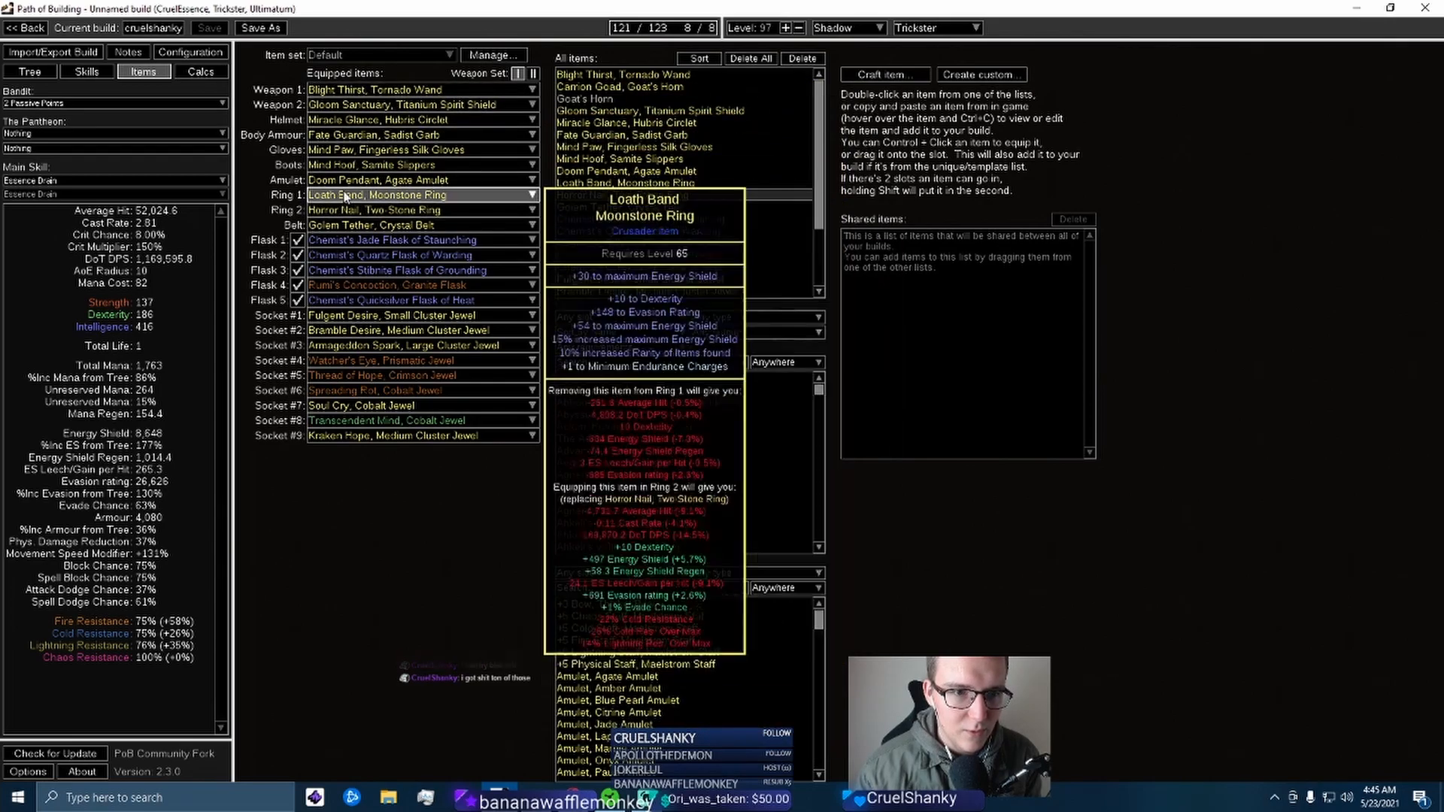